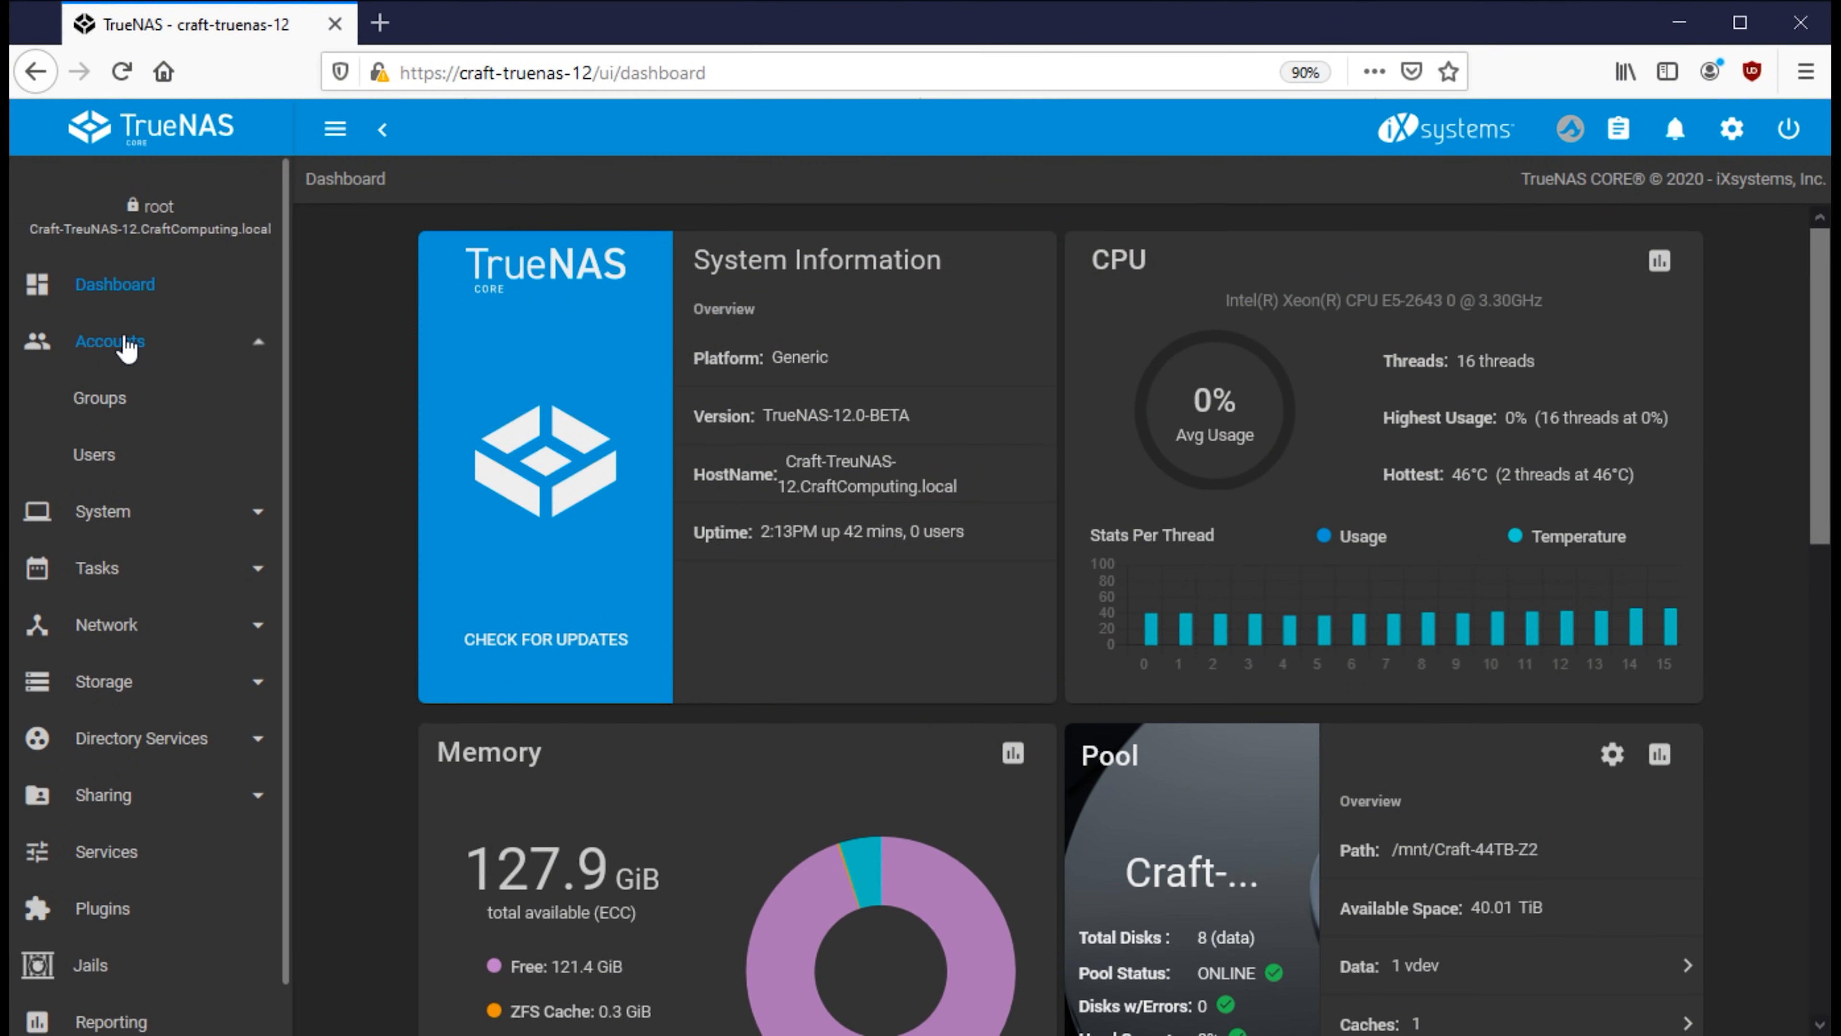
Step: Go to Accounts > Users and start a new user account form
left_click(93, 454)
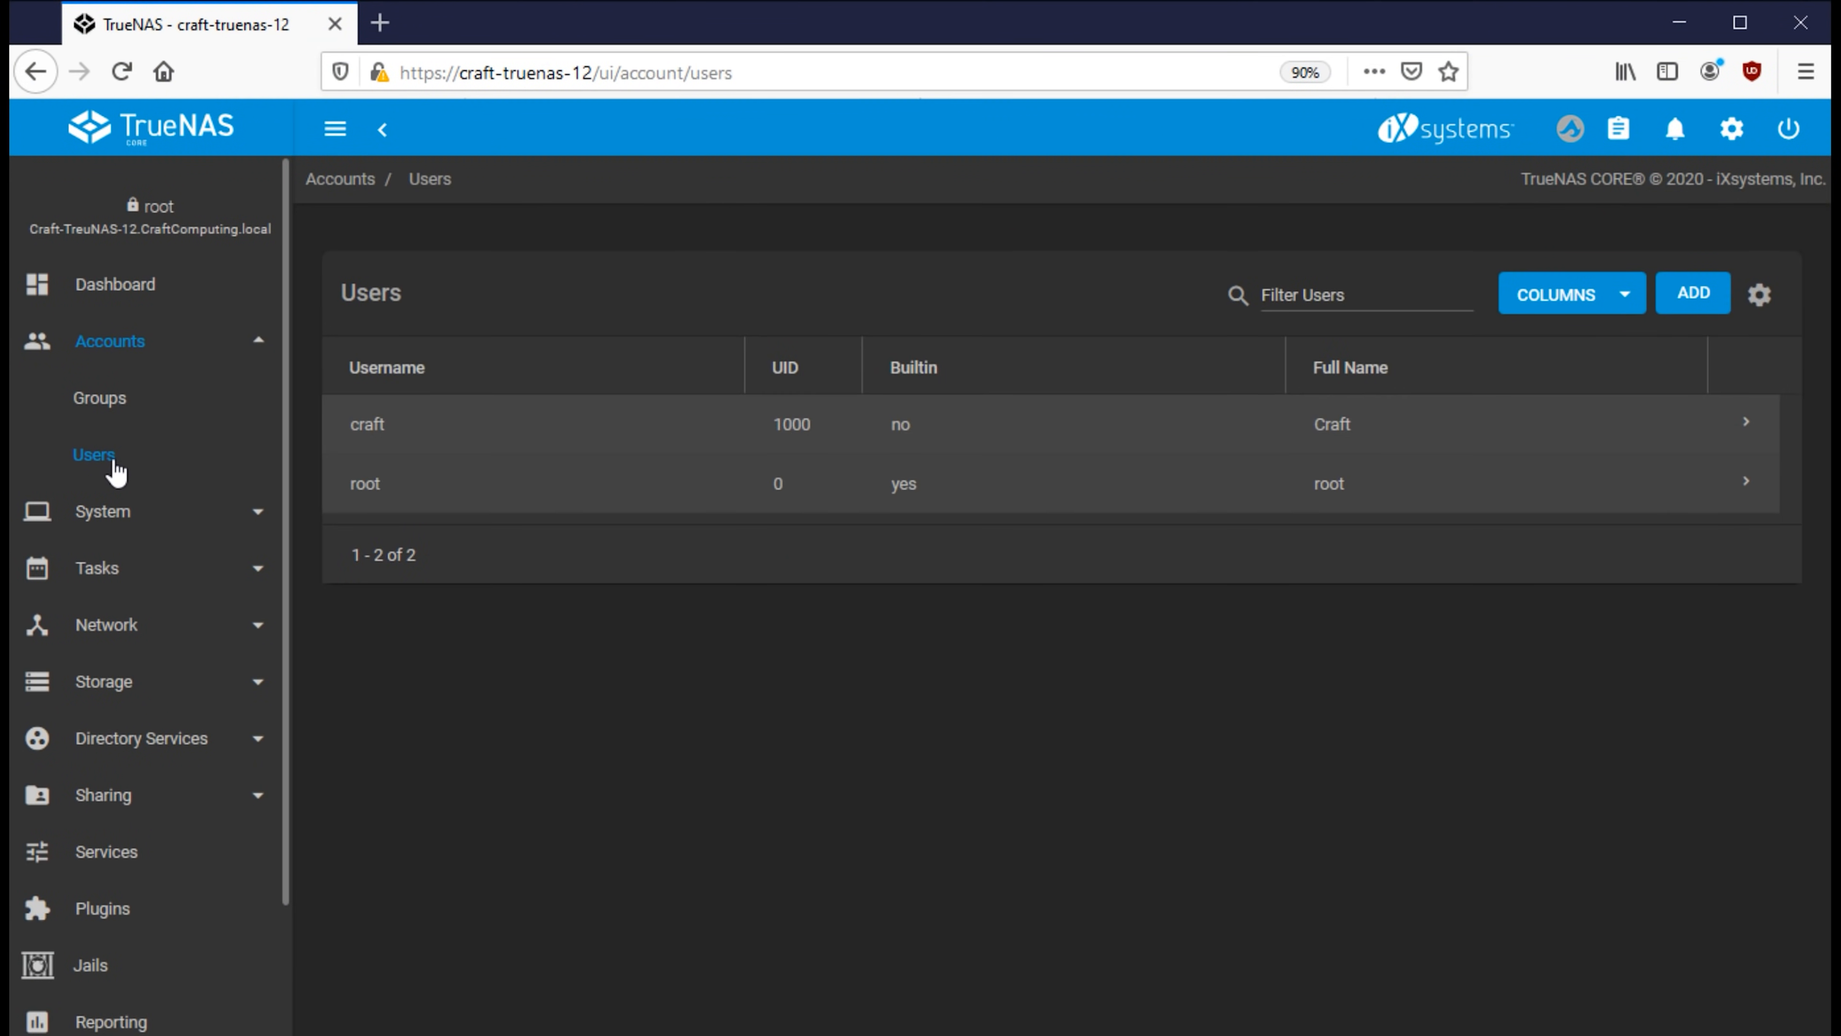
left_click(423, 424)
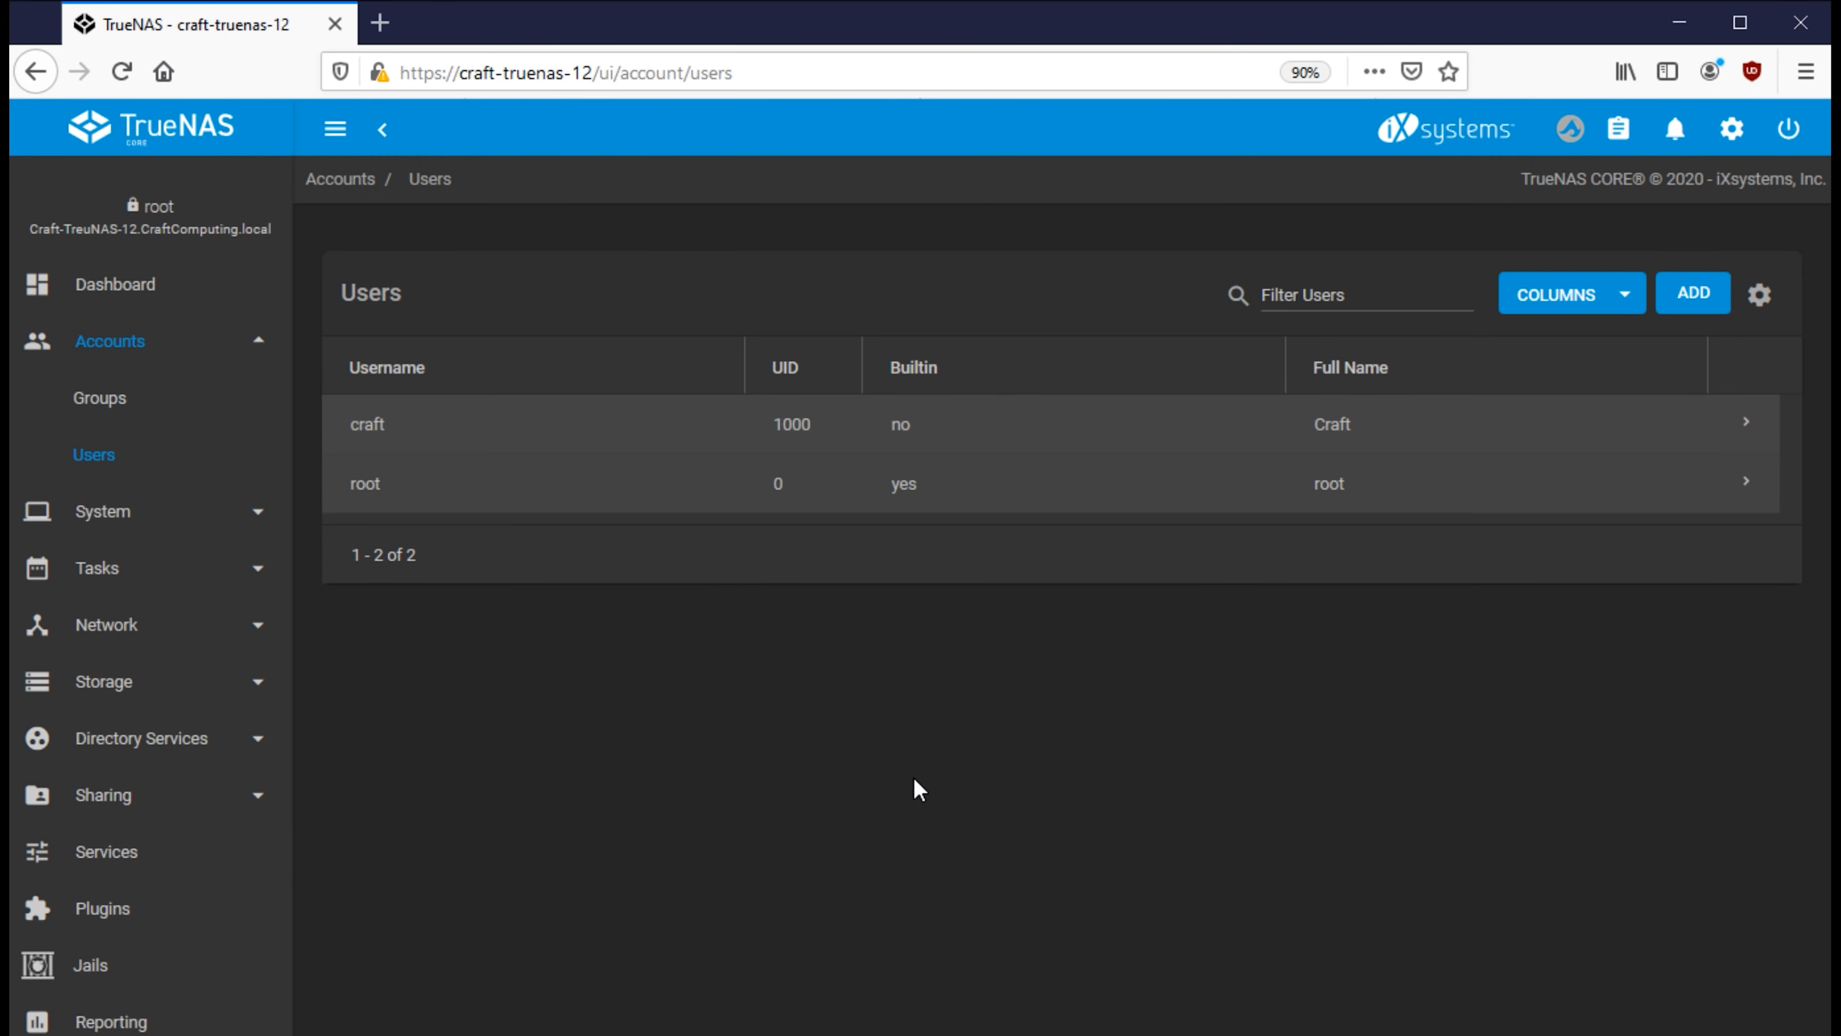
left_click(1690, 293)
type("Edi")
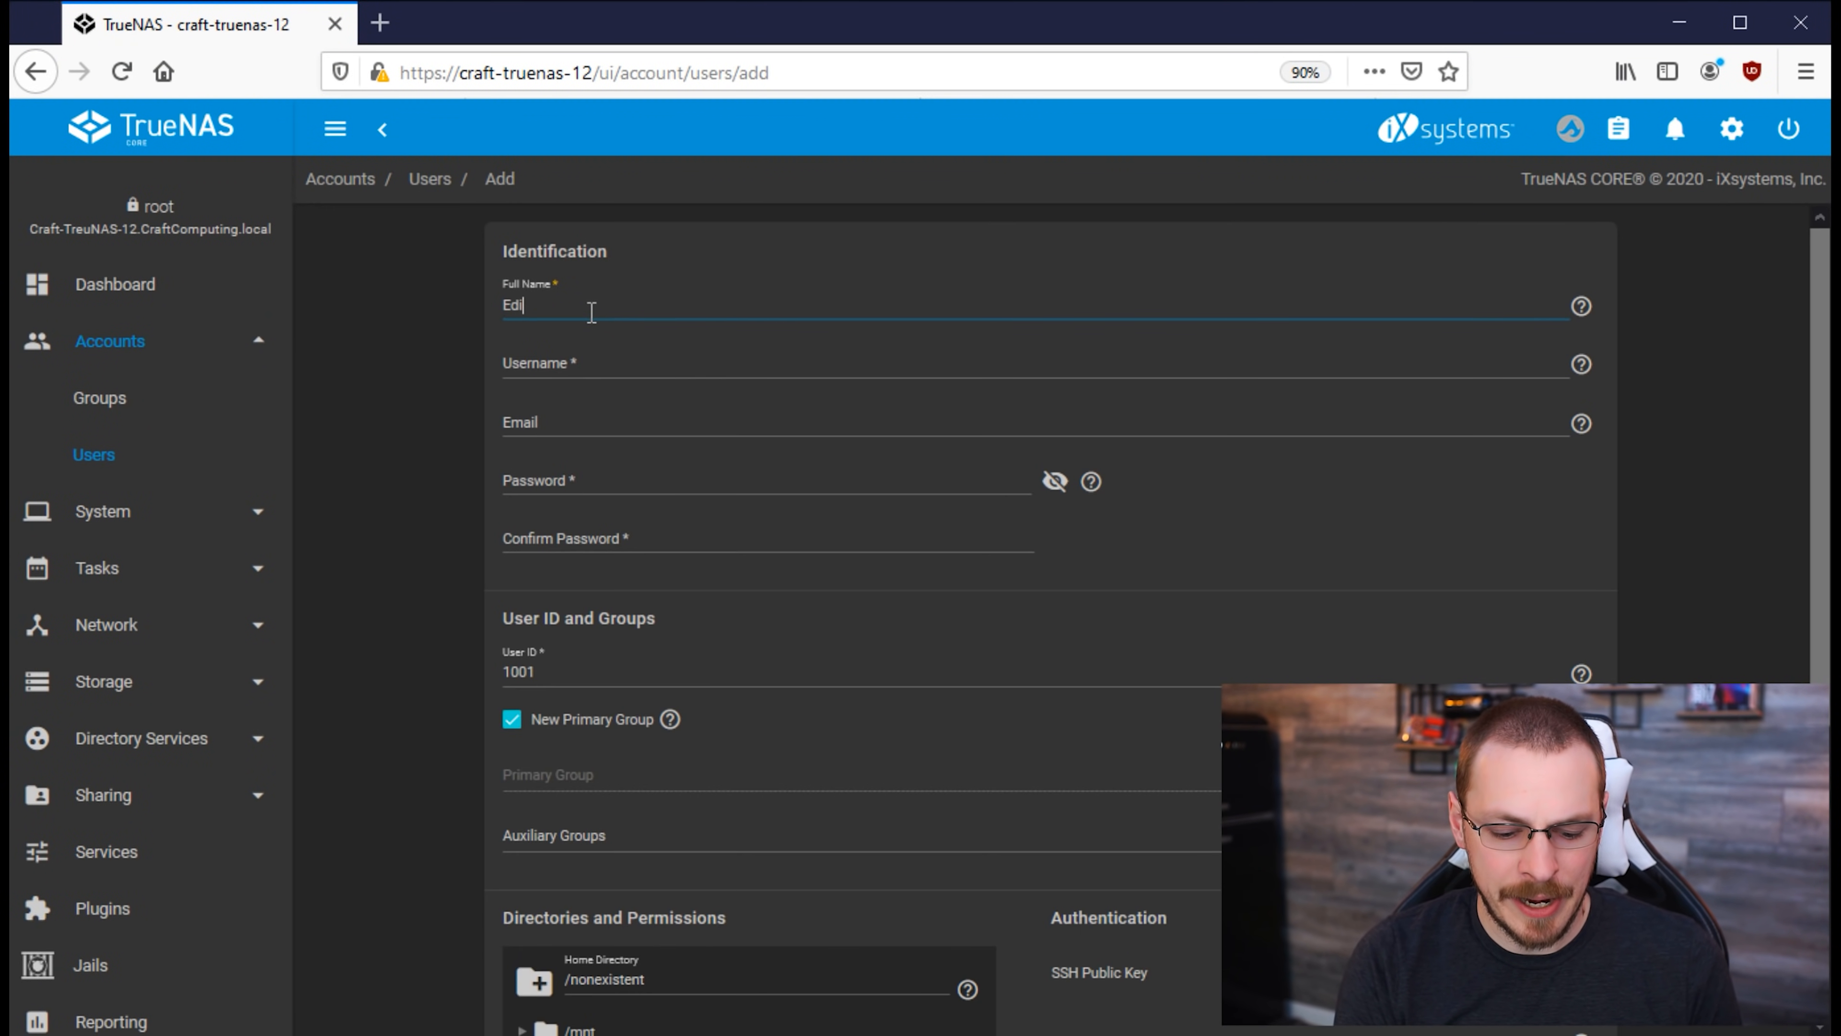
Step: Finish the name 'editor', enable Microsoft Account, and submit the new user
type("tor")
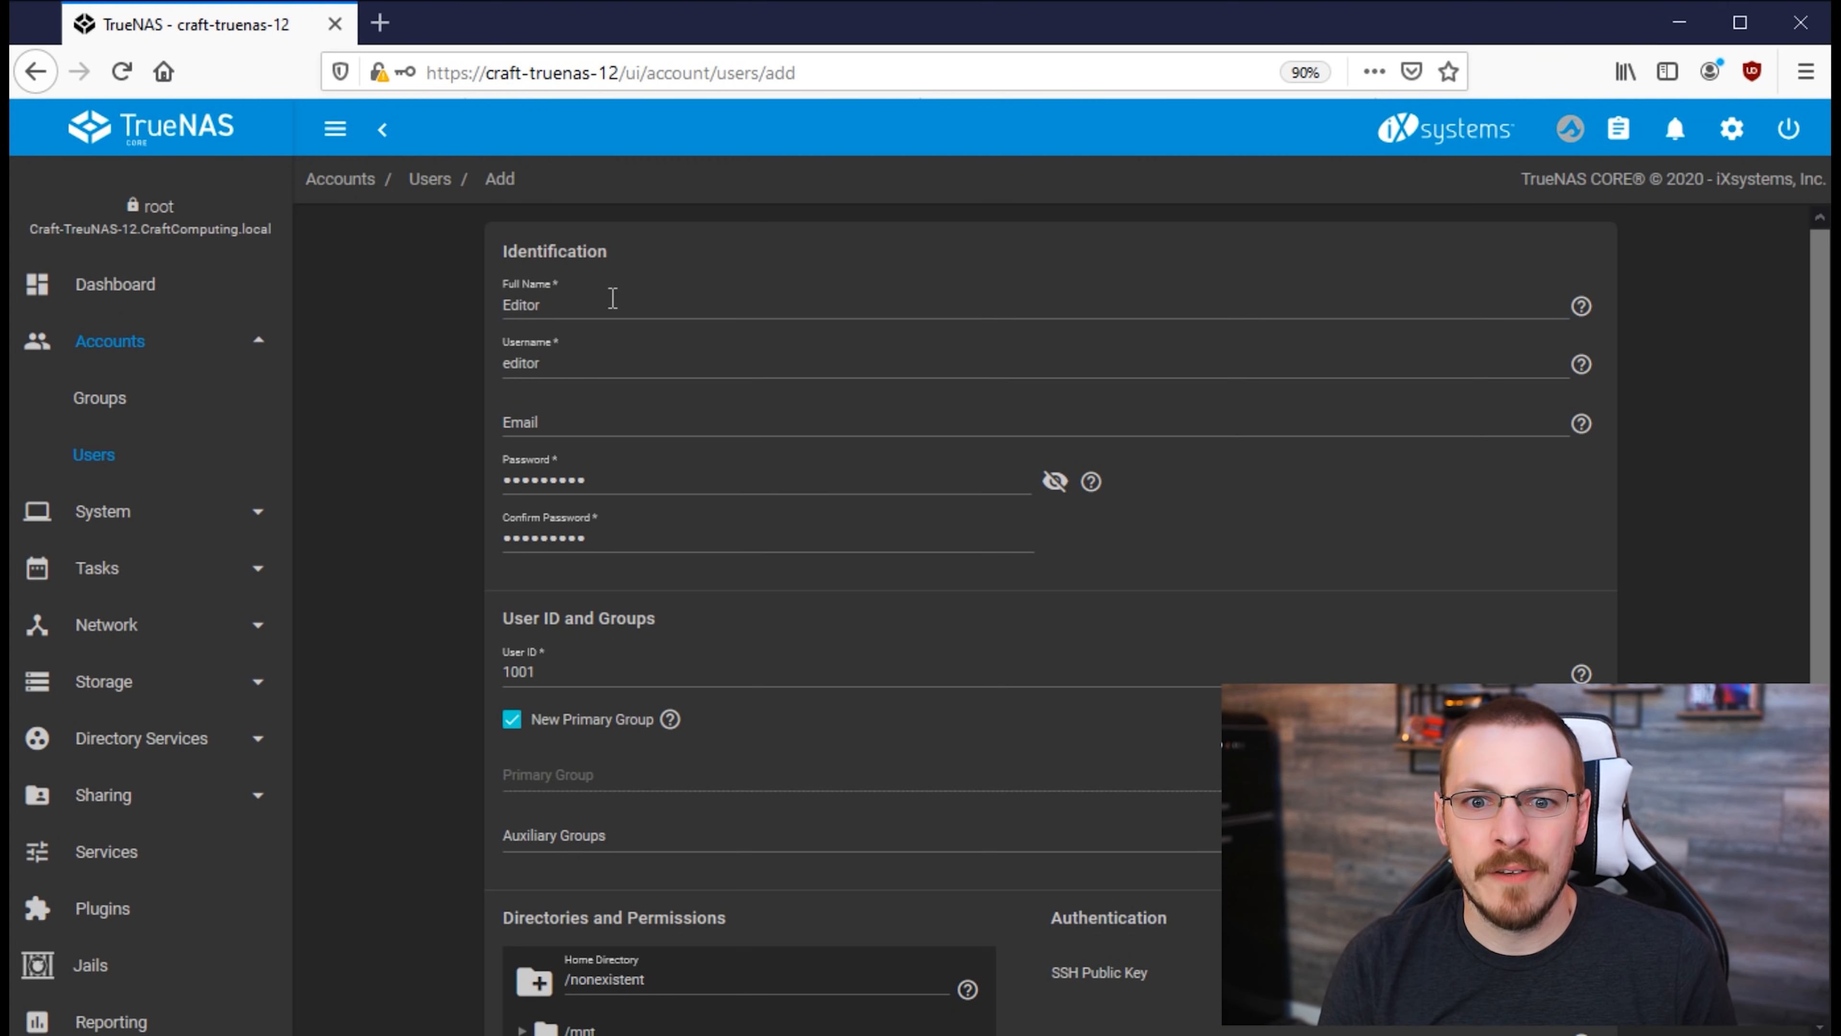
scroll("down", 3)
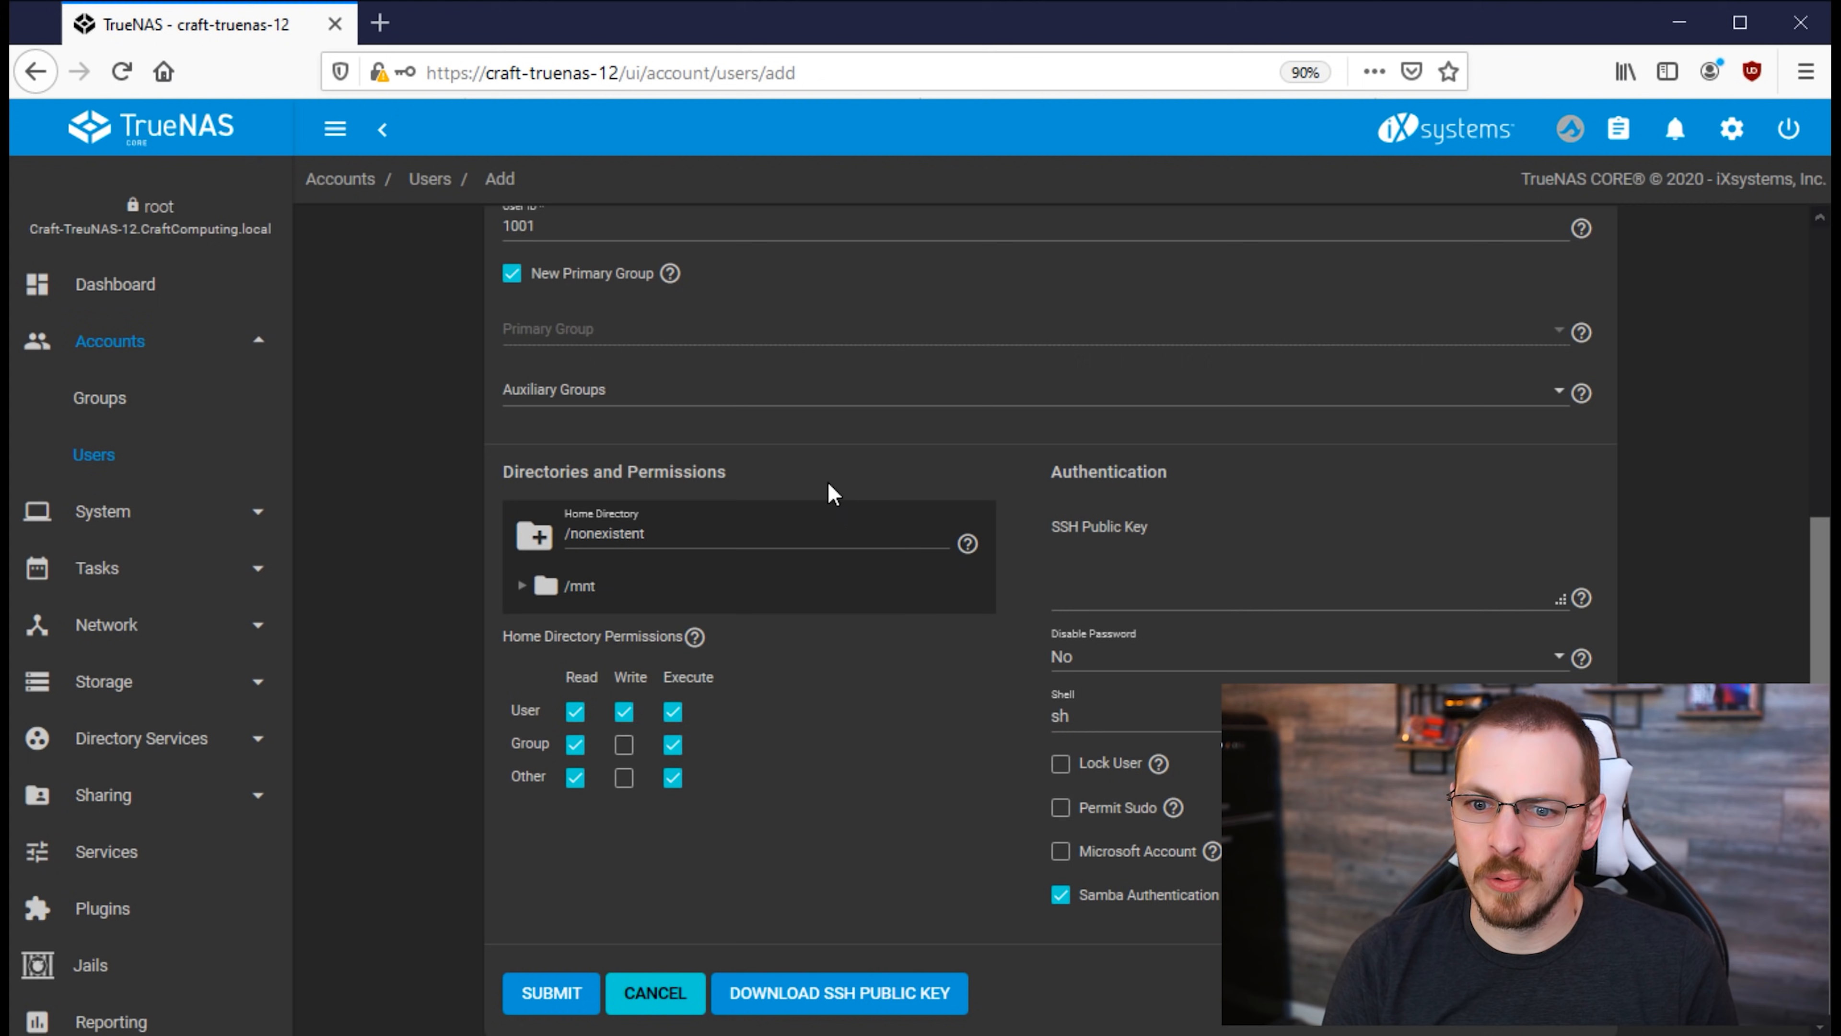
left_click(1060, 852)
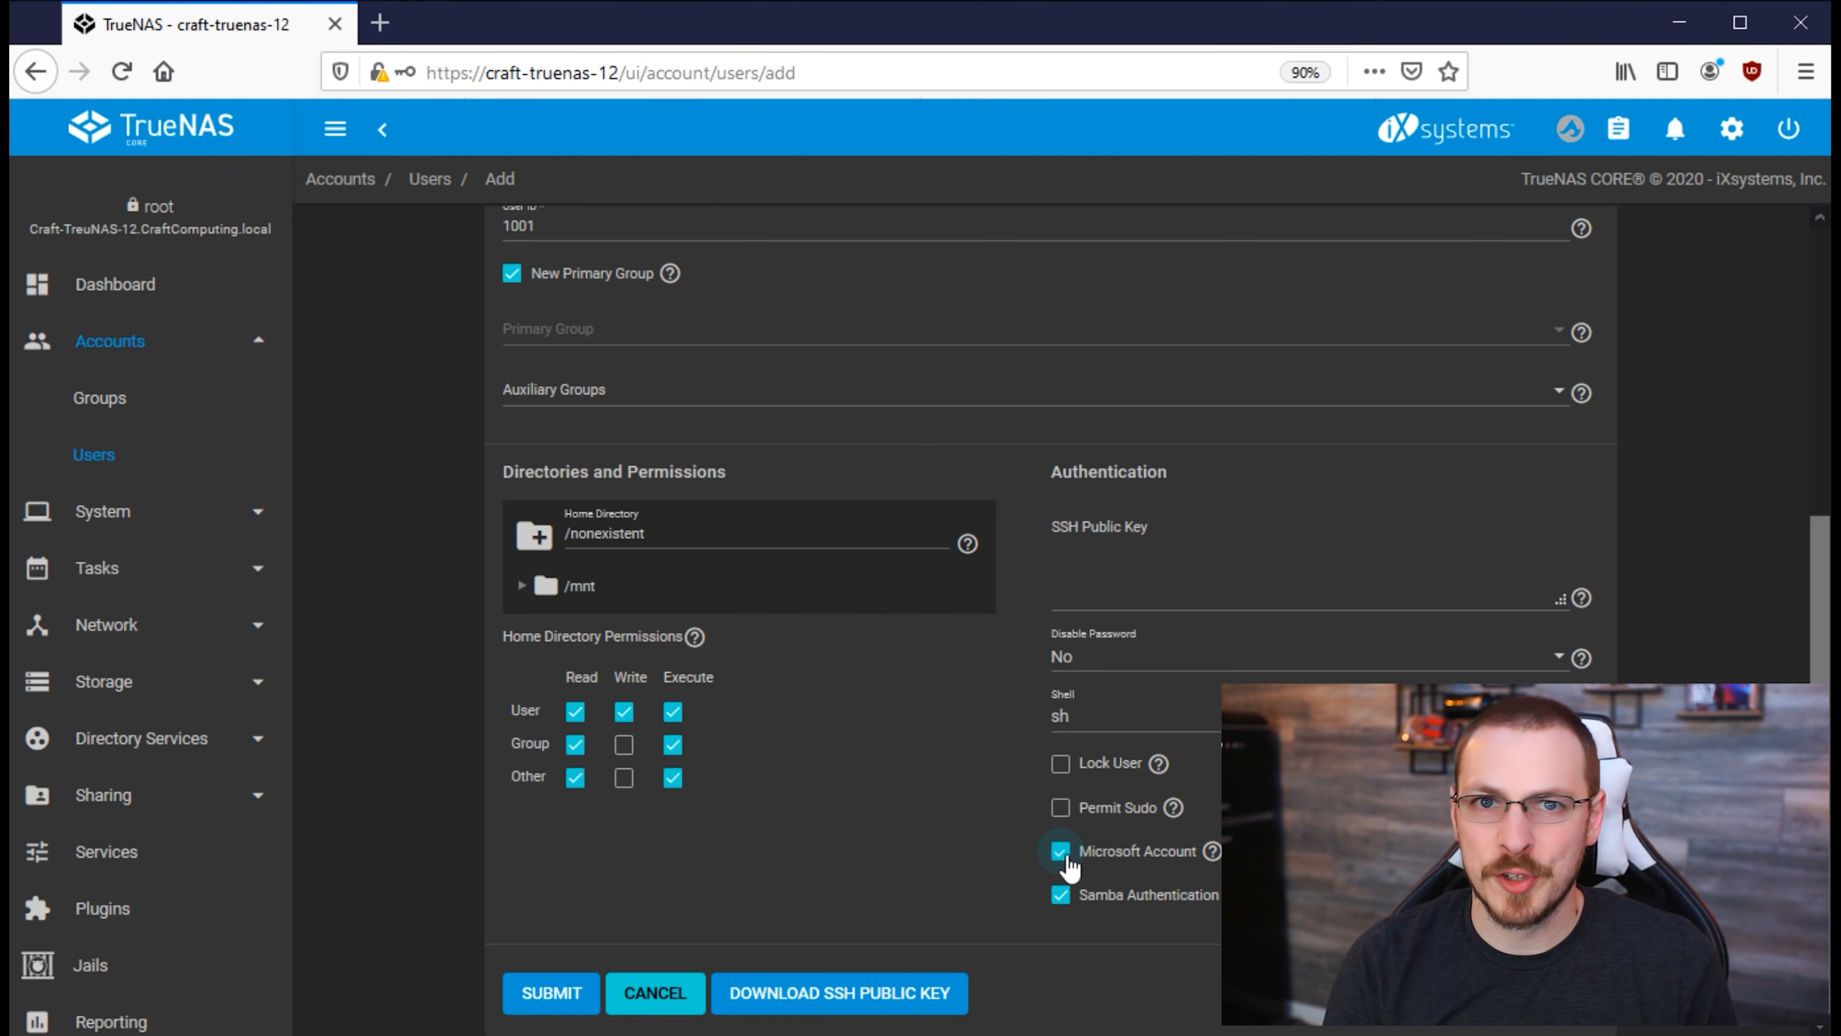
left_click(550, 993)
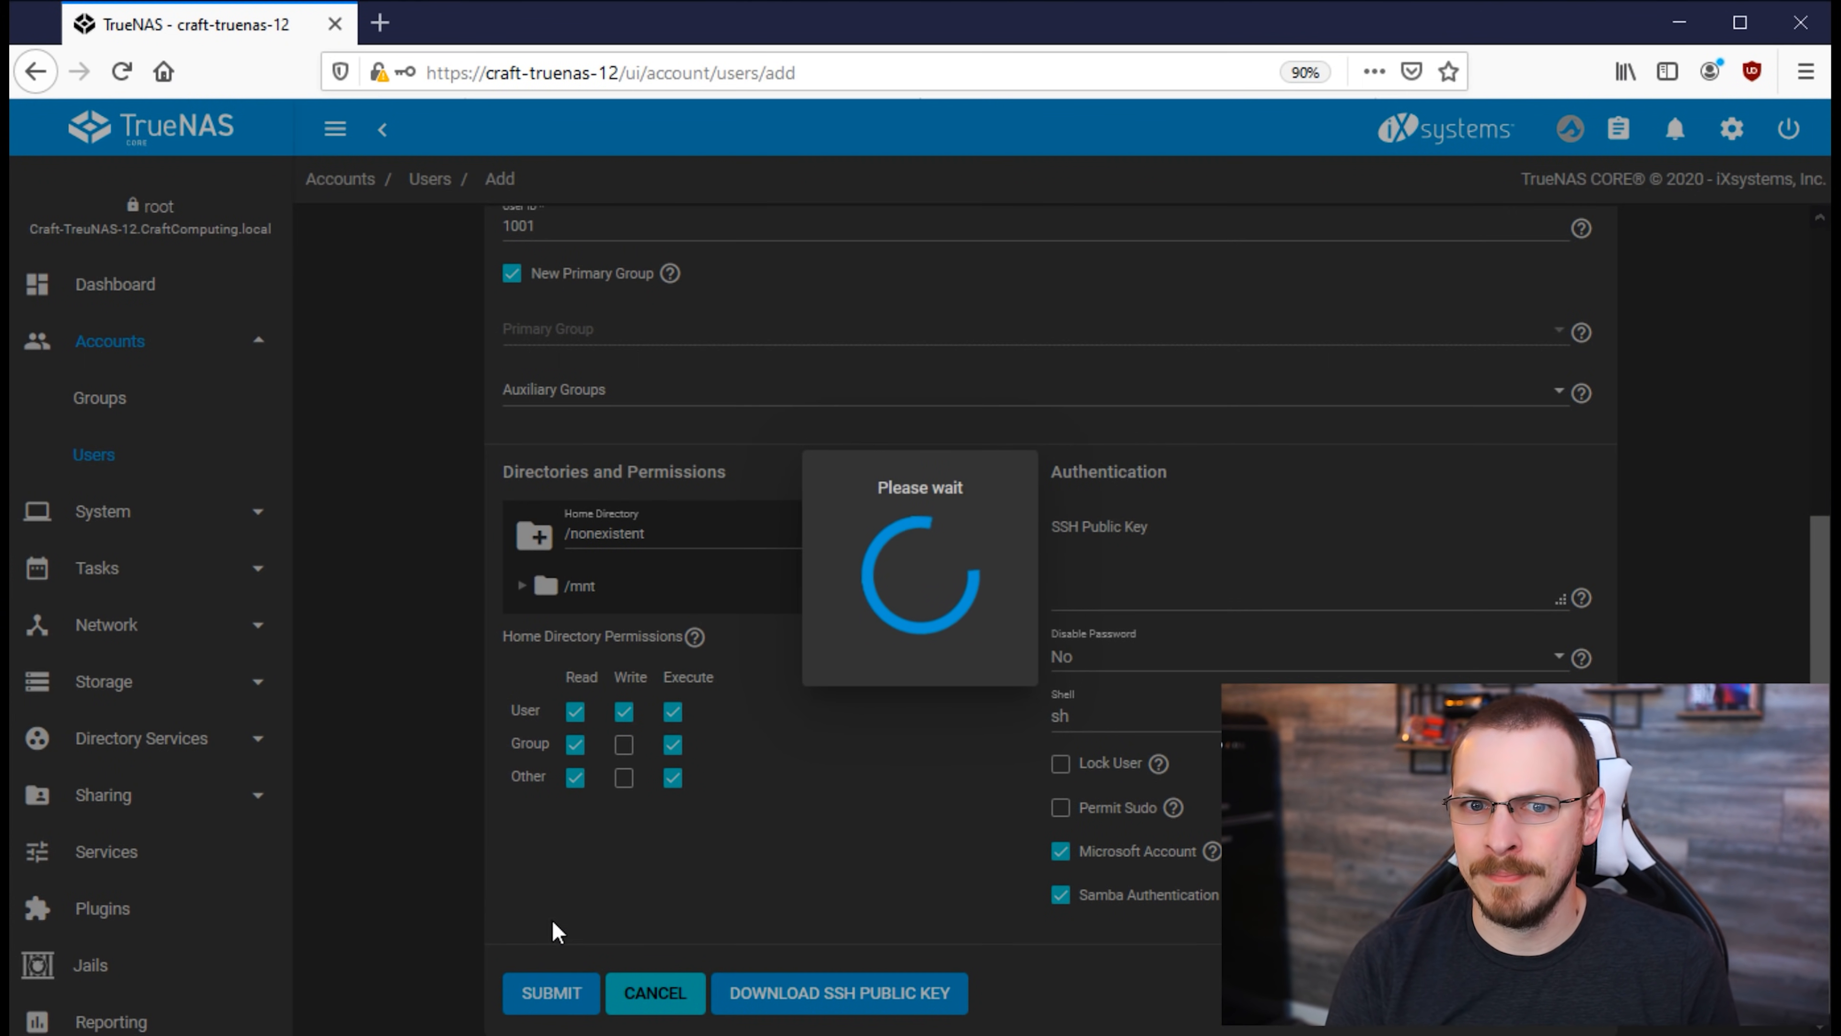
left_click(550, 992)
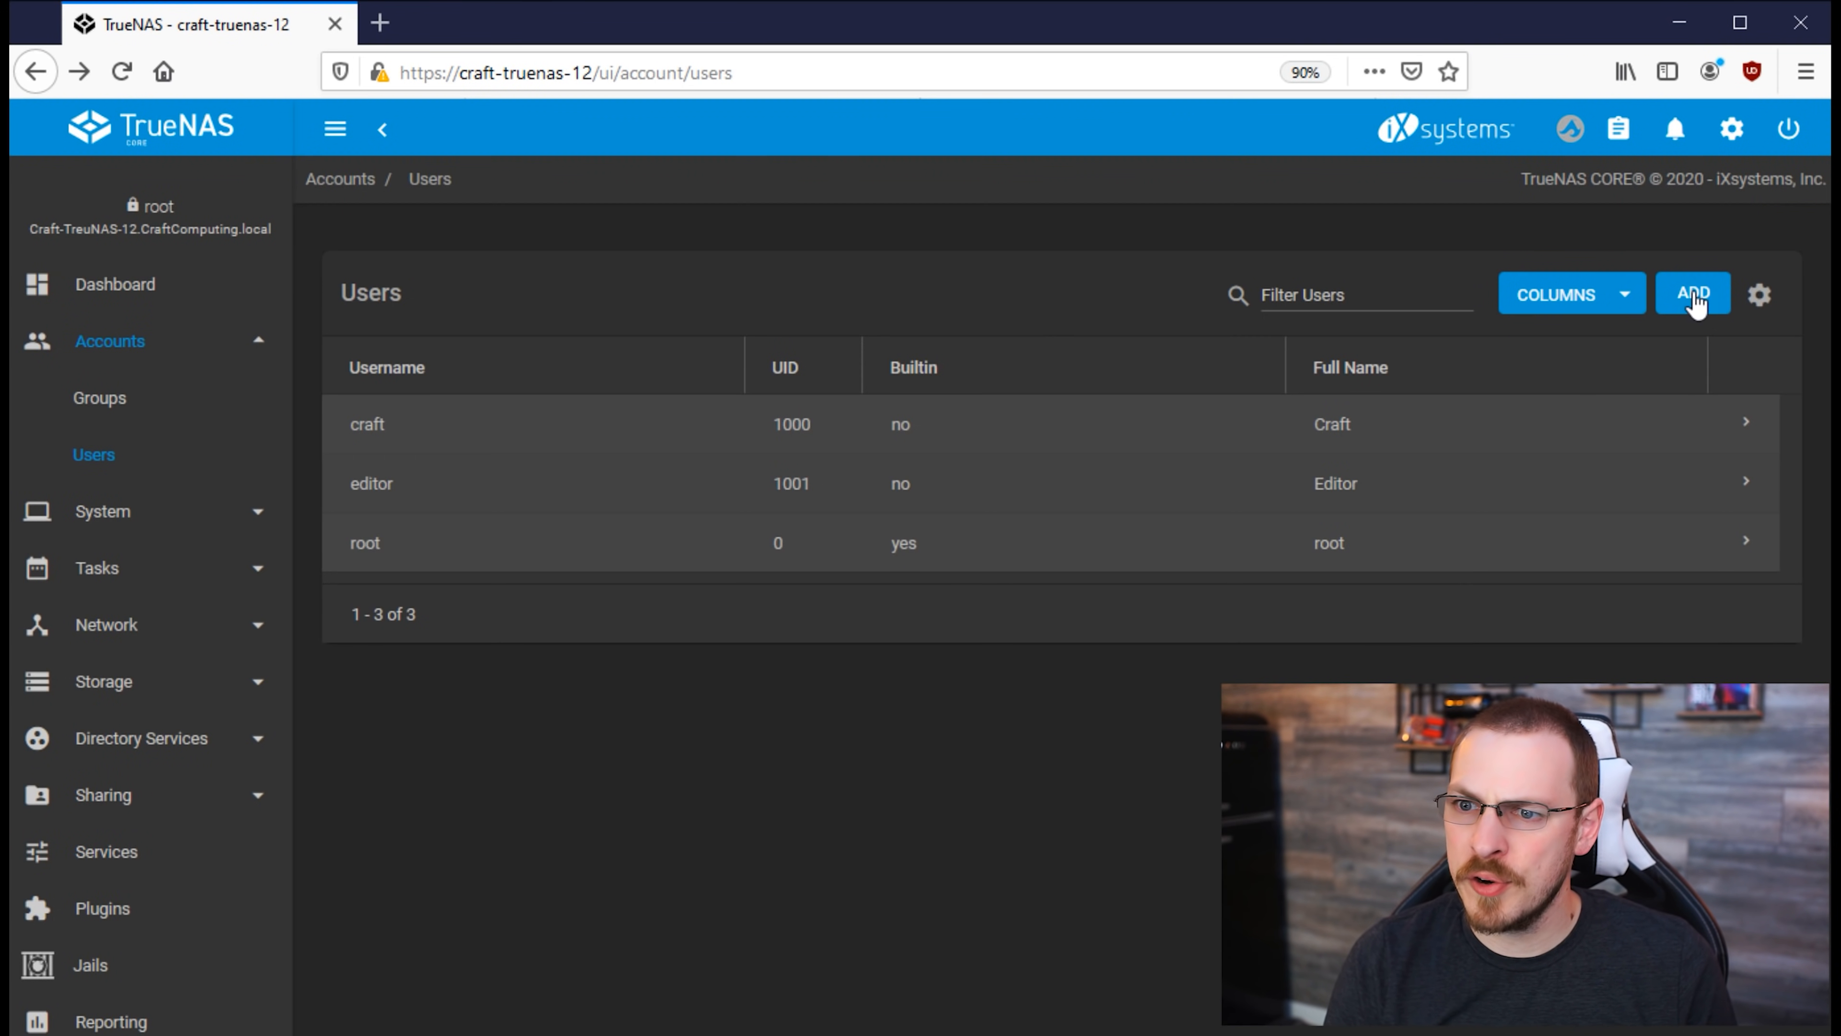
Step: Create a 'services' user with Microsoft Account enabled and submit it
left_click(1691, 294)
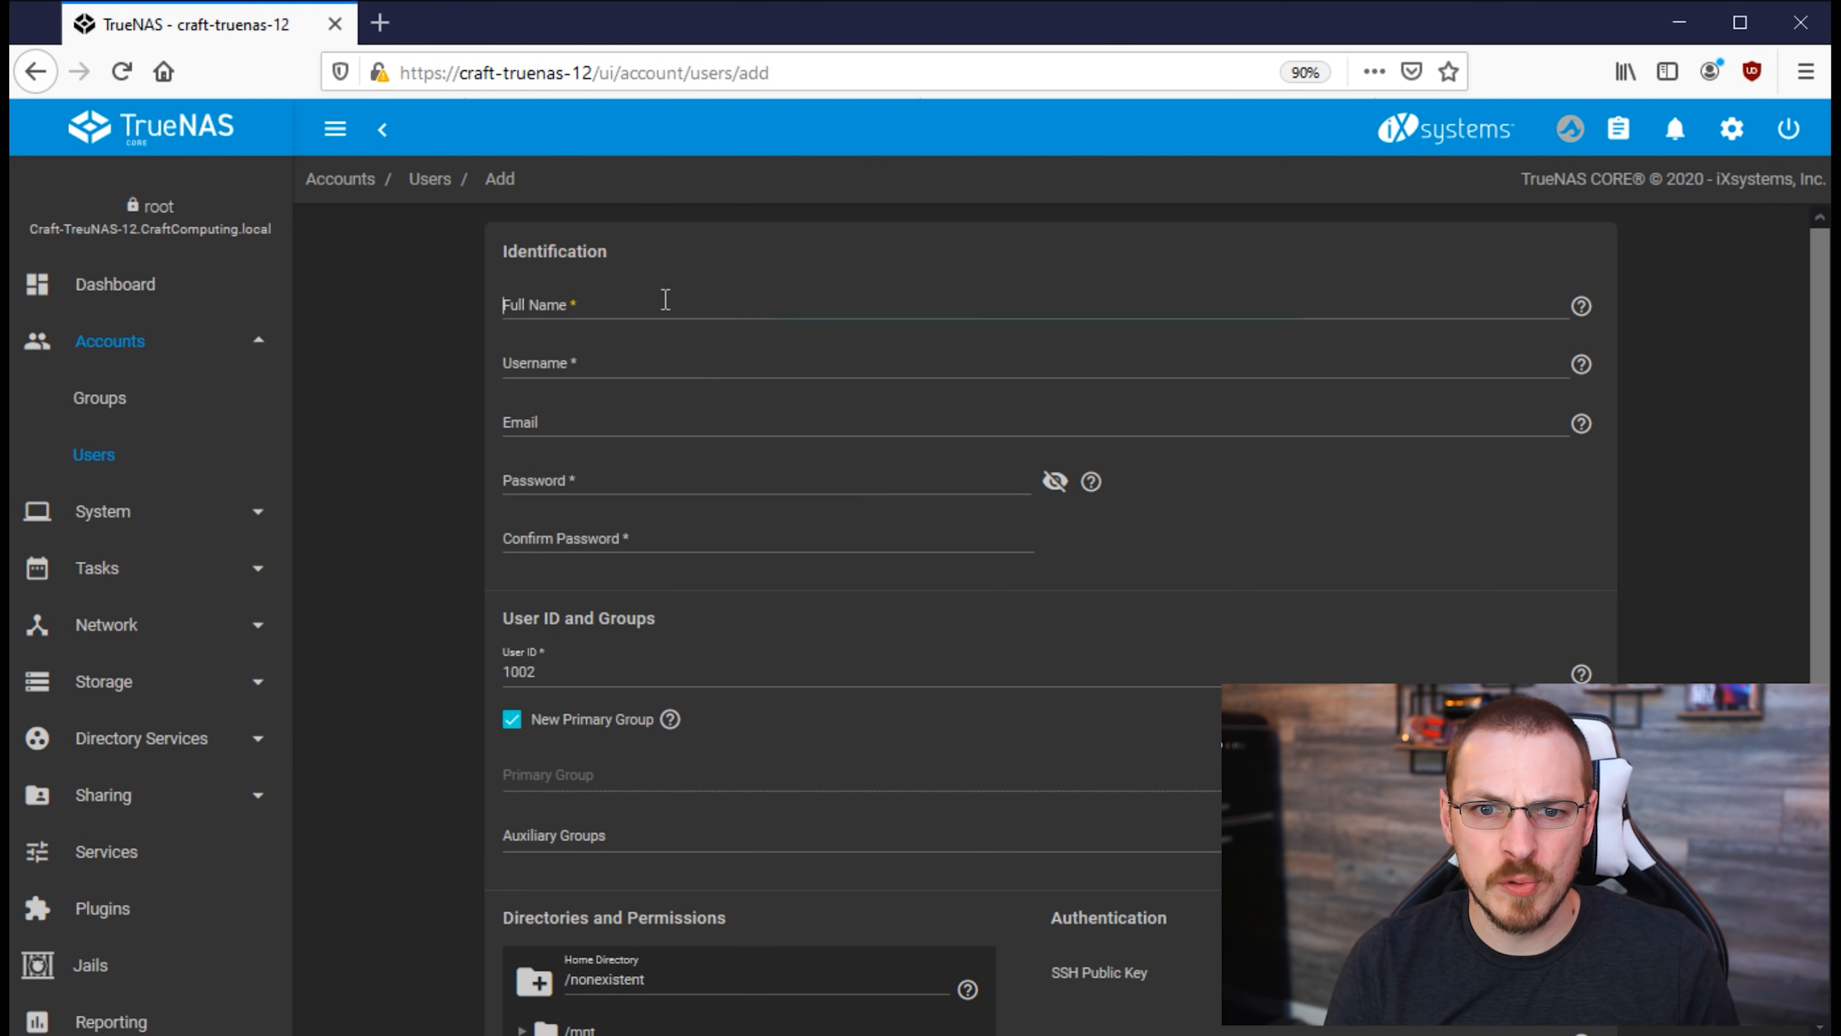
type("Service")
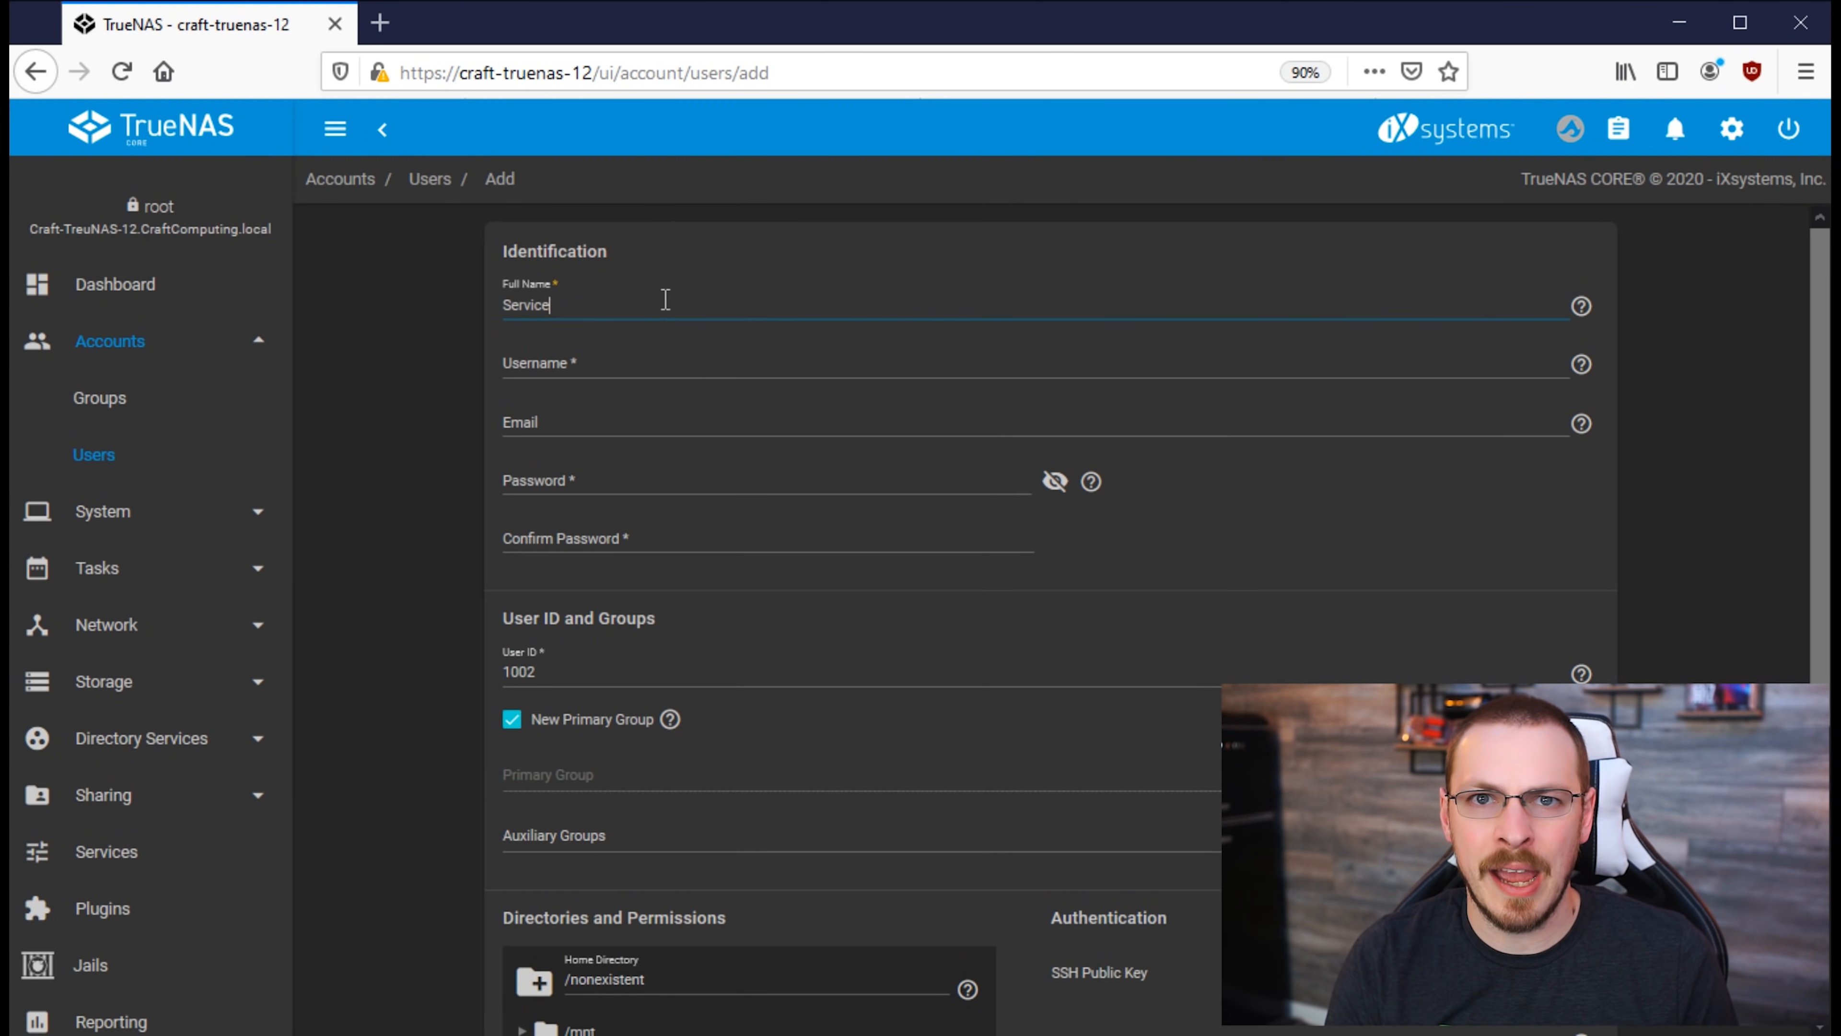
type("s")
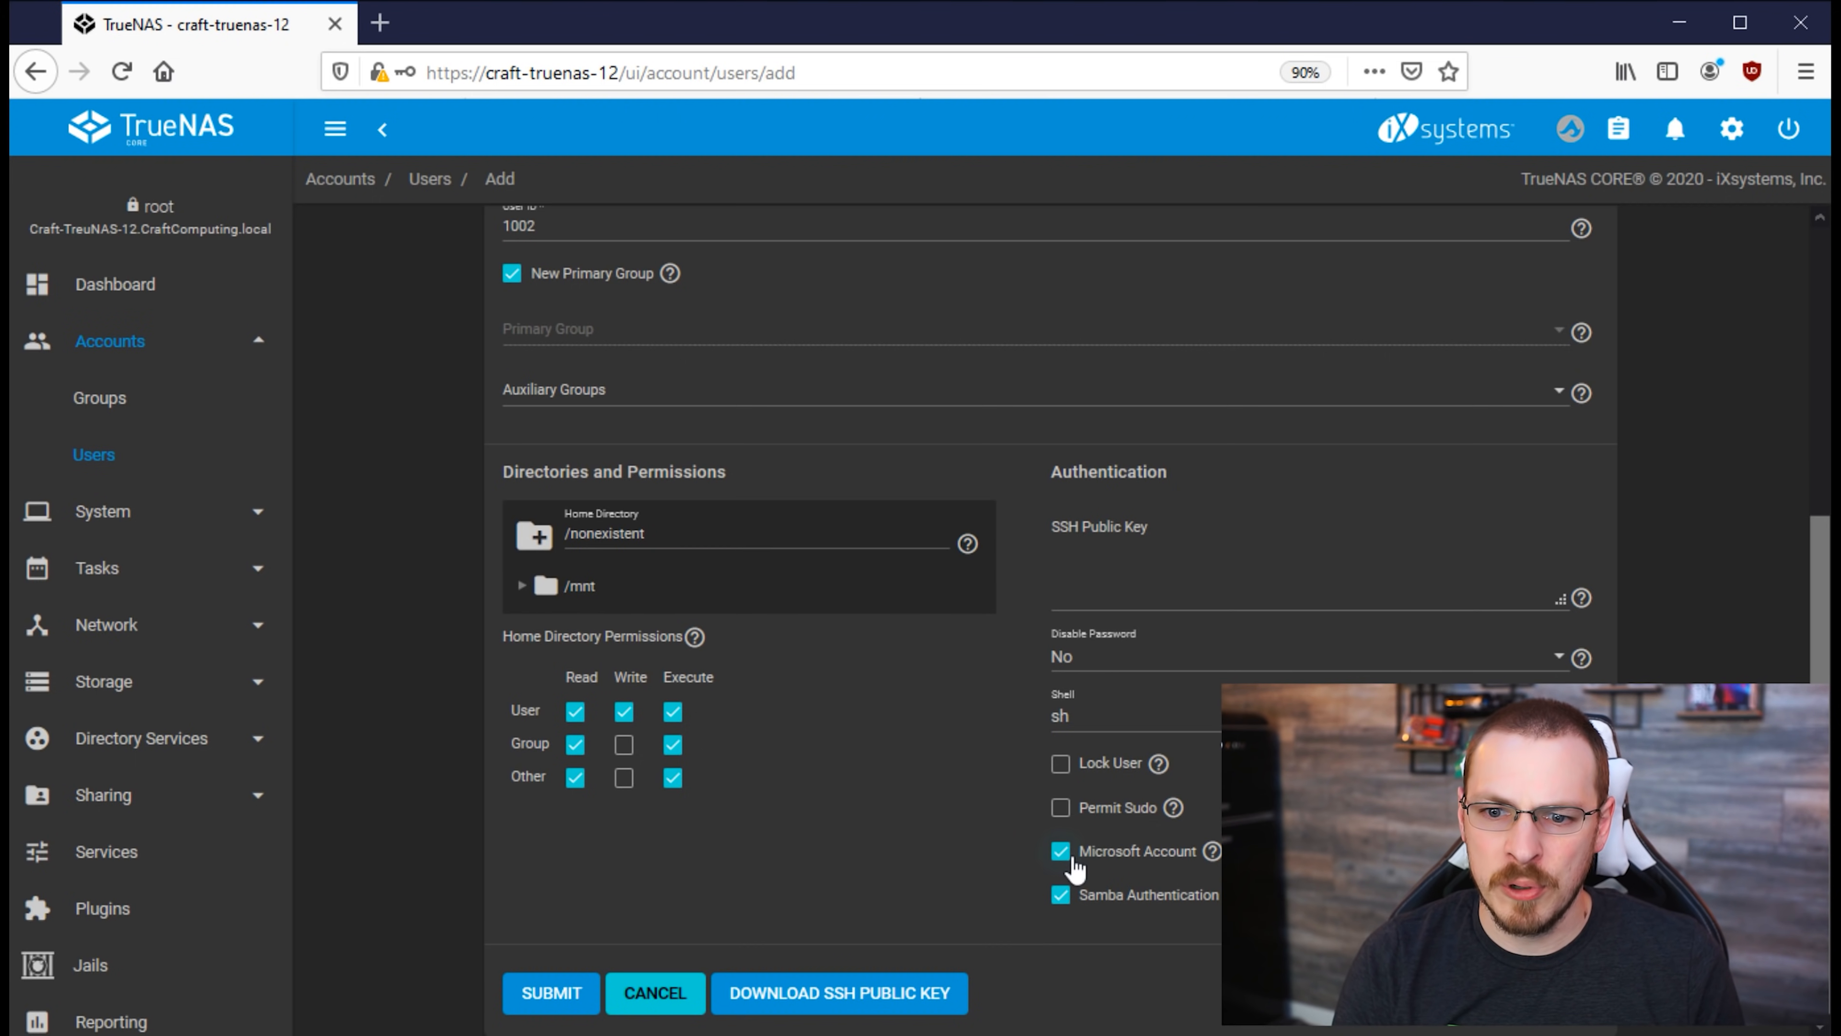
left_click(551, 993)
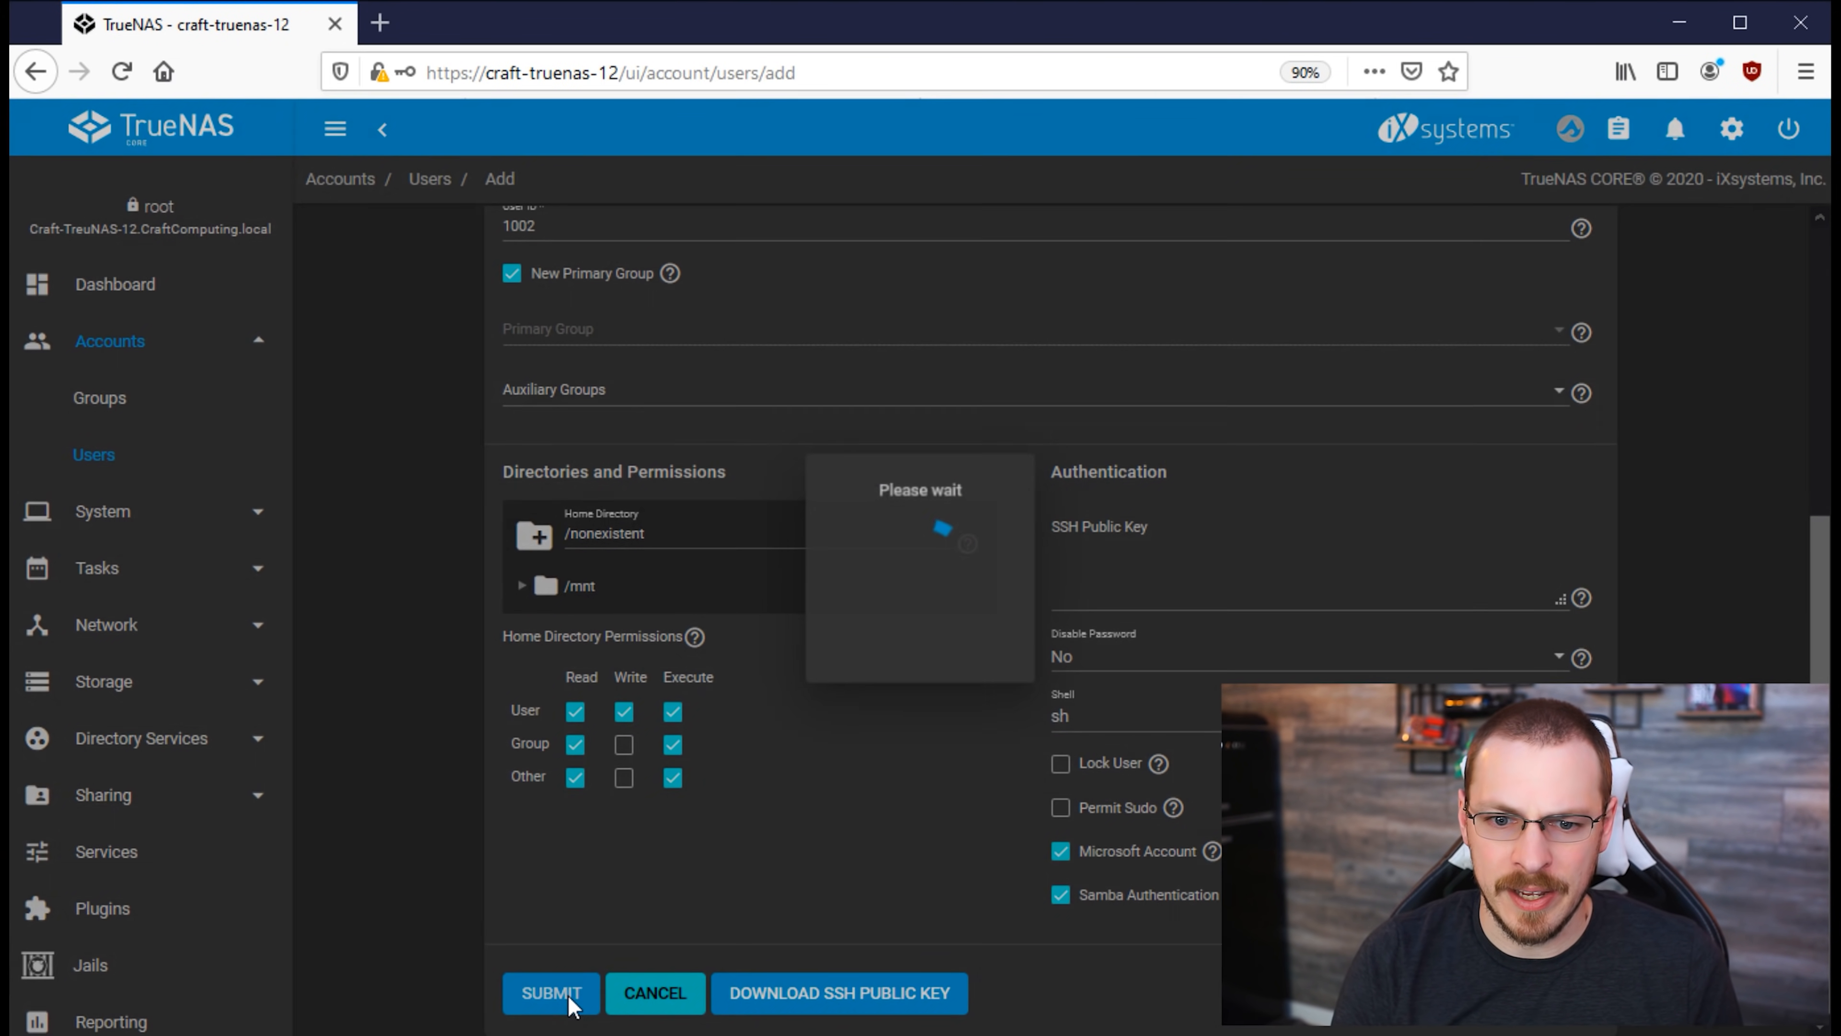
left_click(549, 992)
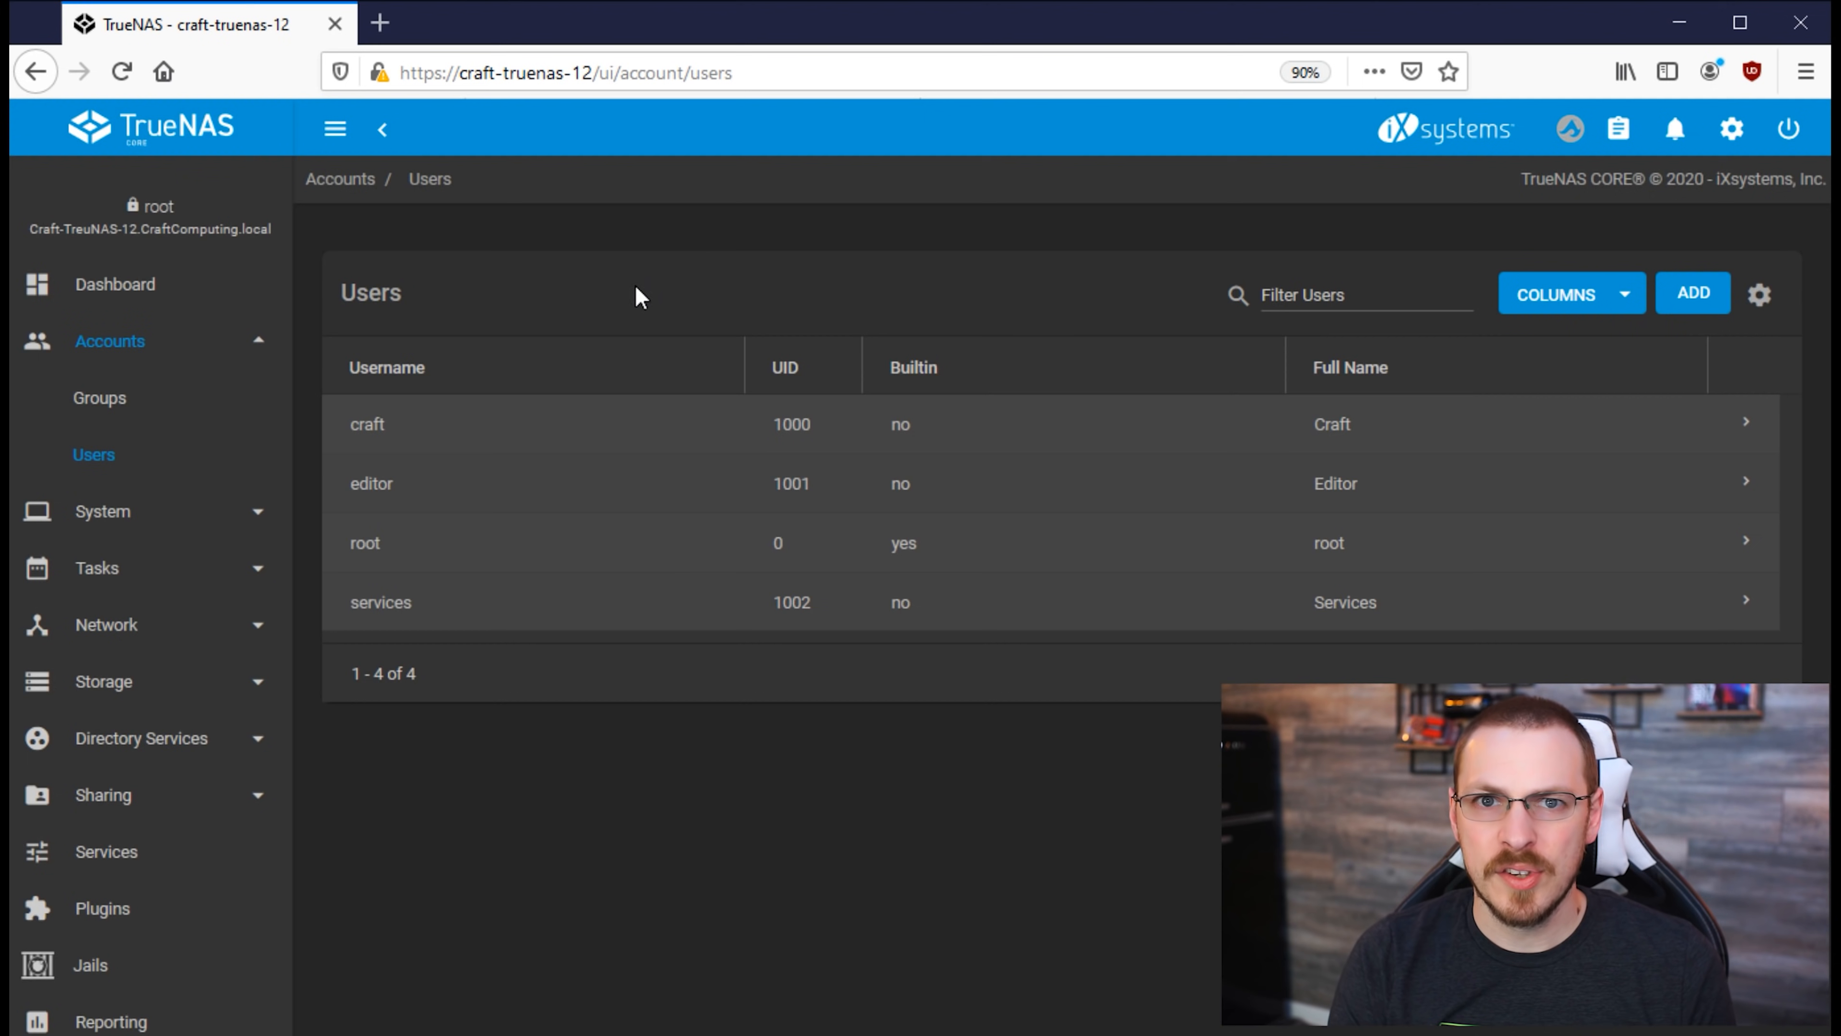
left_click(529, 424)
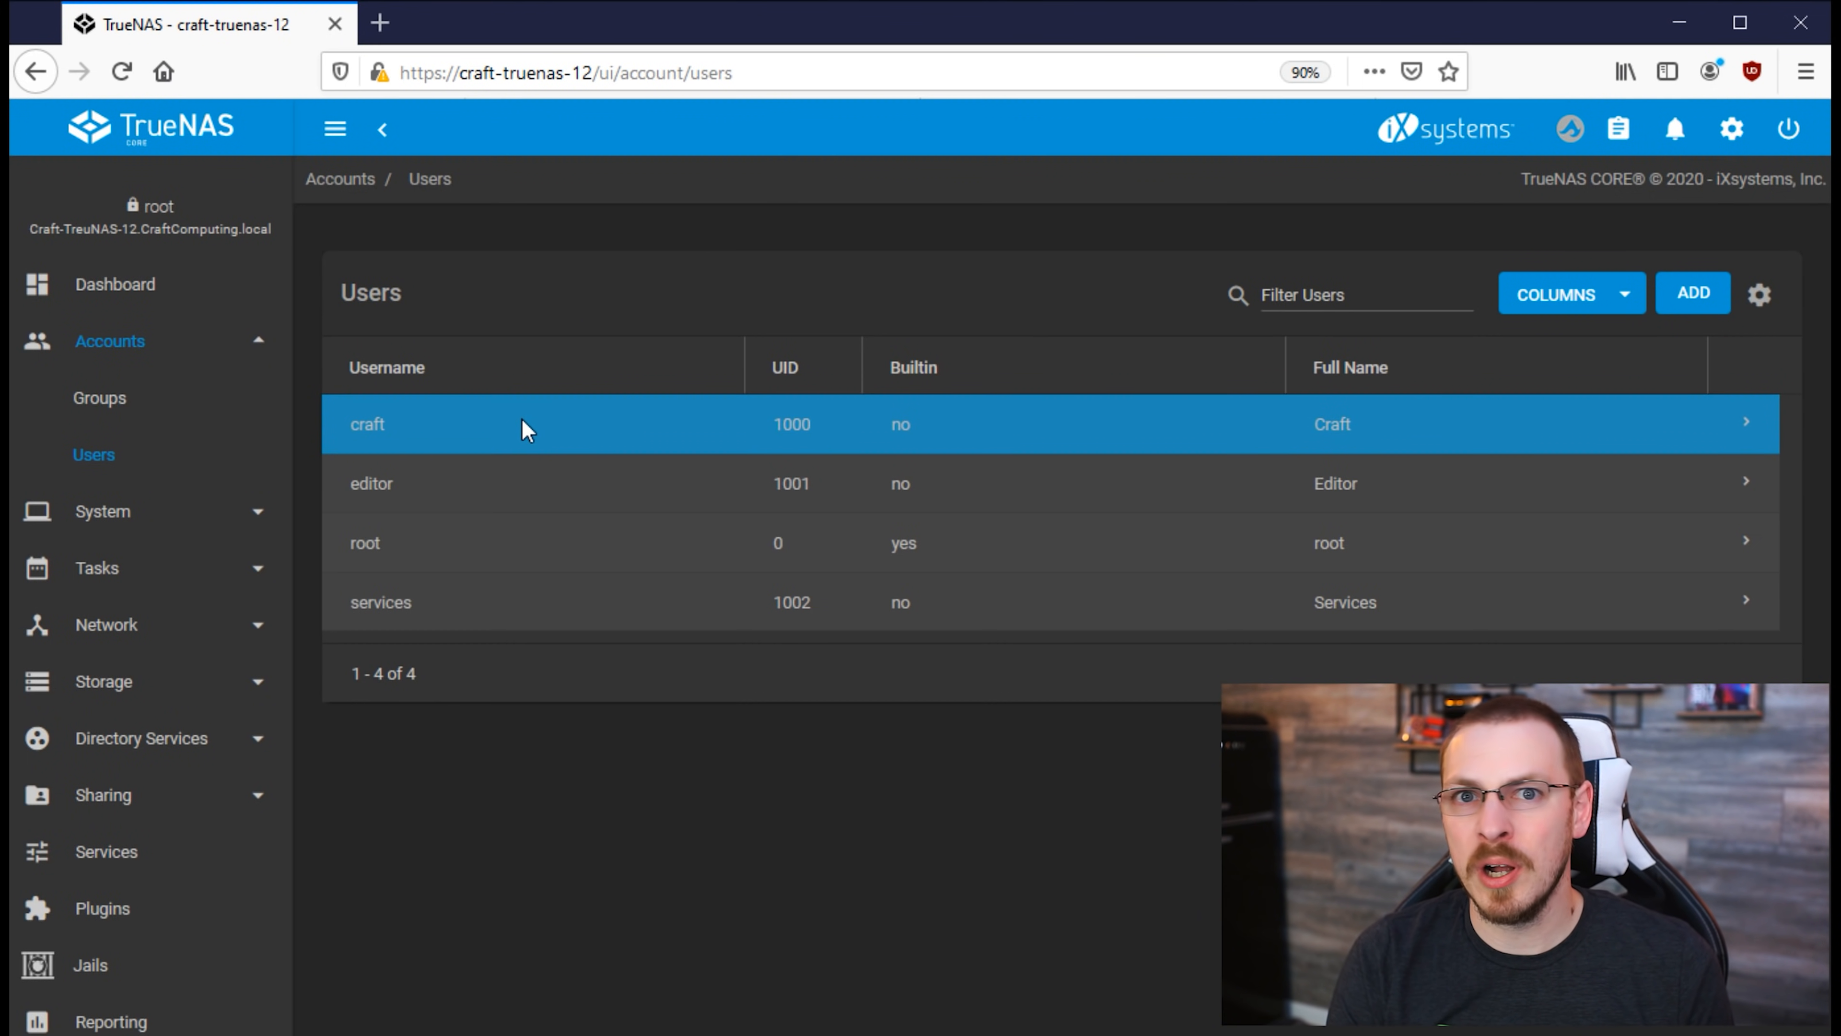
left_click(529, 482)
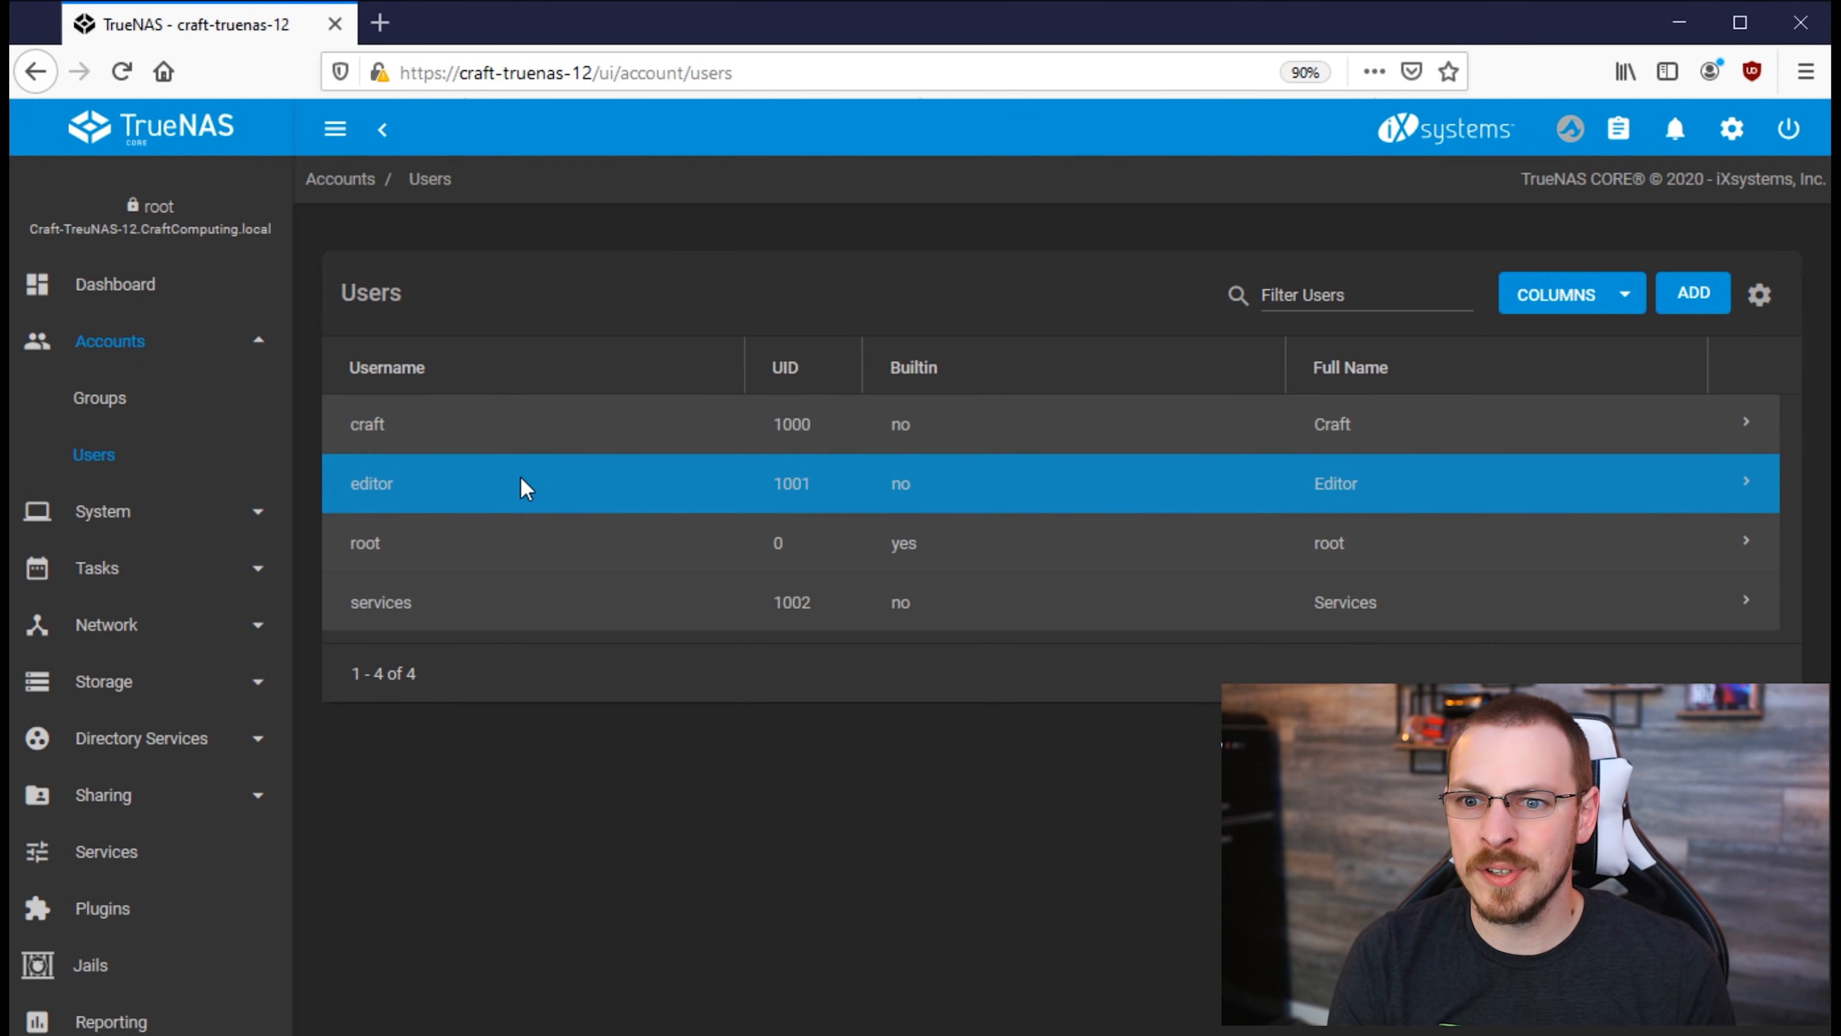
left_click(505, 543)
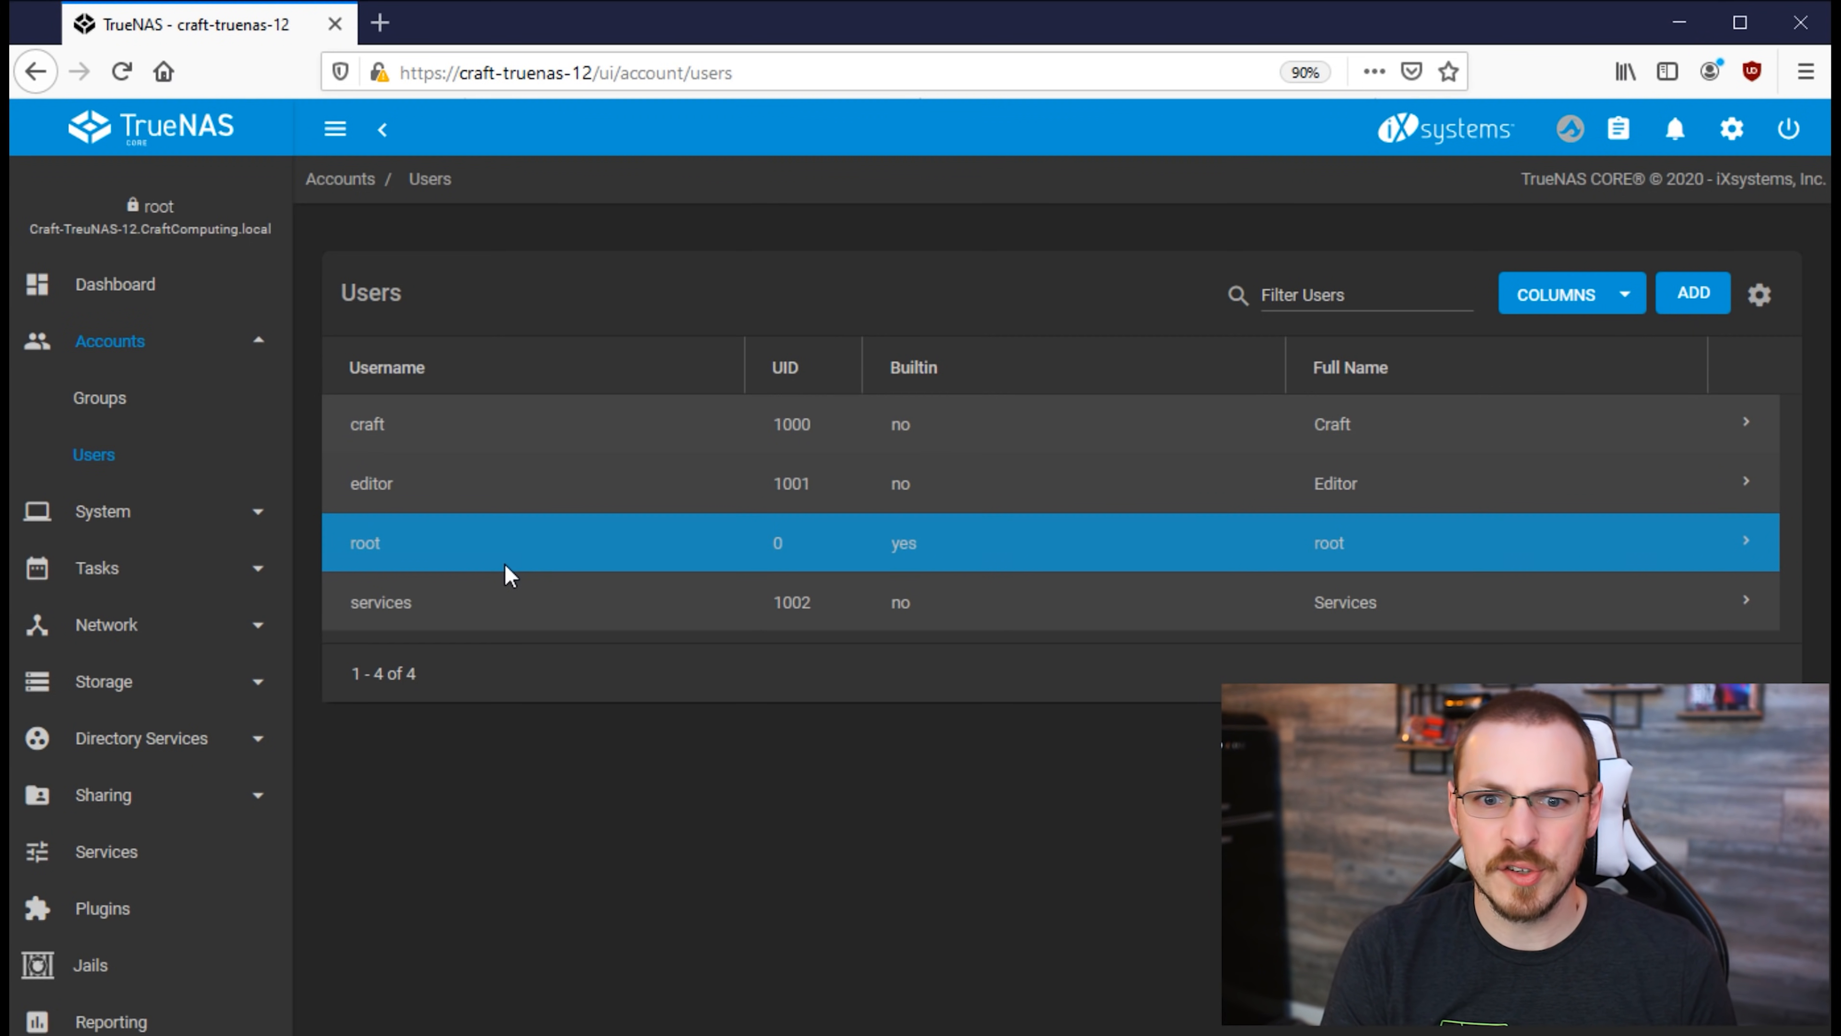
left_click(470, 601)
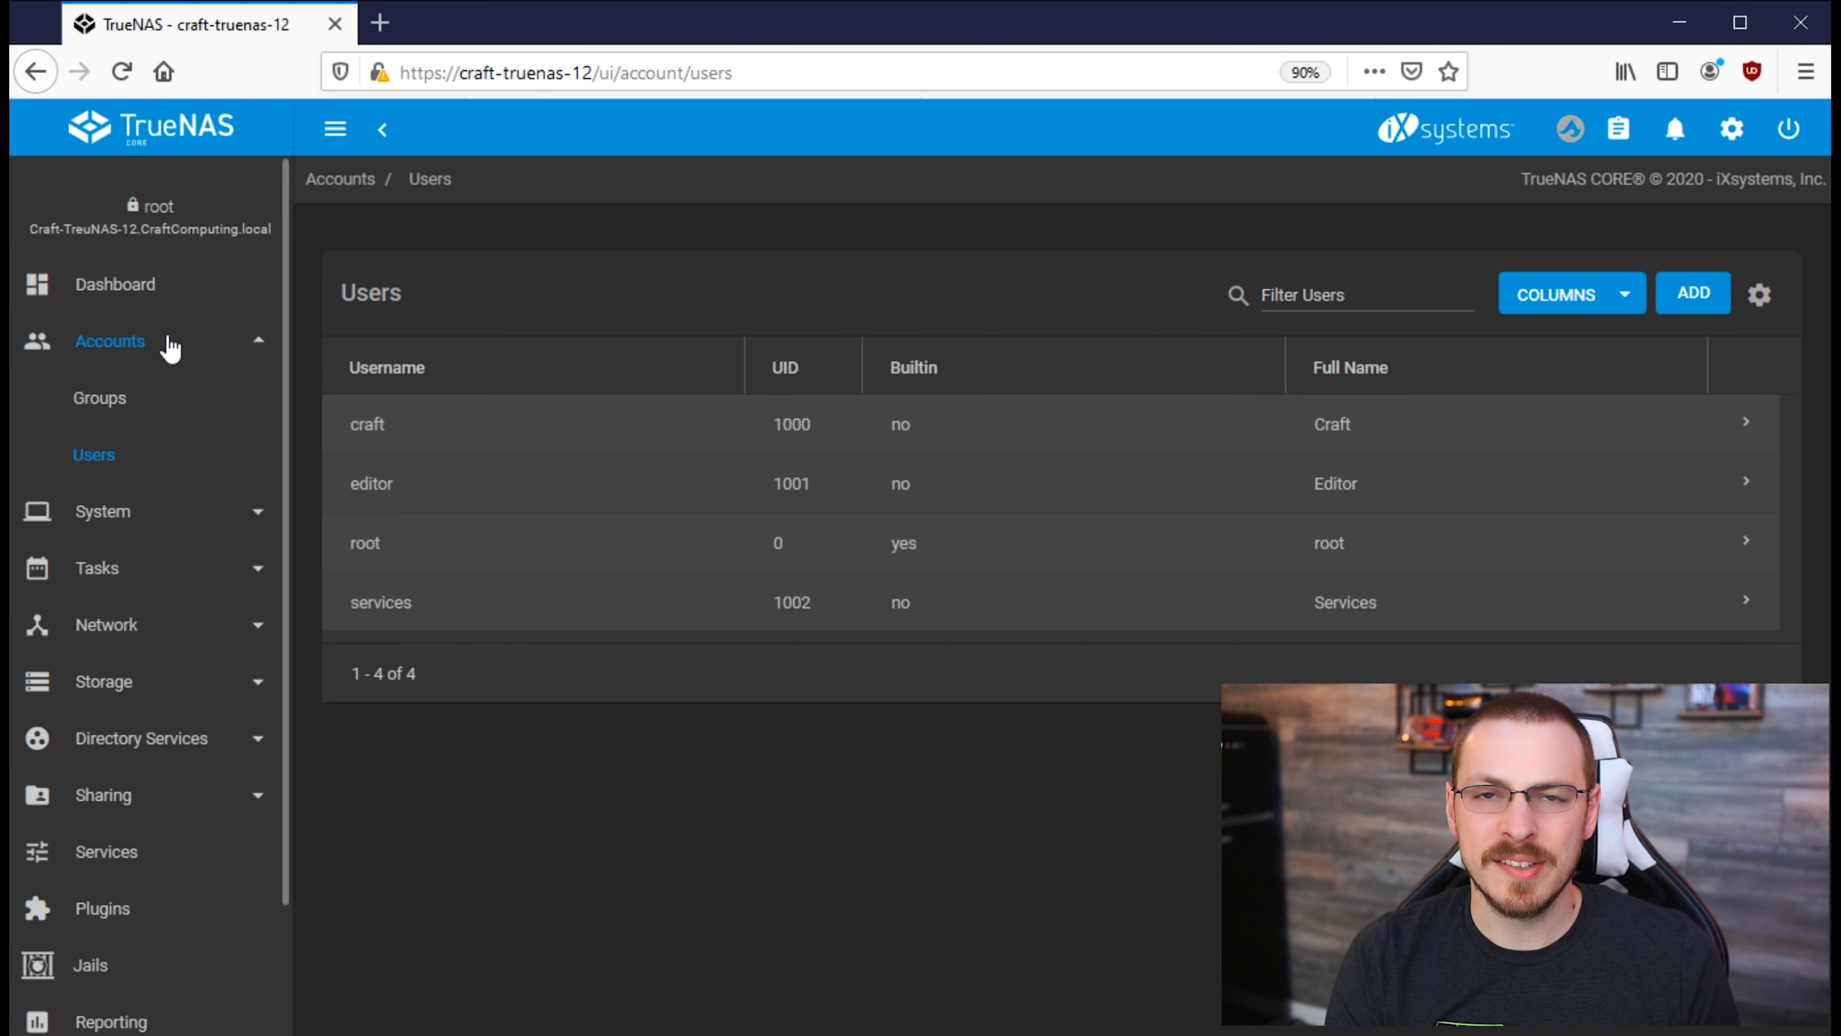
left_click(111, 340)
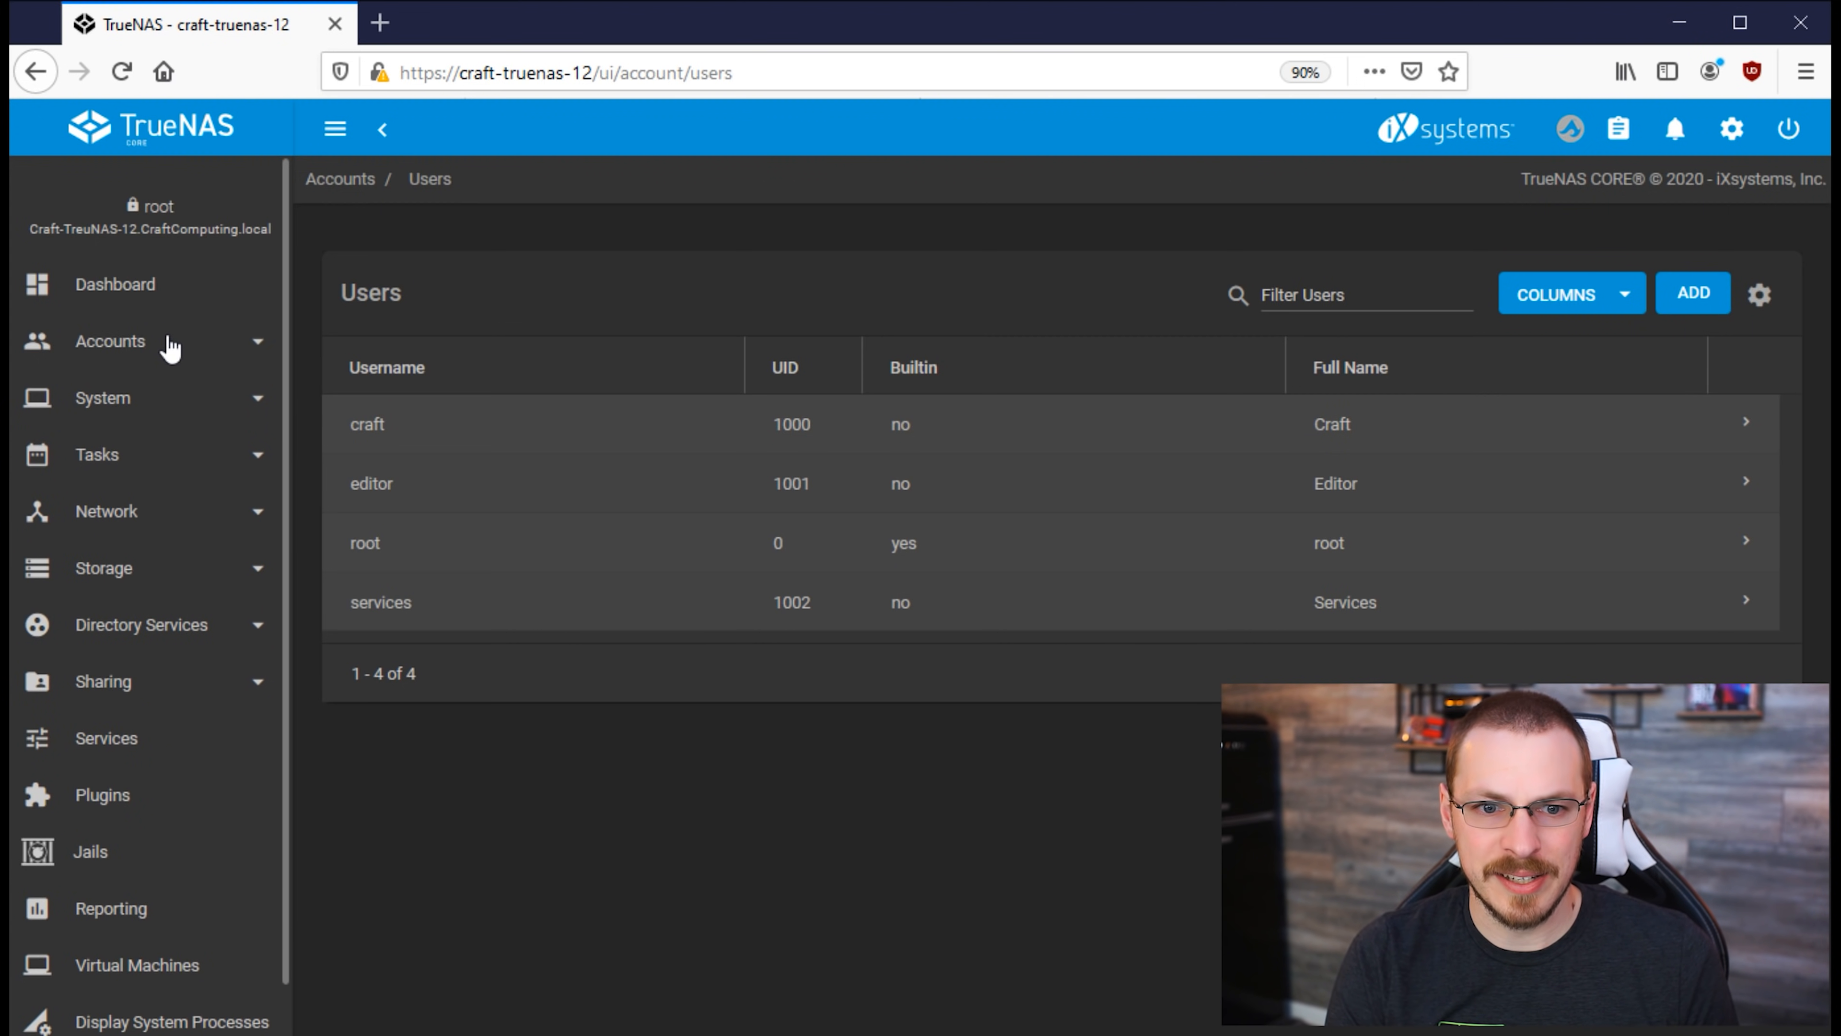
Step: Show Storage > Pools listing Craft-16TB-Z2 and Craft-44TB-Z2
left_click(103, 566)
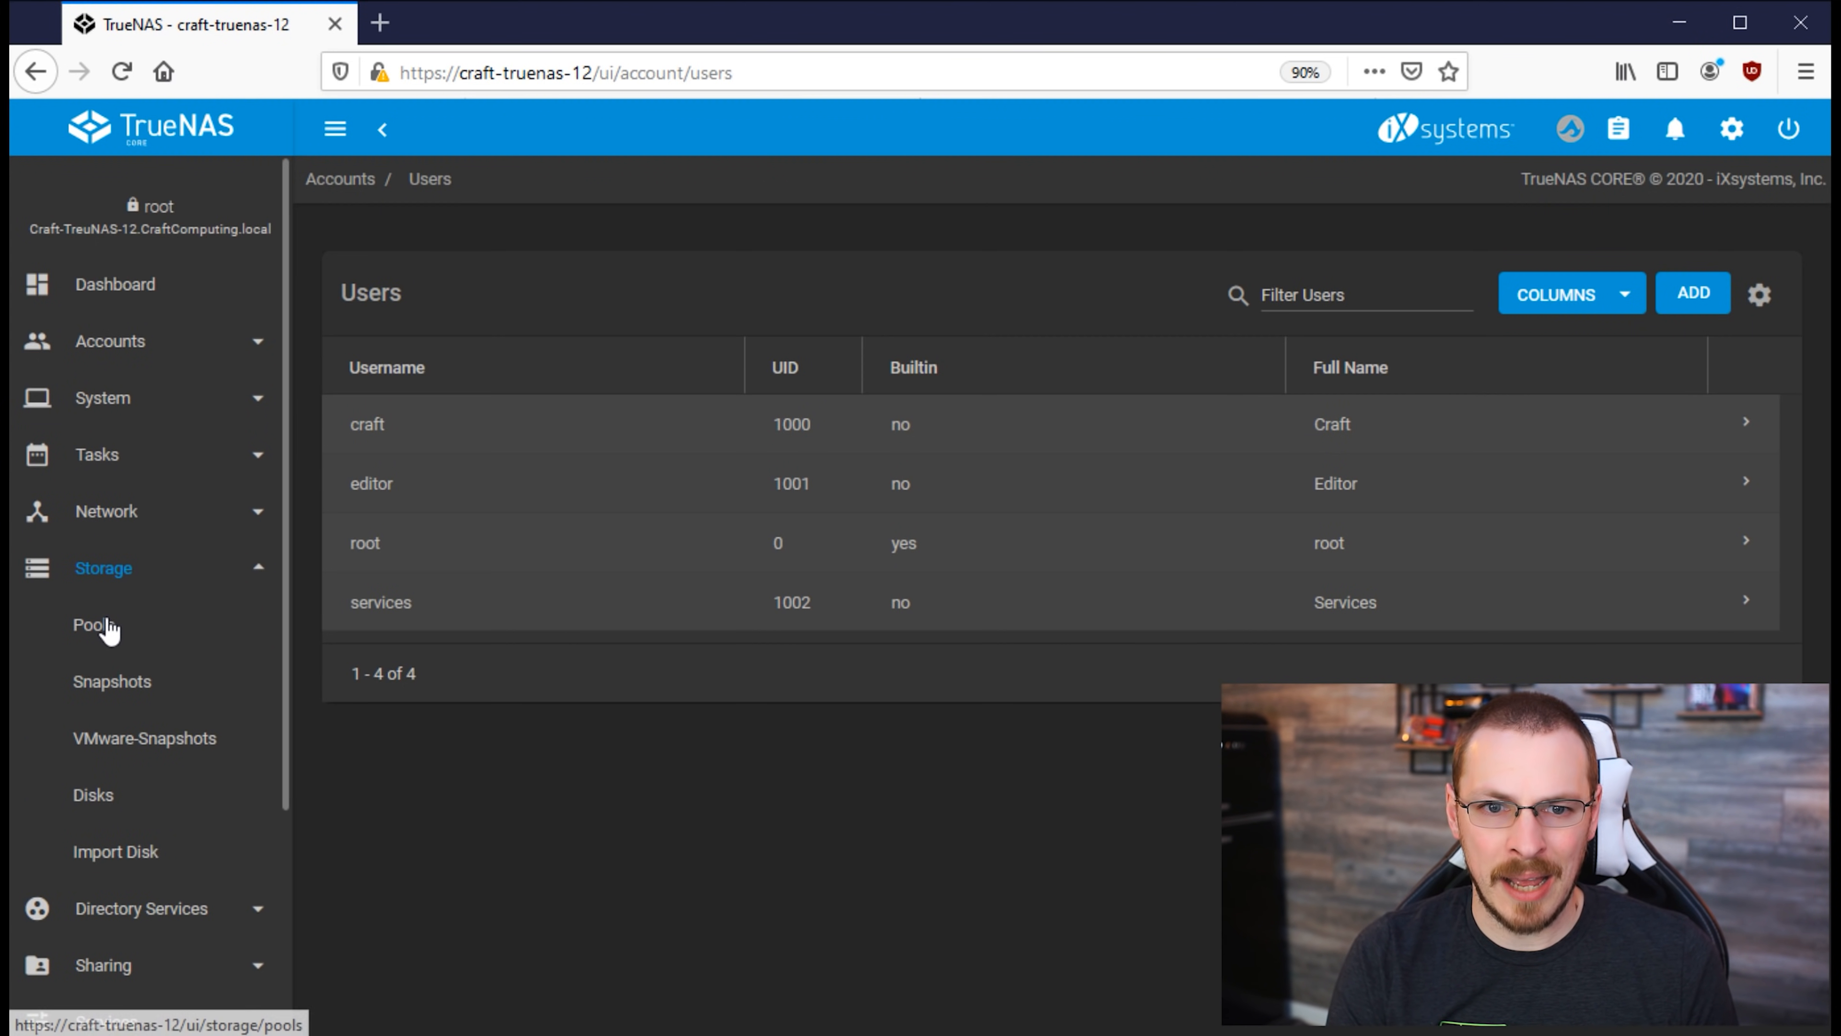
left_click(93, 625)
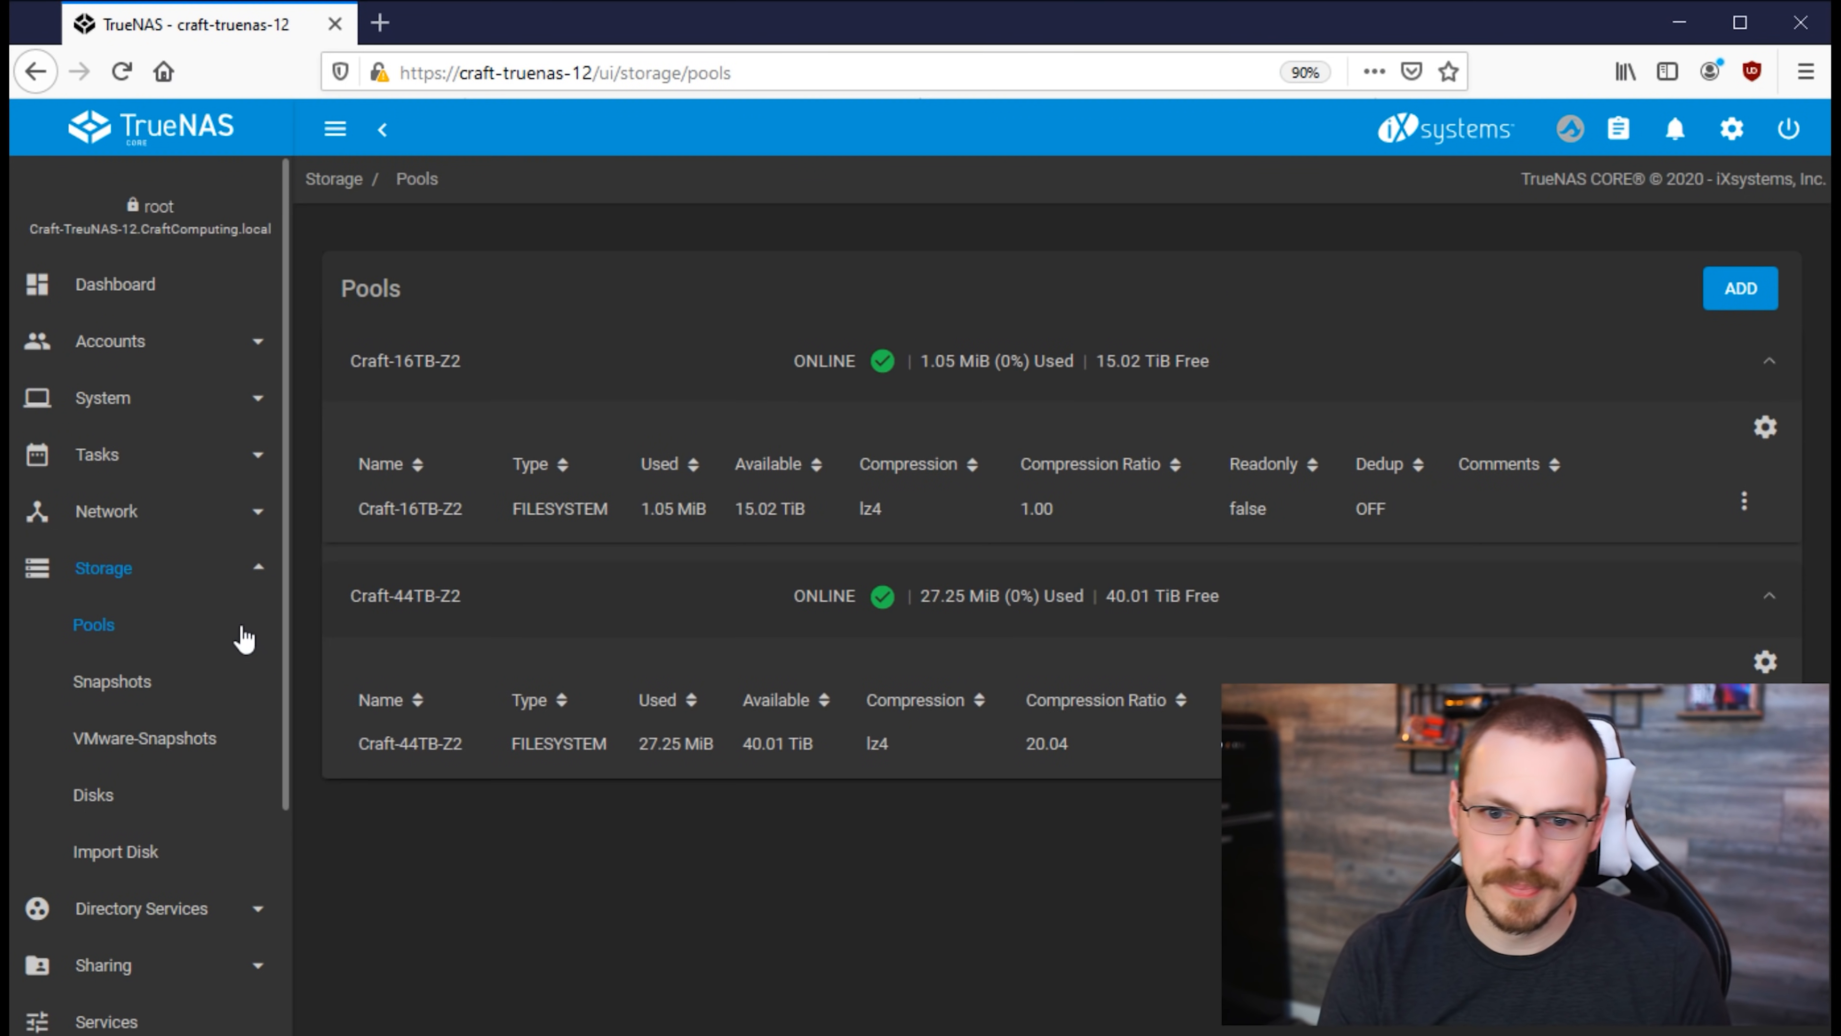
mouse_move(784, 856)
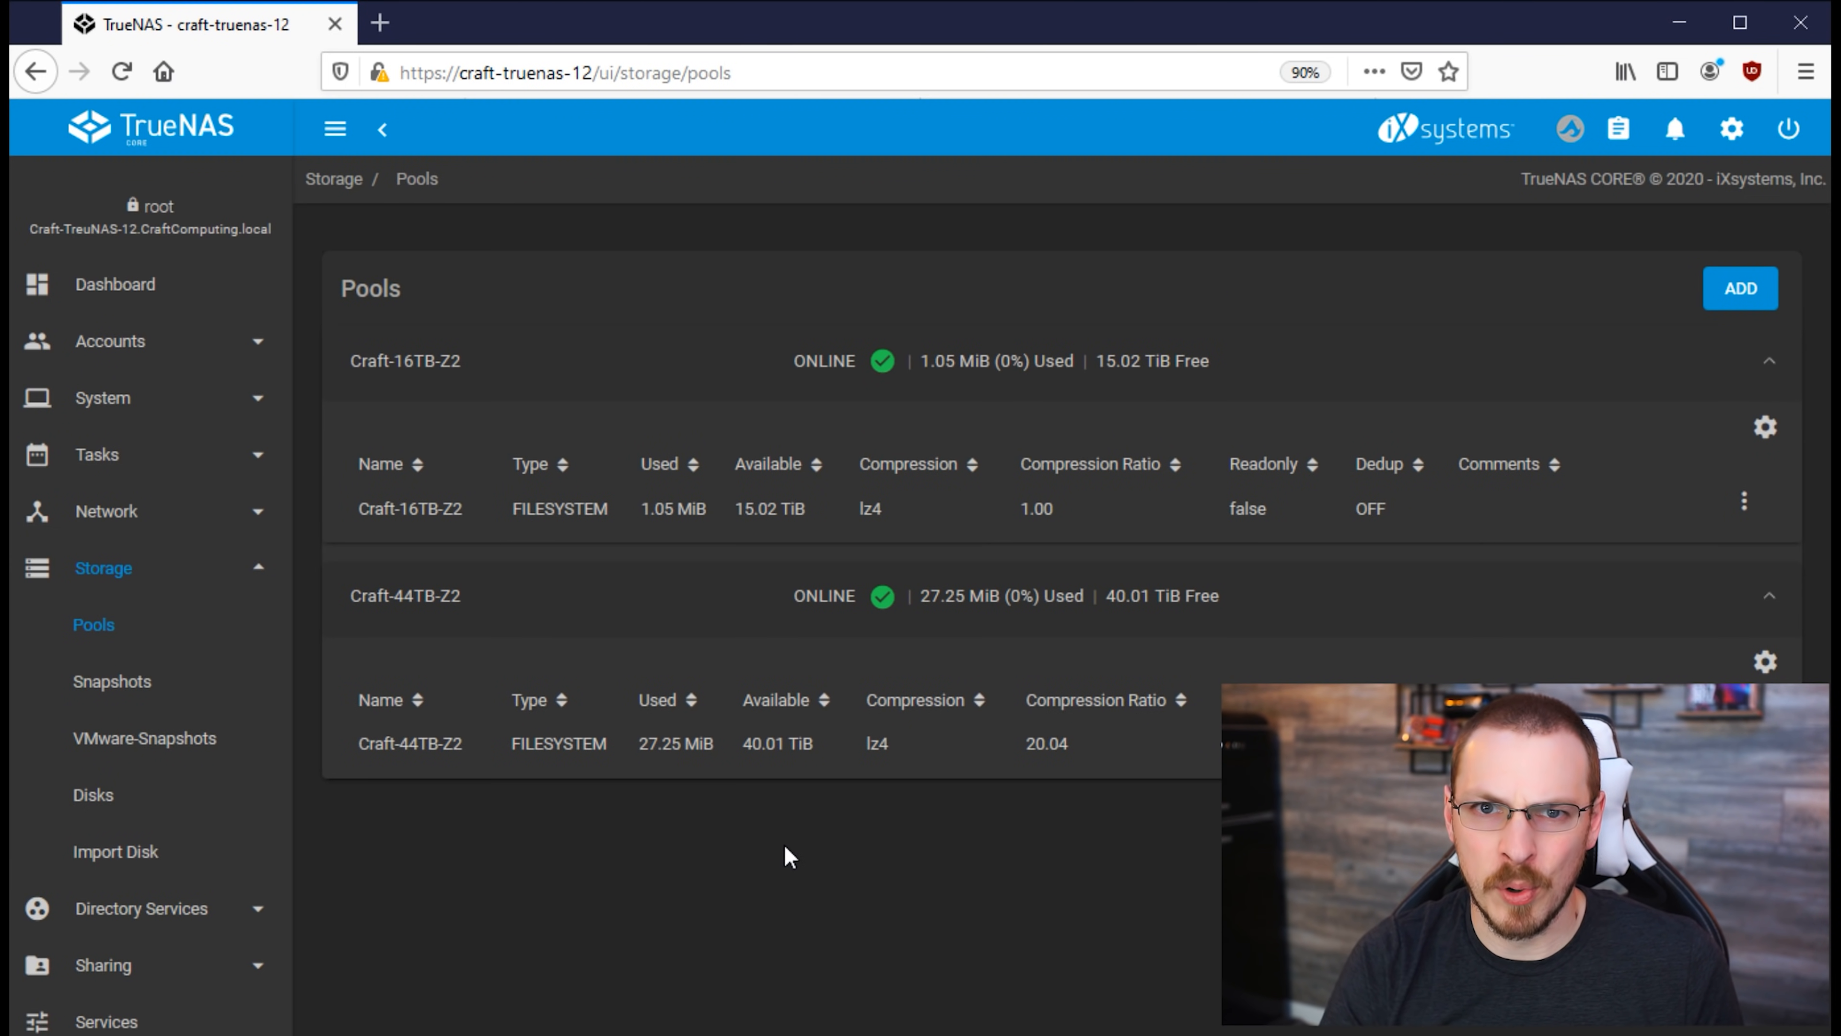
mouse_move(458, 336)
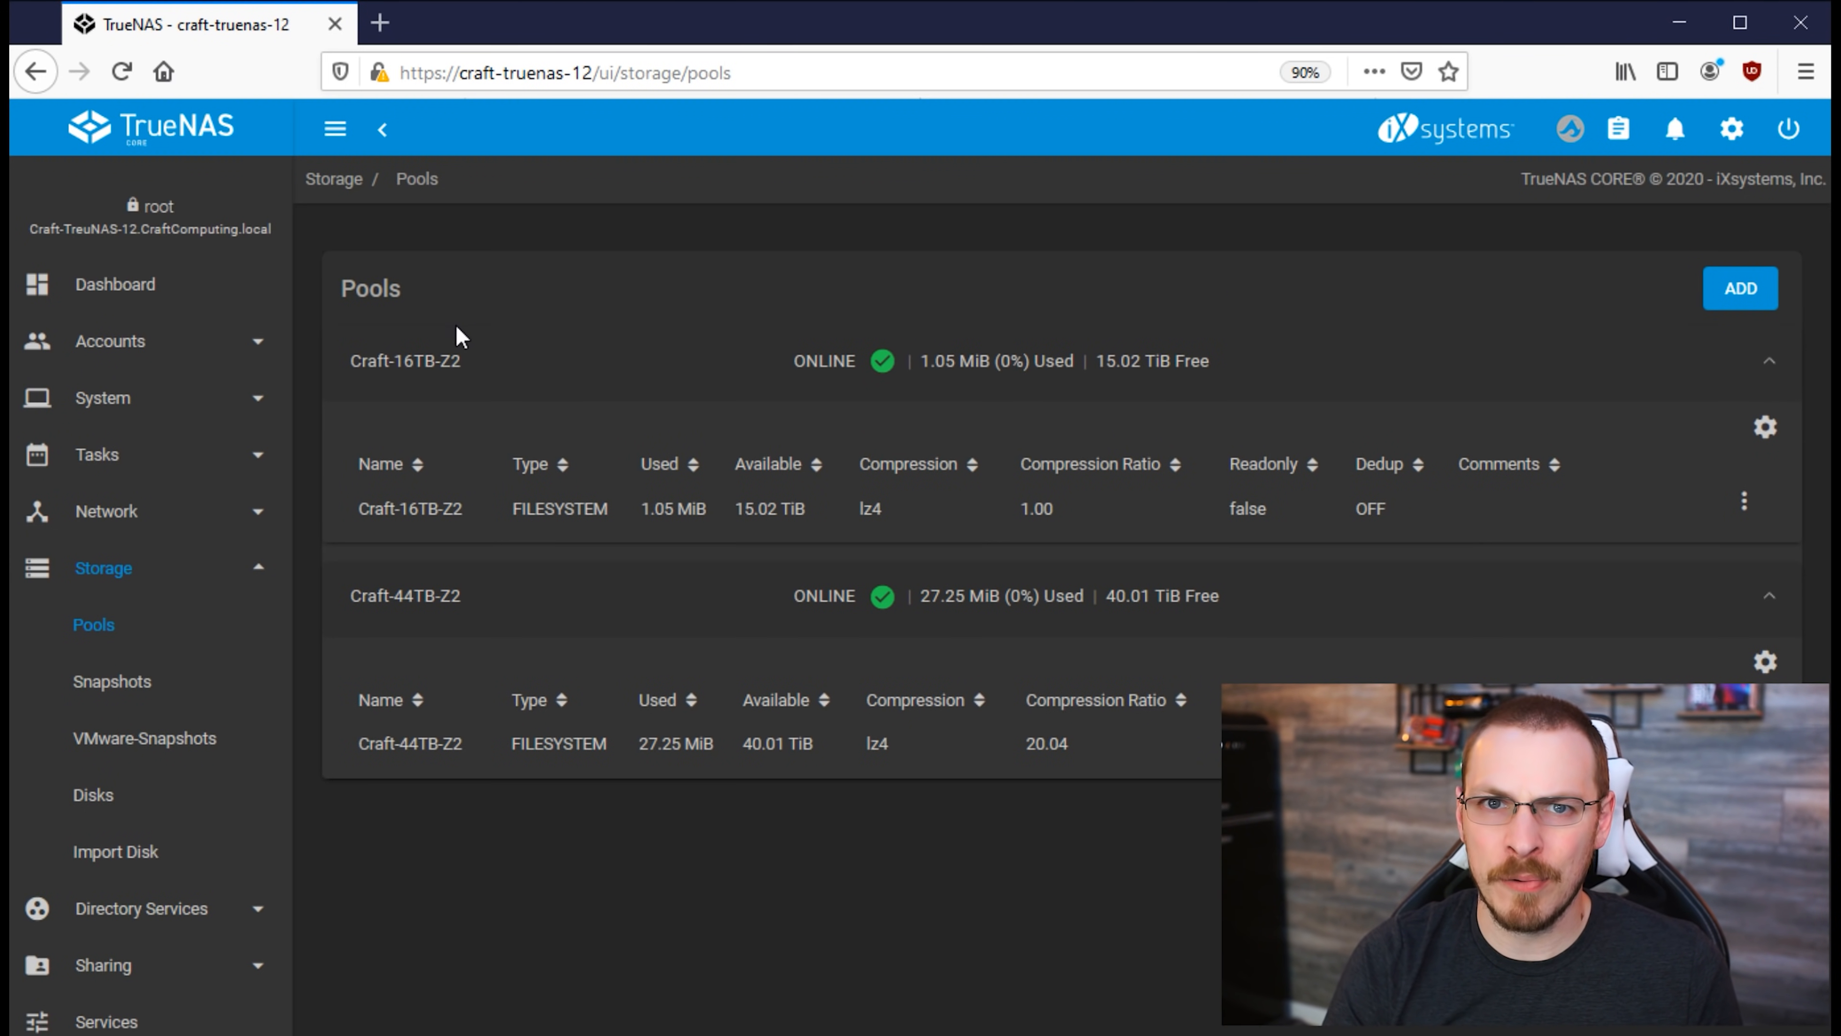
mouse_move(486, 634)
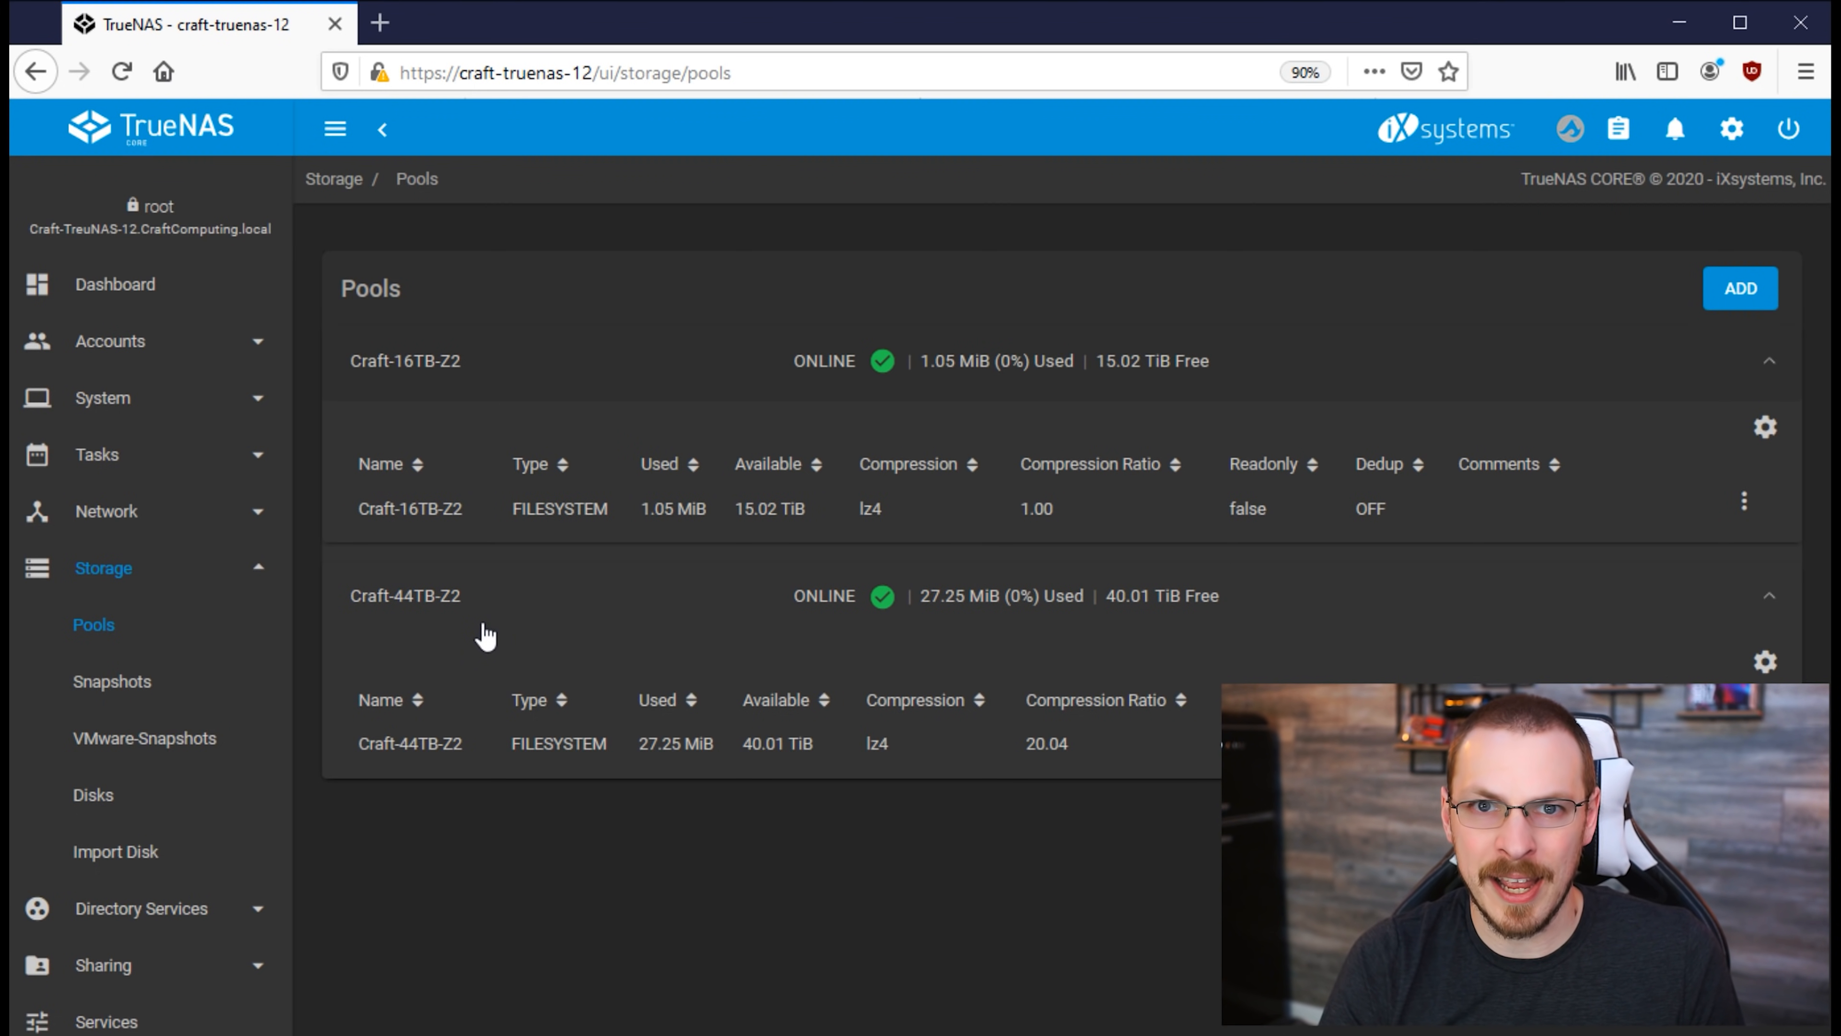
mouse_move(407, 637)
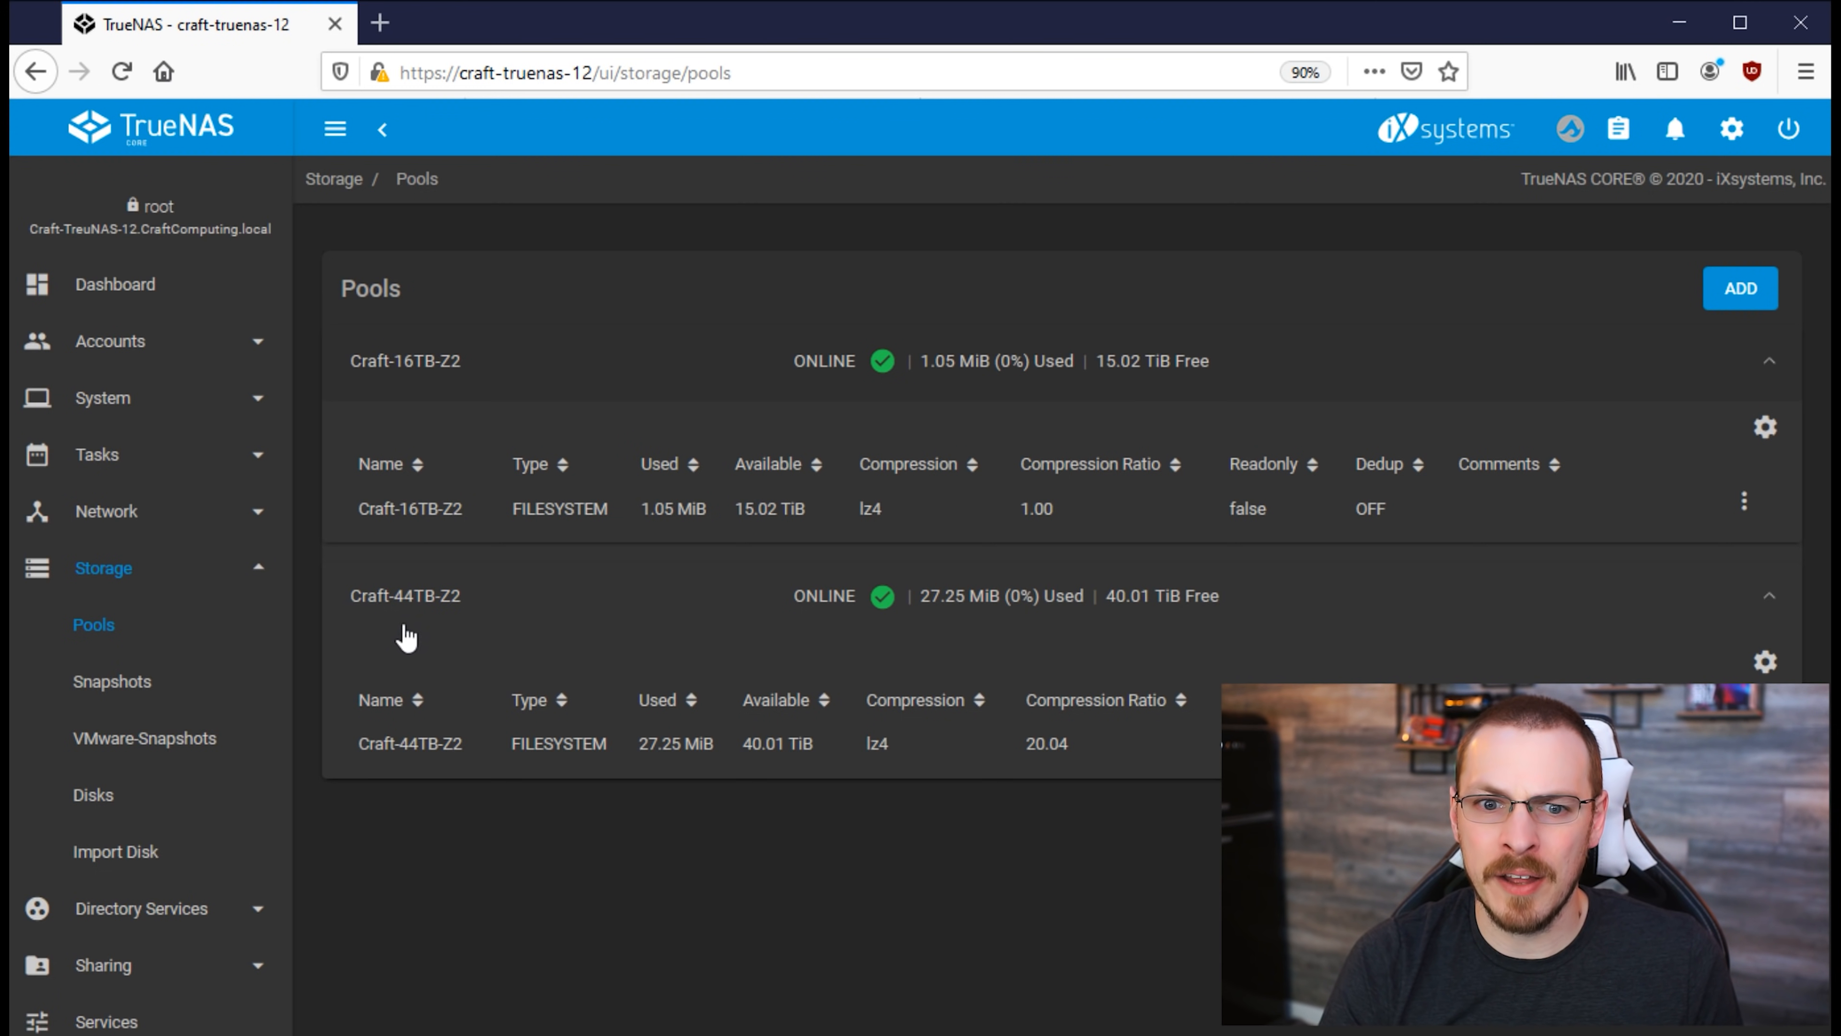
mouse_move(529, 367)
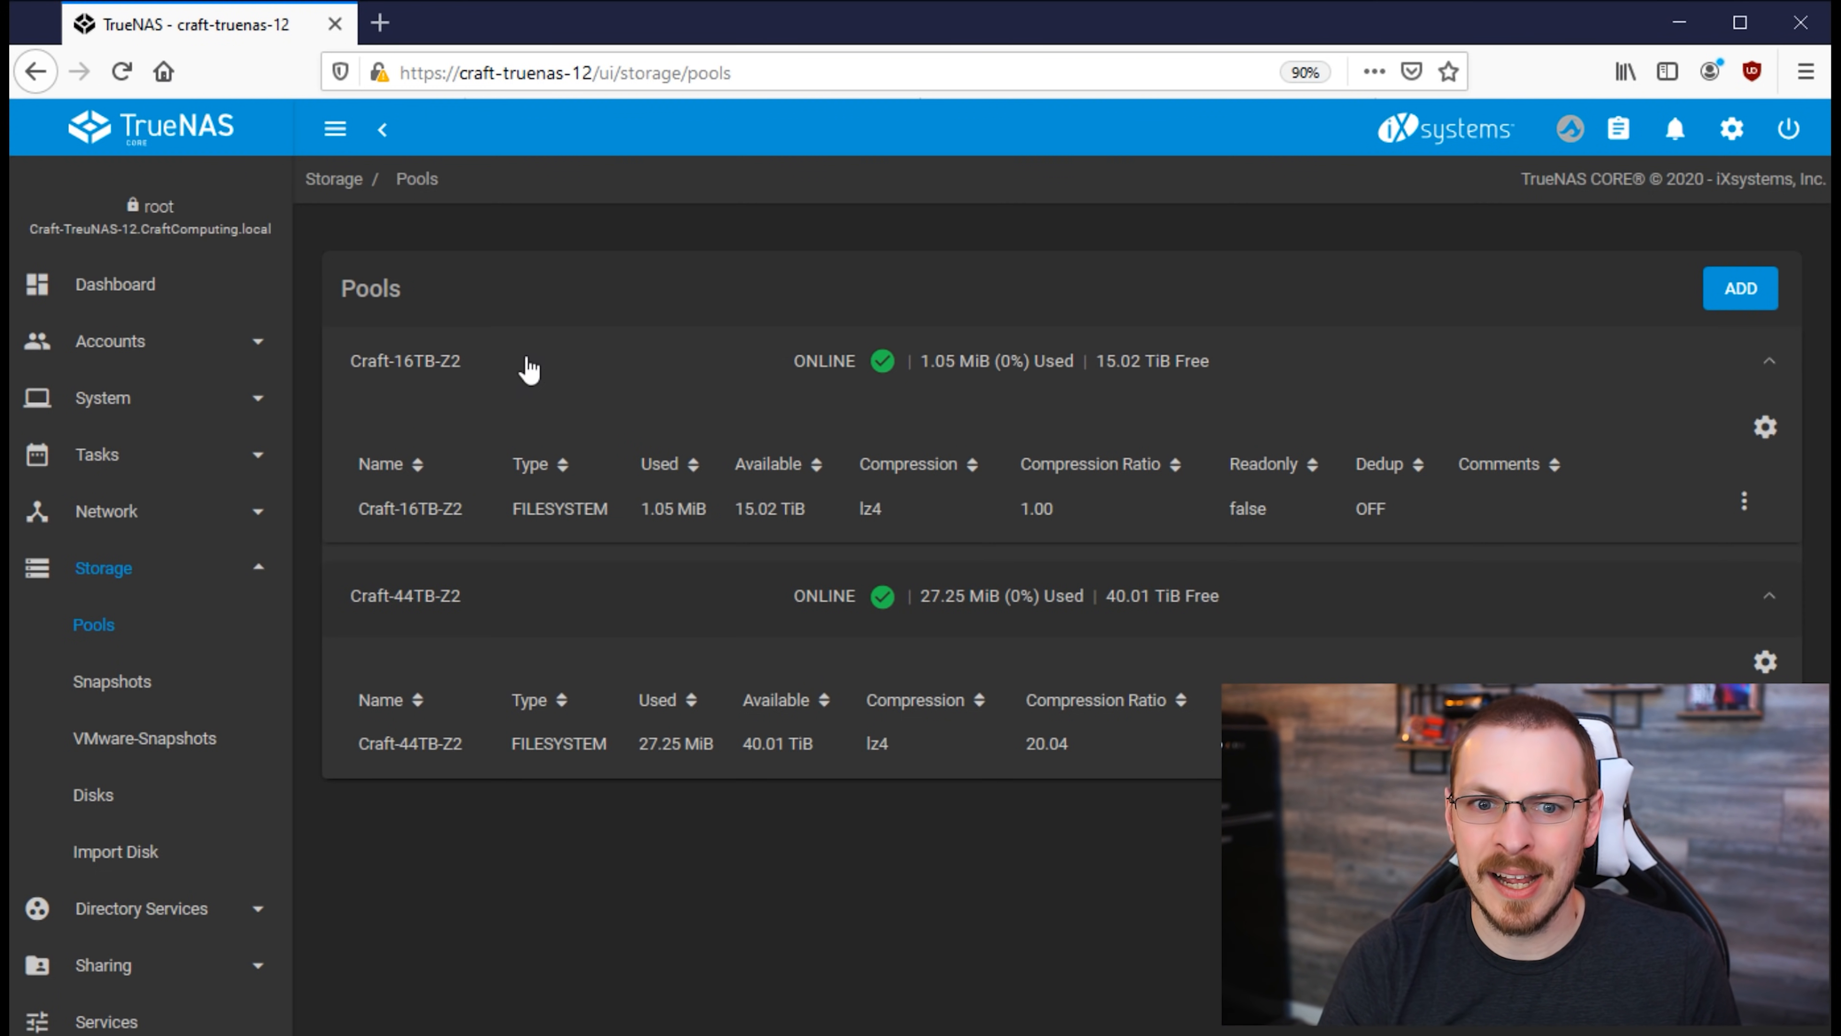
mouse_move(488, 396)
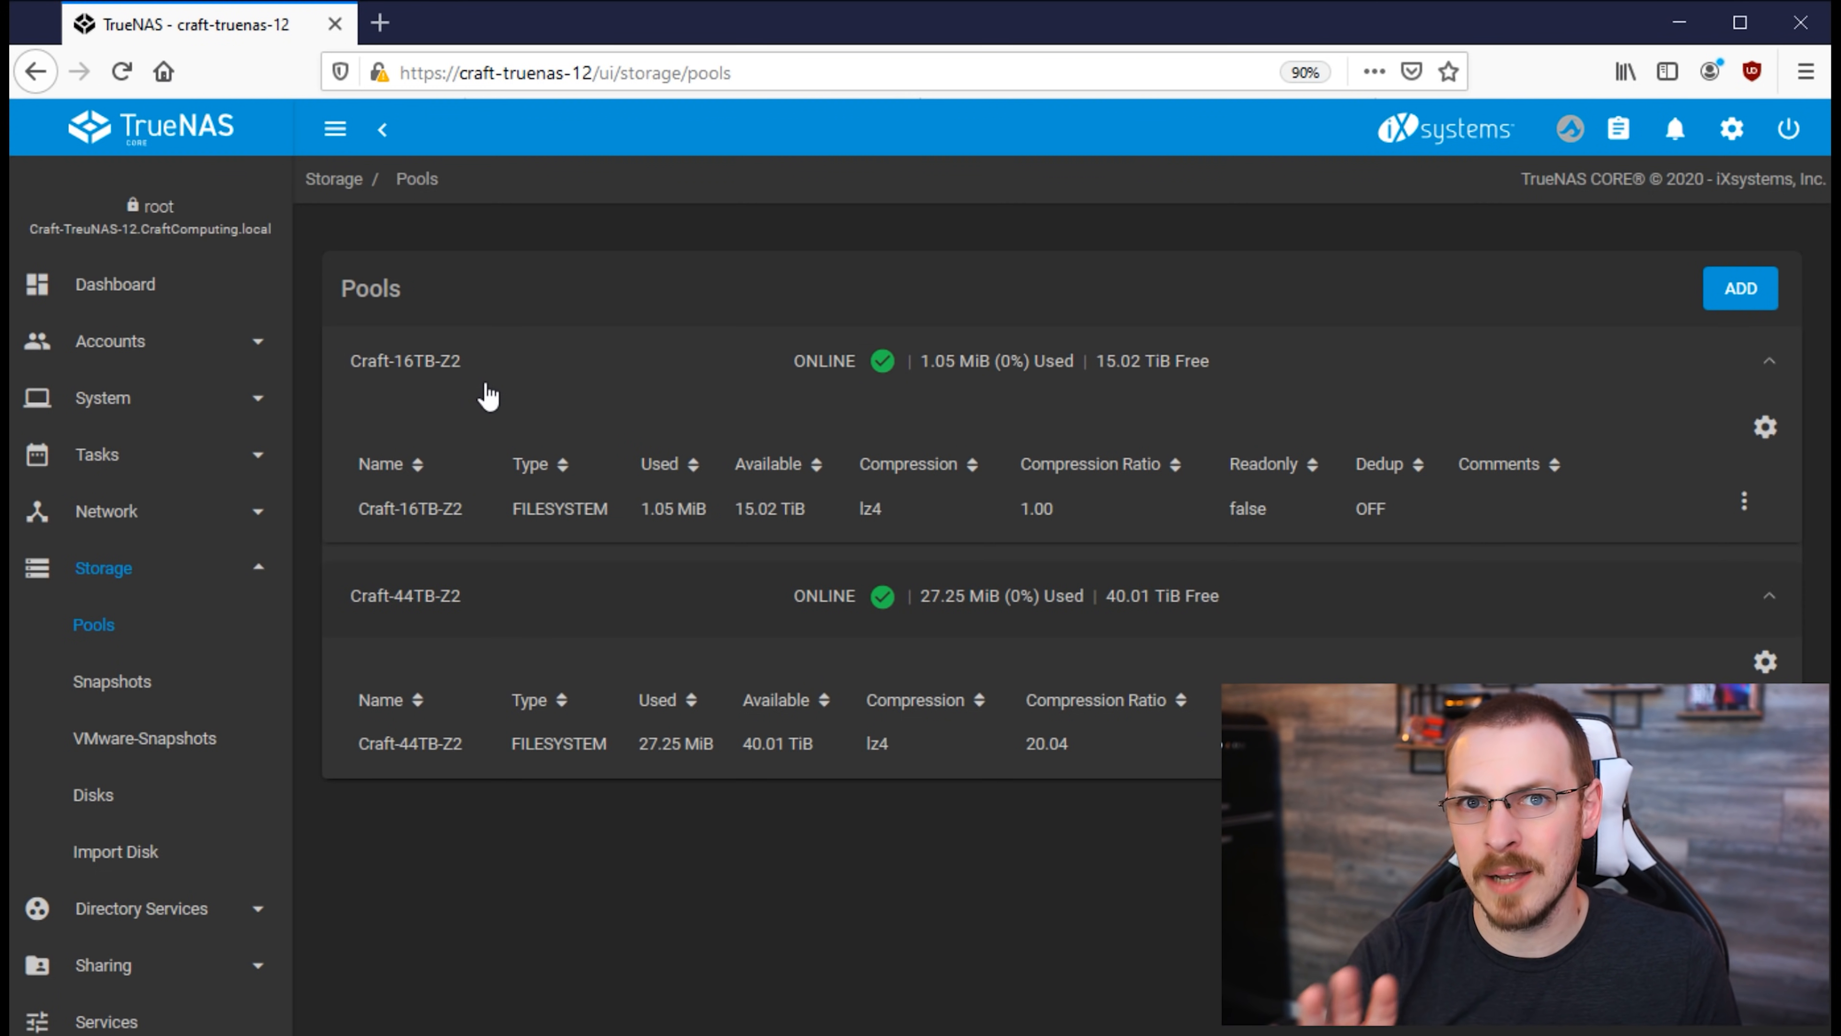
mouse_move(492, 621)
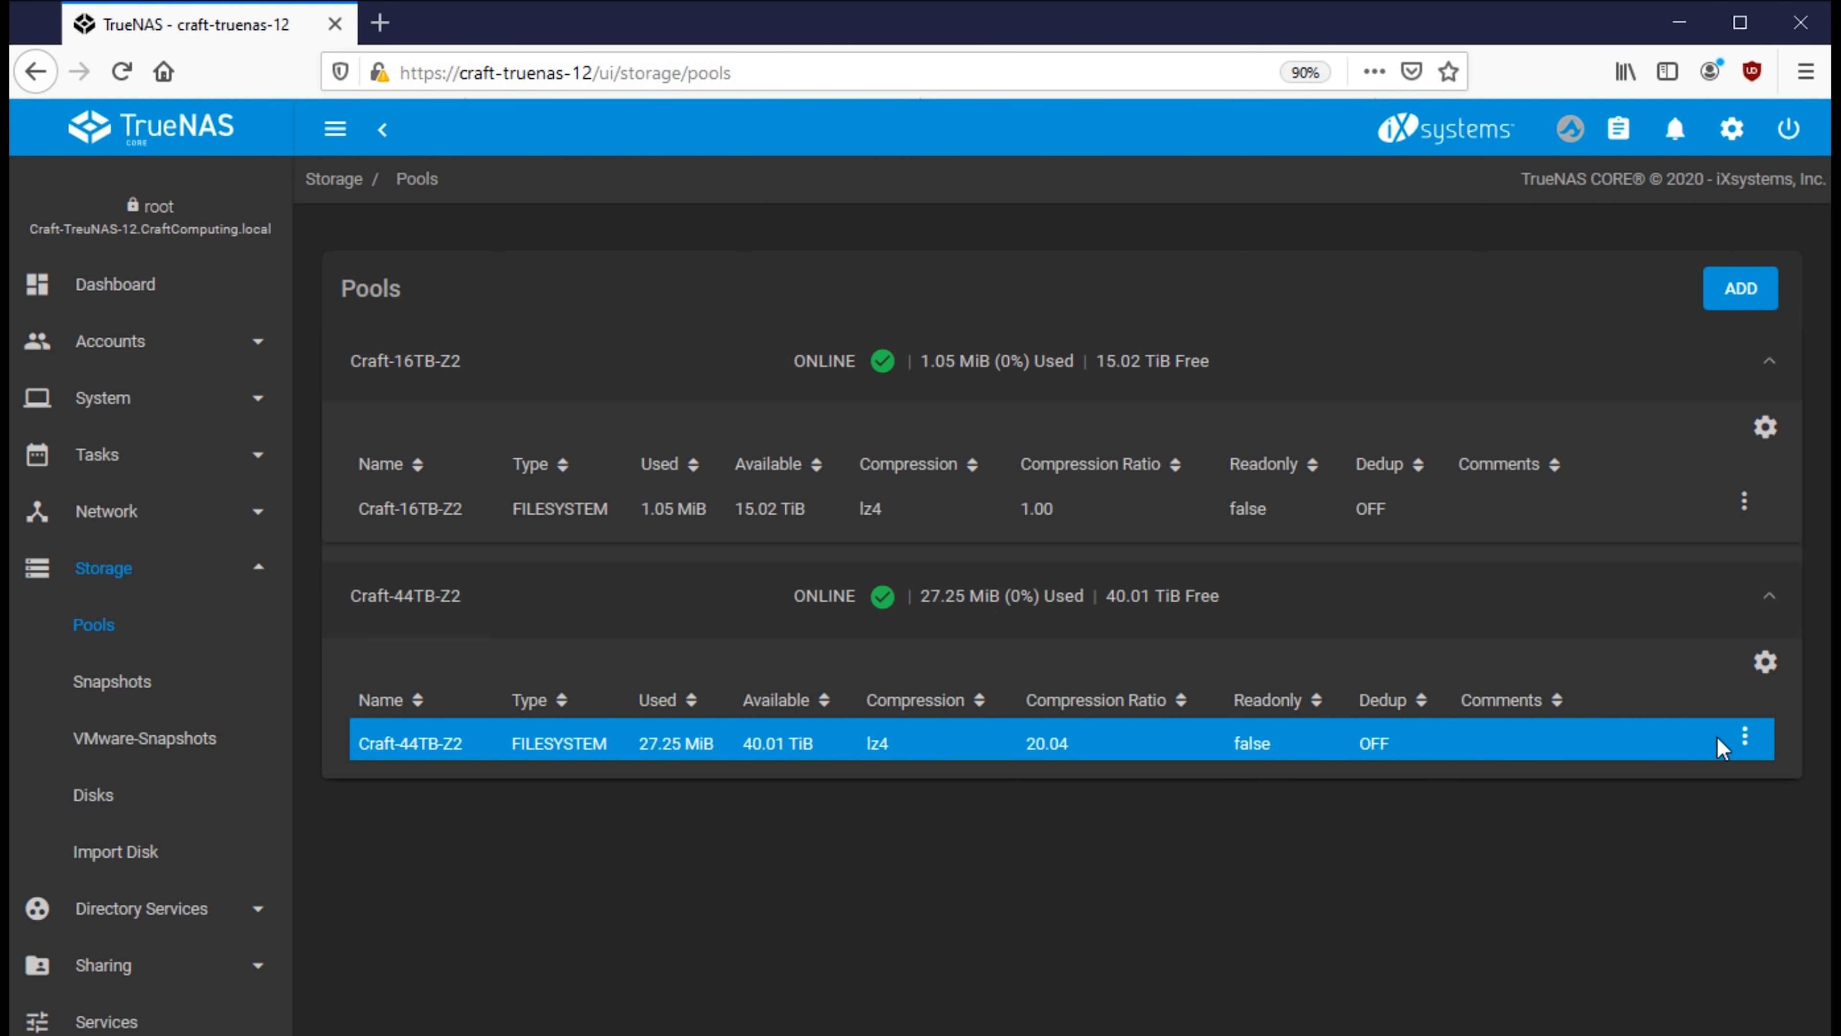
Step: Create a dataset named CraftComputing under the Craft-44TB-Z2 pool
left_click(1748, 741)
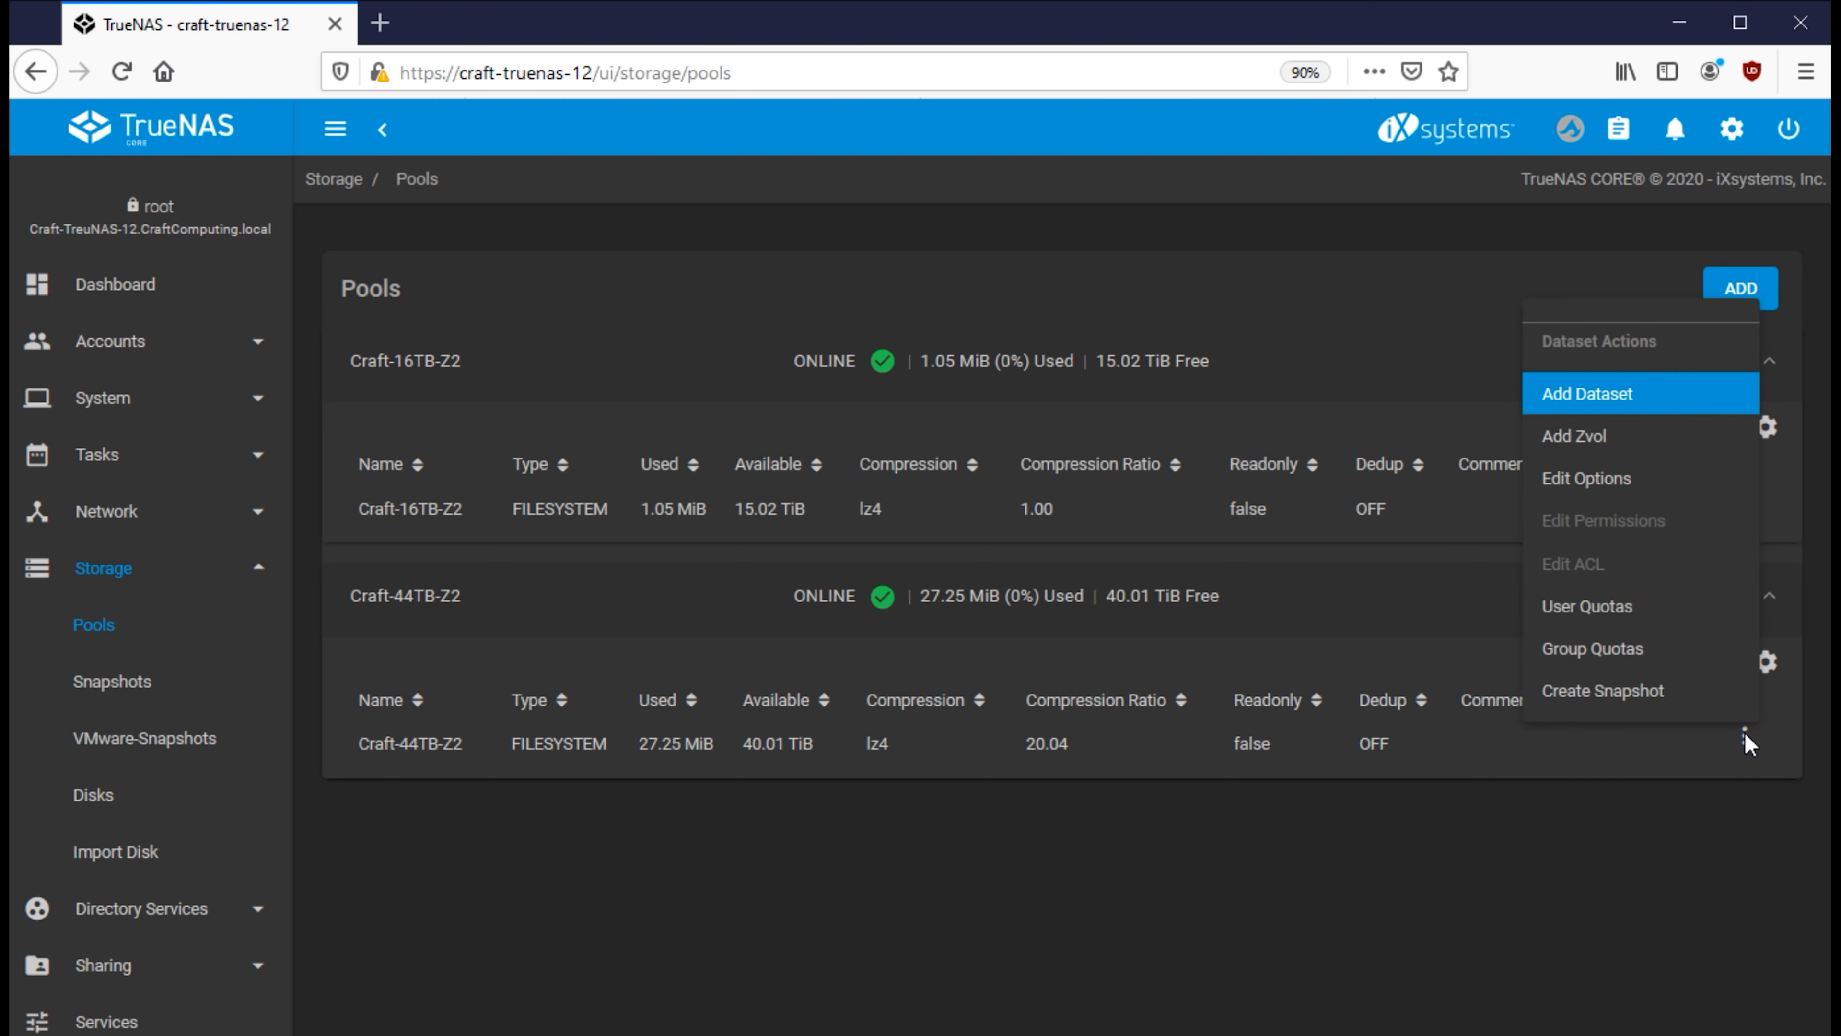
mouse_move(1599, 413)
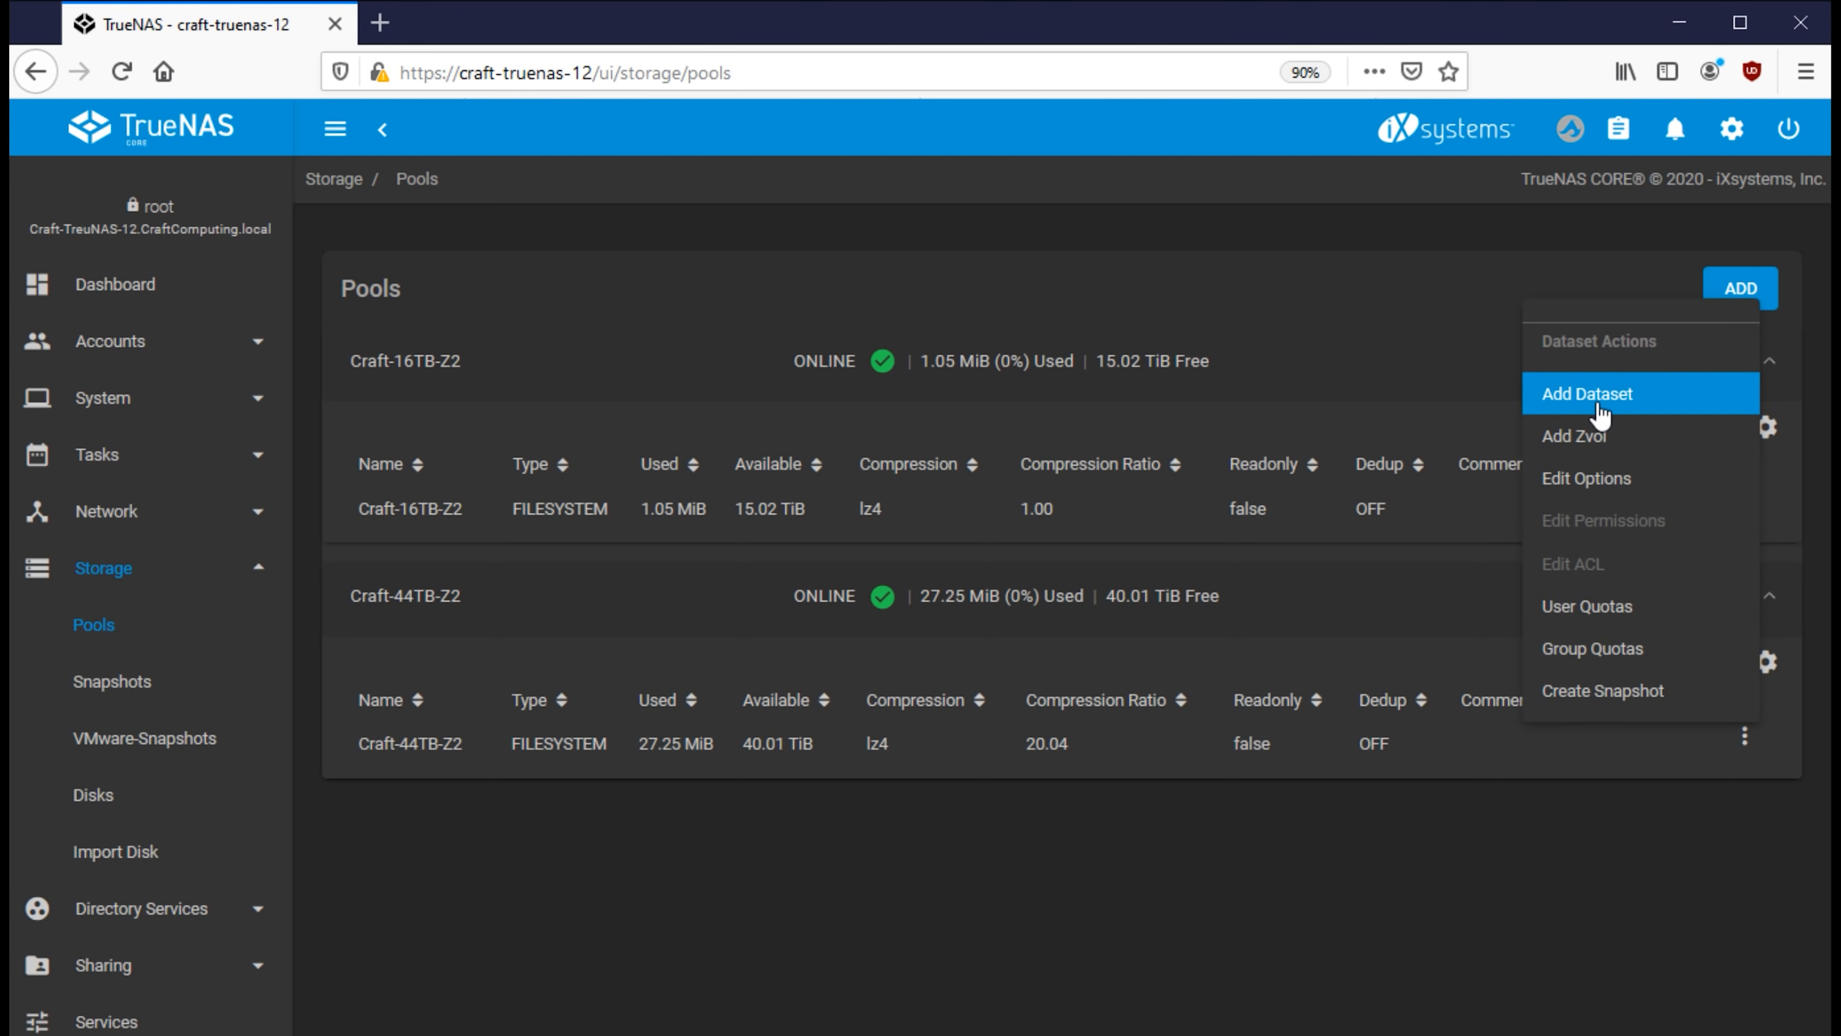
left_click(1588, 393)
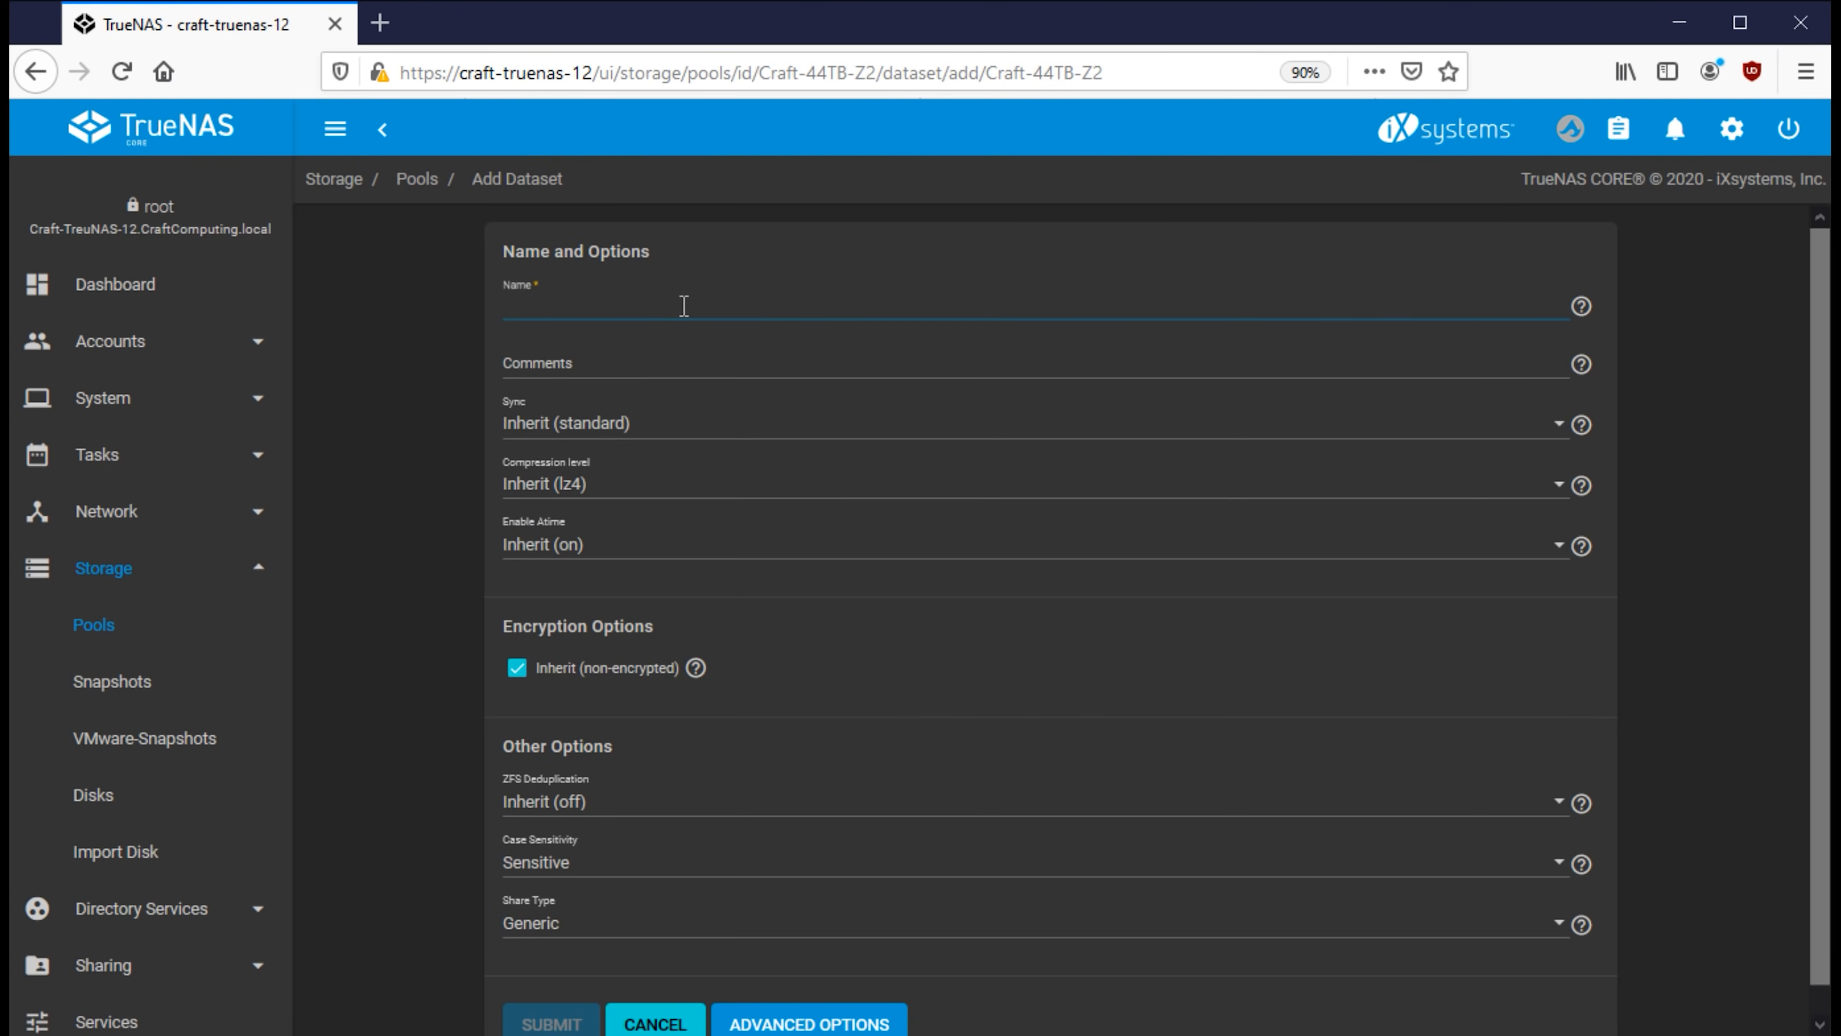
type("Craft")
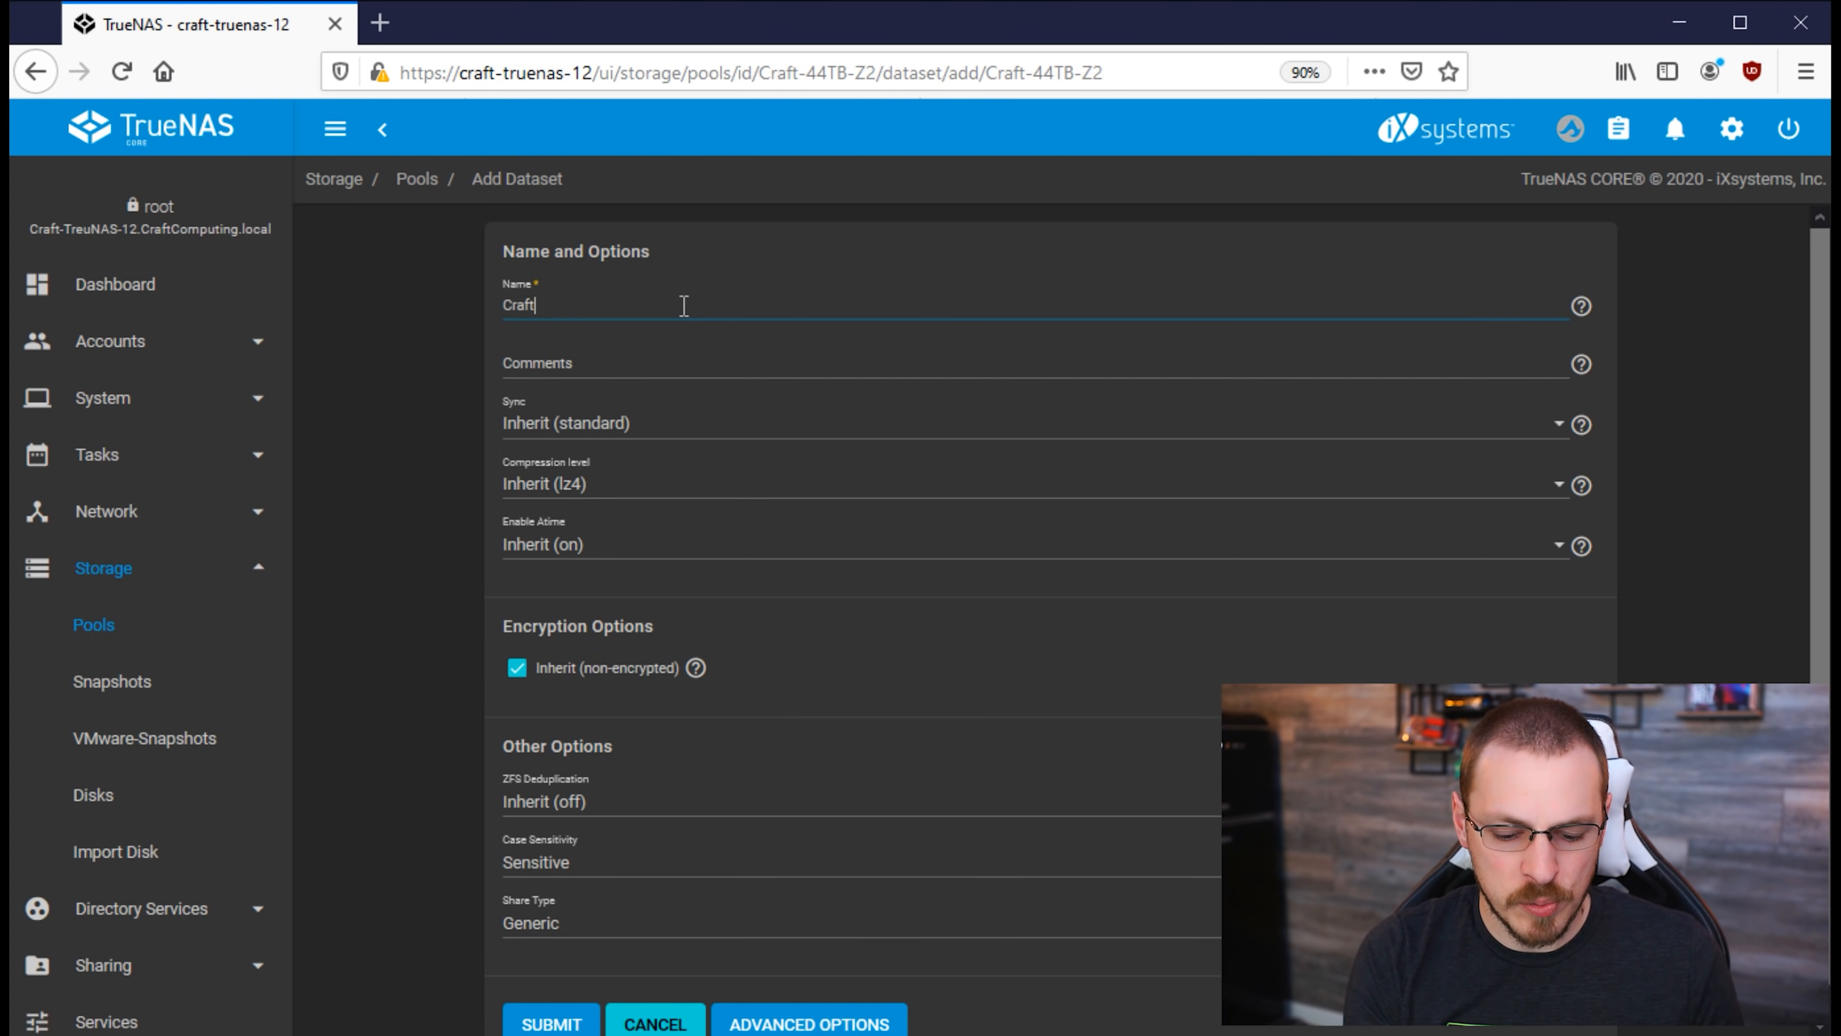
type("Computing")
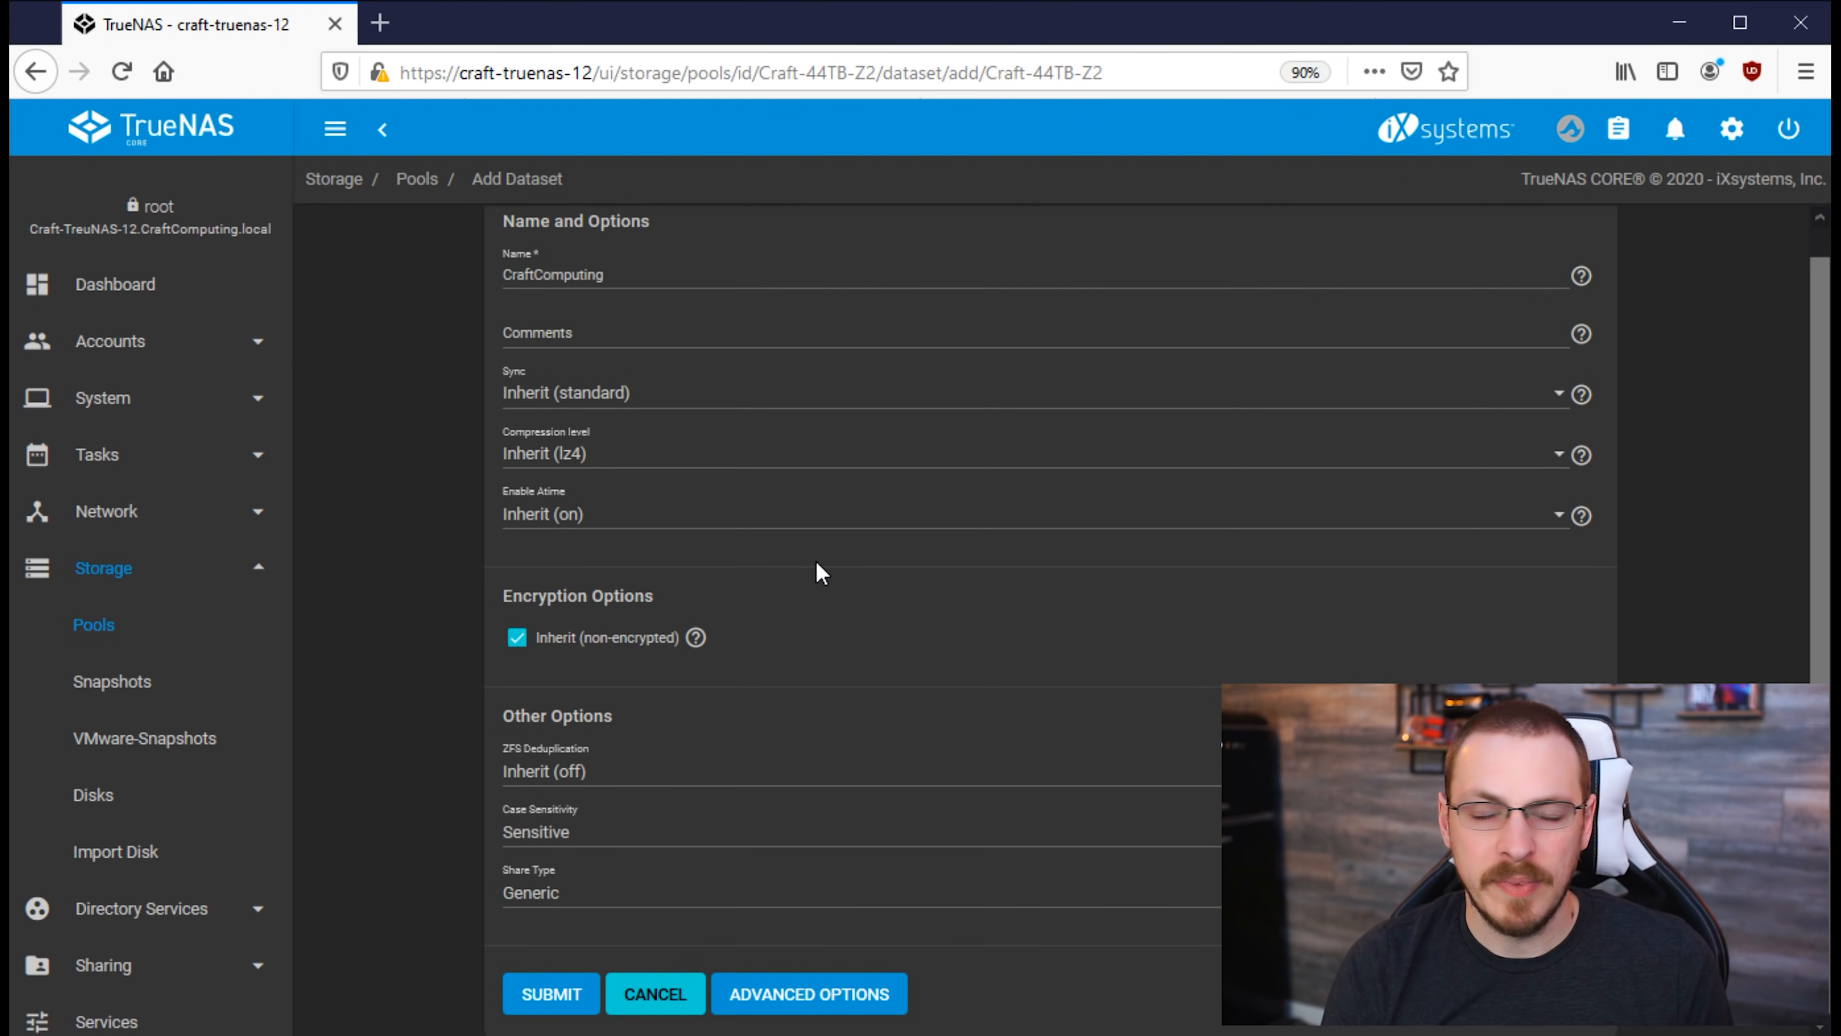
left_click(550, 993)
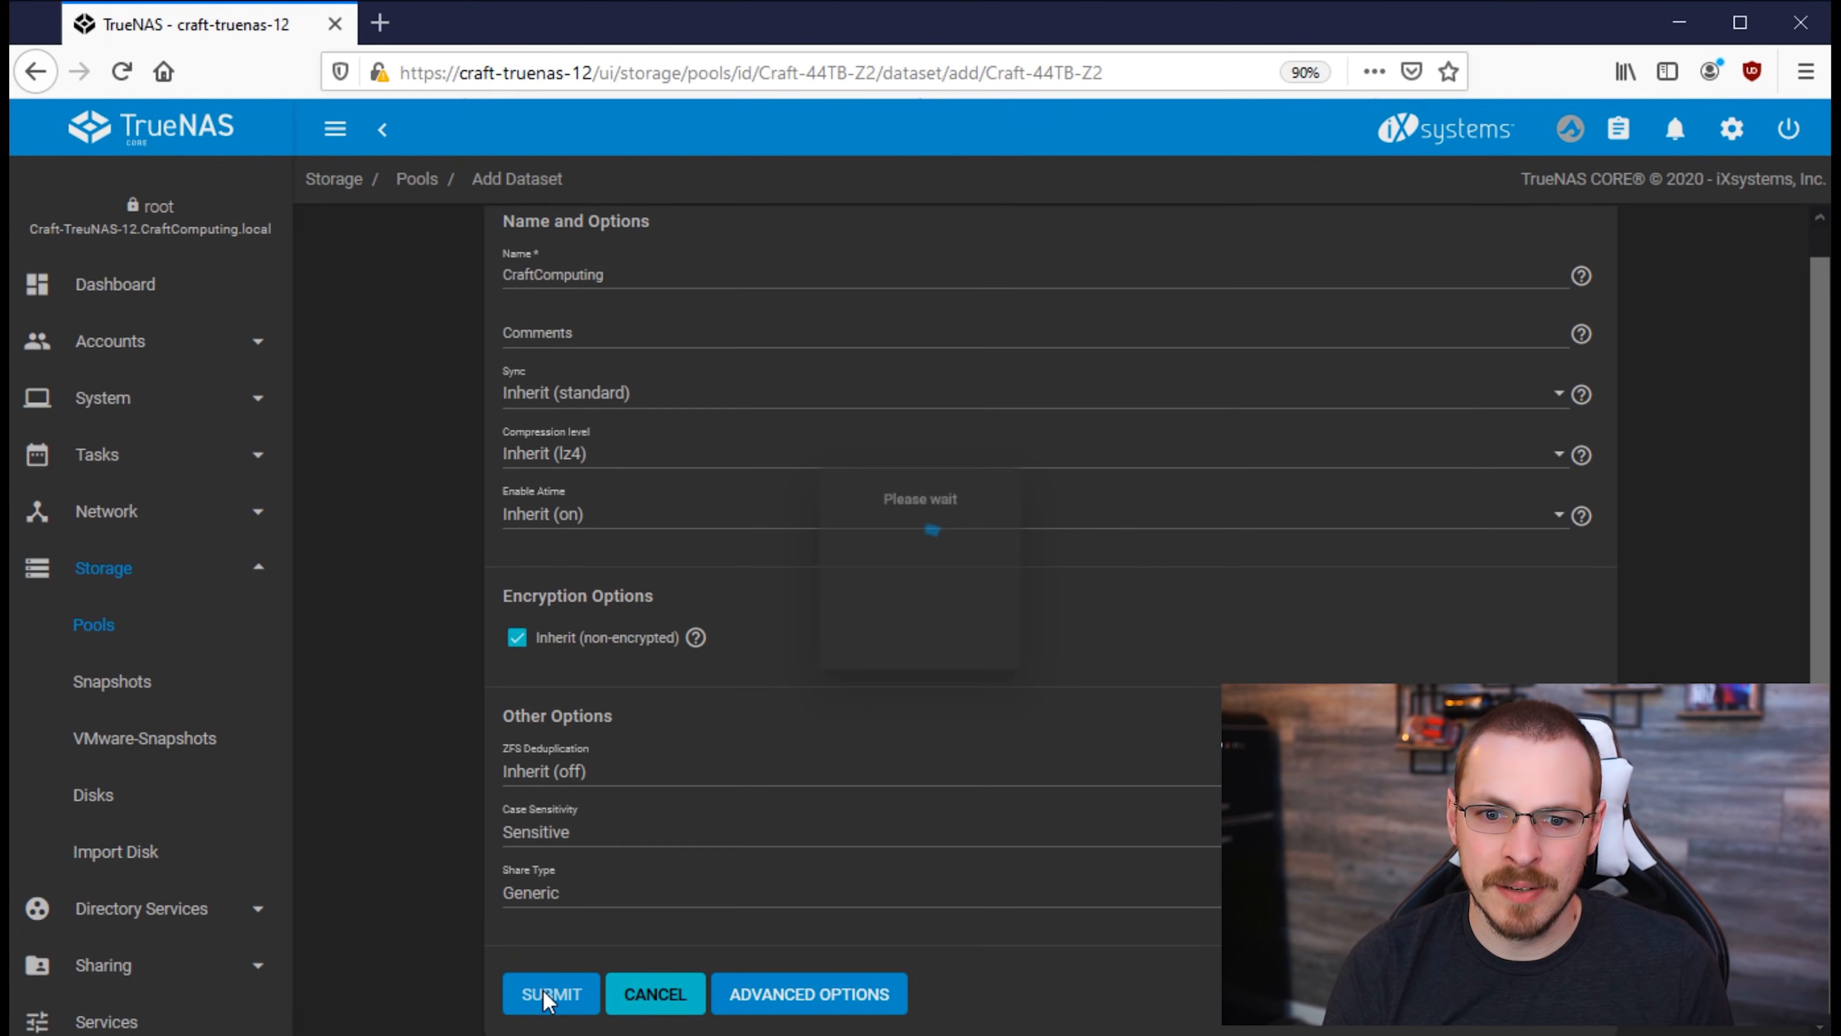
left_click(549, 993)
type("Servic")
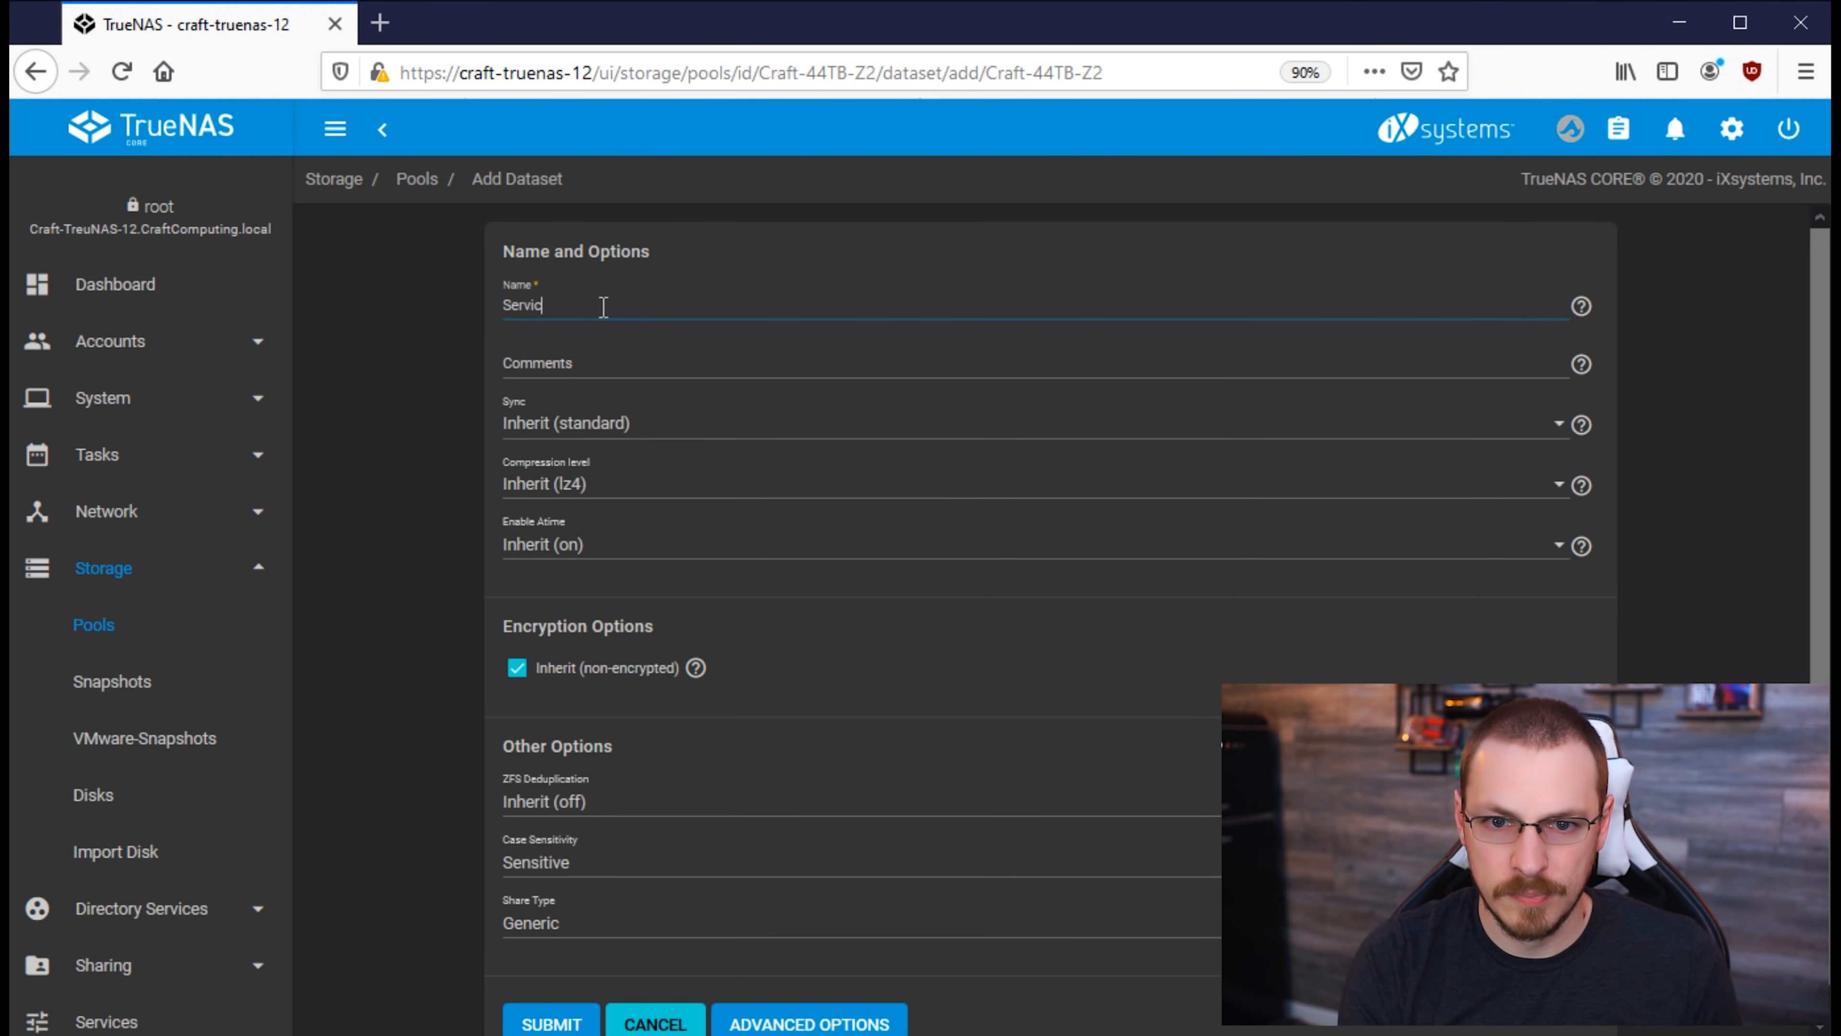
Step: Submit the Services dataset so it appears beside CraftComputing
left_click(551, 1023)
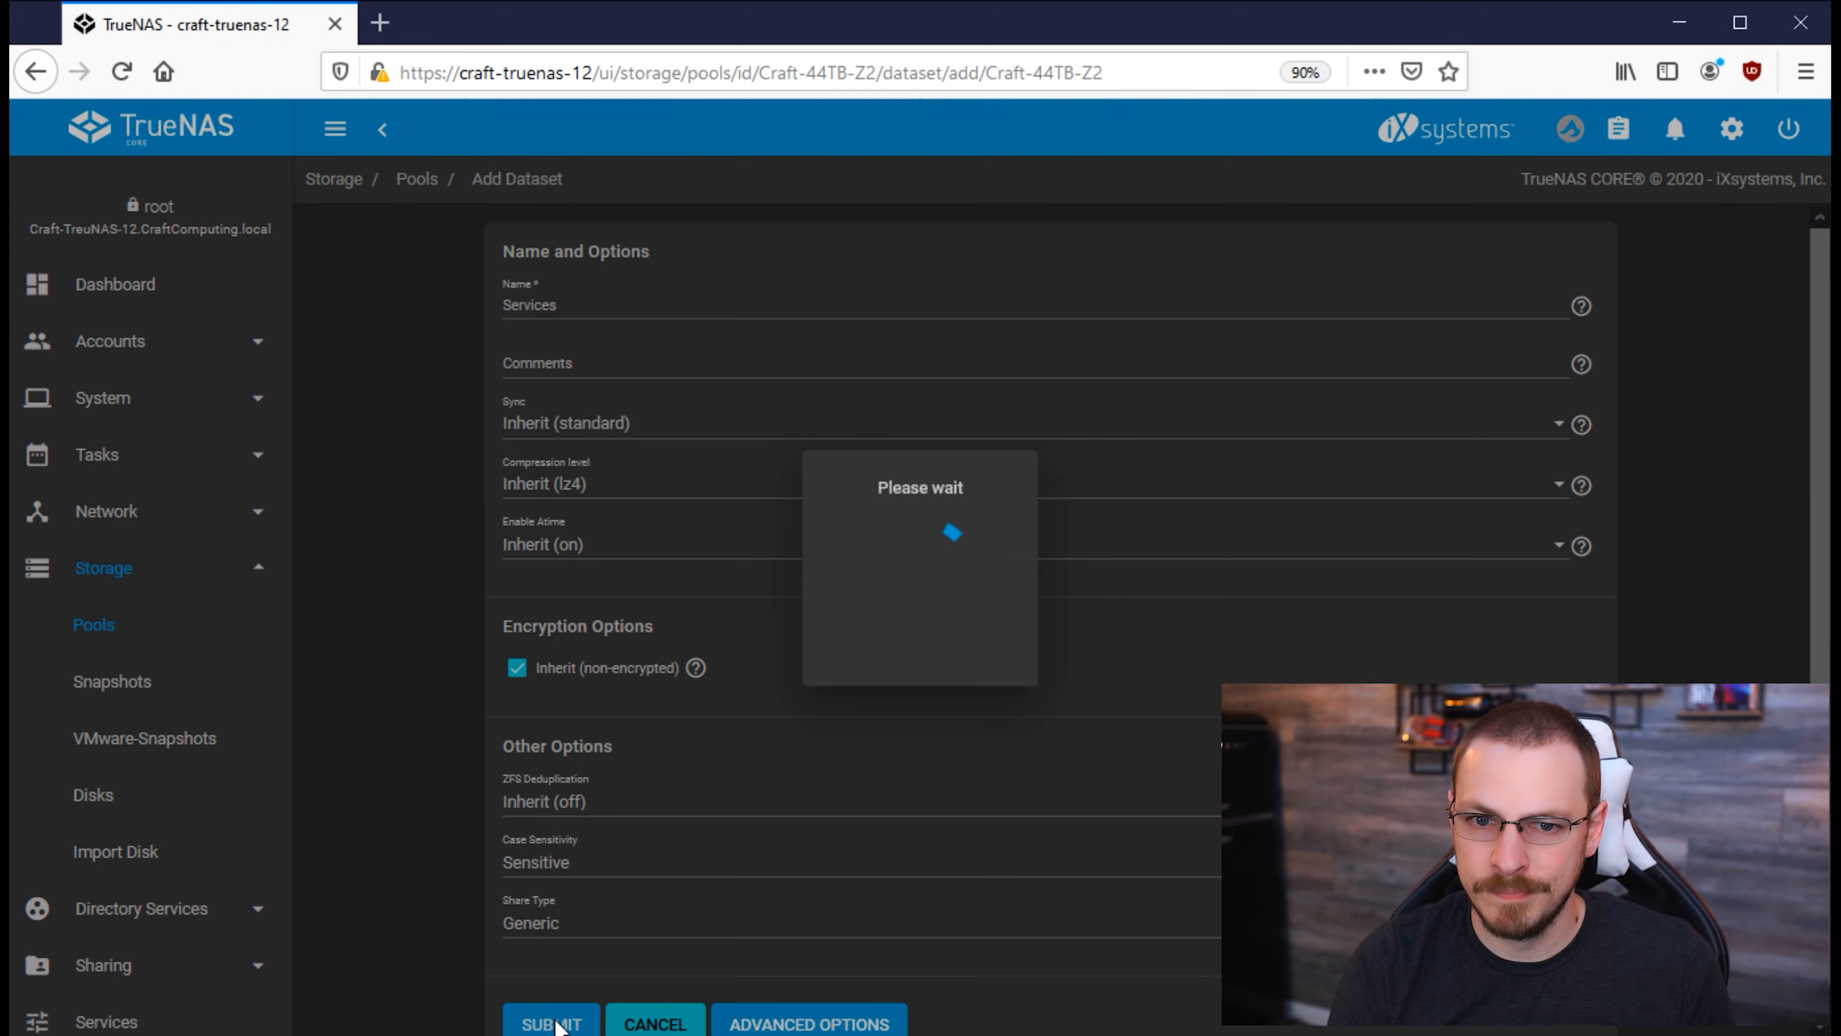
left_click(551, 1023)
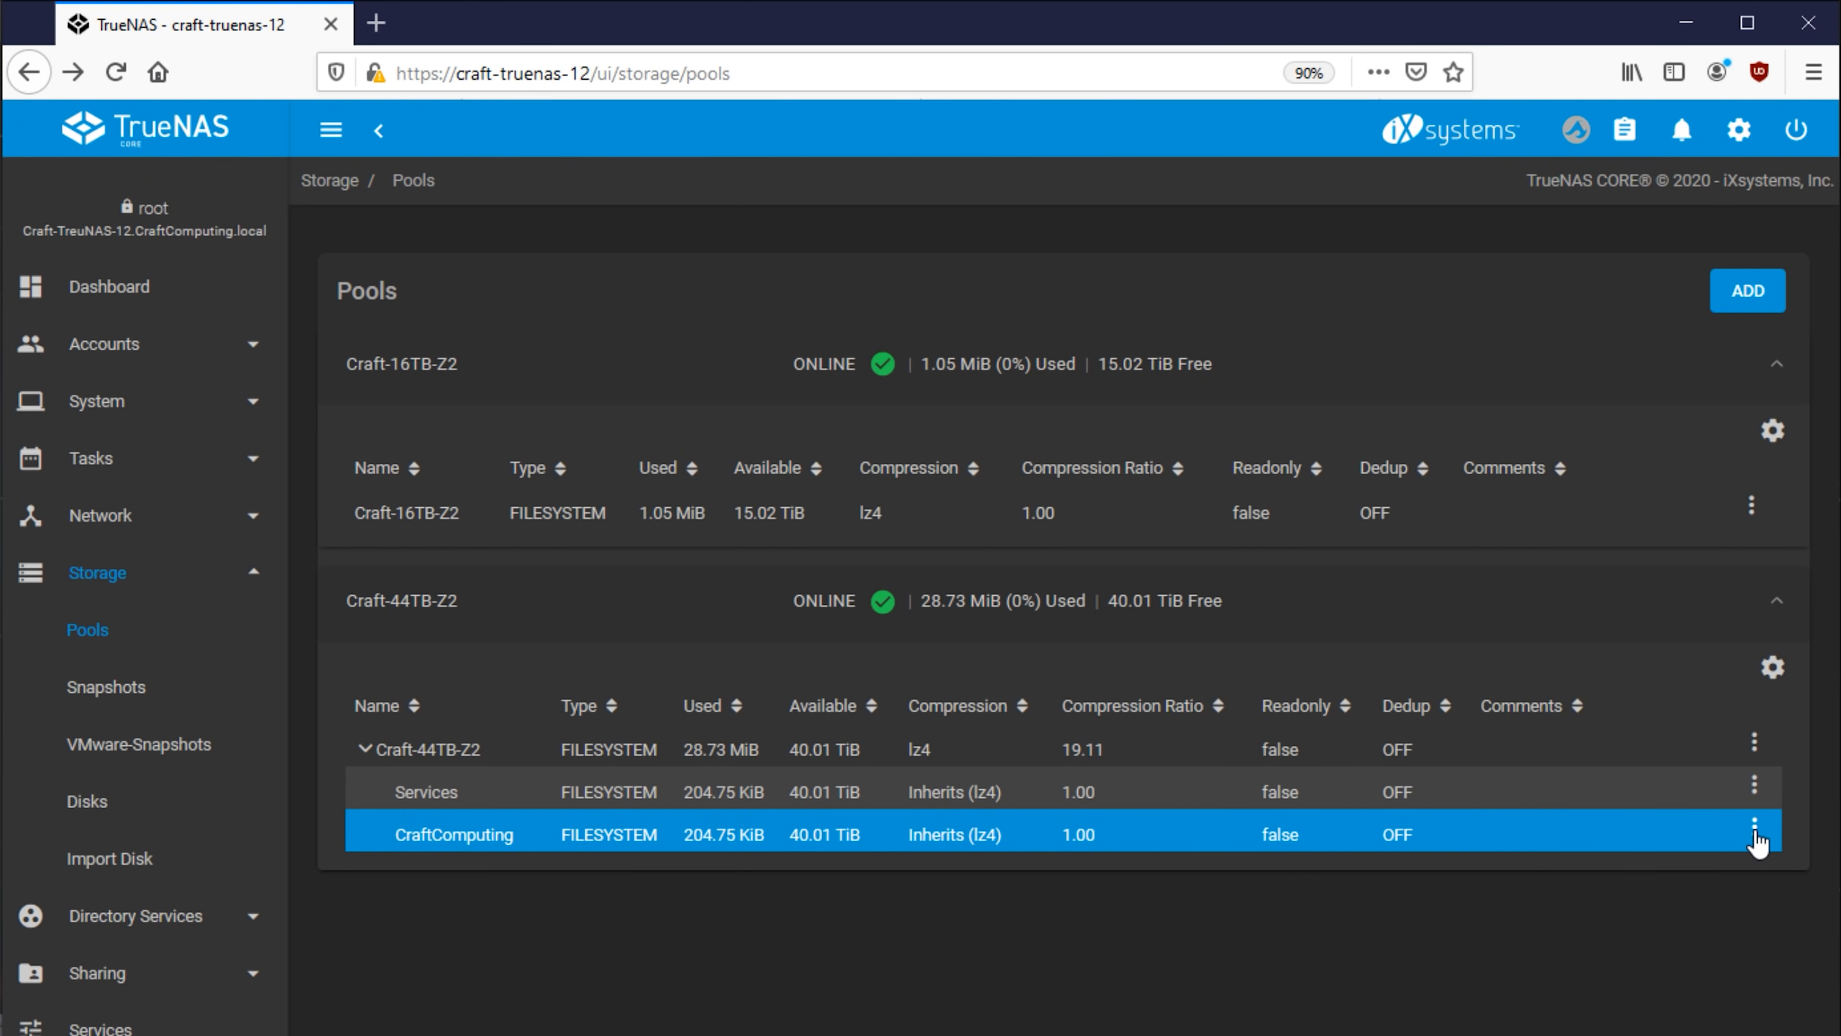
Step: Edit ACL on CraftComputing and review the owner@ entry's Who and permissions options
left_click(1752, 834)
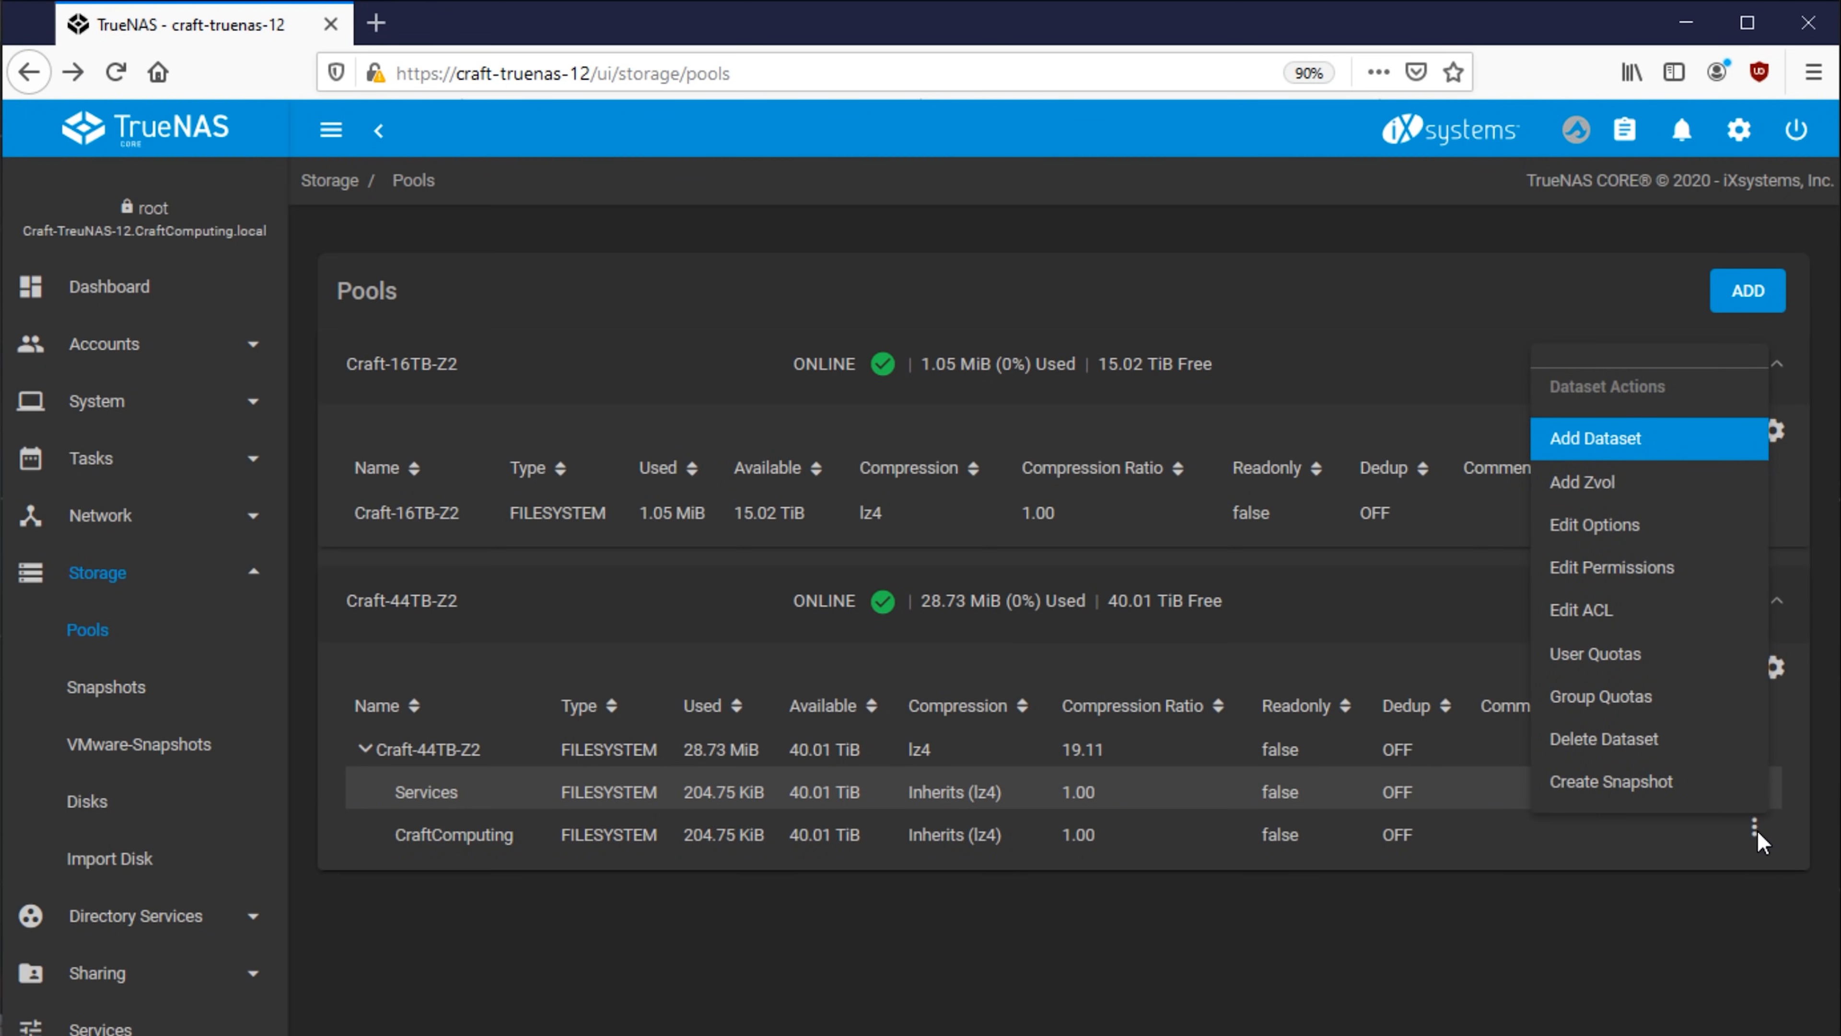
left_click(1580, 609)
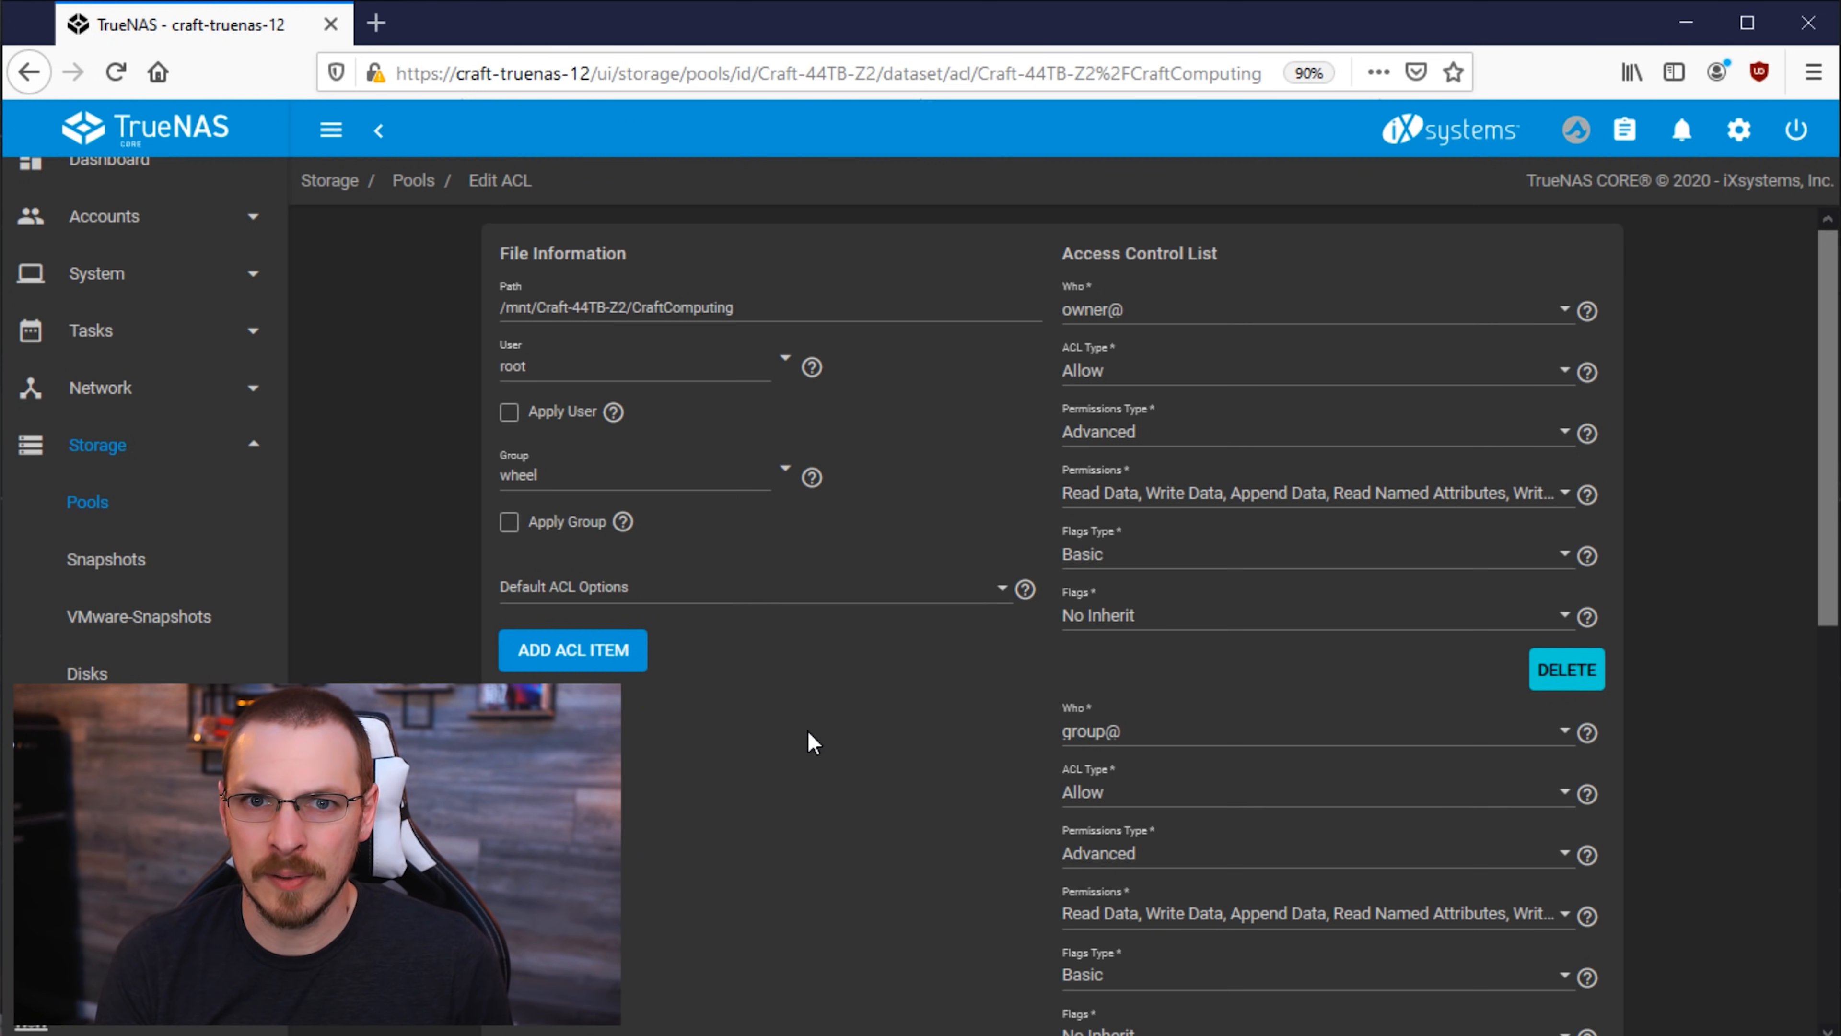
mouse_move(517, 347)
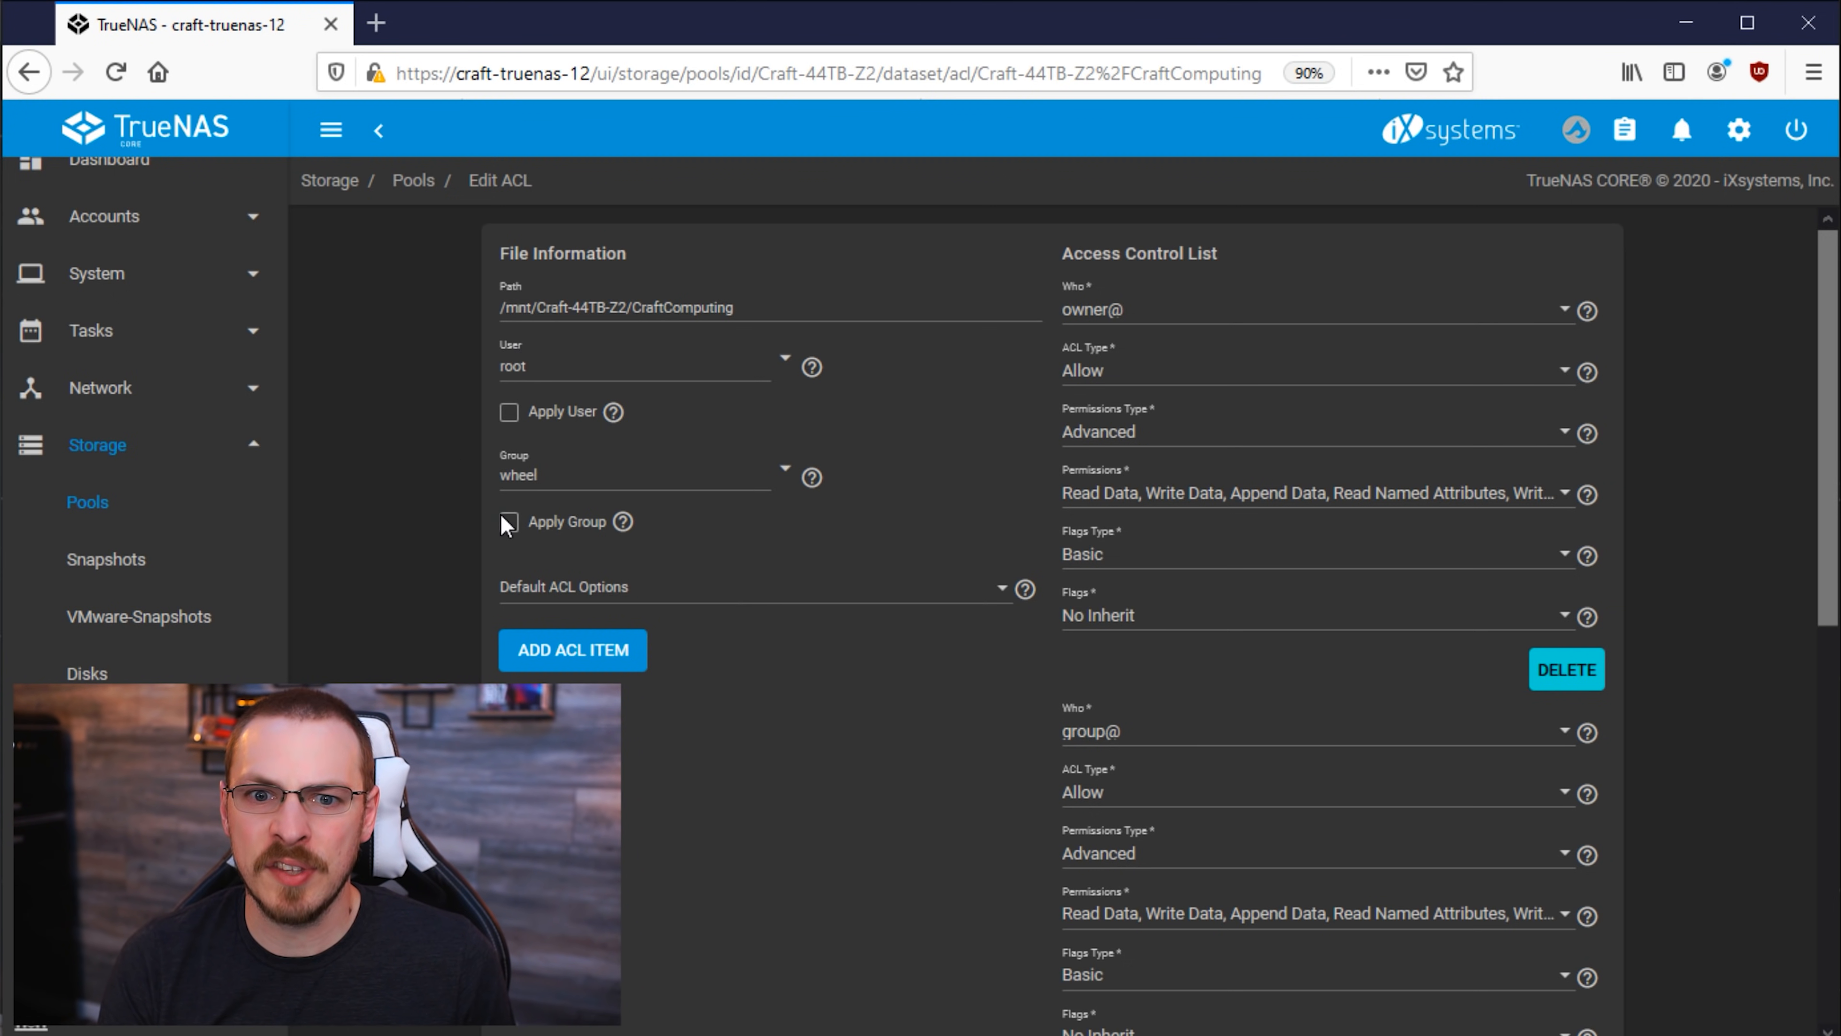
mouse_move(598, 472)
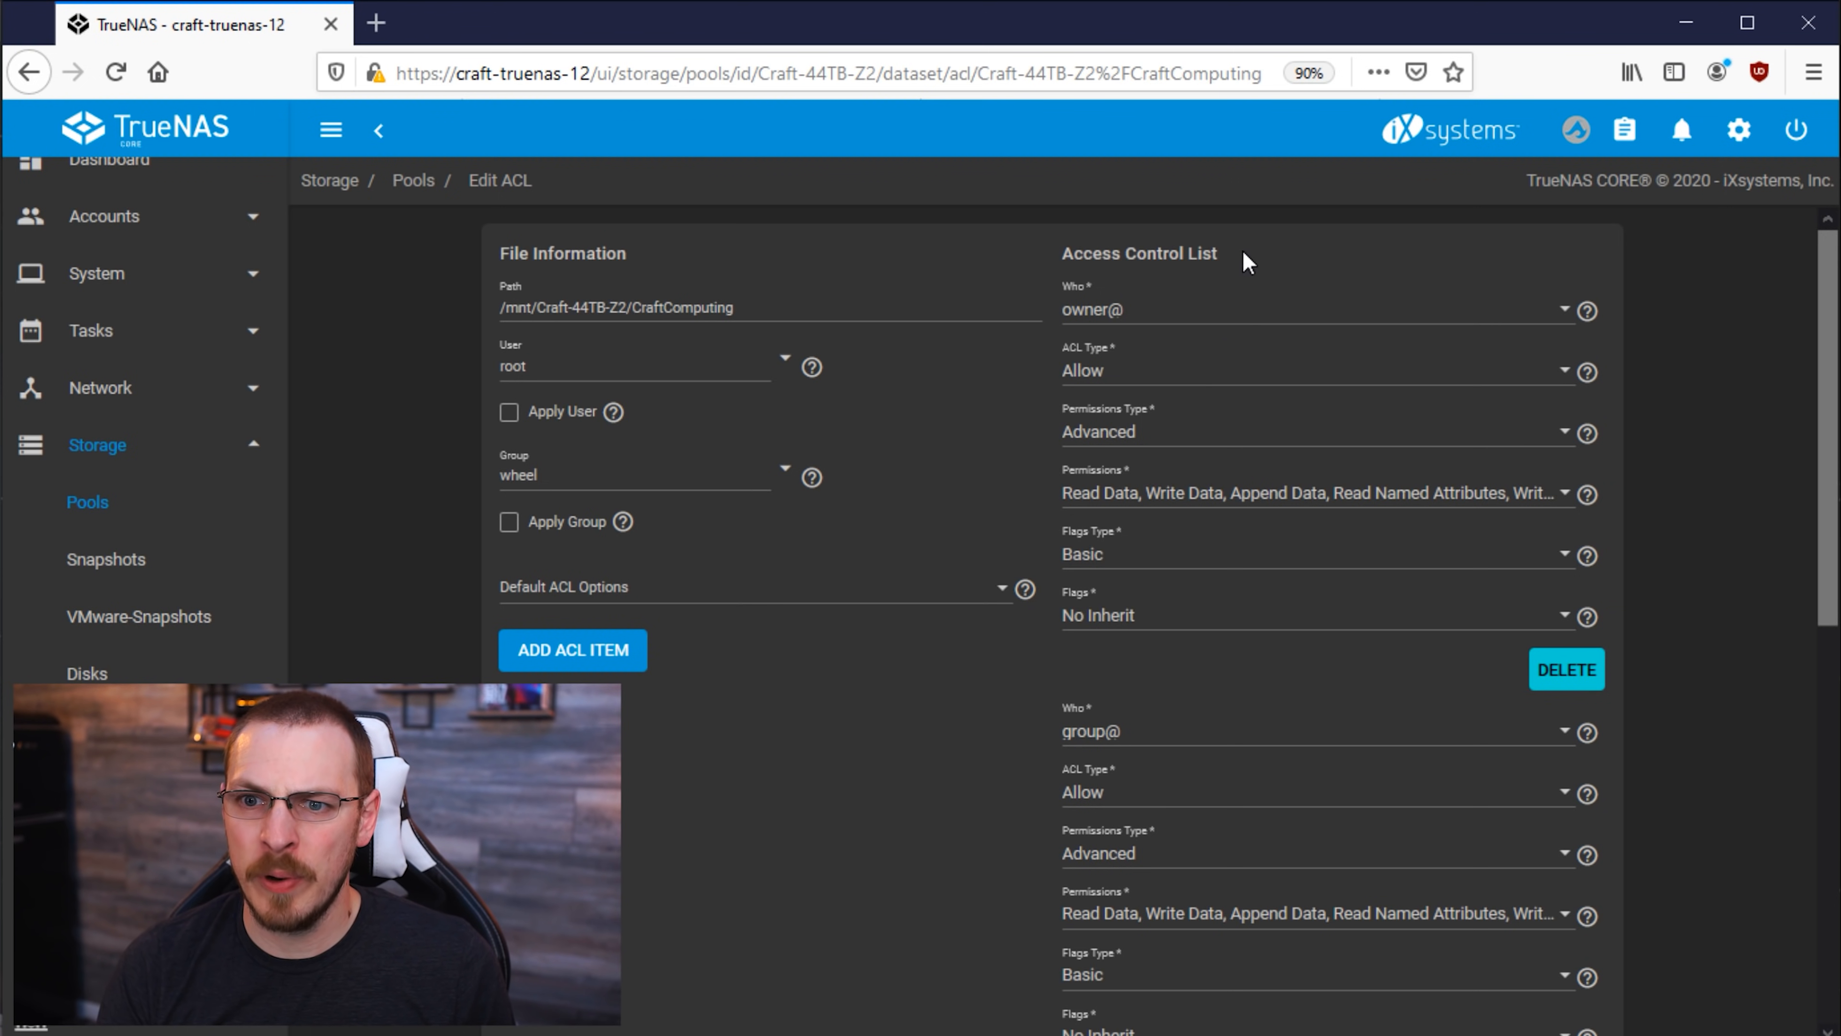
double_click(1138, 252)
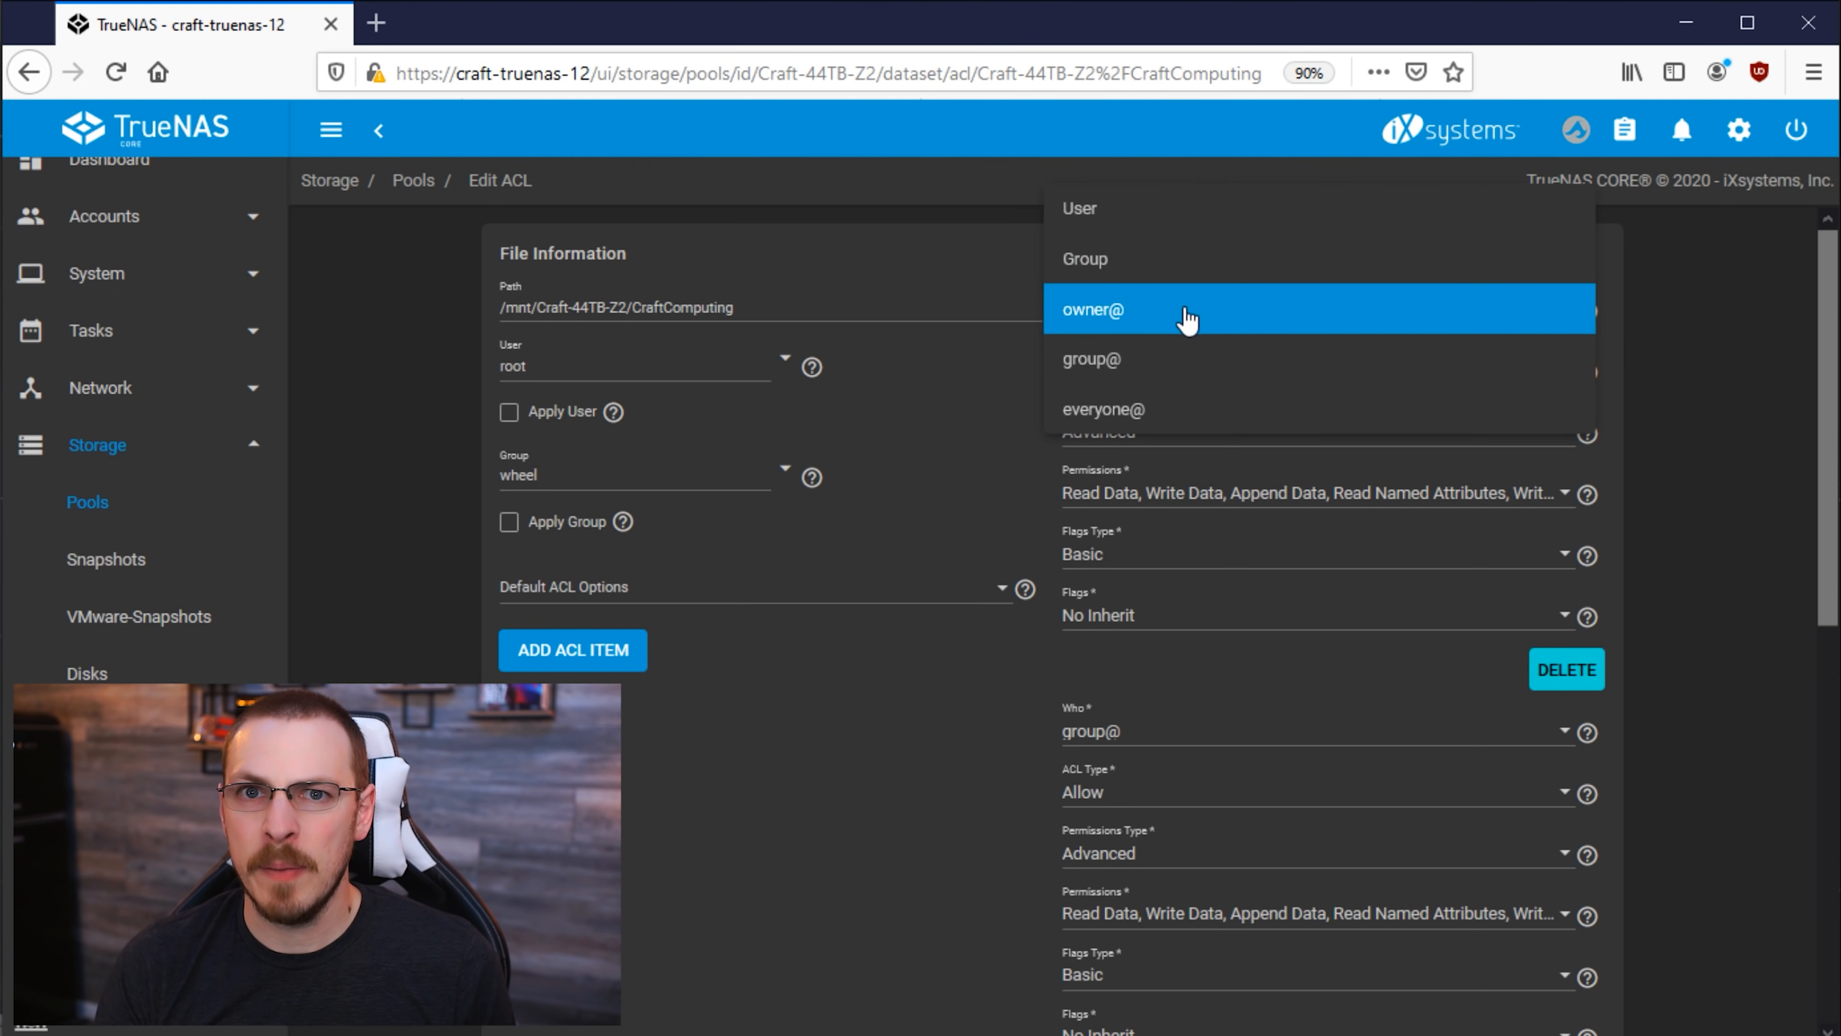
mouse_move(516, 371)
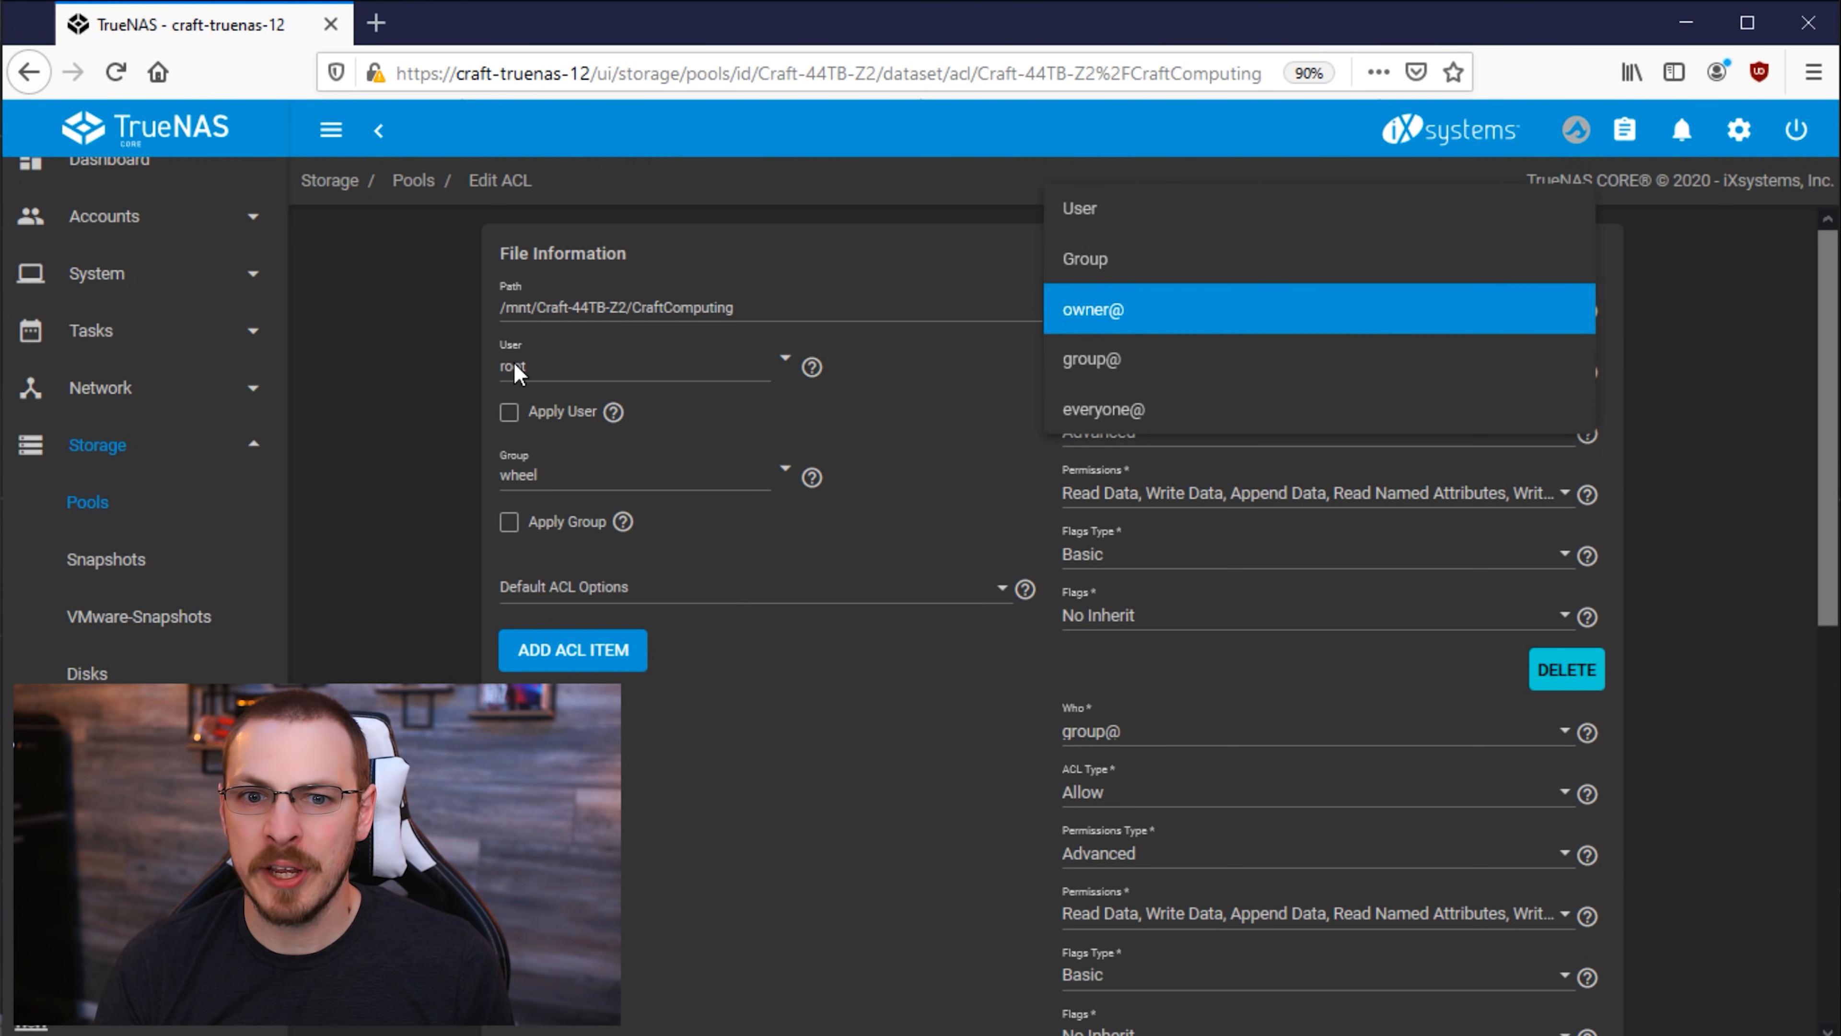
left_click(1092, 309)
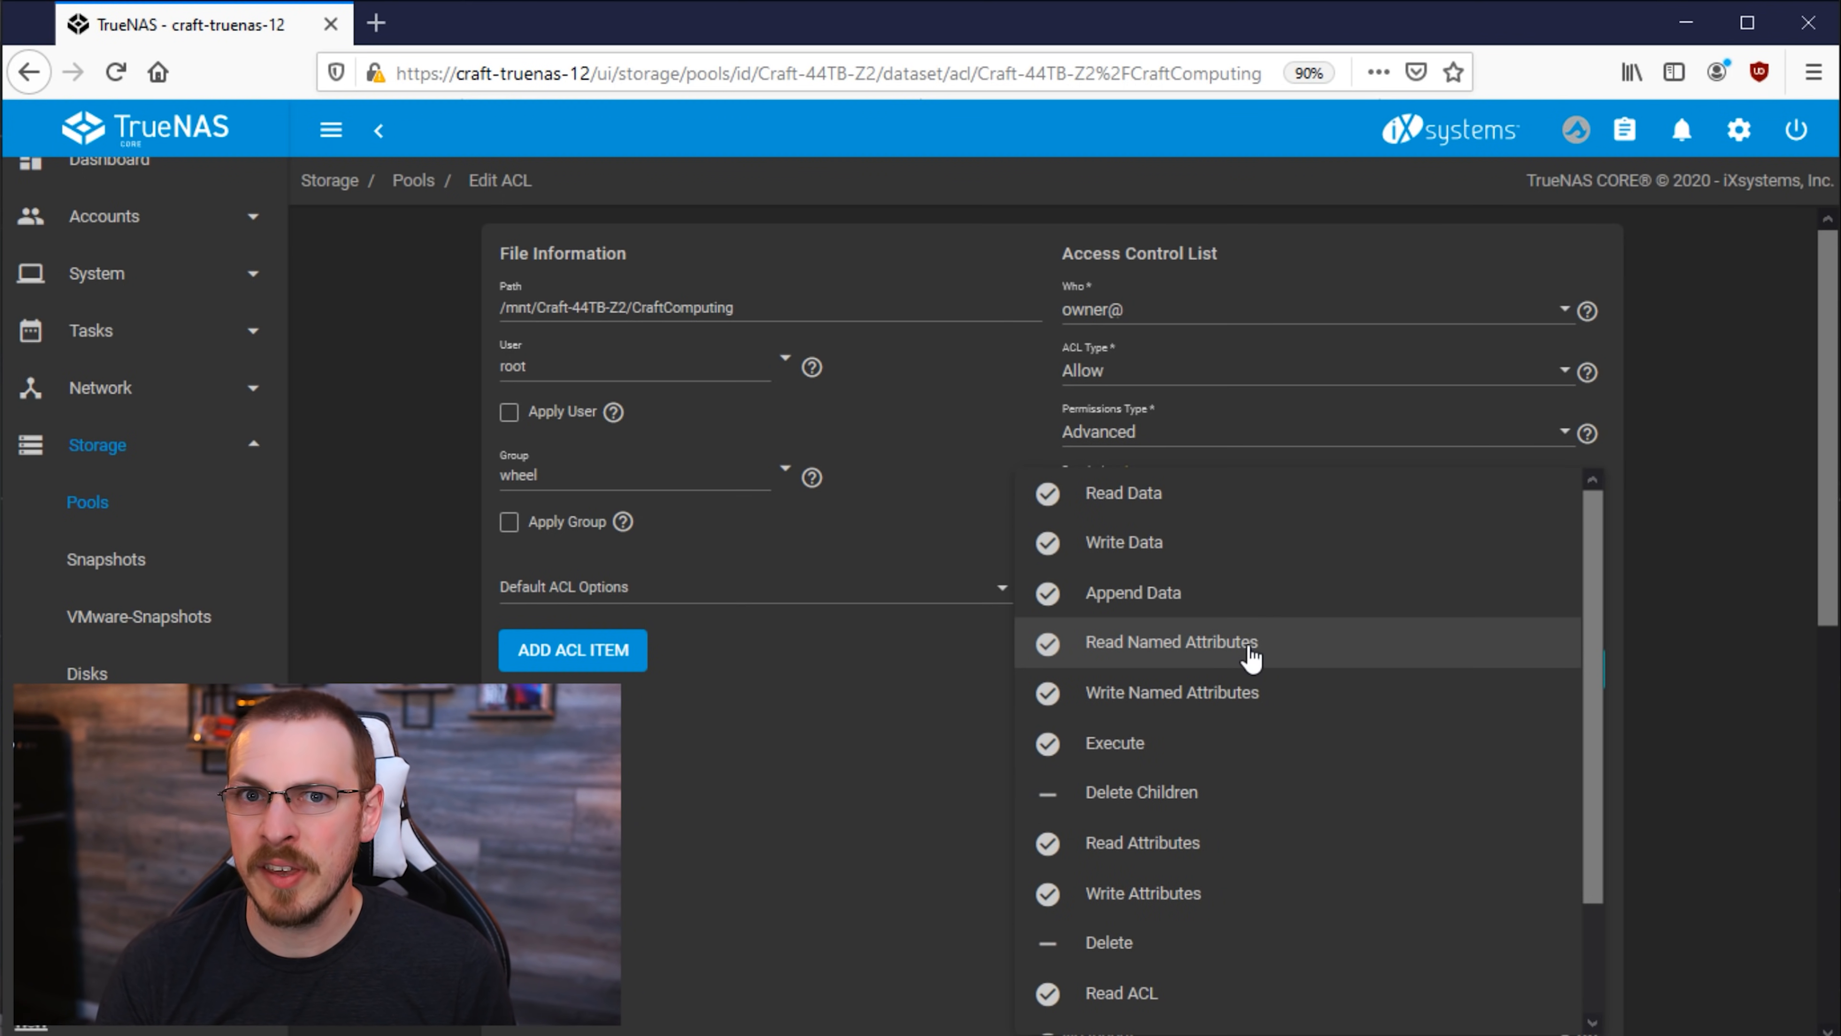
scroll("down", 3)
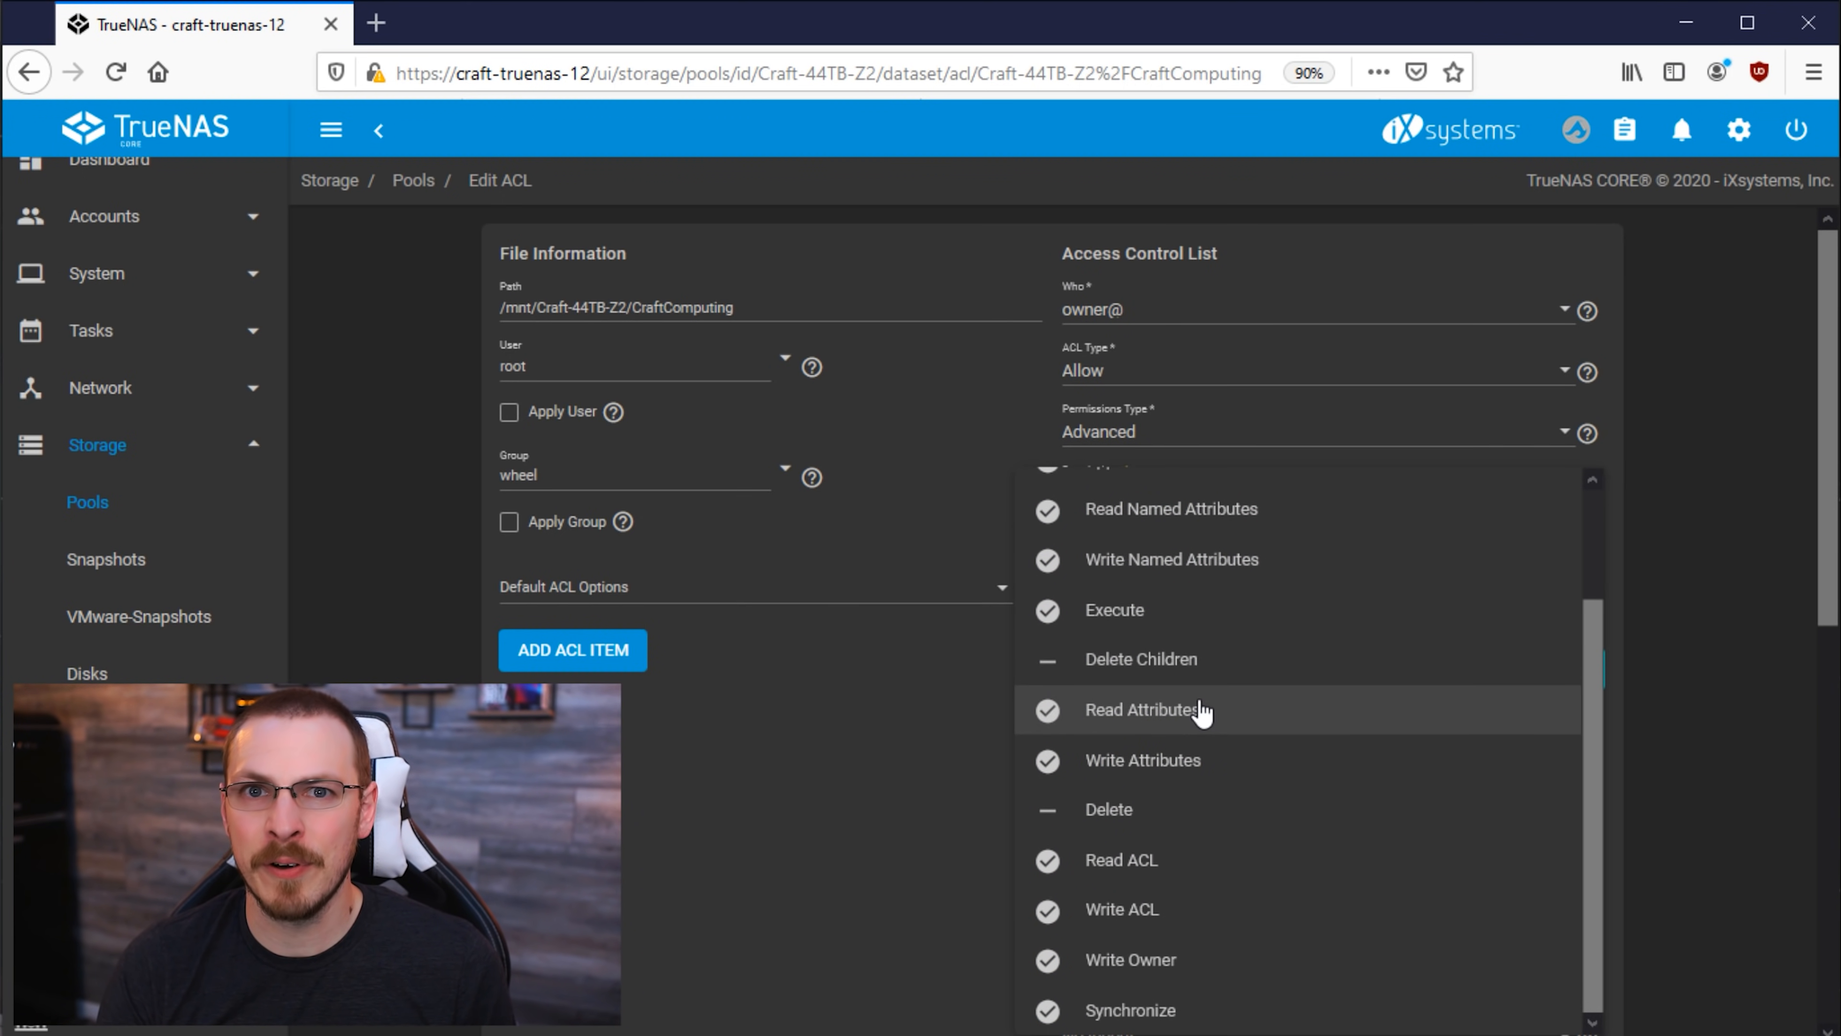
mouse_move(1276, 664)
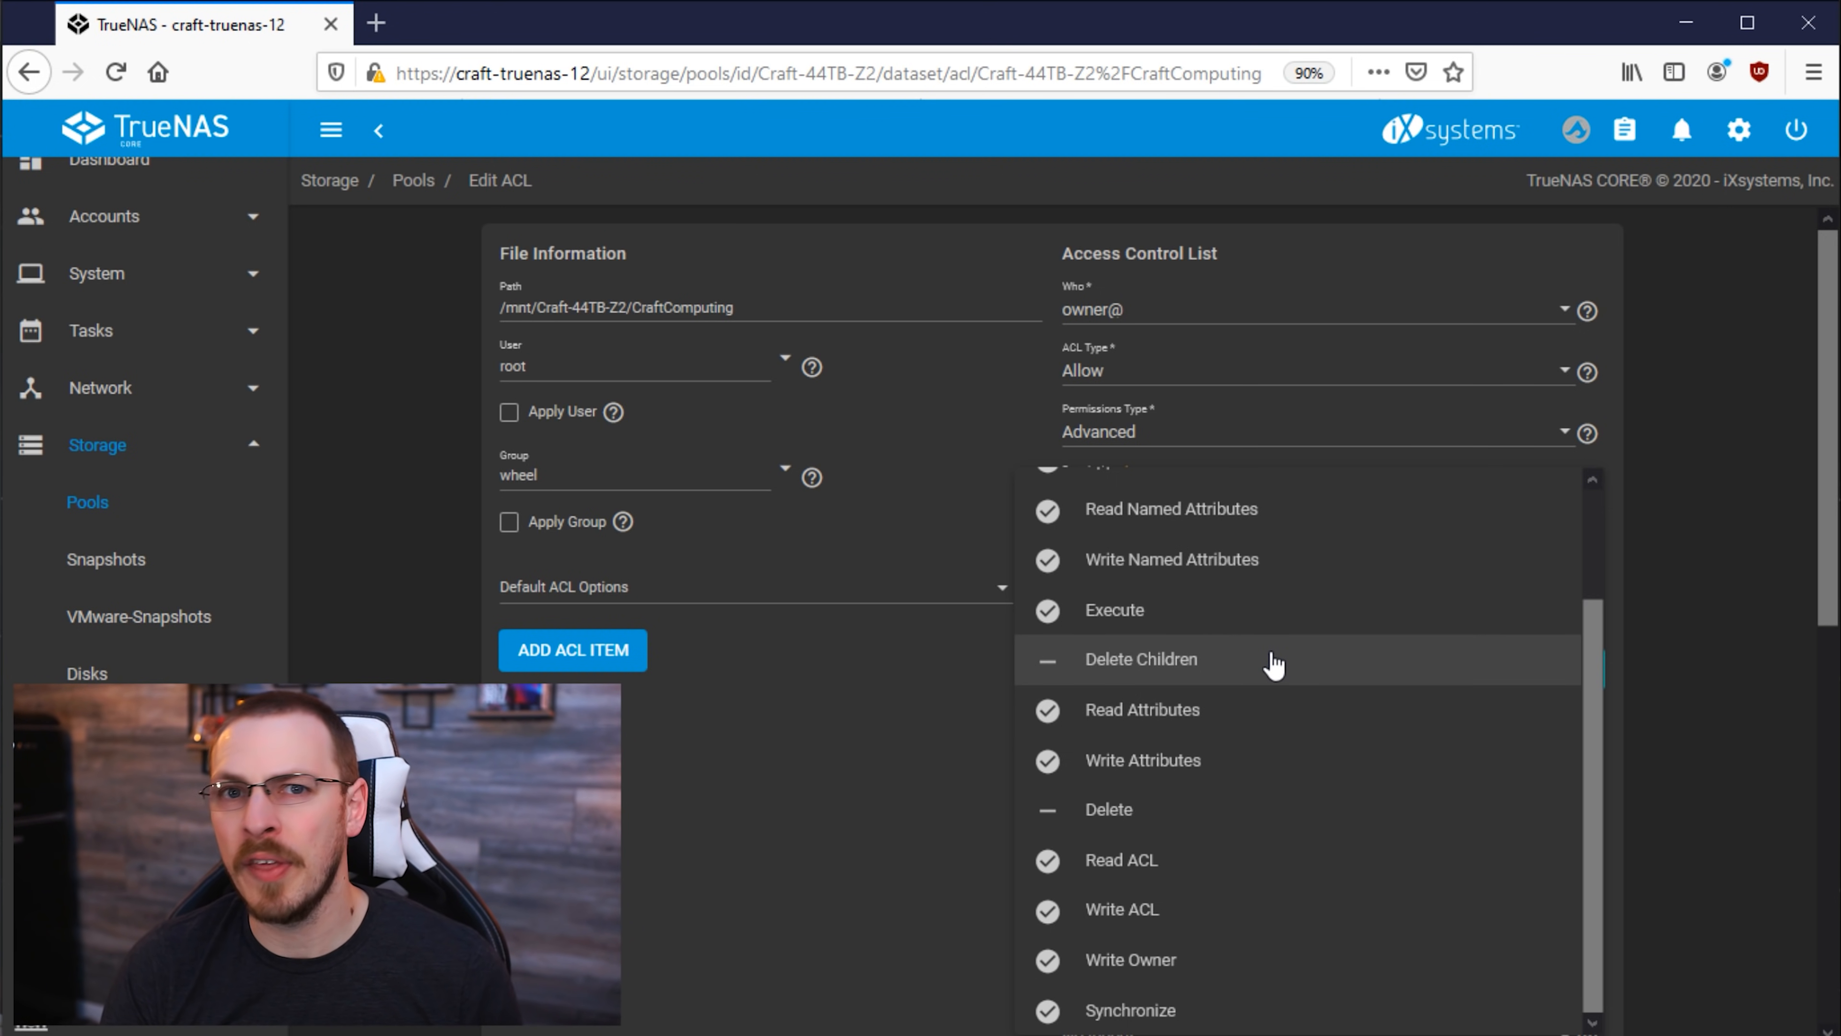
mouse_move(1170, 808)
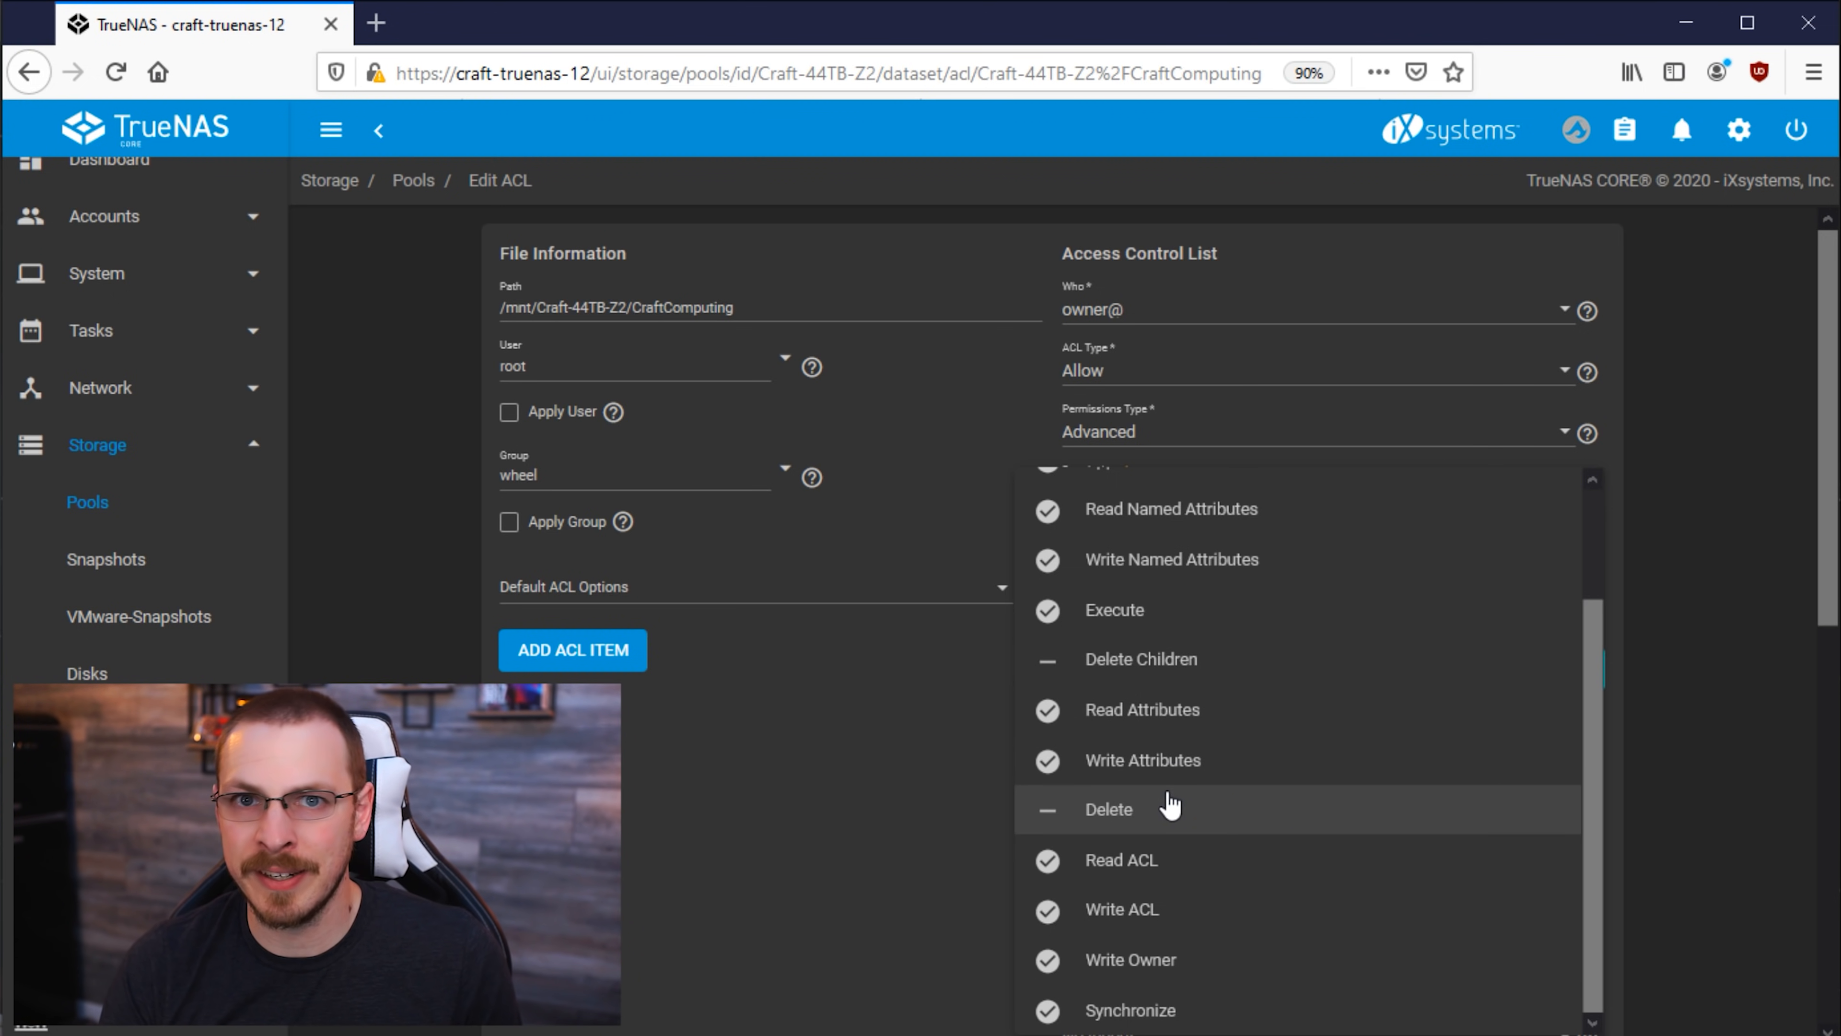
mouse_move(1214, 670)
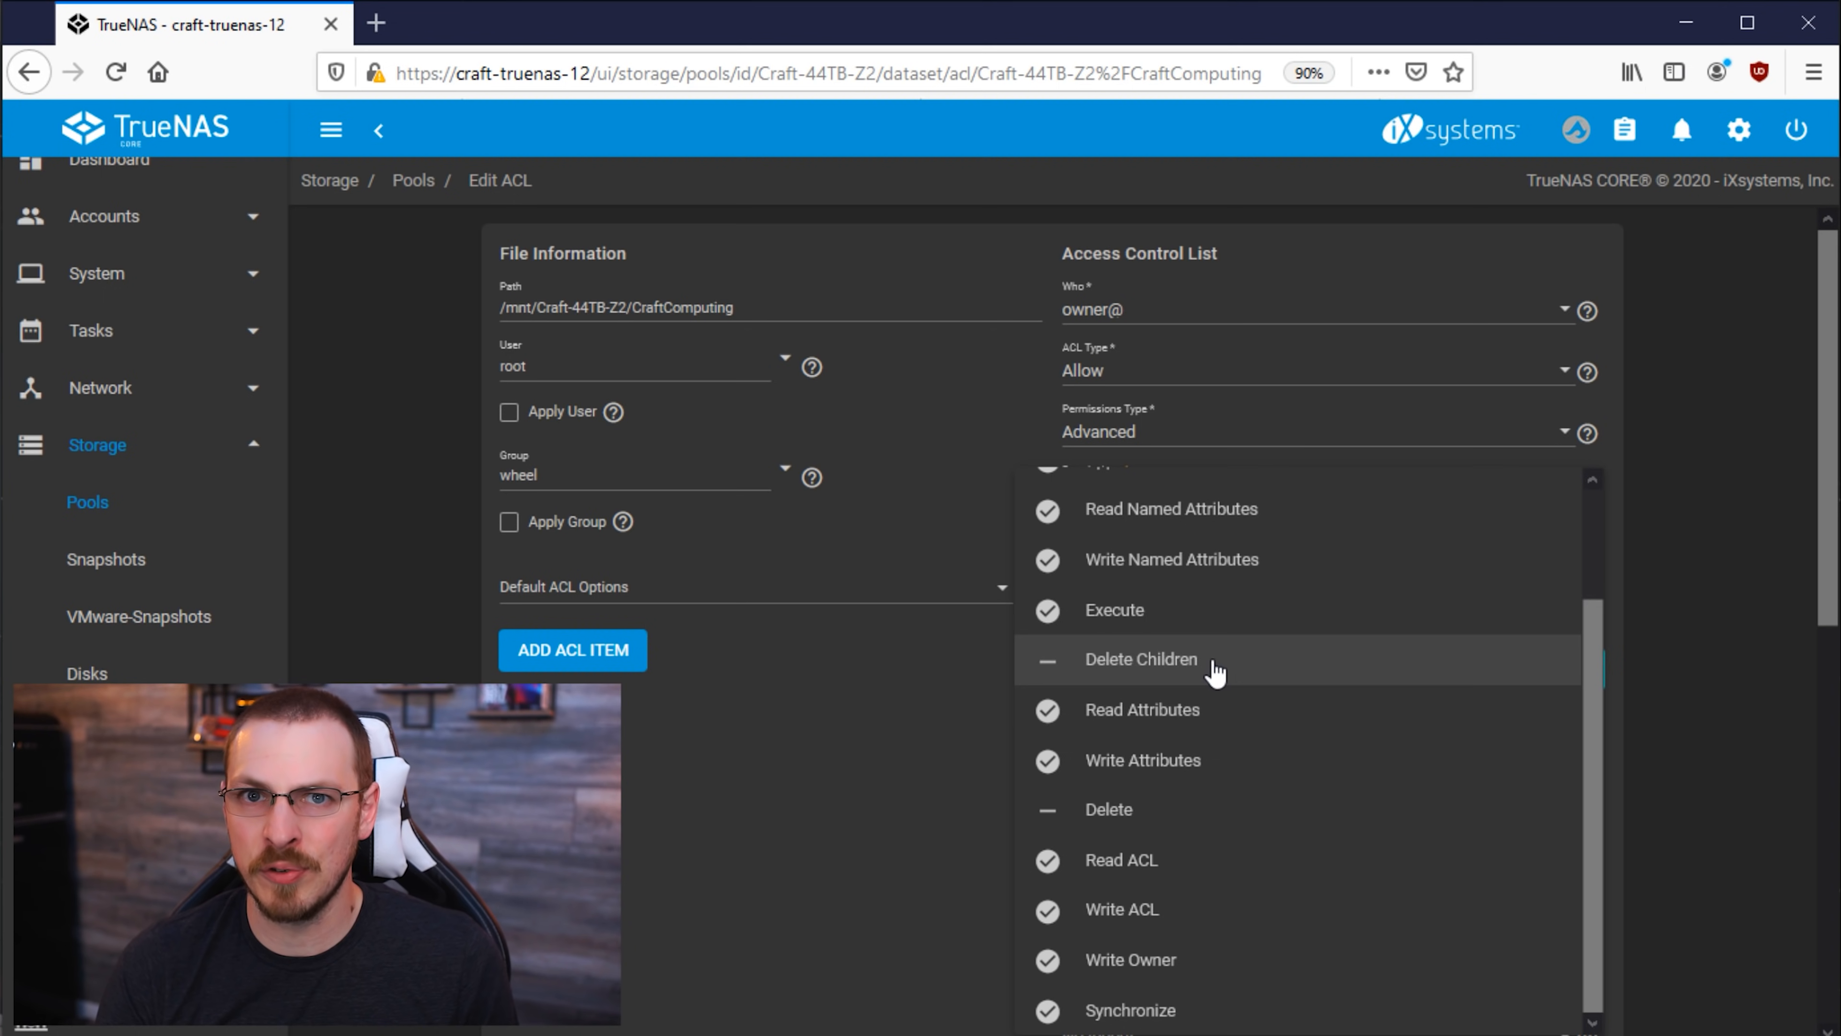
scroll("down", 3)
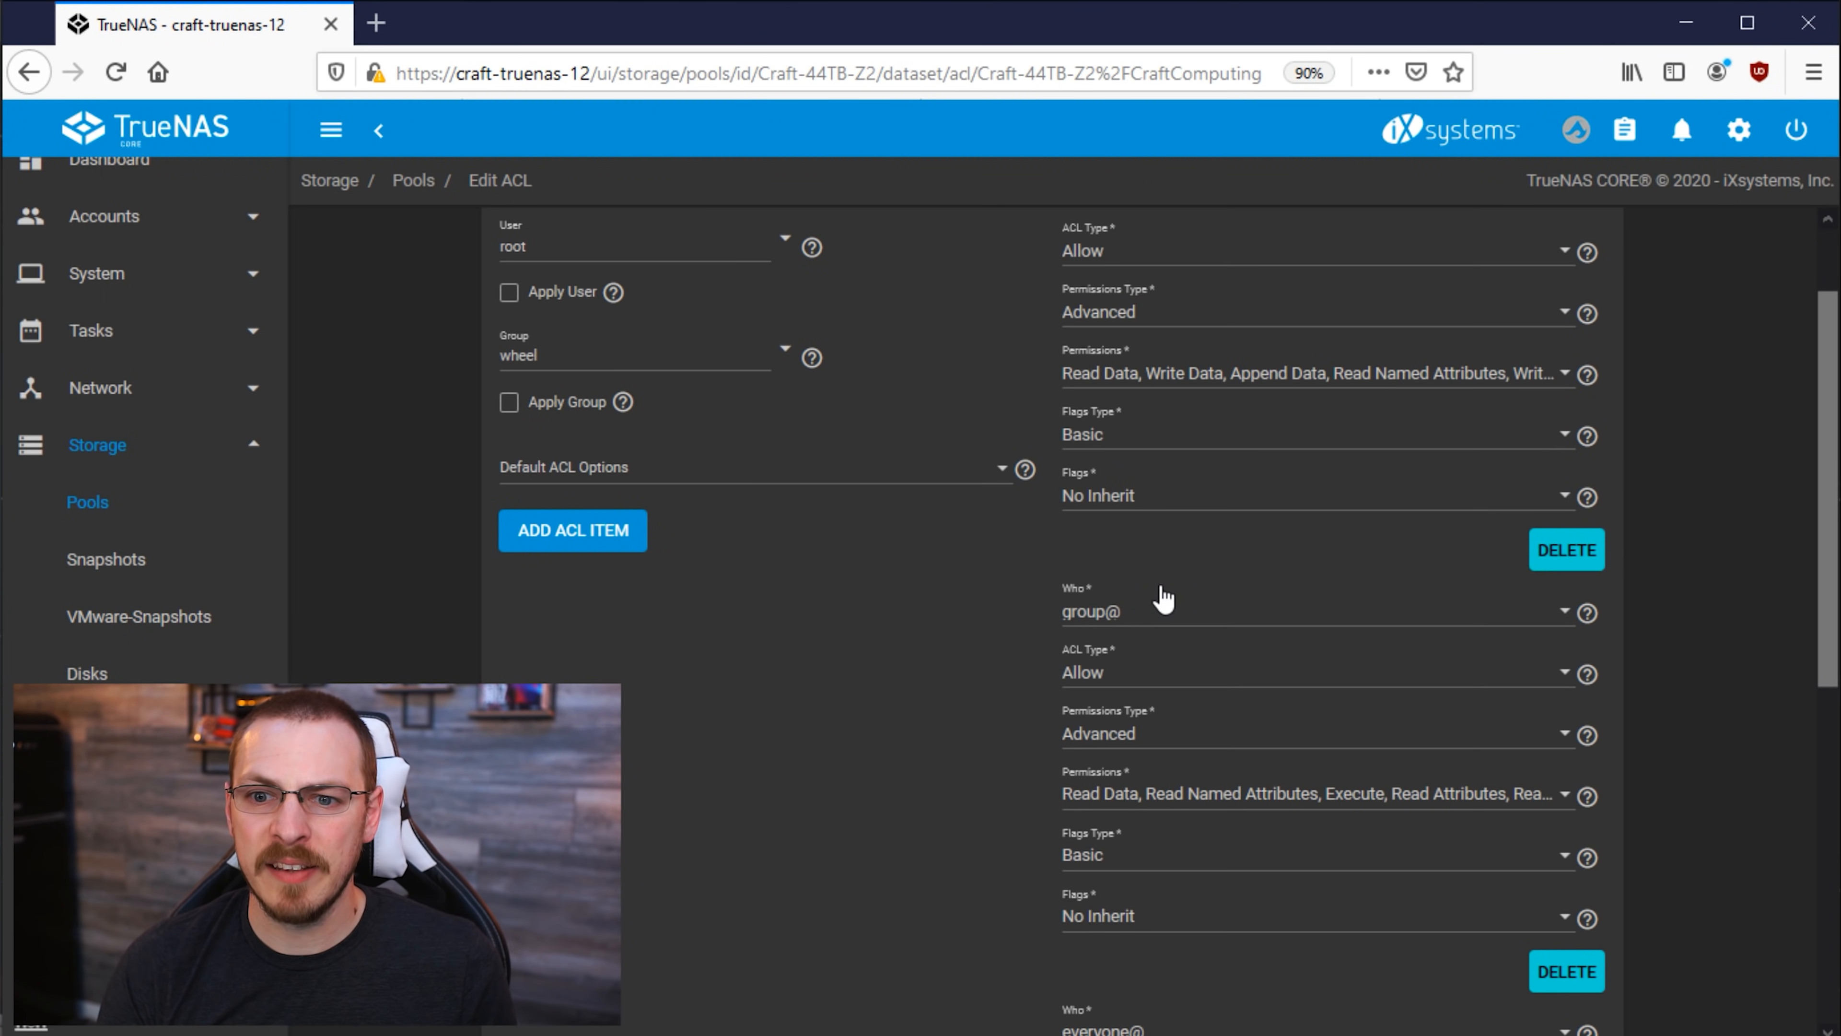
mouse_move(467, 338)
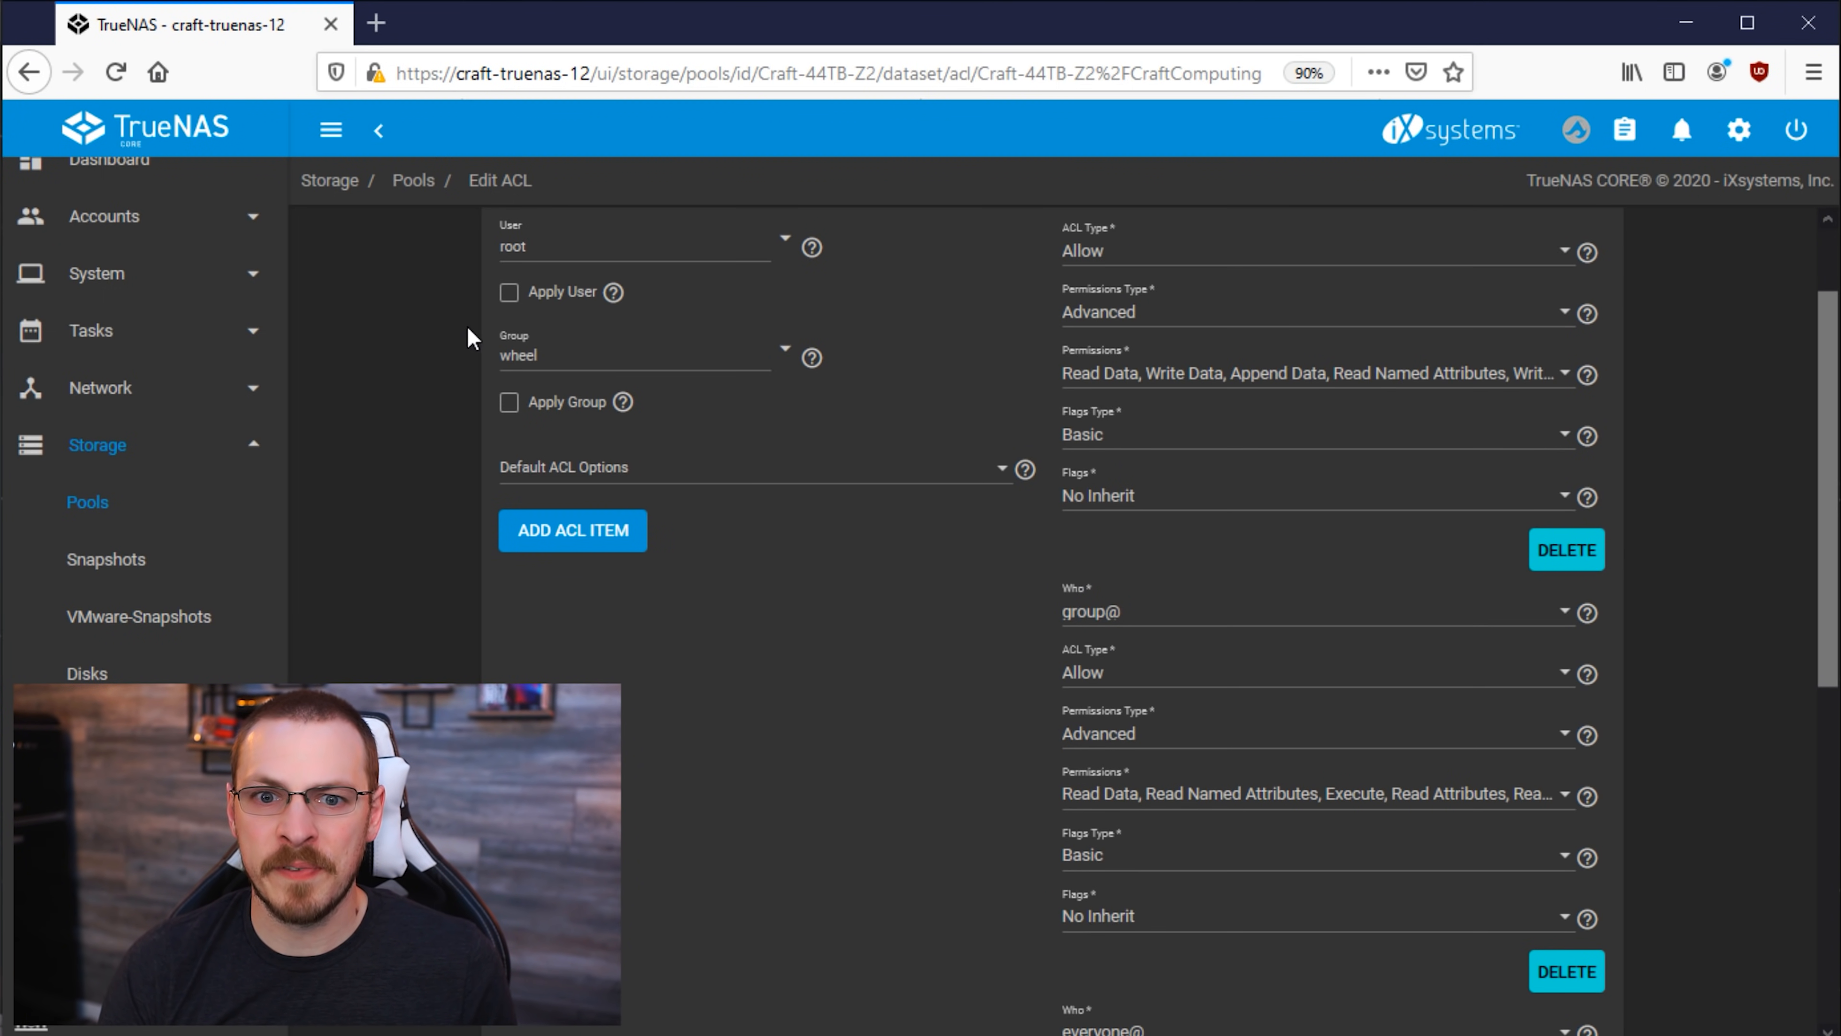
mouse_move(1243, 805)
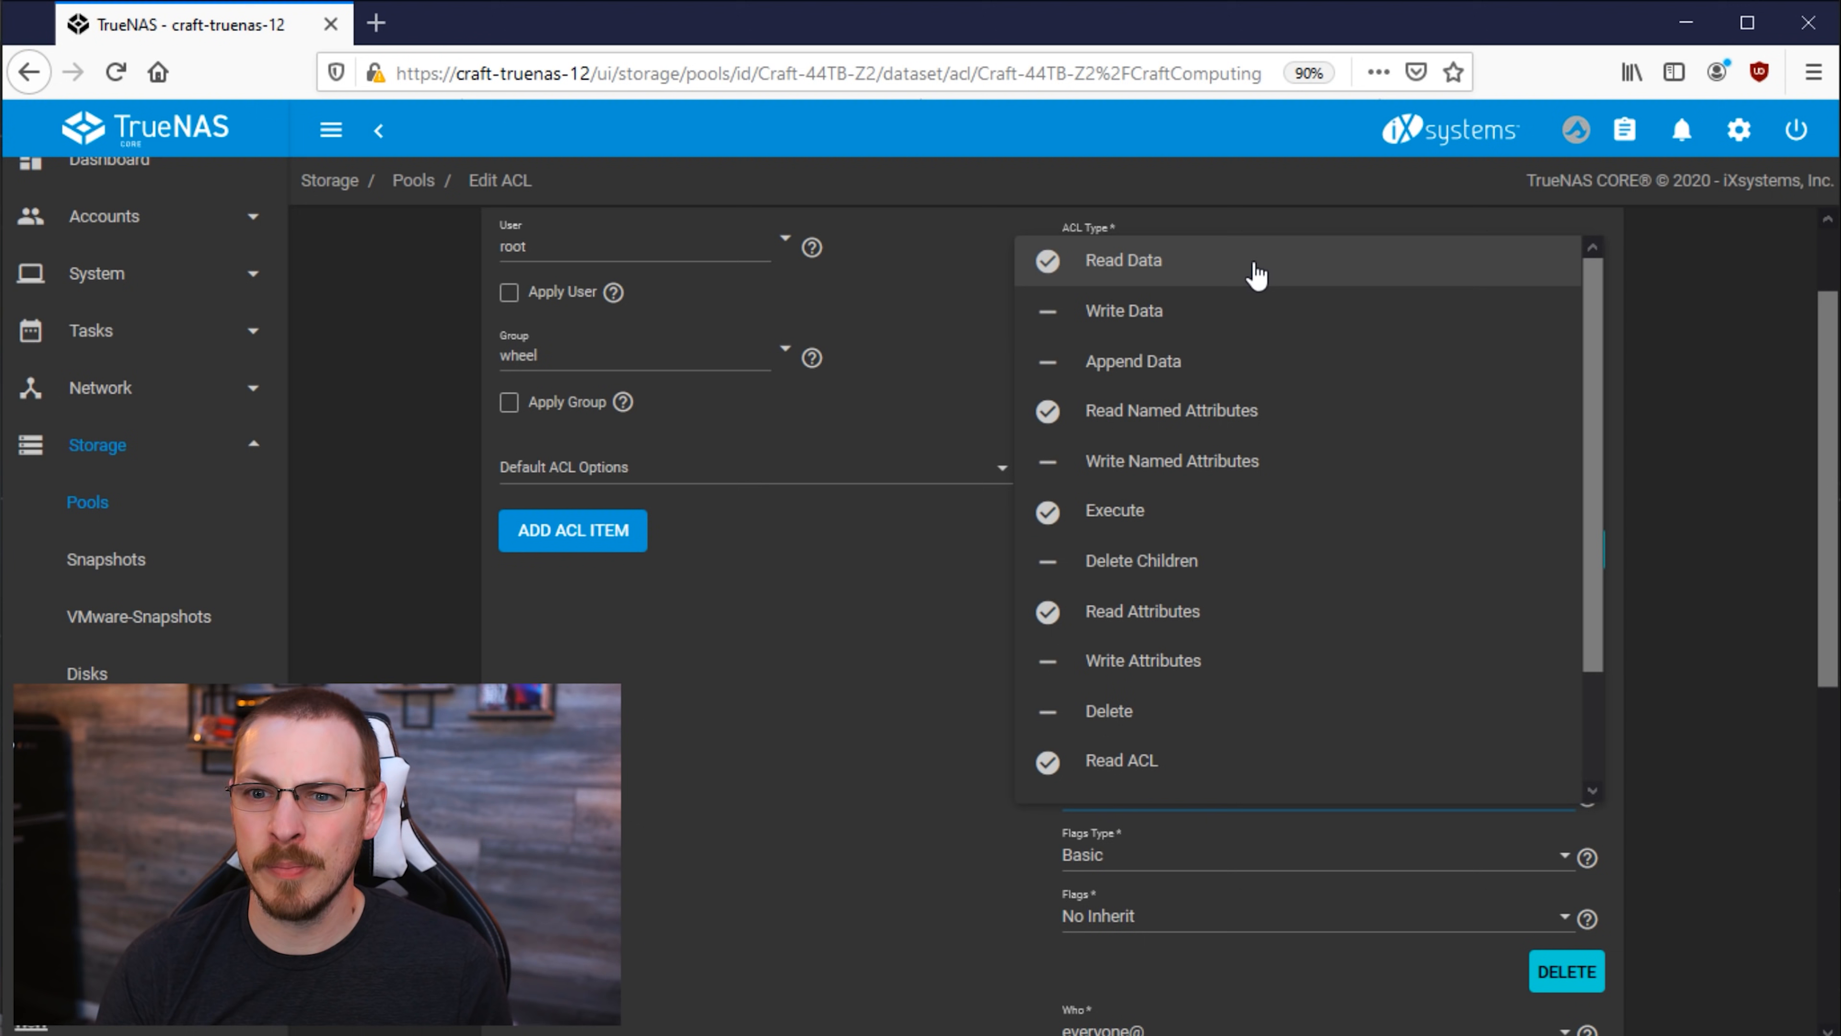
mouse_move(1266, 330)
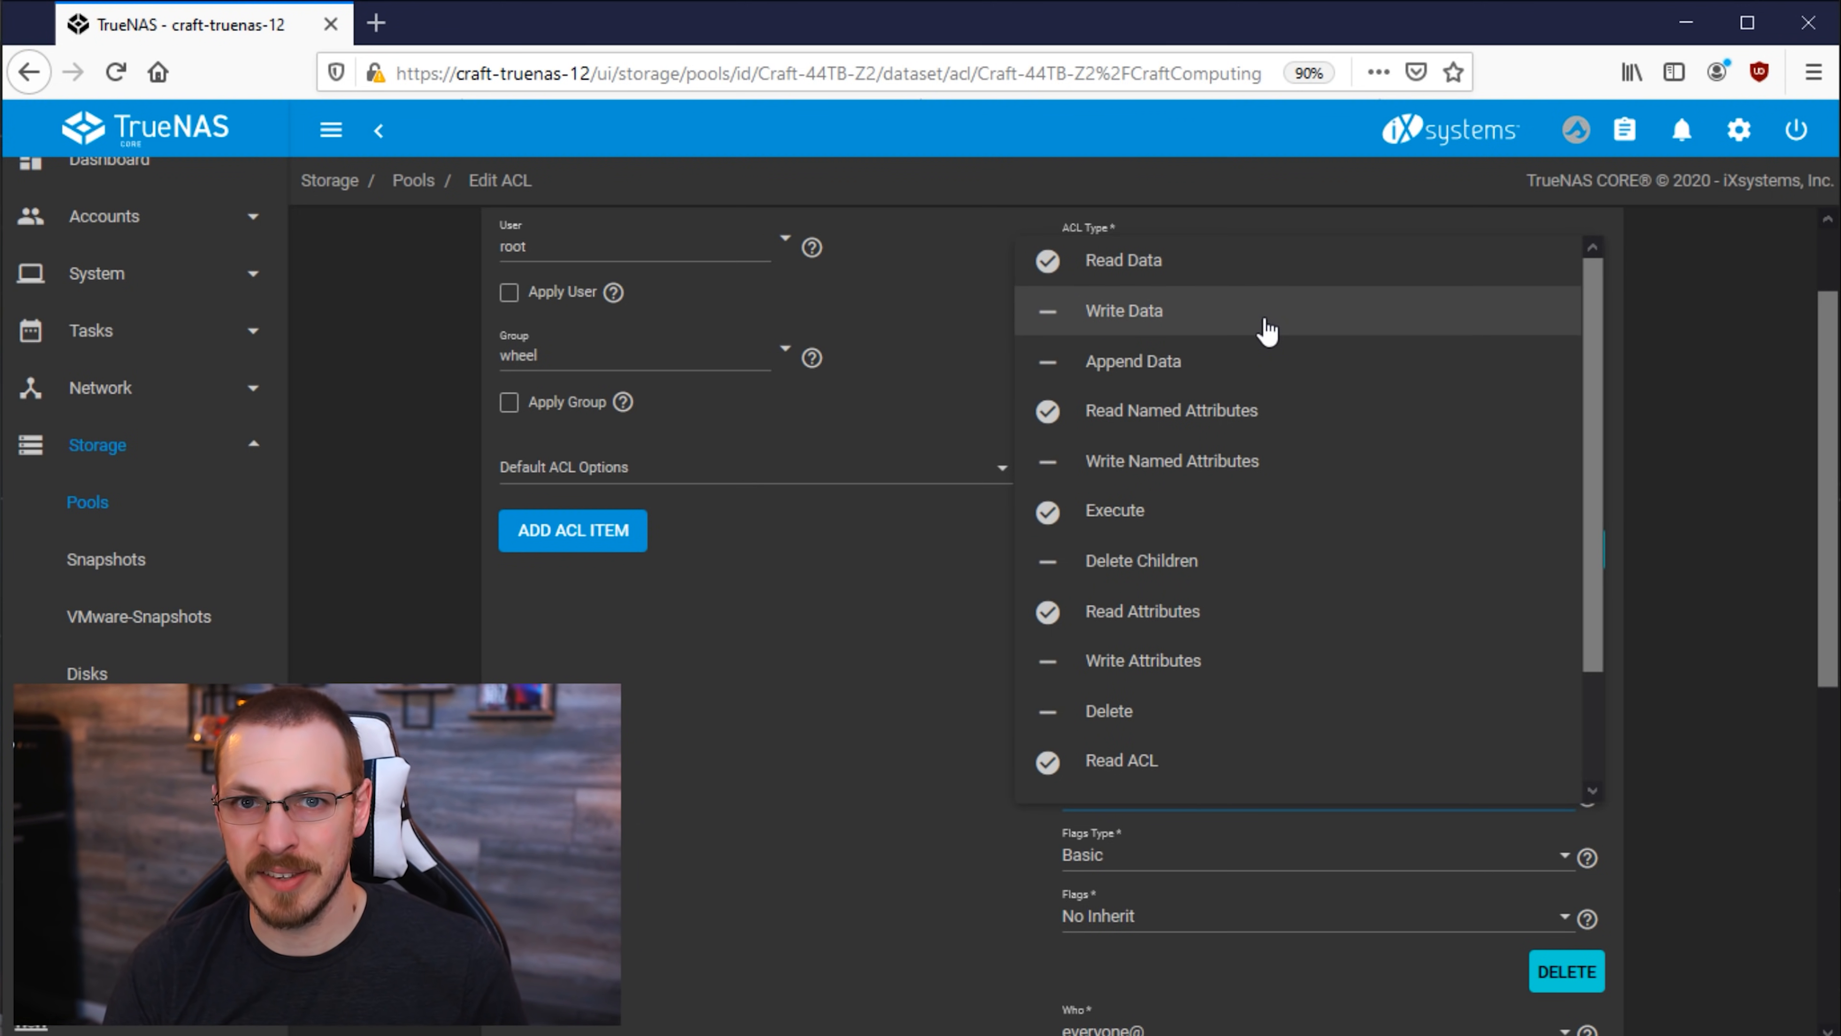
mouse_move(1409, 325)
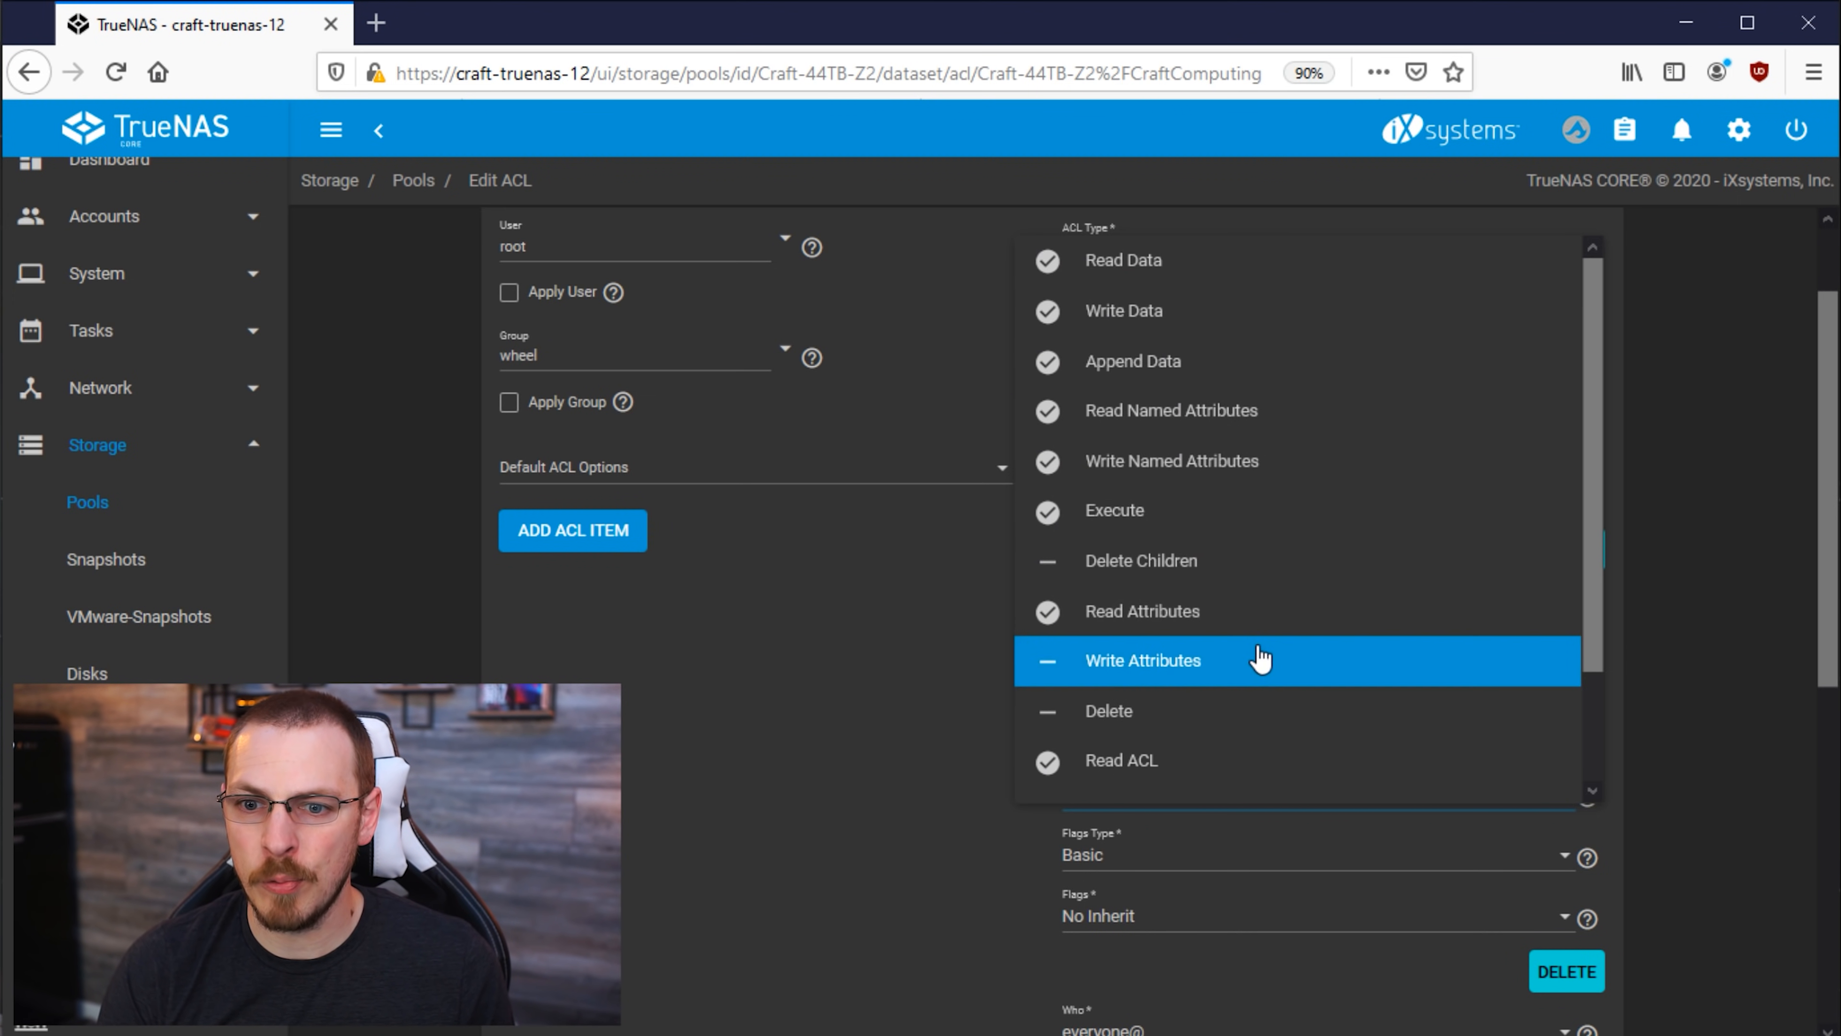
Step: Grant group@ write data, append, named attributes, execute, attributes, ACL and owner
scroll("down", 3)
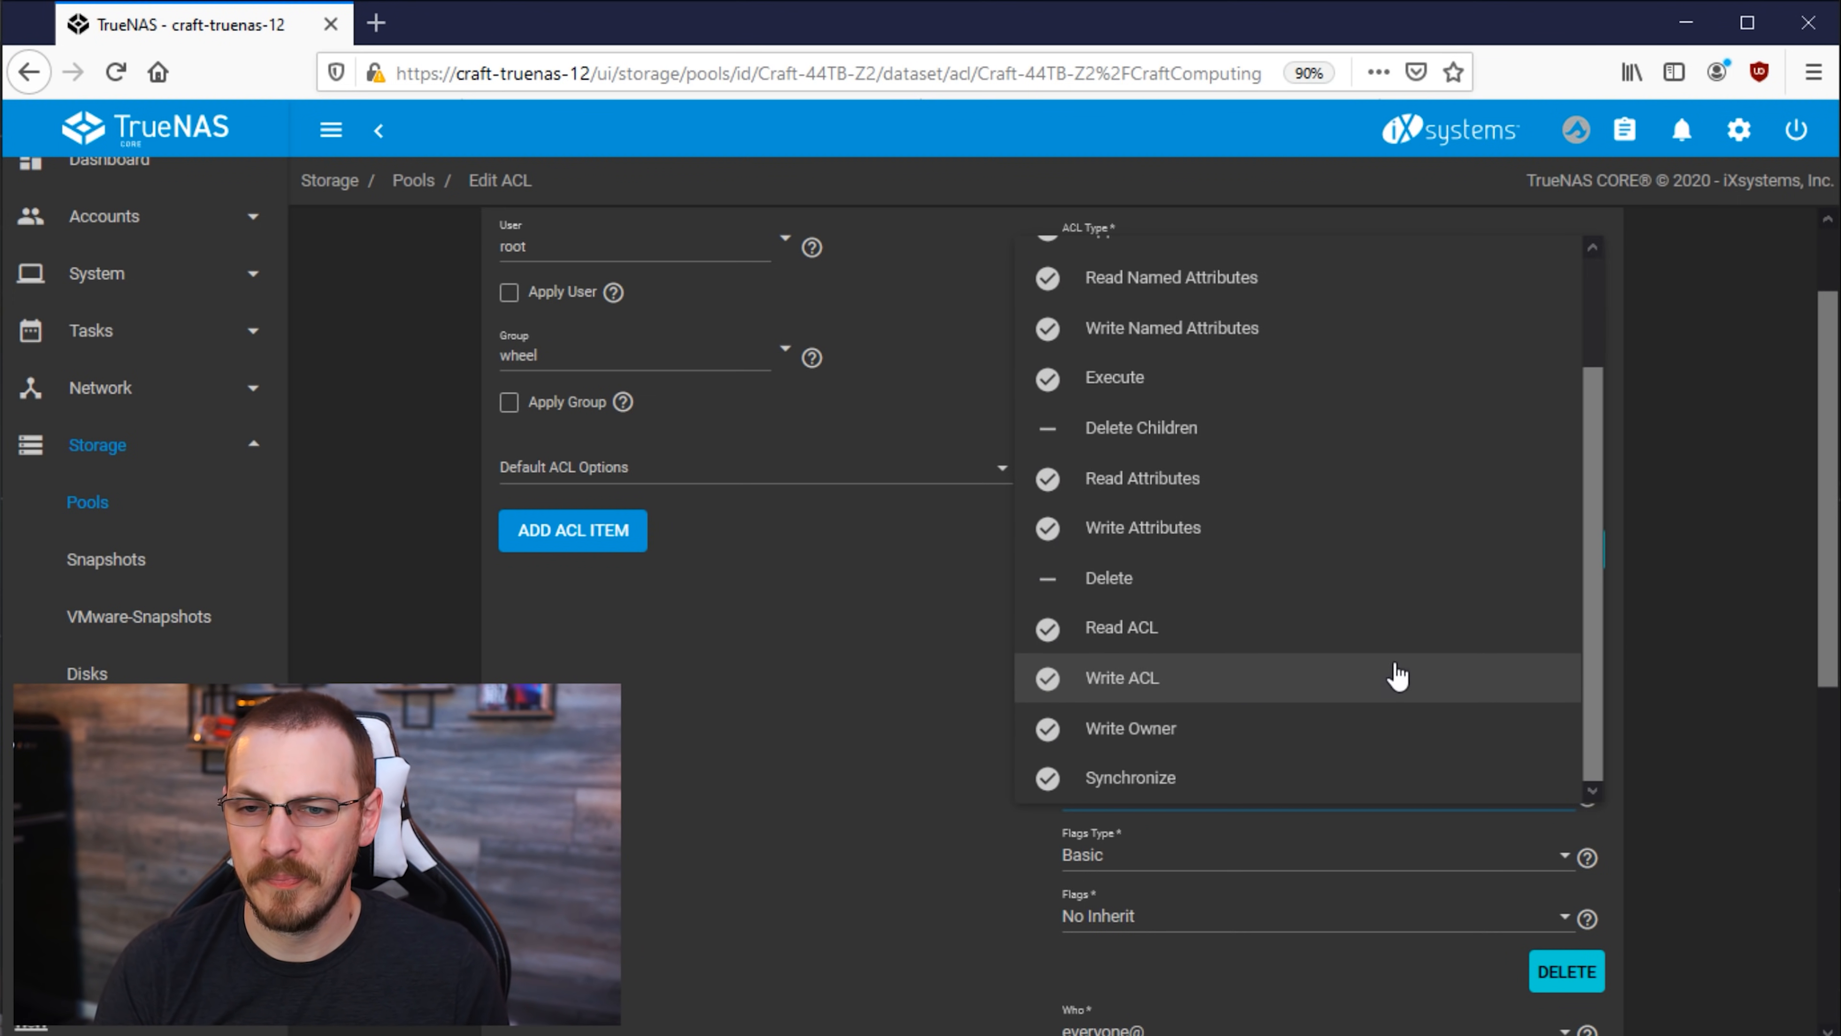
mouse_move(1276, 527)
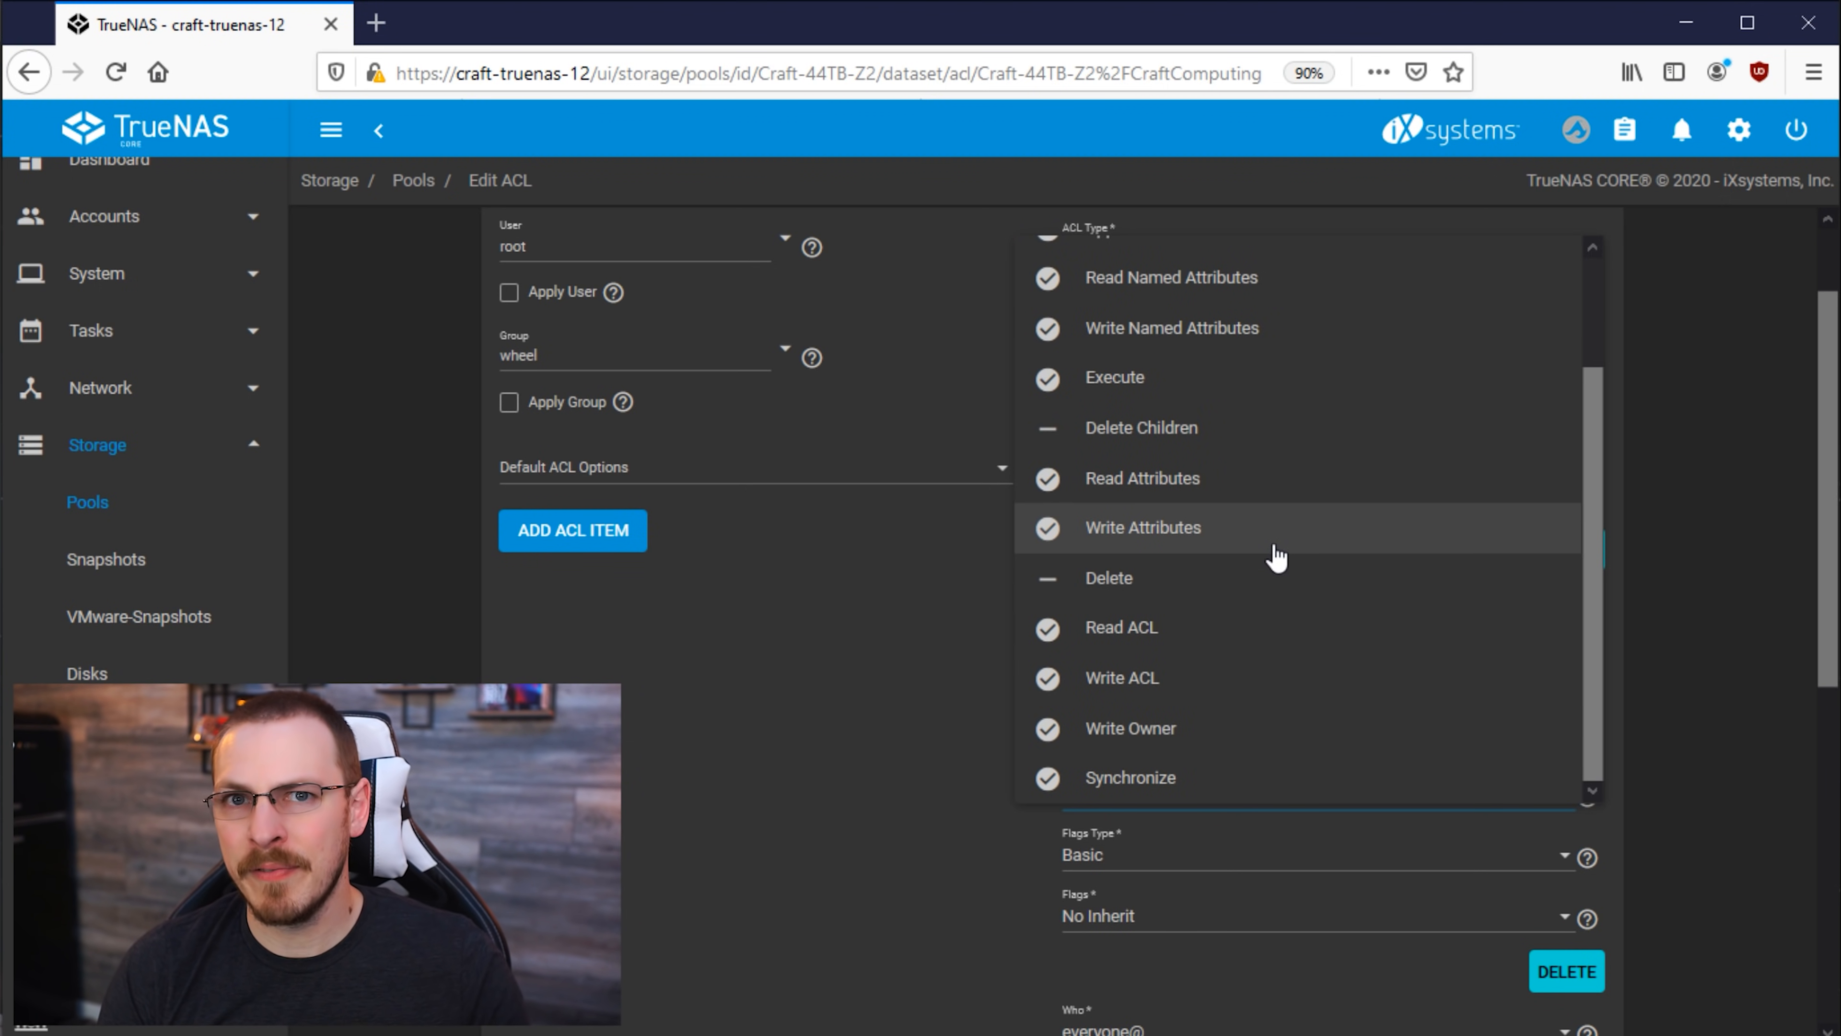
mouse_move(1276, 458)
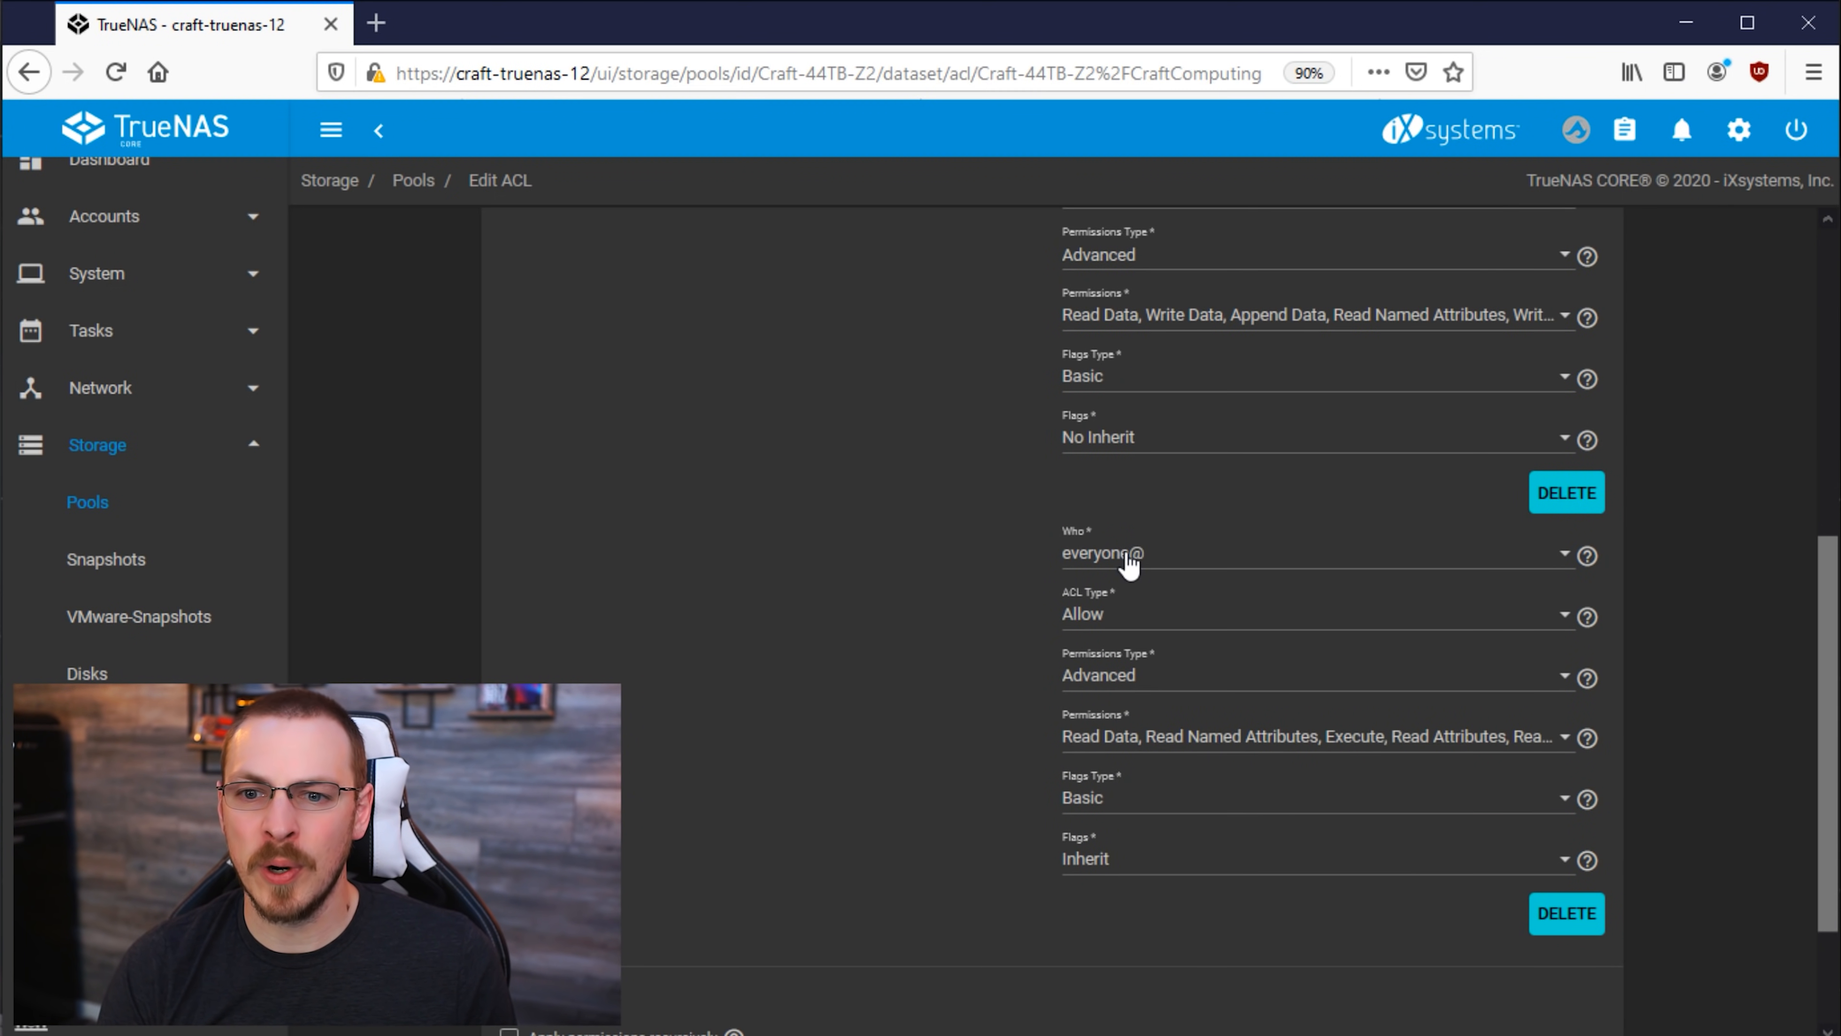
Step: Remove the everyone@ entry so group@ is the last ACL item on CraftComputing
scroll("up", 3)
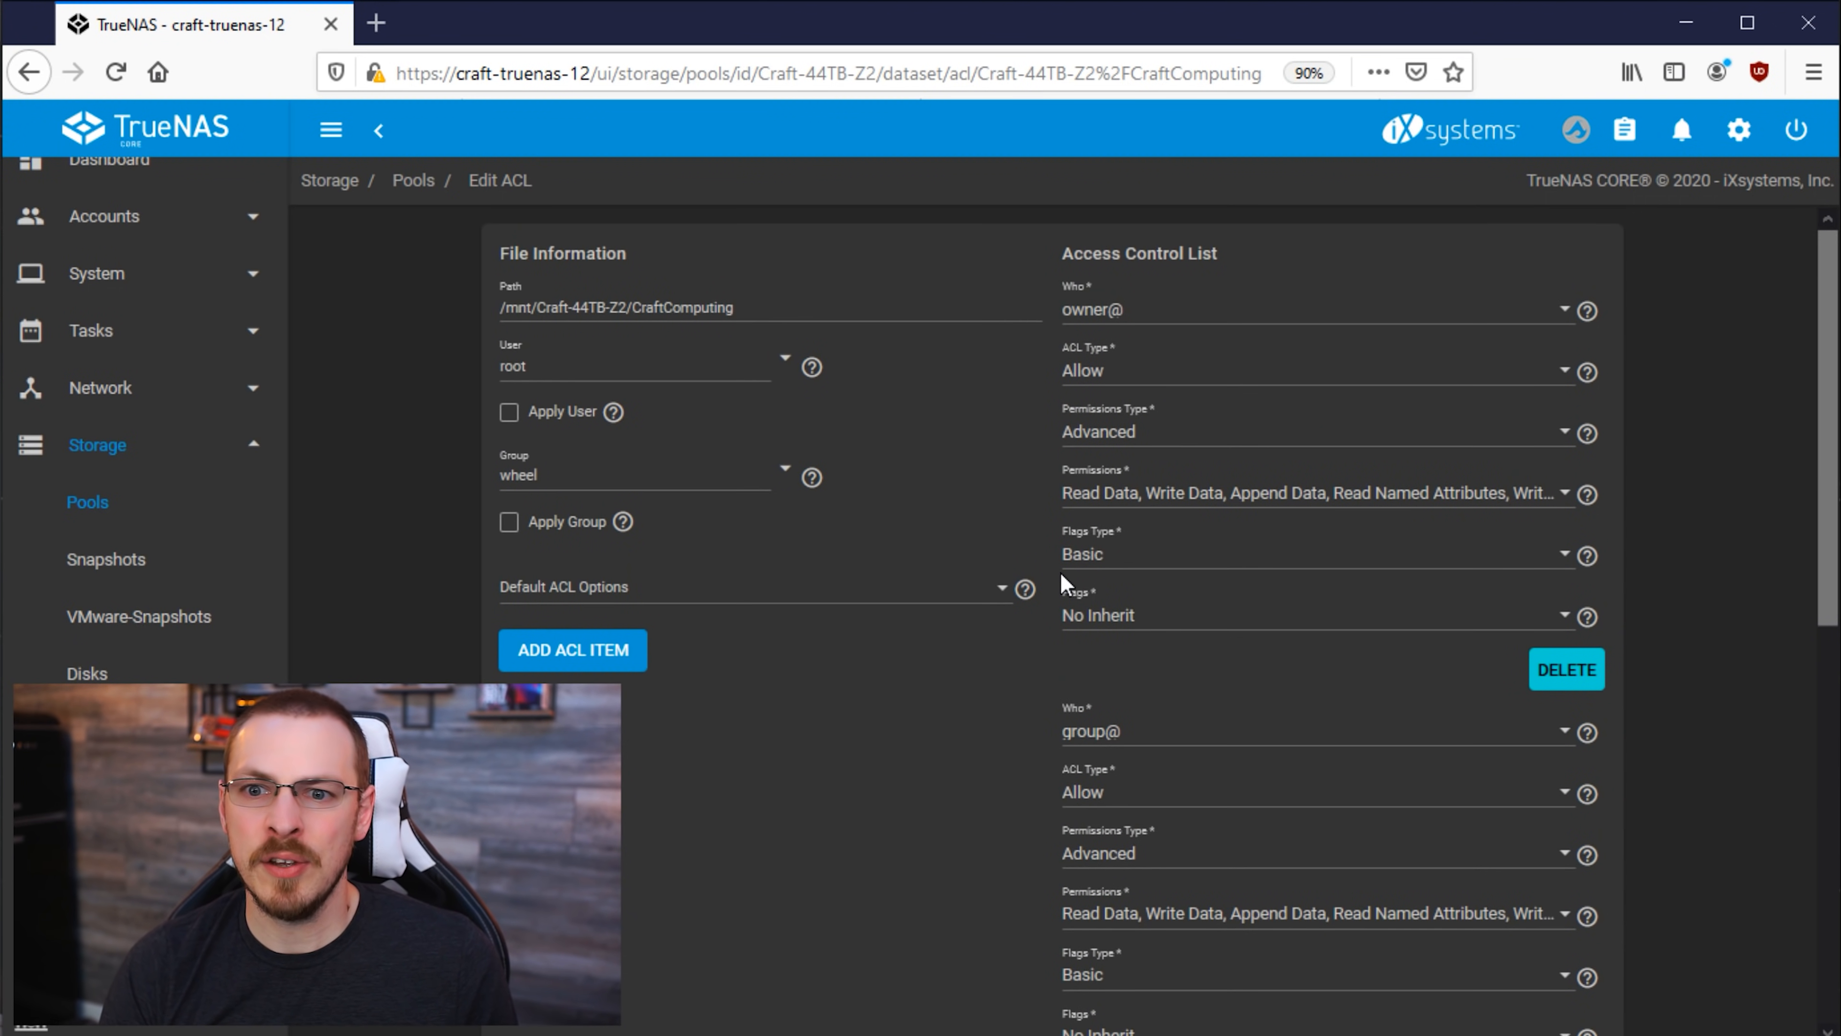
mouse_move(1171, 609)
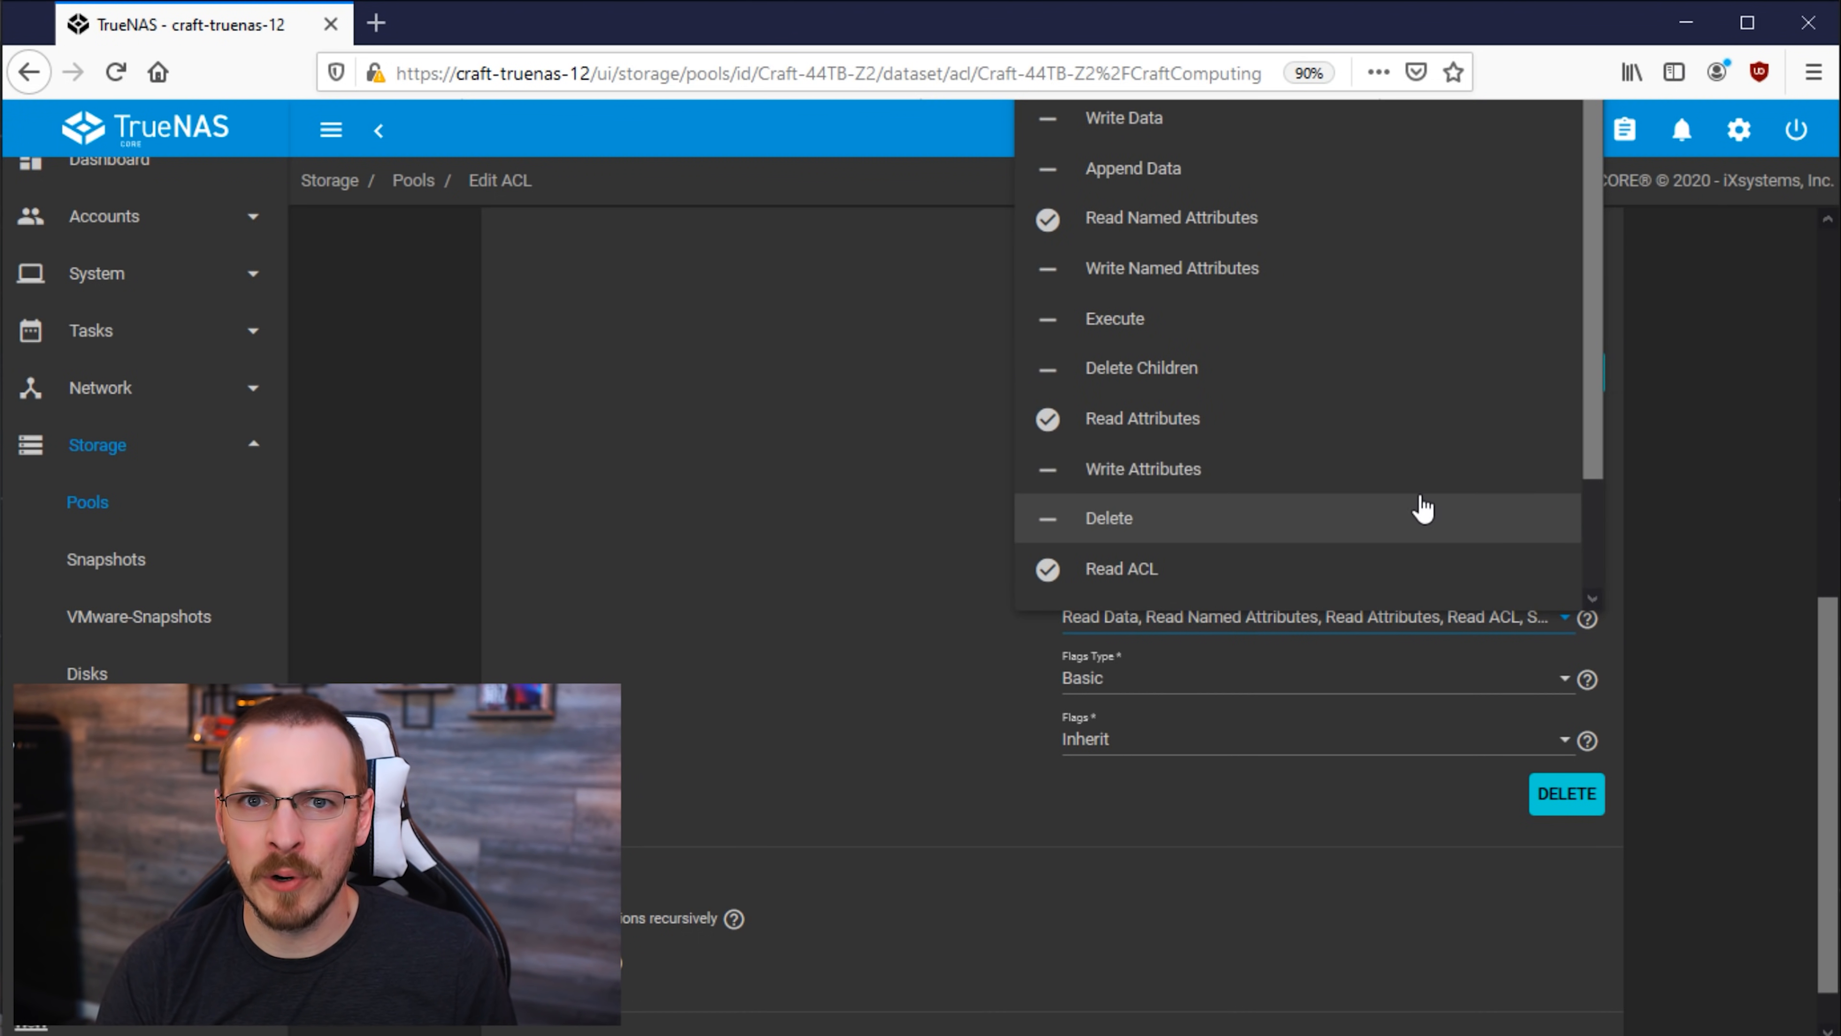
mouse_move(1243, 620)
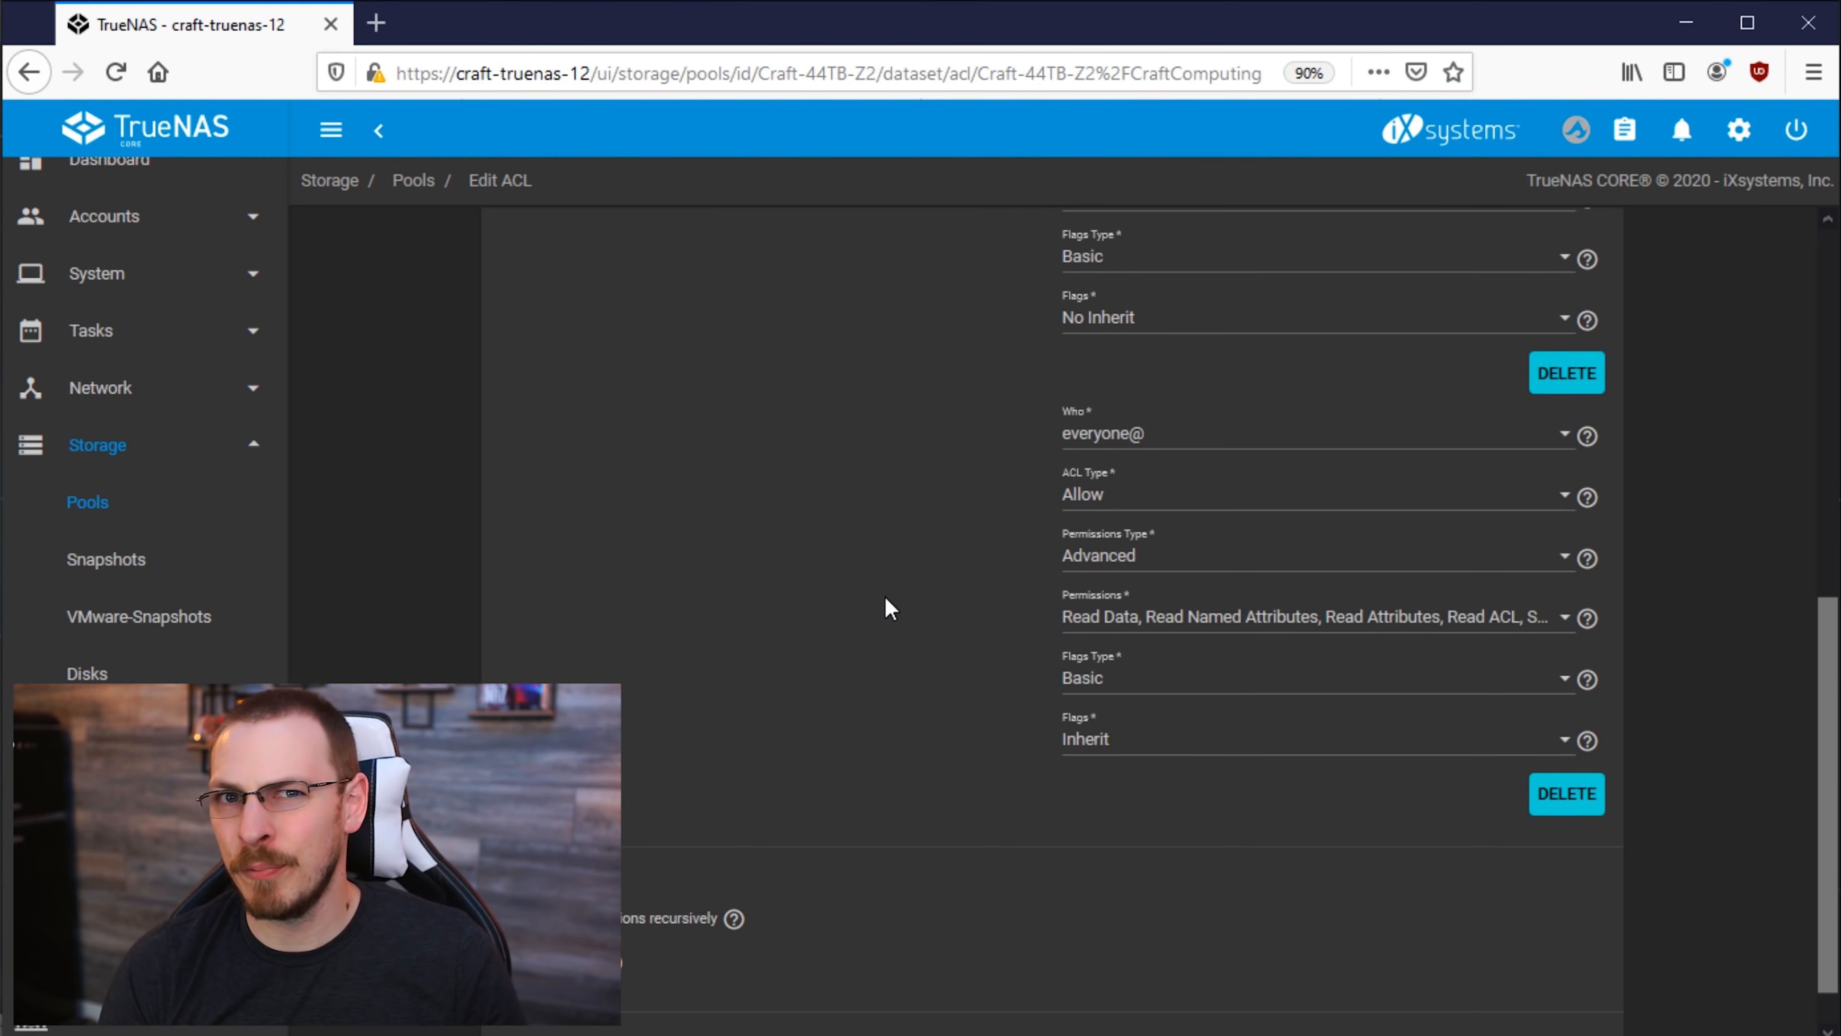
mouse_move(1566, 794)
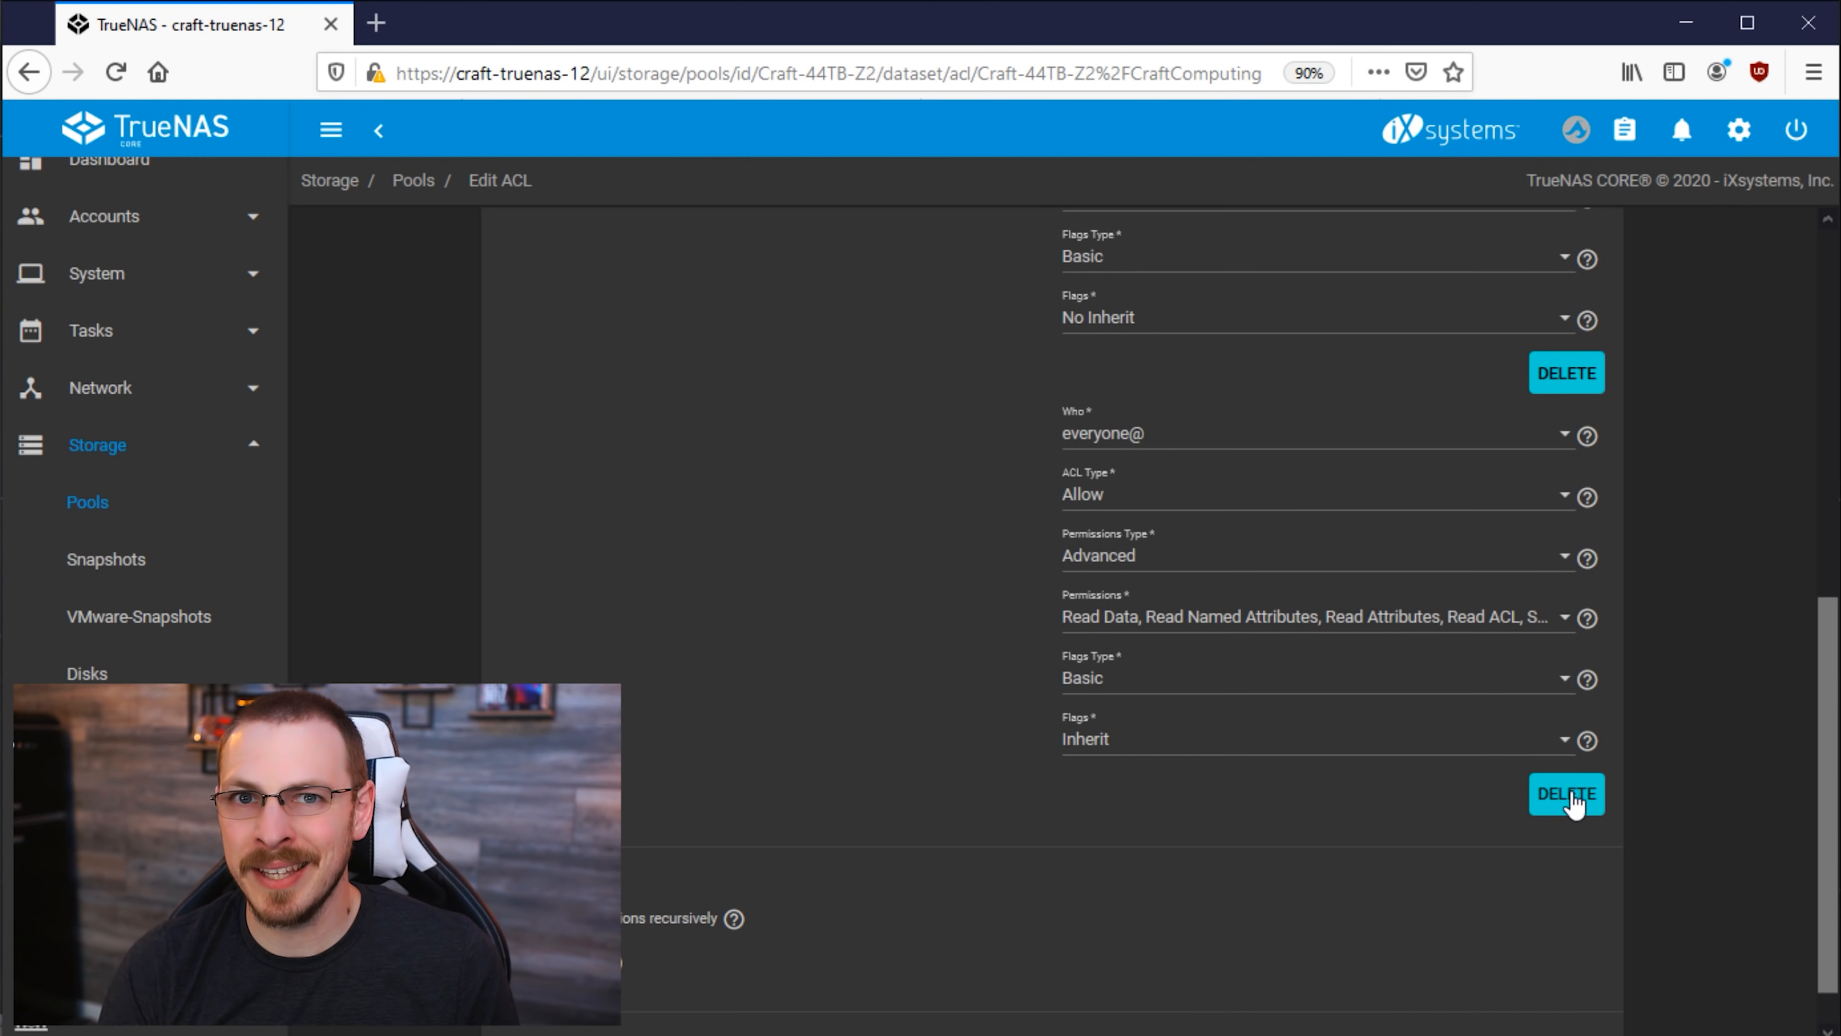
left_click(1566, 794)
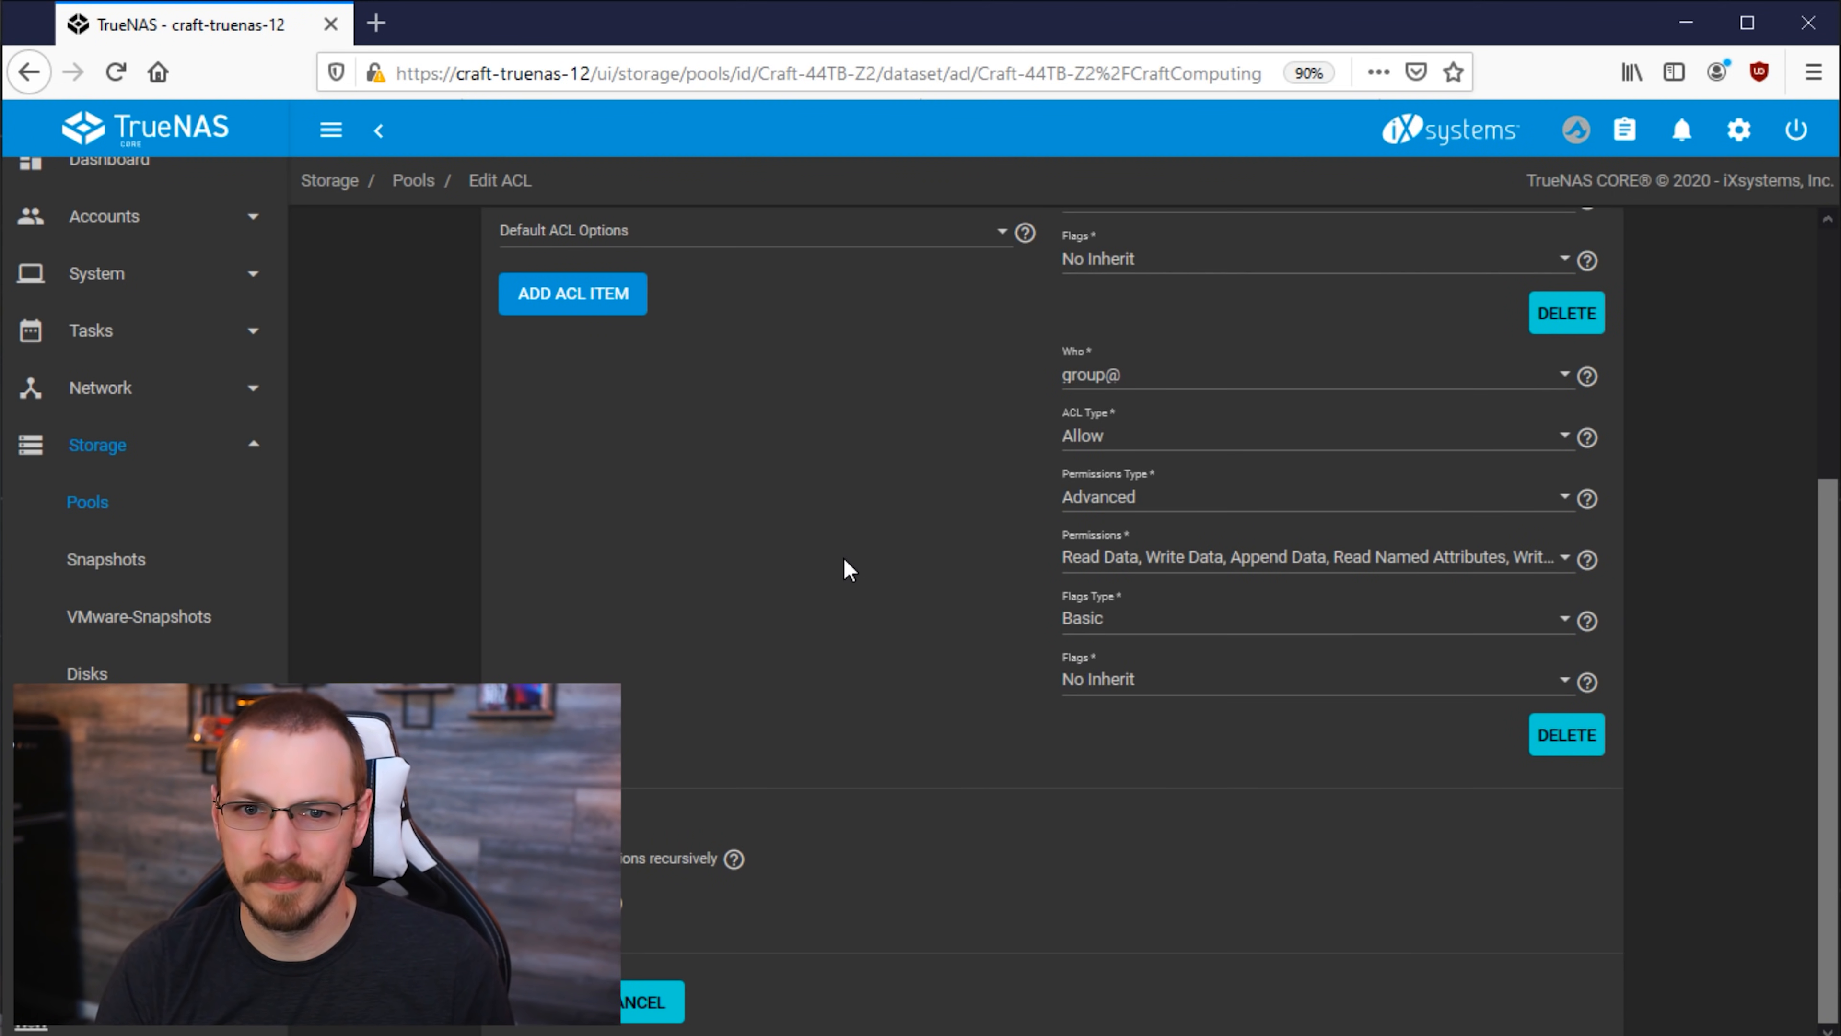
Step: Add an editor-group ACL item with Advanced allow permissions ticked and Inherit flags
scroll("up", 3)
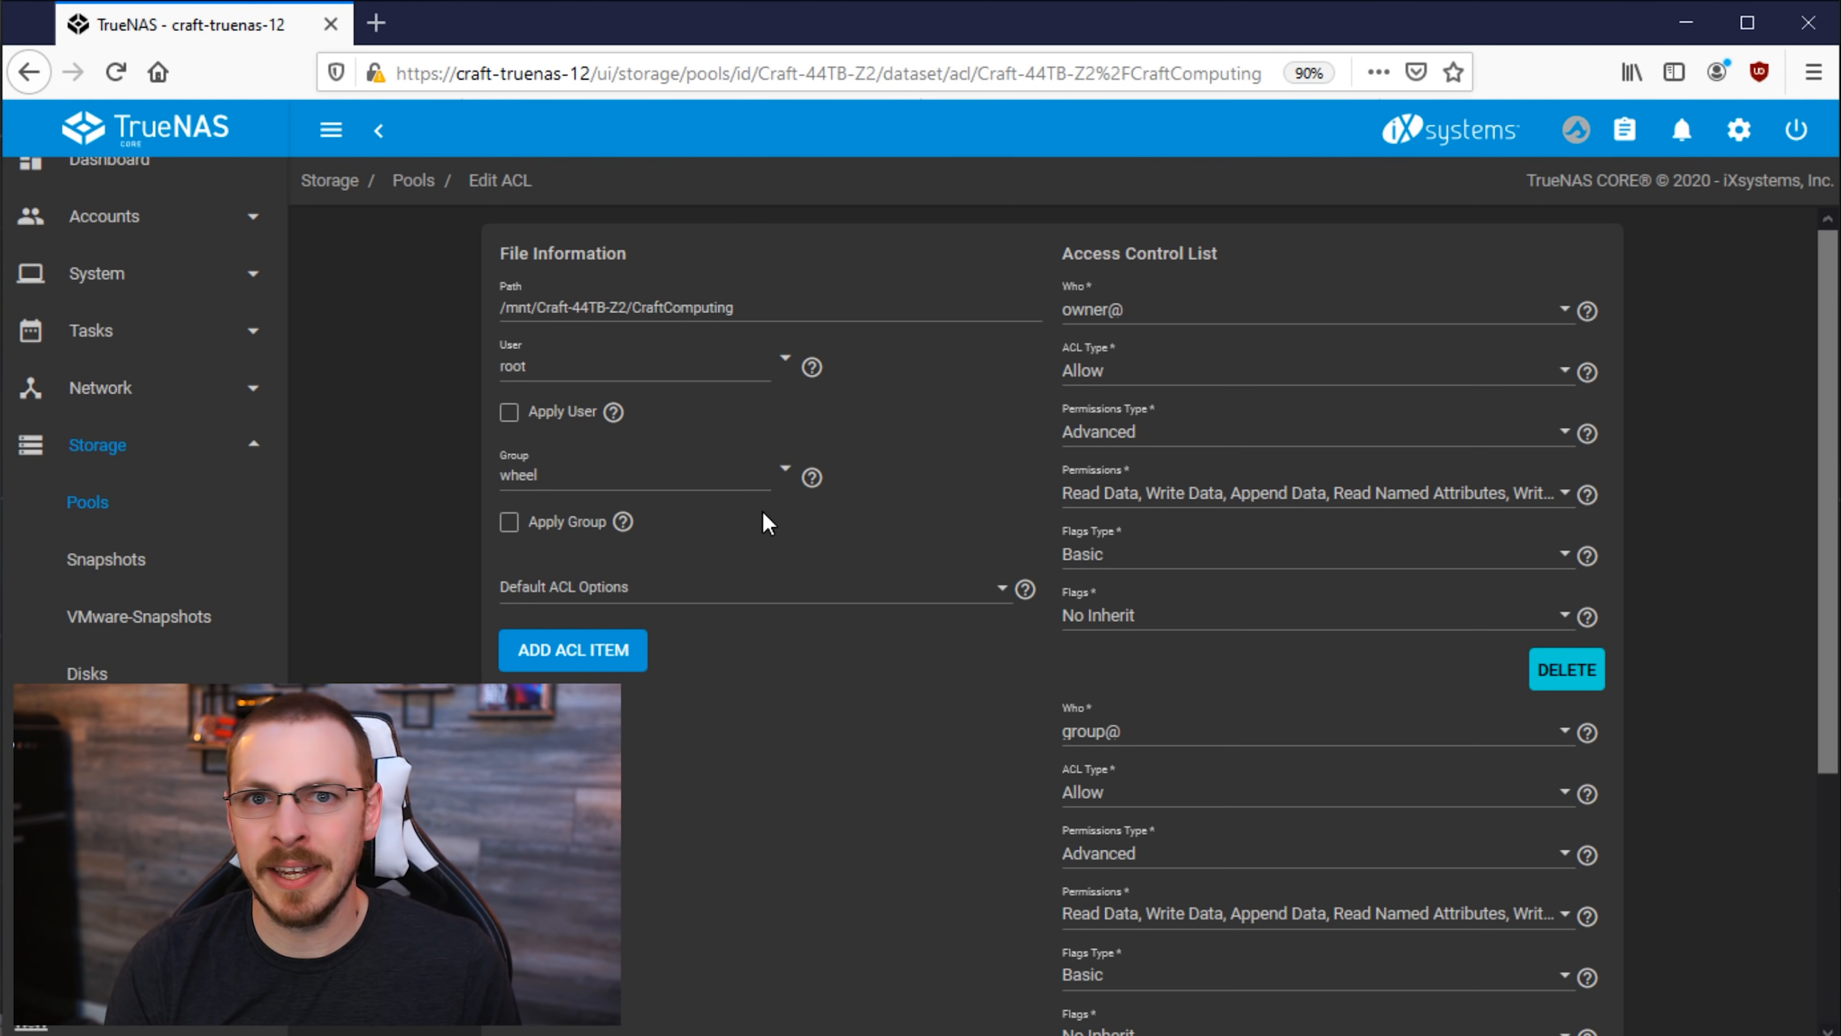
mouse_move(640, 655)
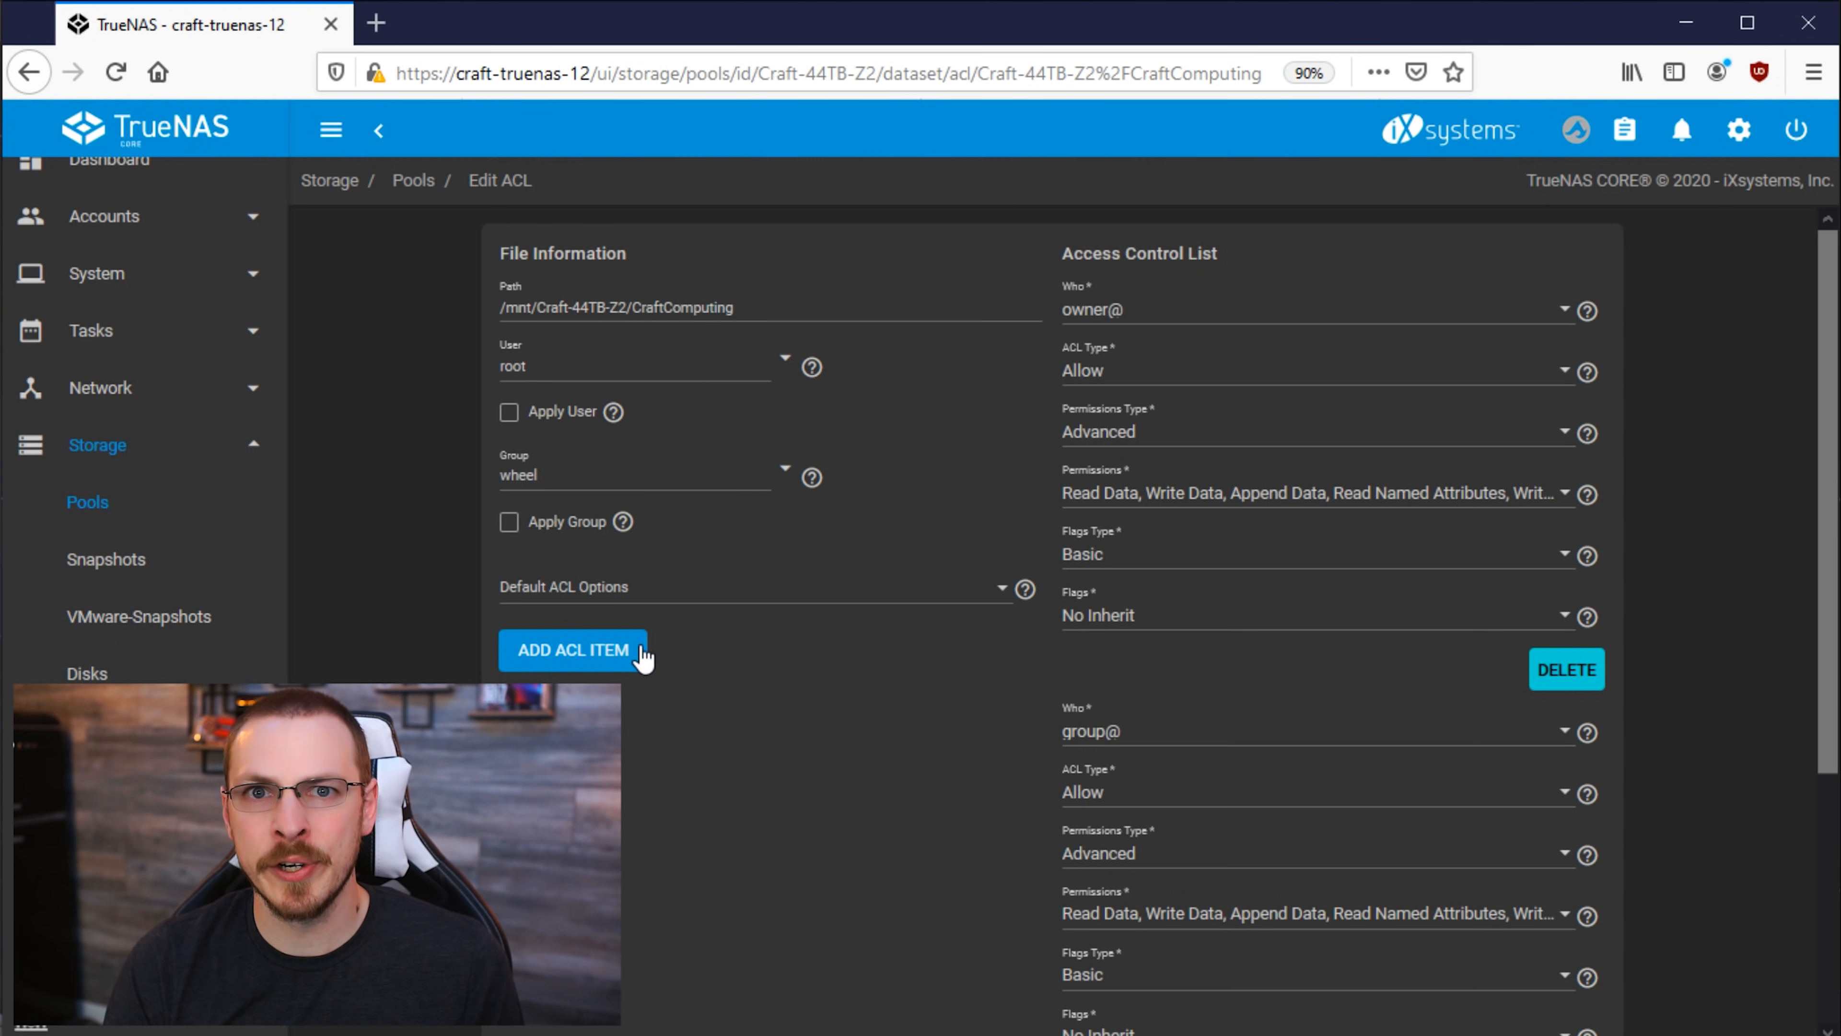
mouse_move(642, 692)
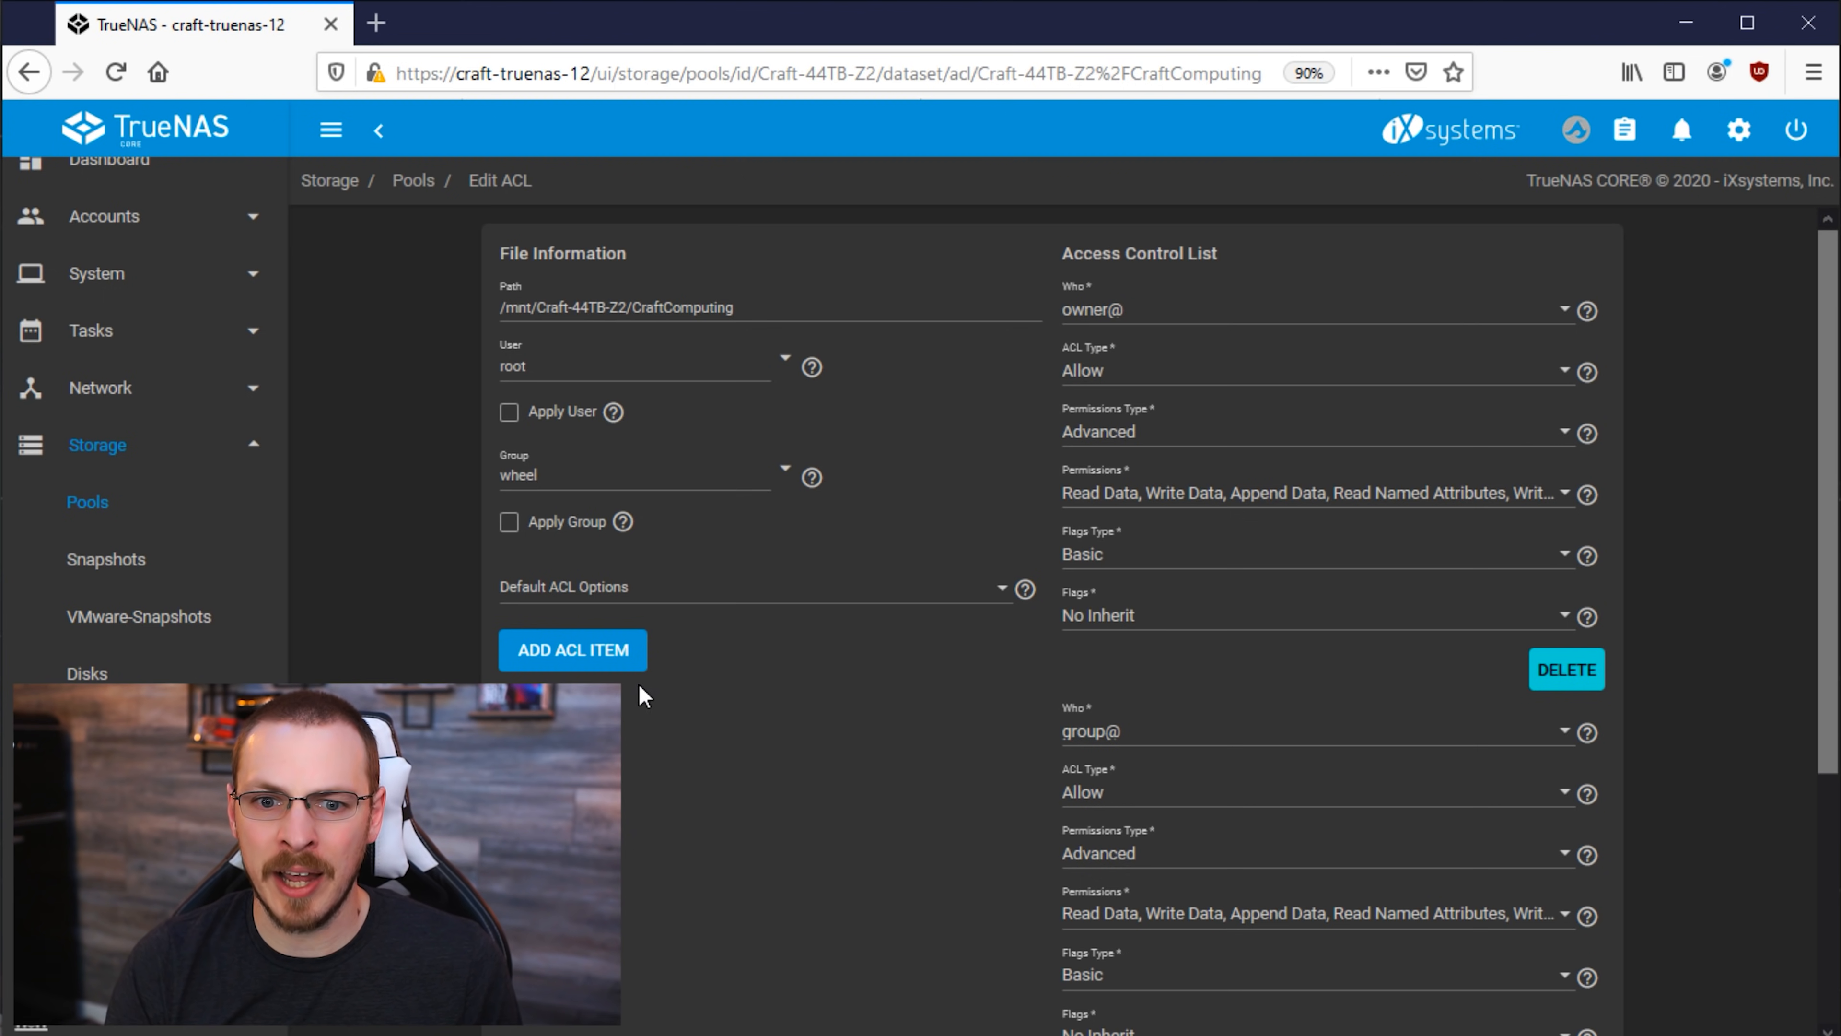
mouse_move(527, 552)
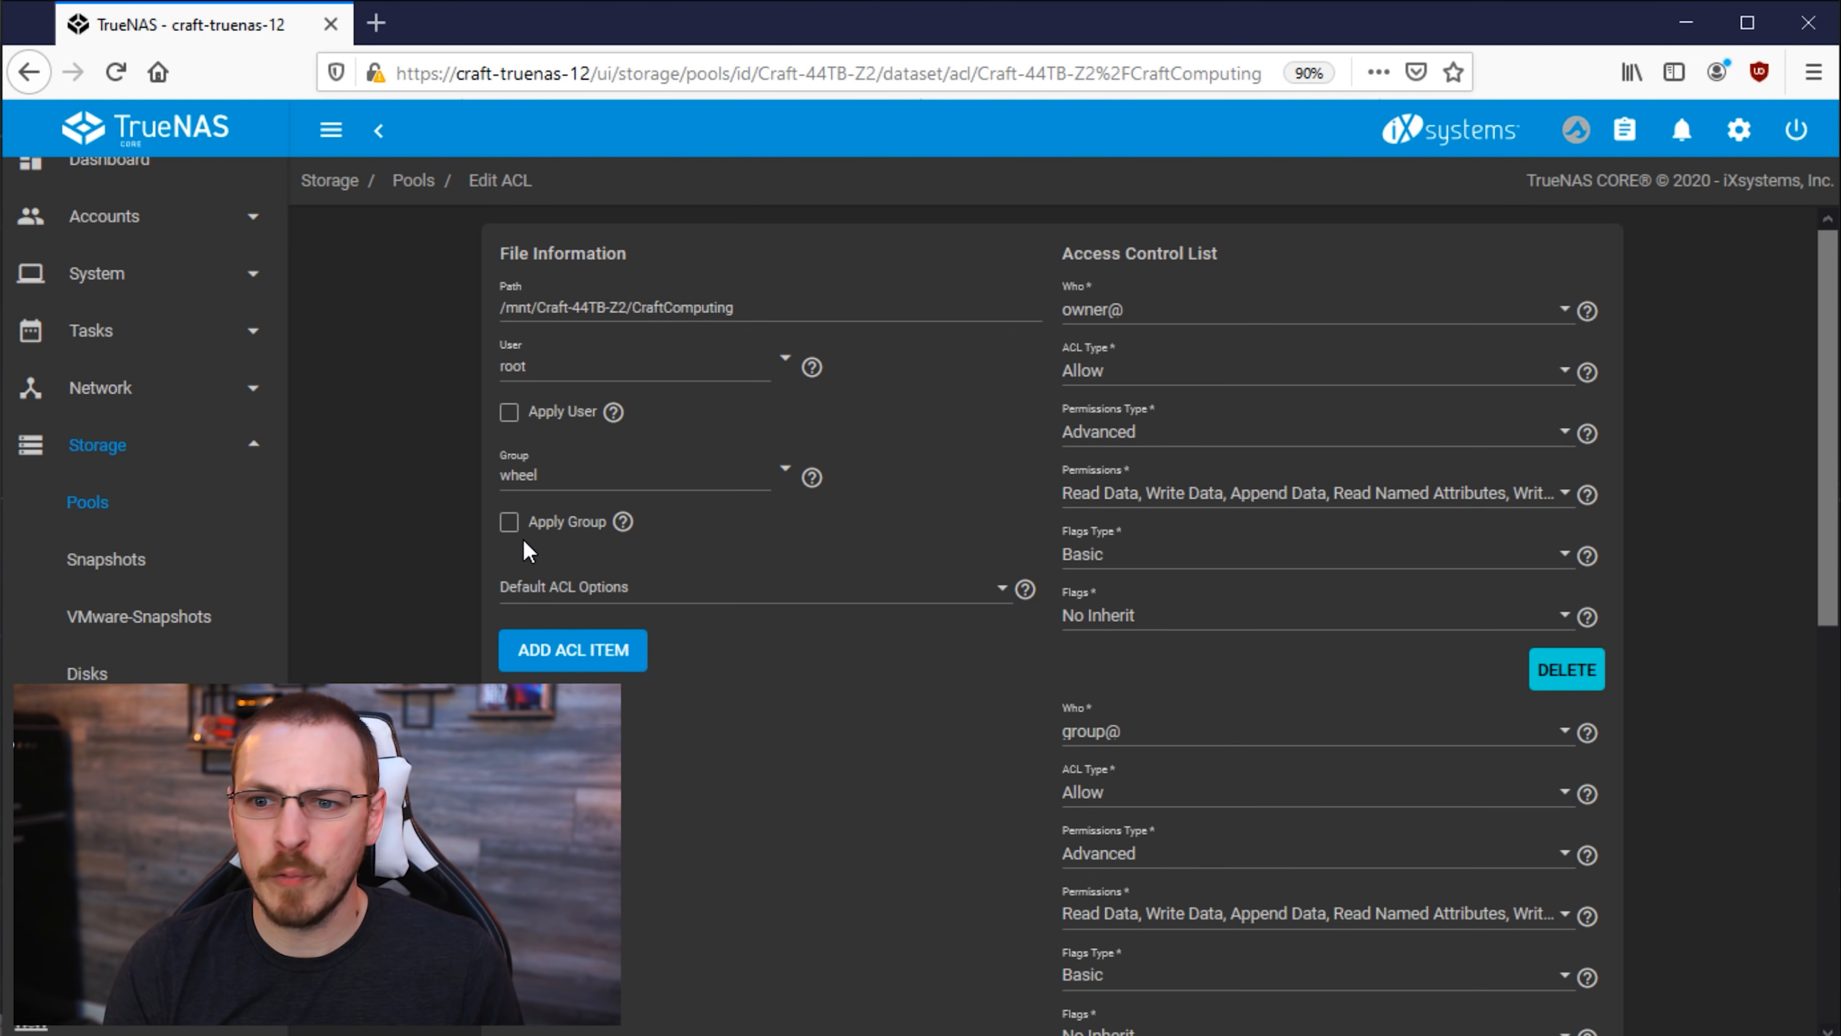
scroll("down", 3)
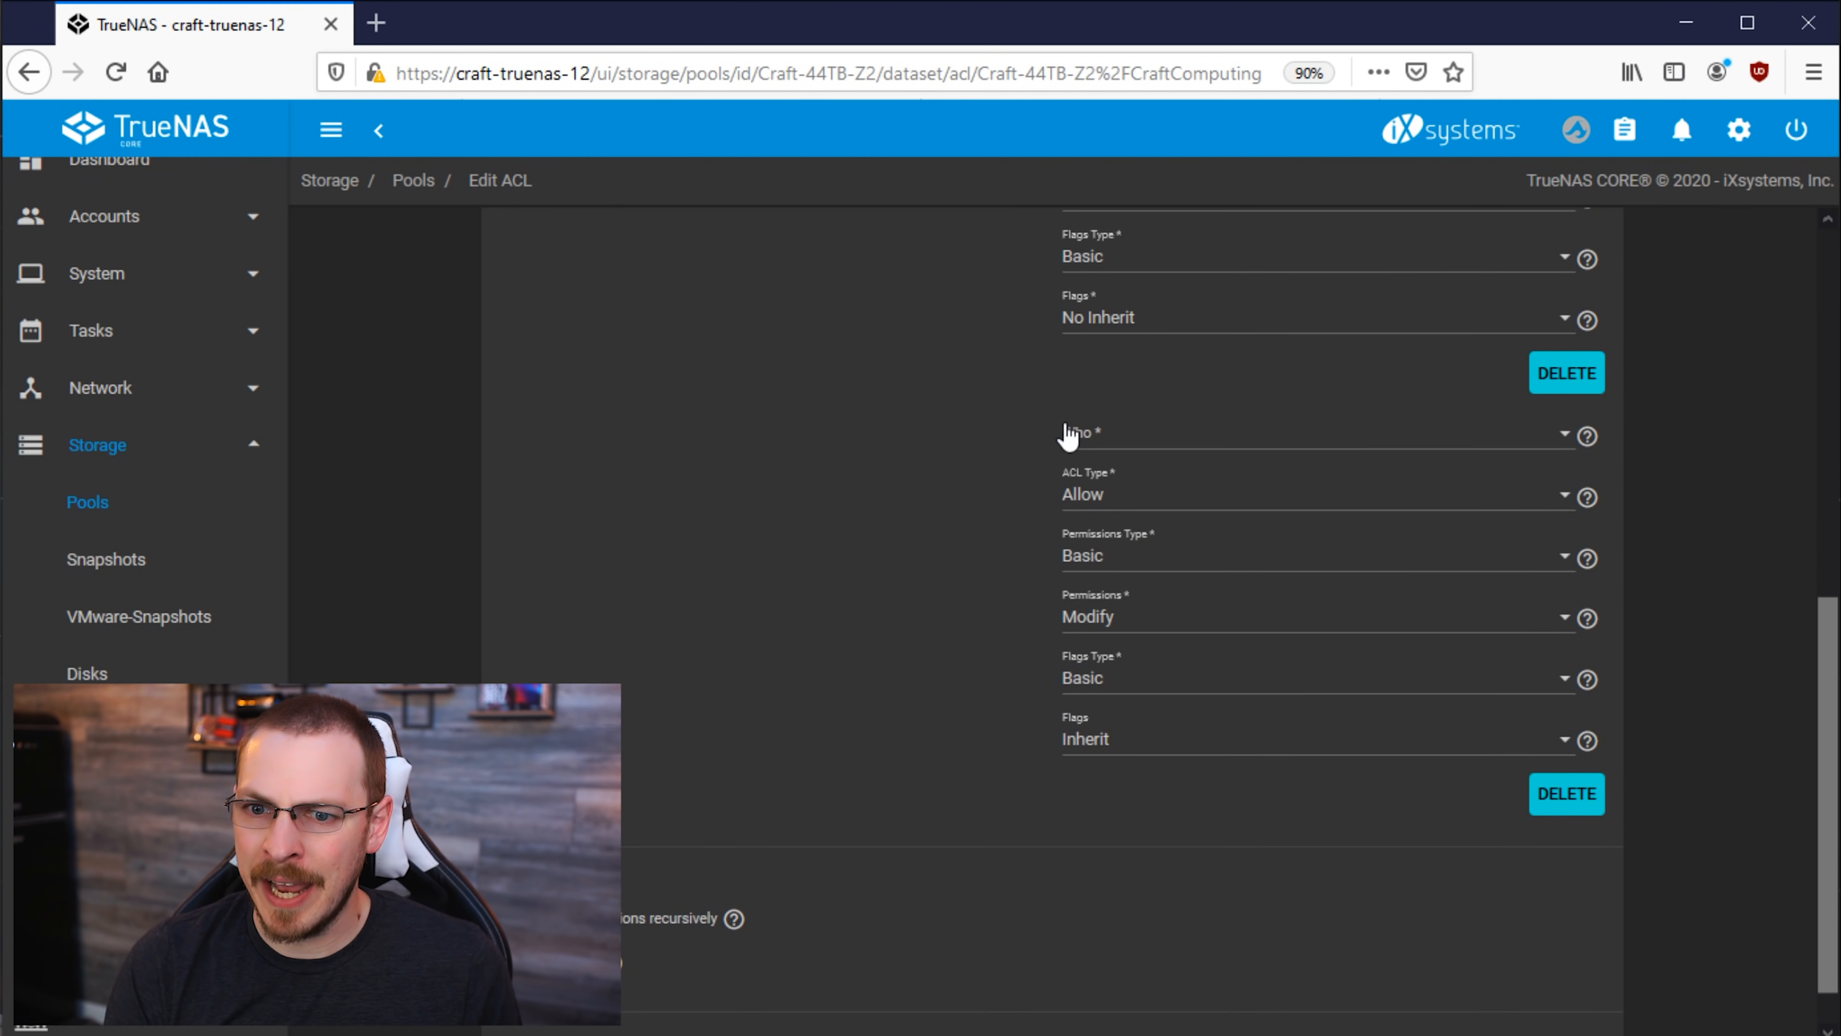
mouse_move(1110, 455)
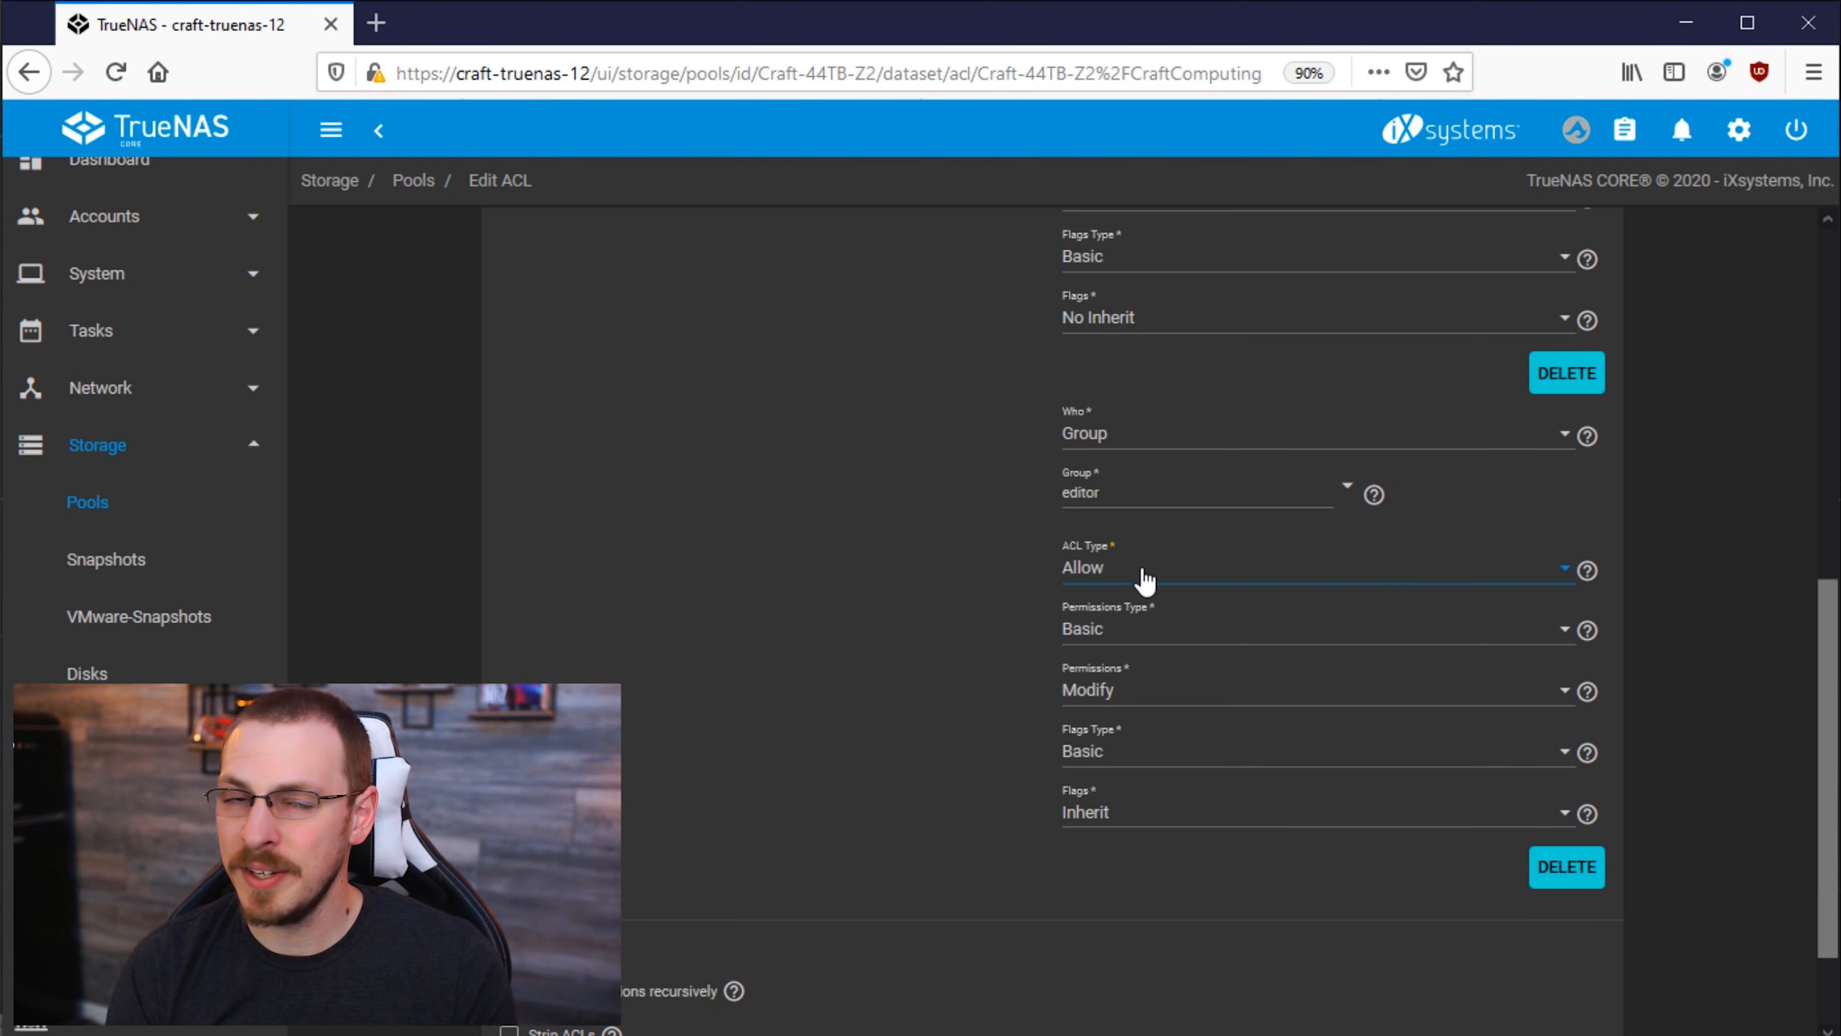
mouse_move(1180, 632)
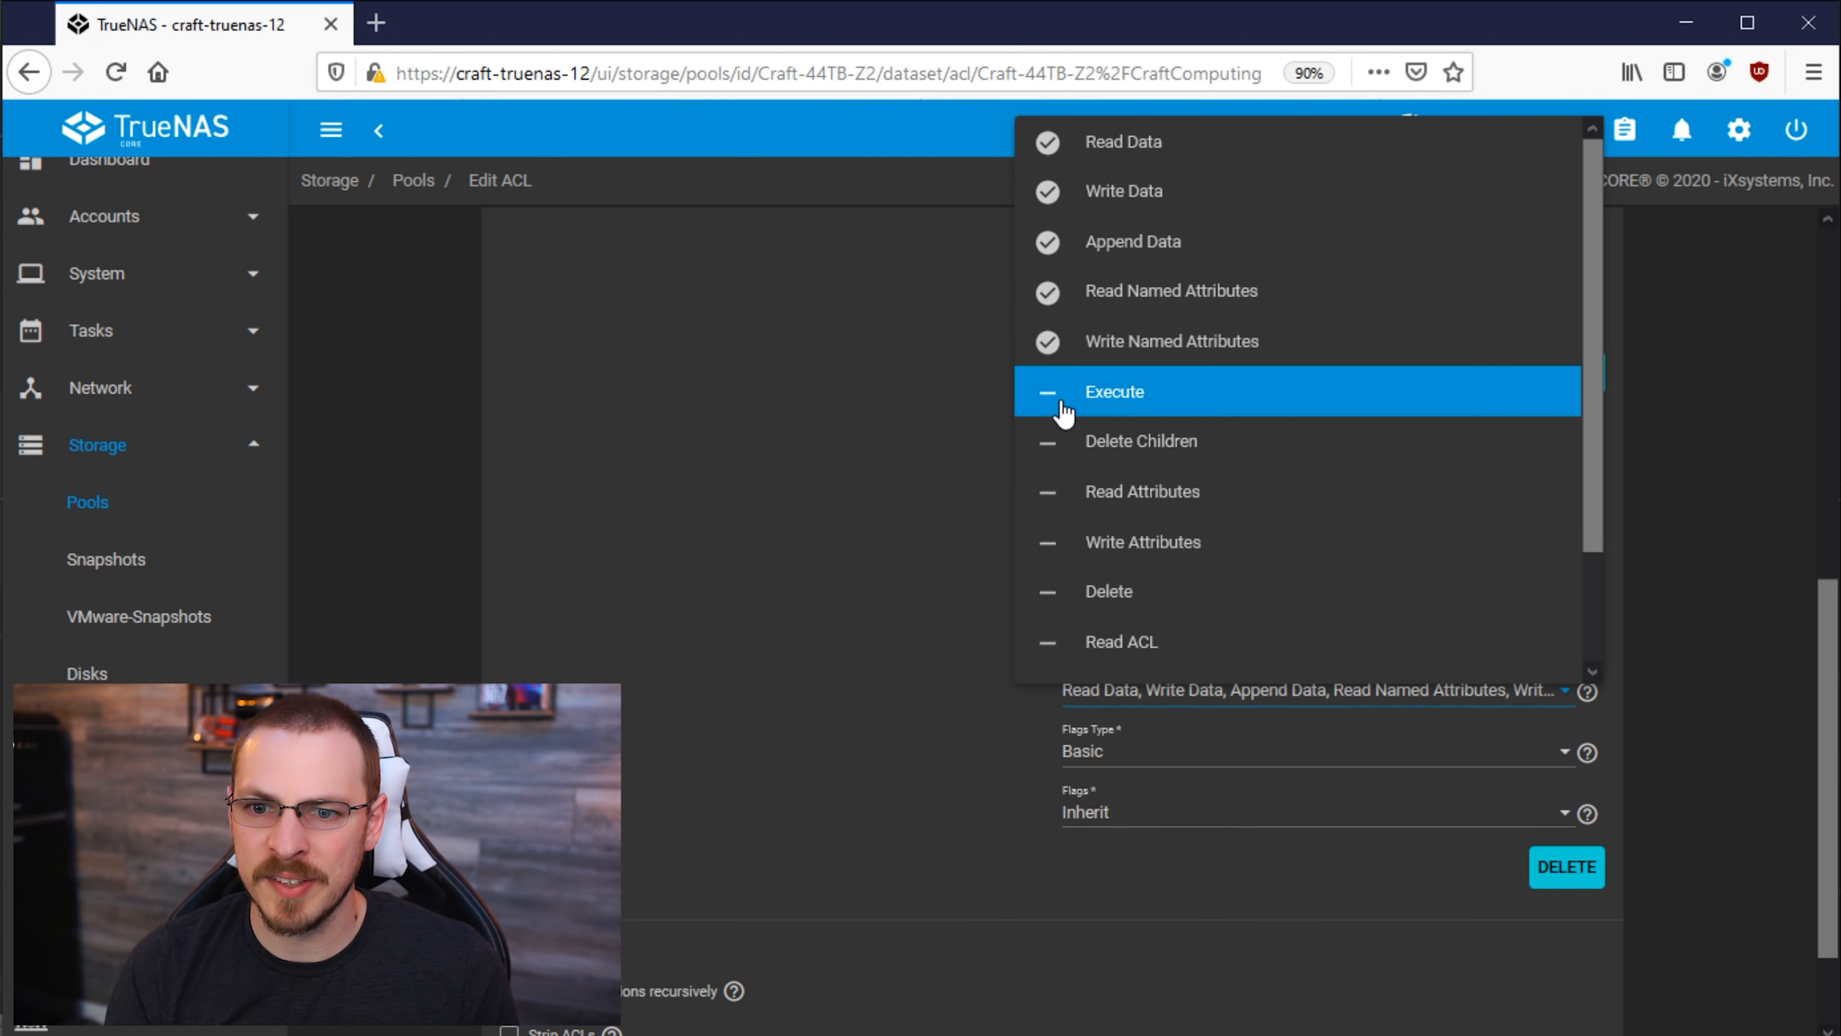
scroll("down", 3)
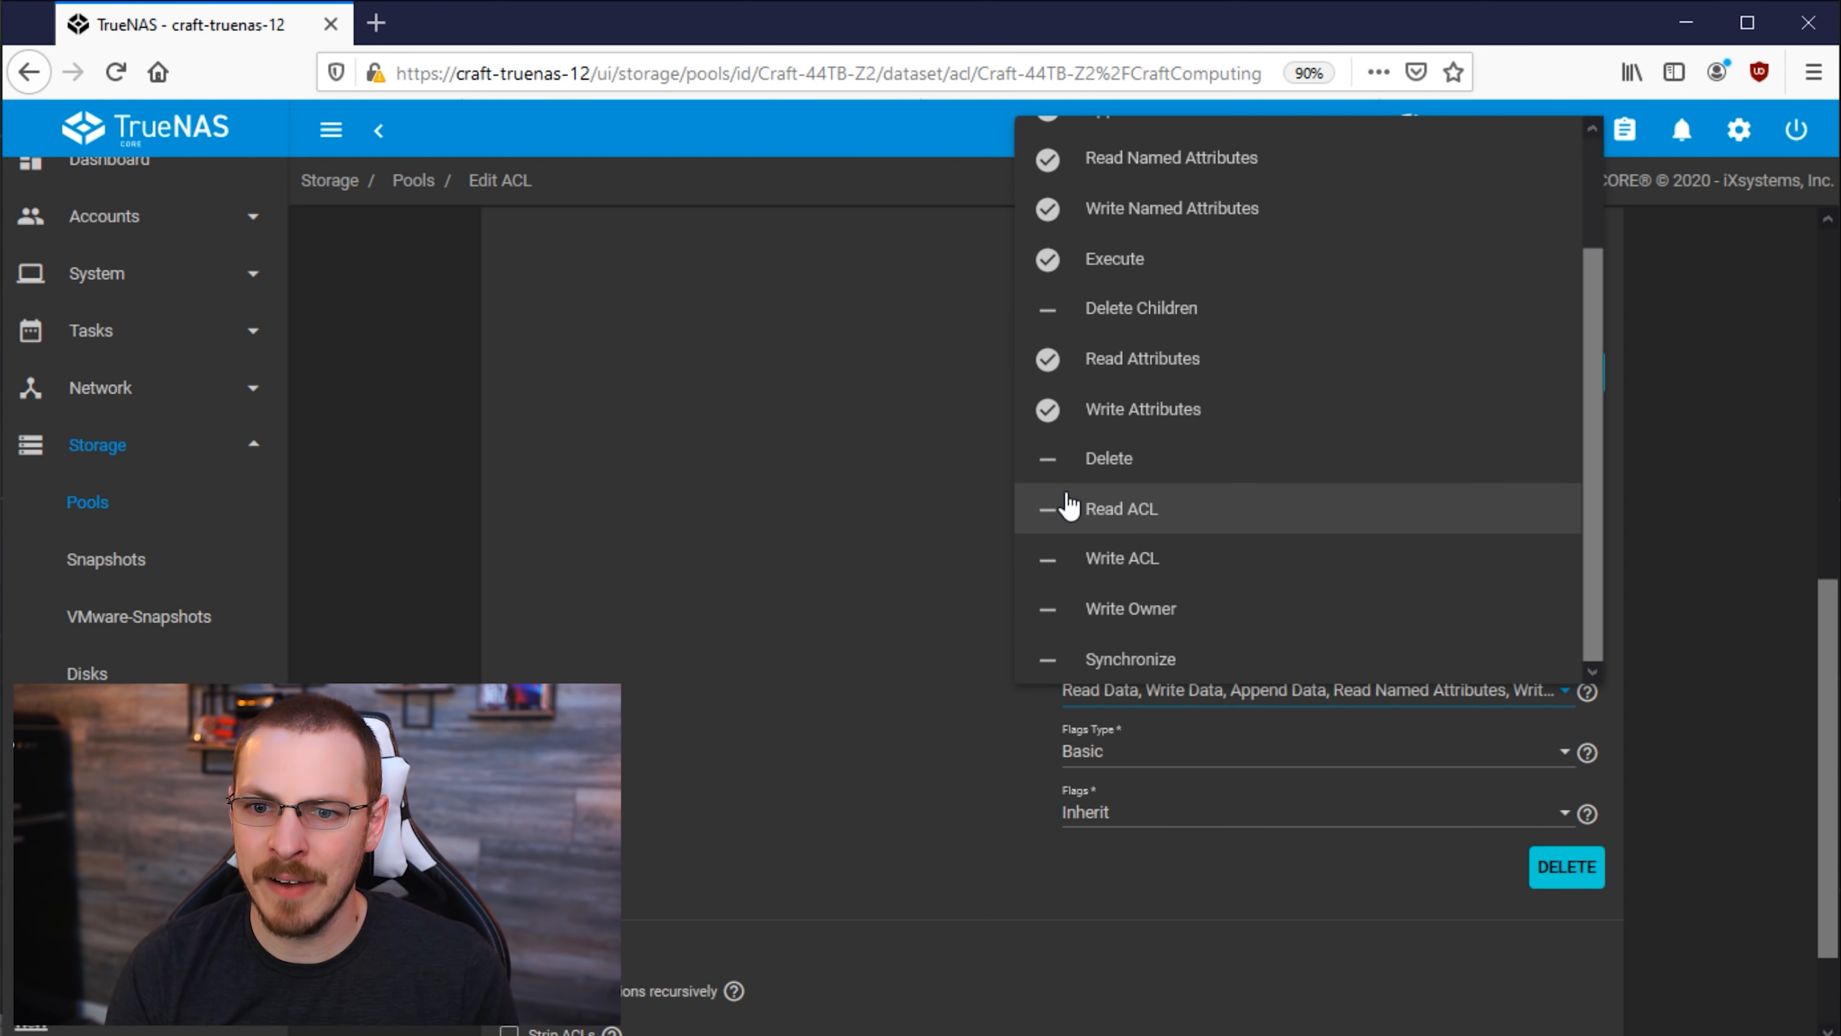
left_click(1046, 508)
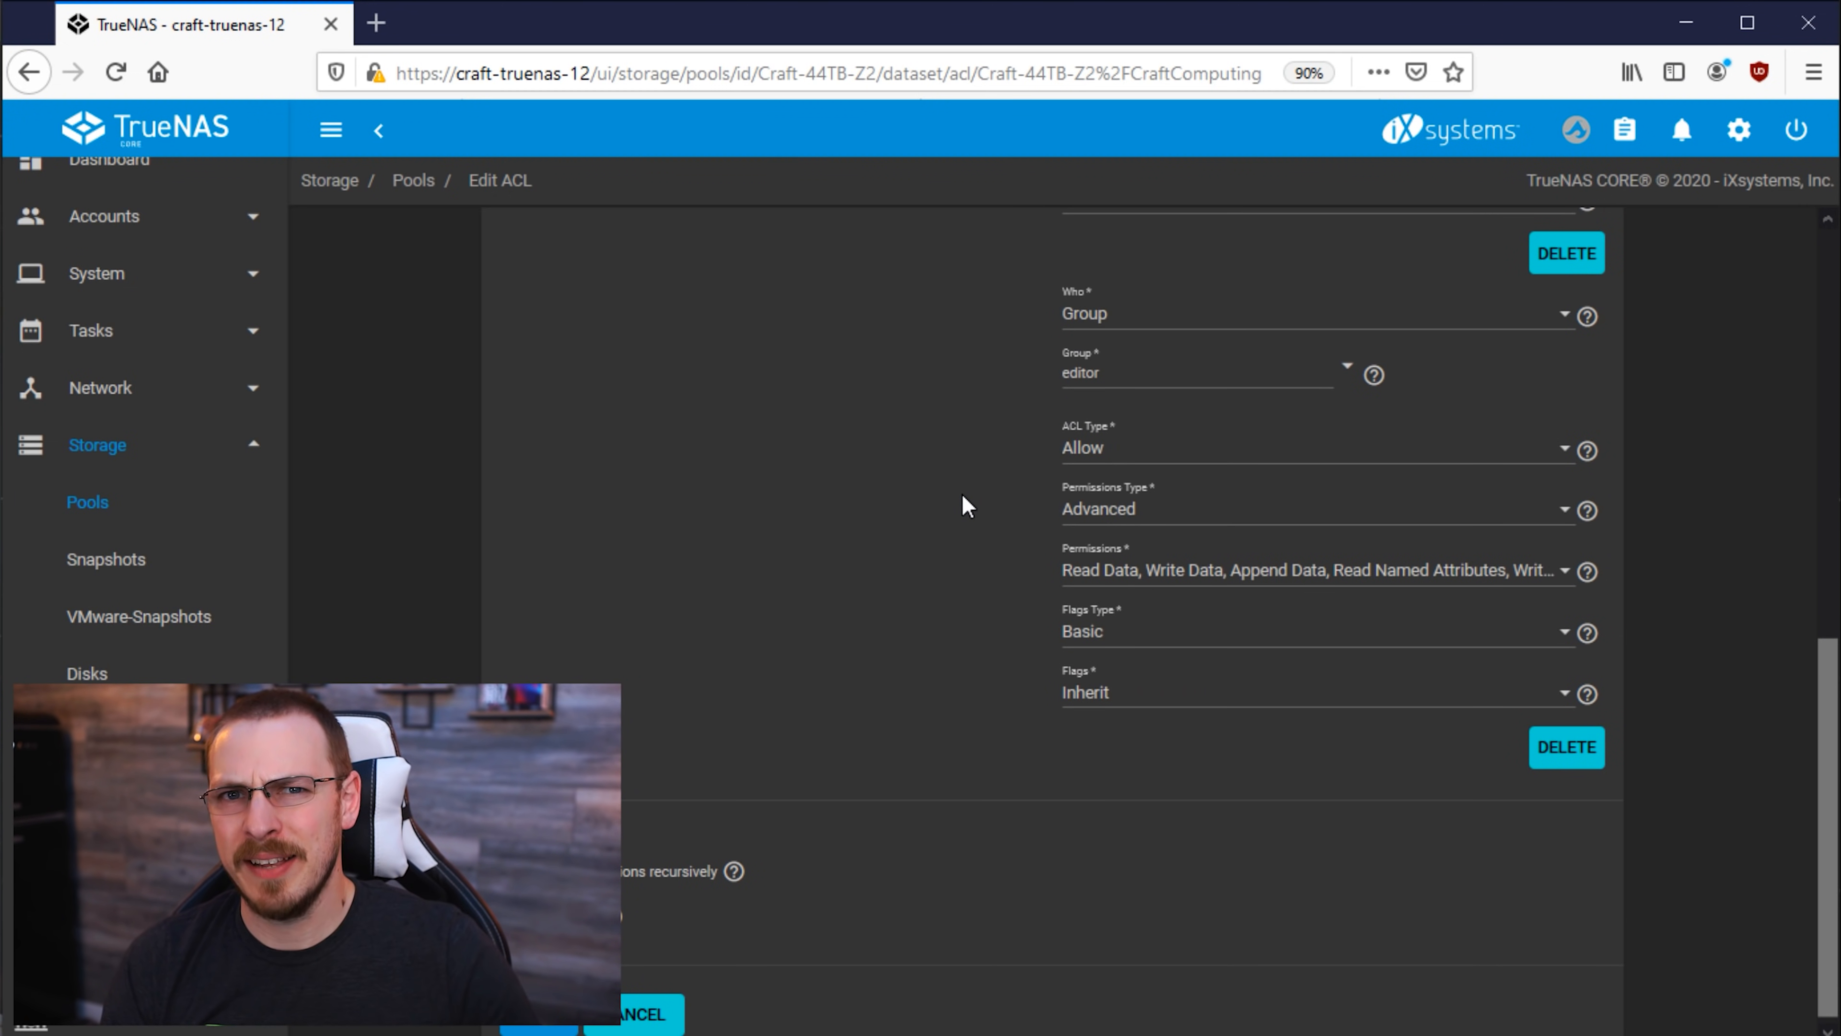
mouse_move(880, 545)
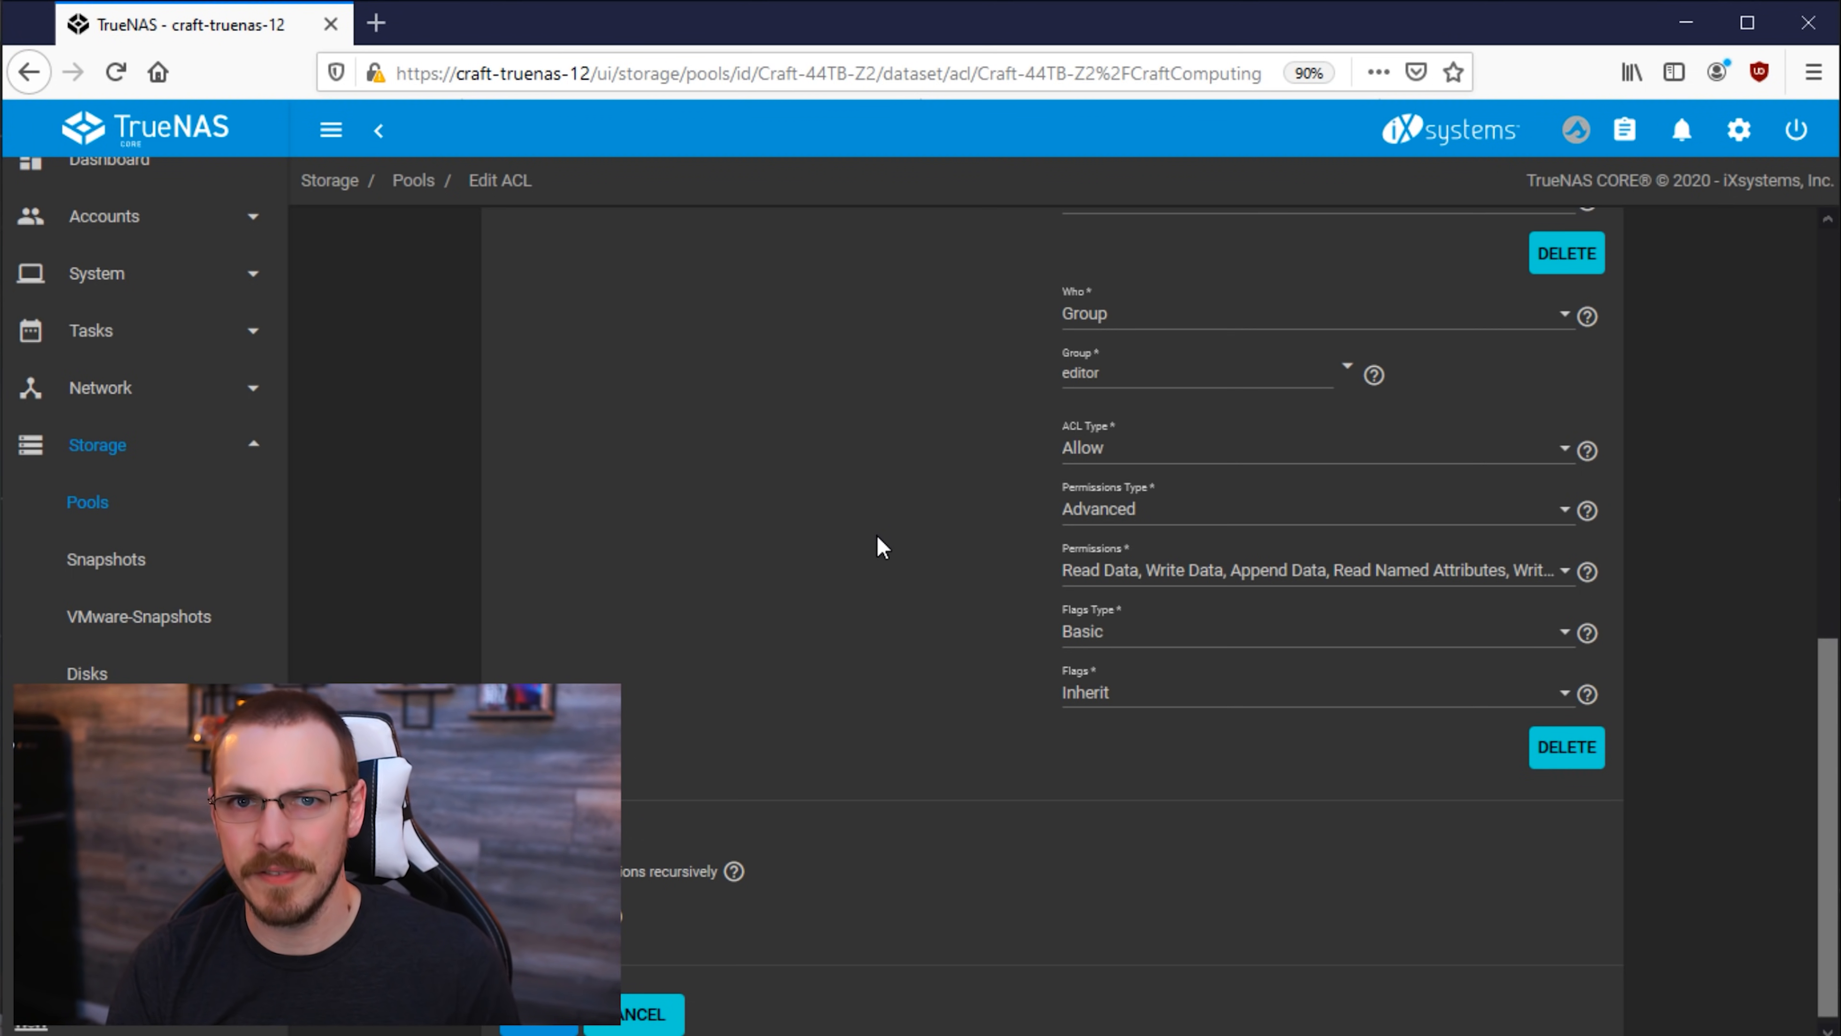
Step: Set the owner@ entry's flags to Inherit and save the CraftComputing ACL
scroll("up", 3)
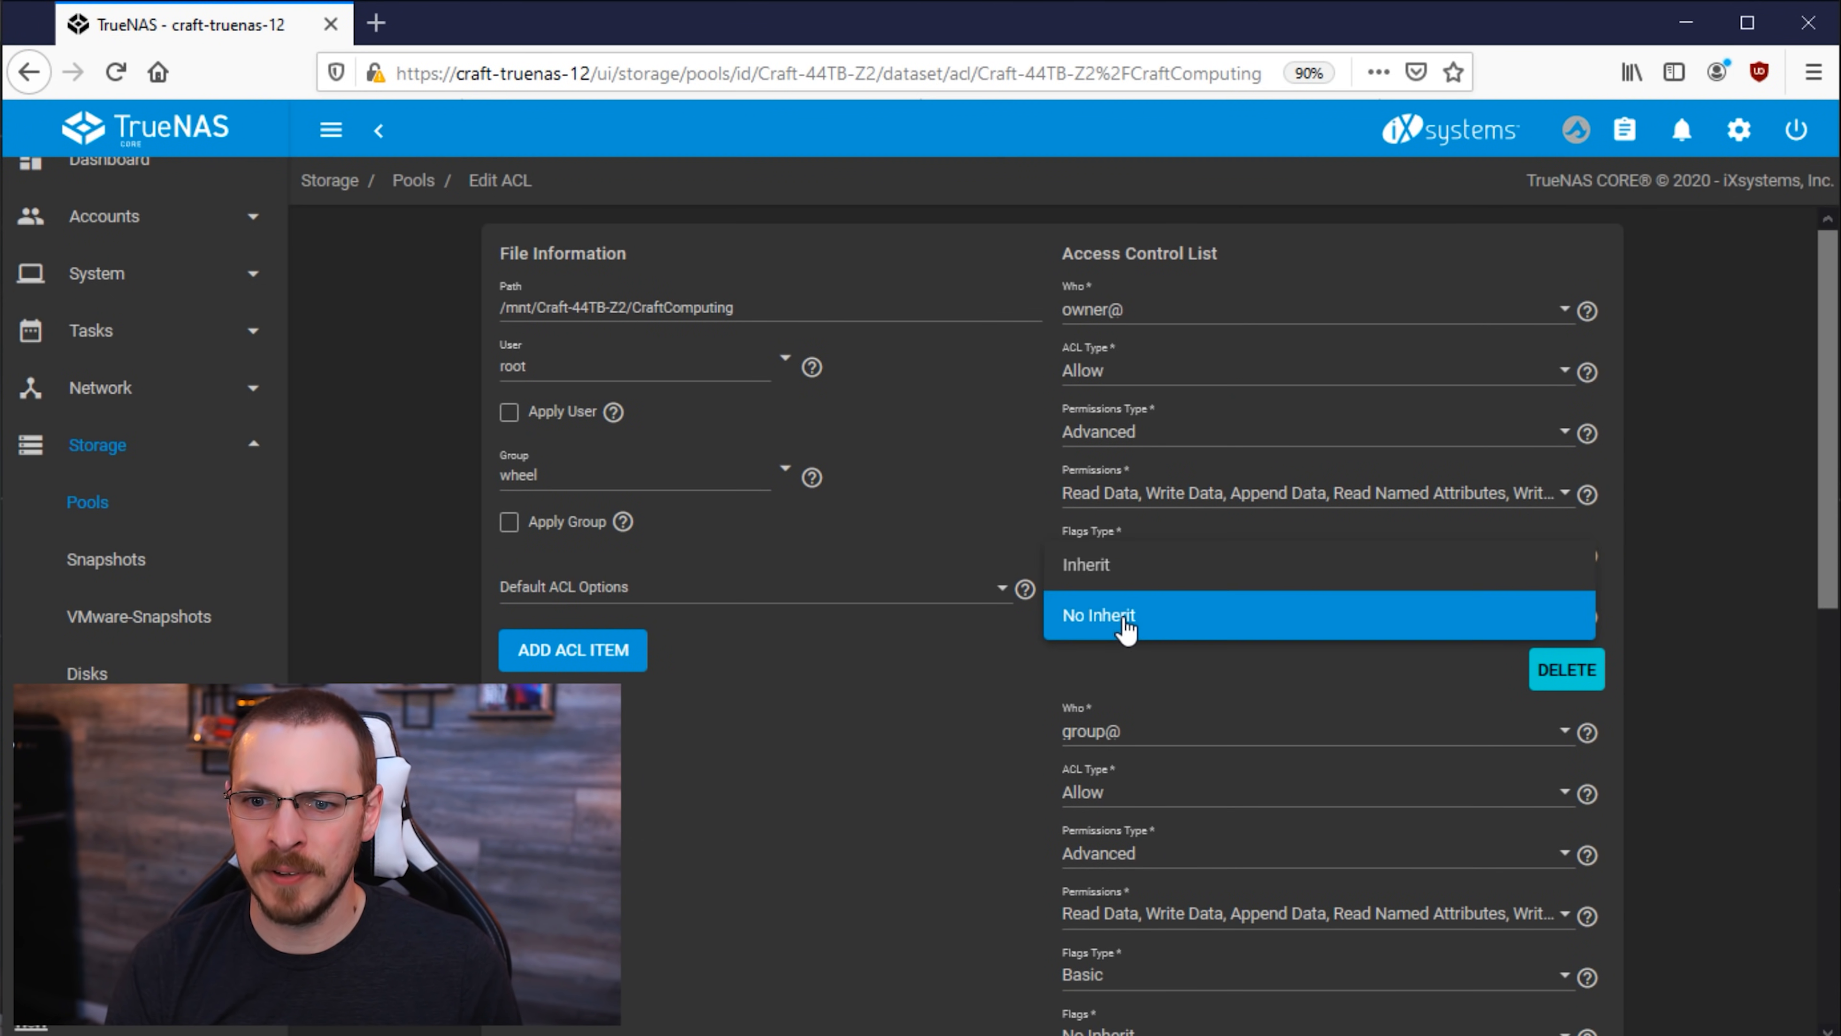
left_click(1098, 615)
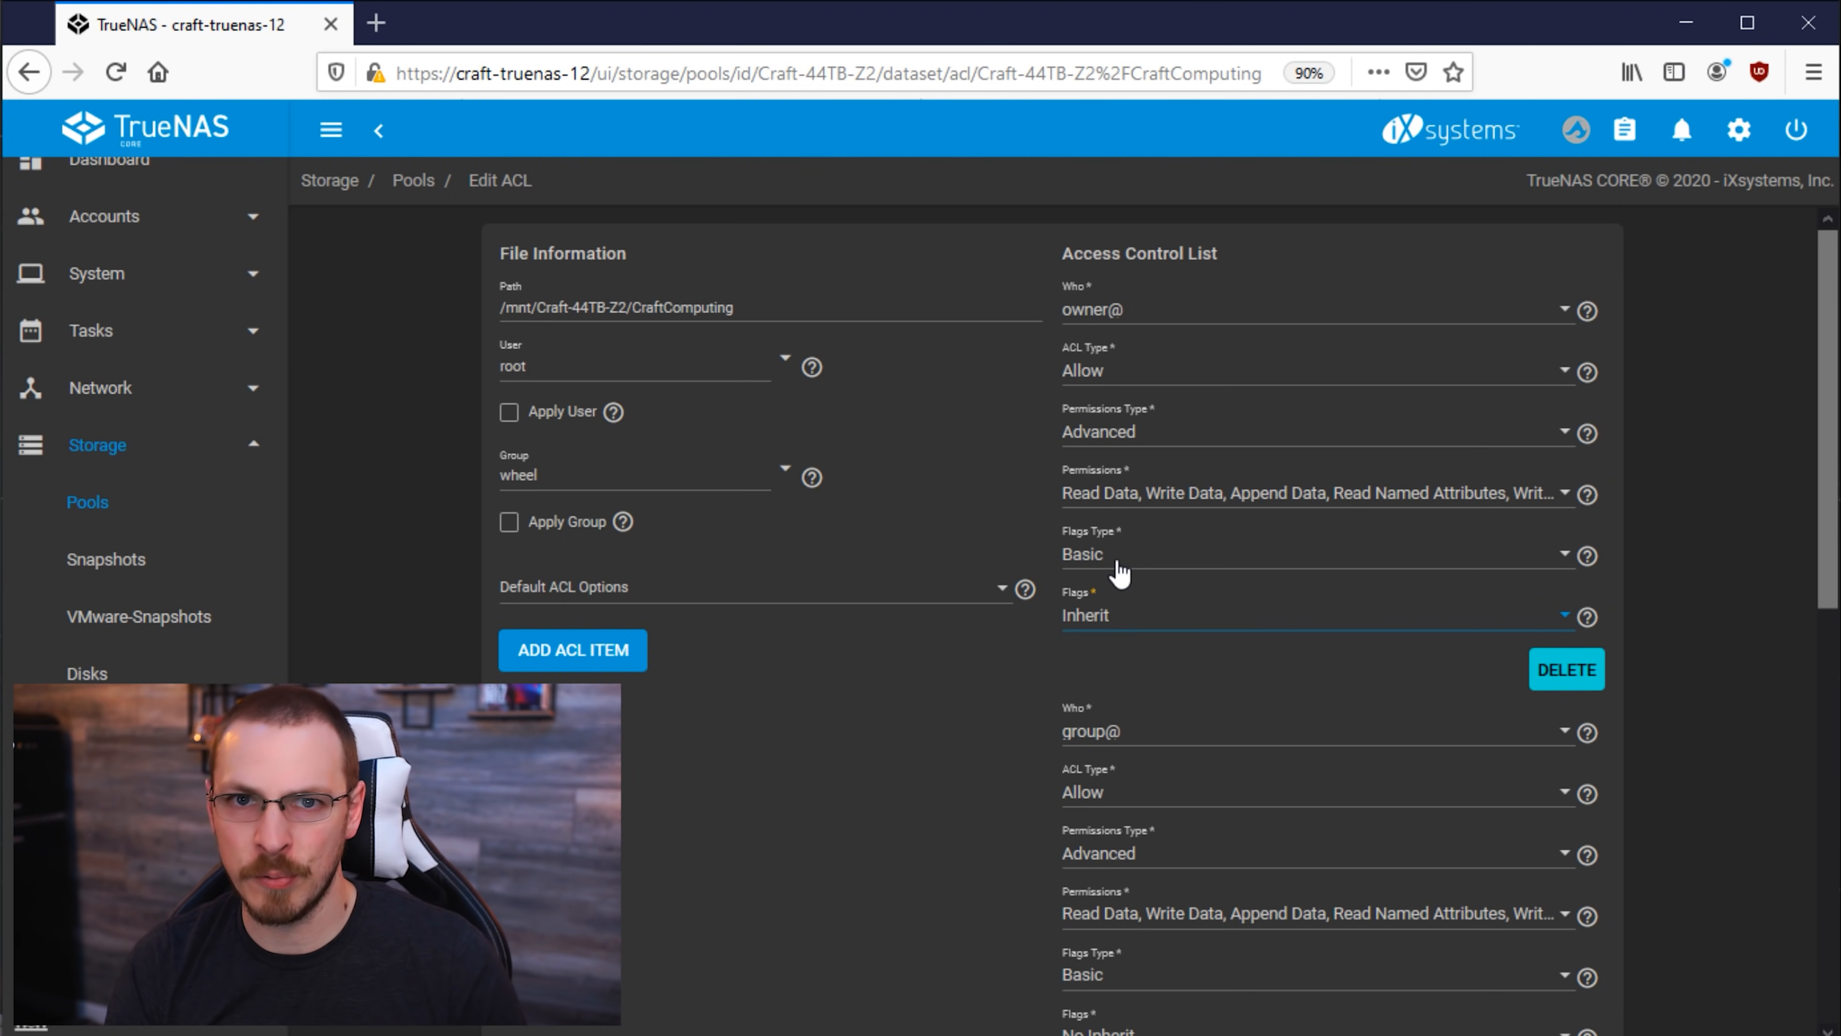
scroll("down", 3)
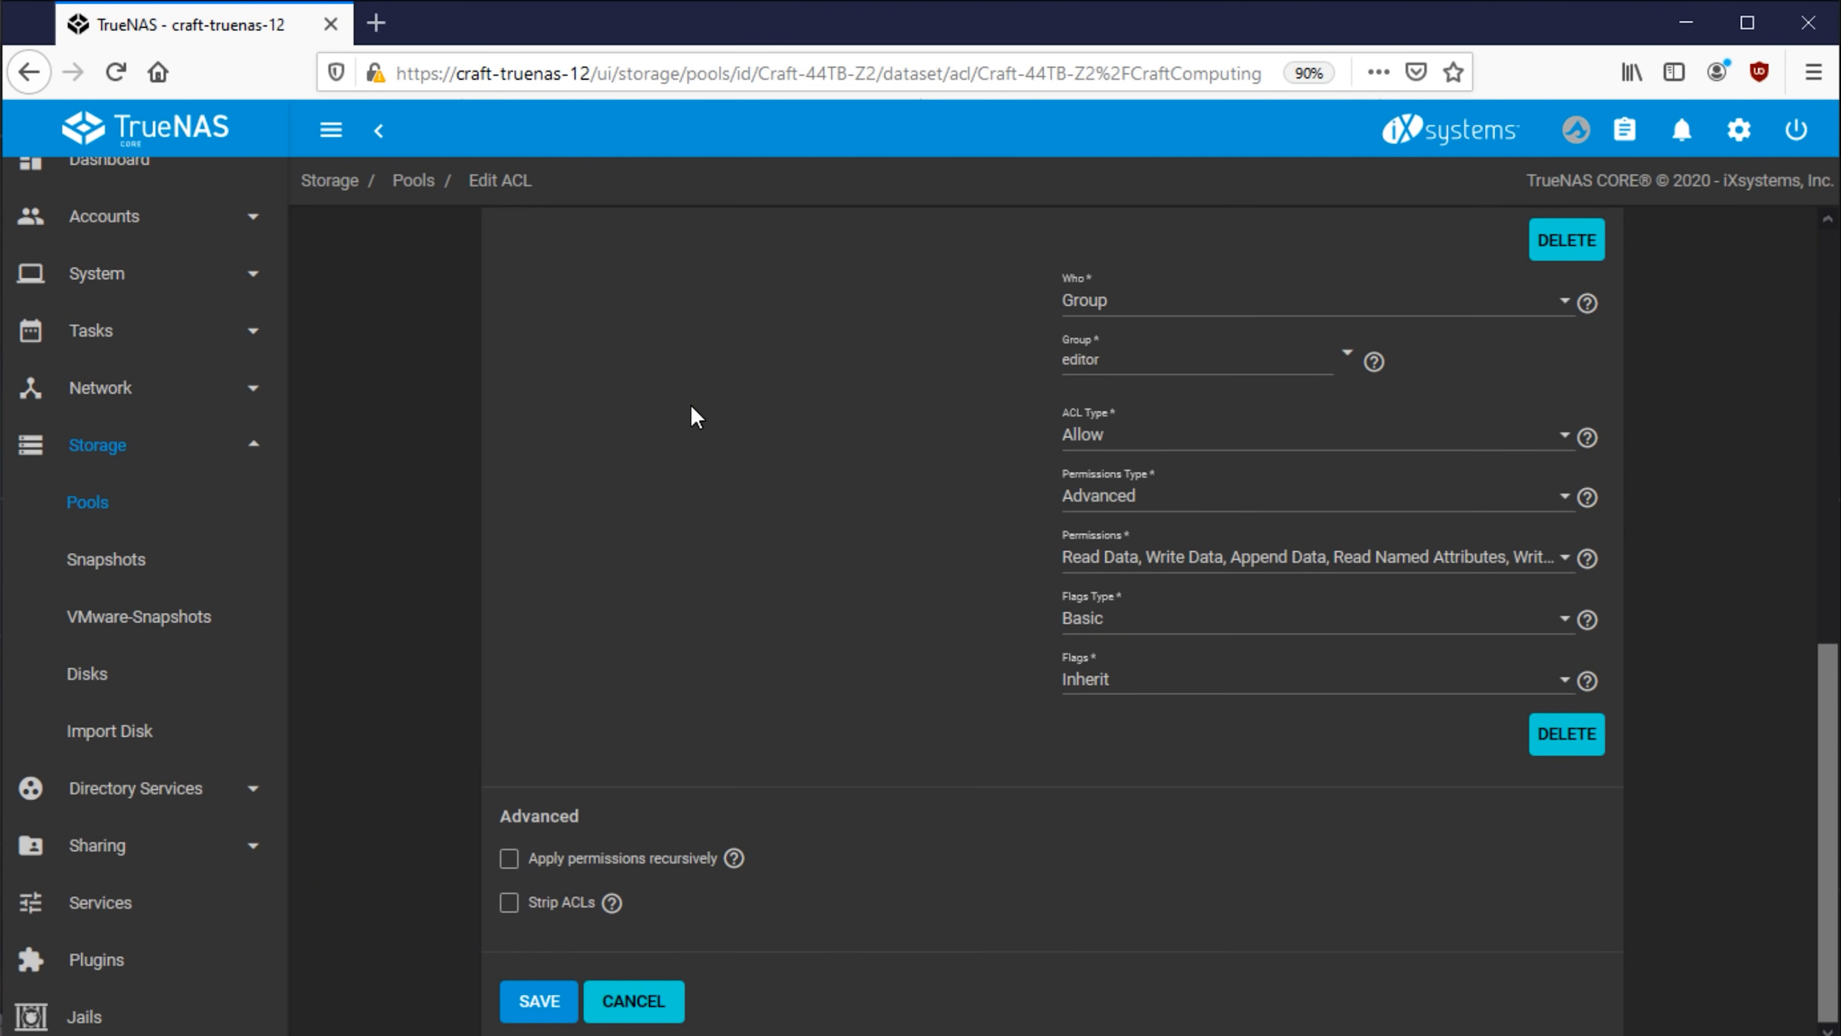
left_click(537, 1000)
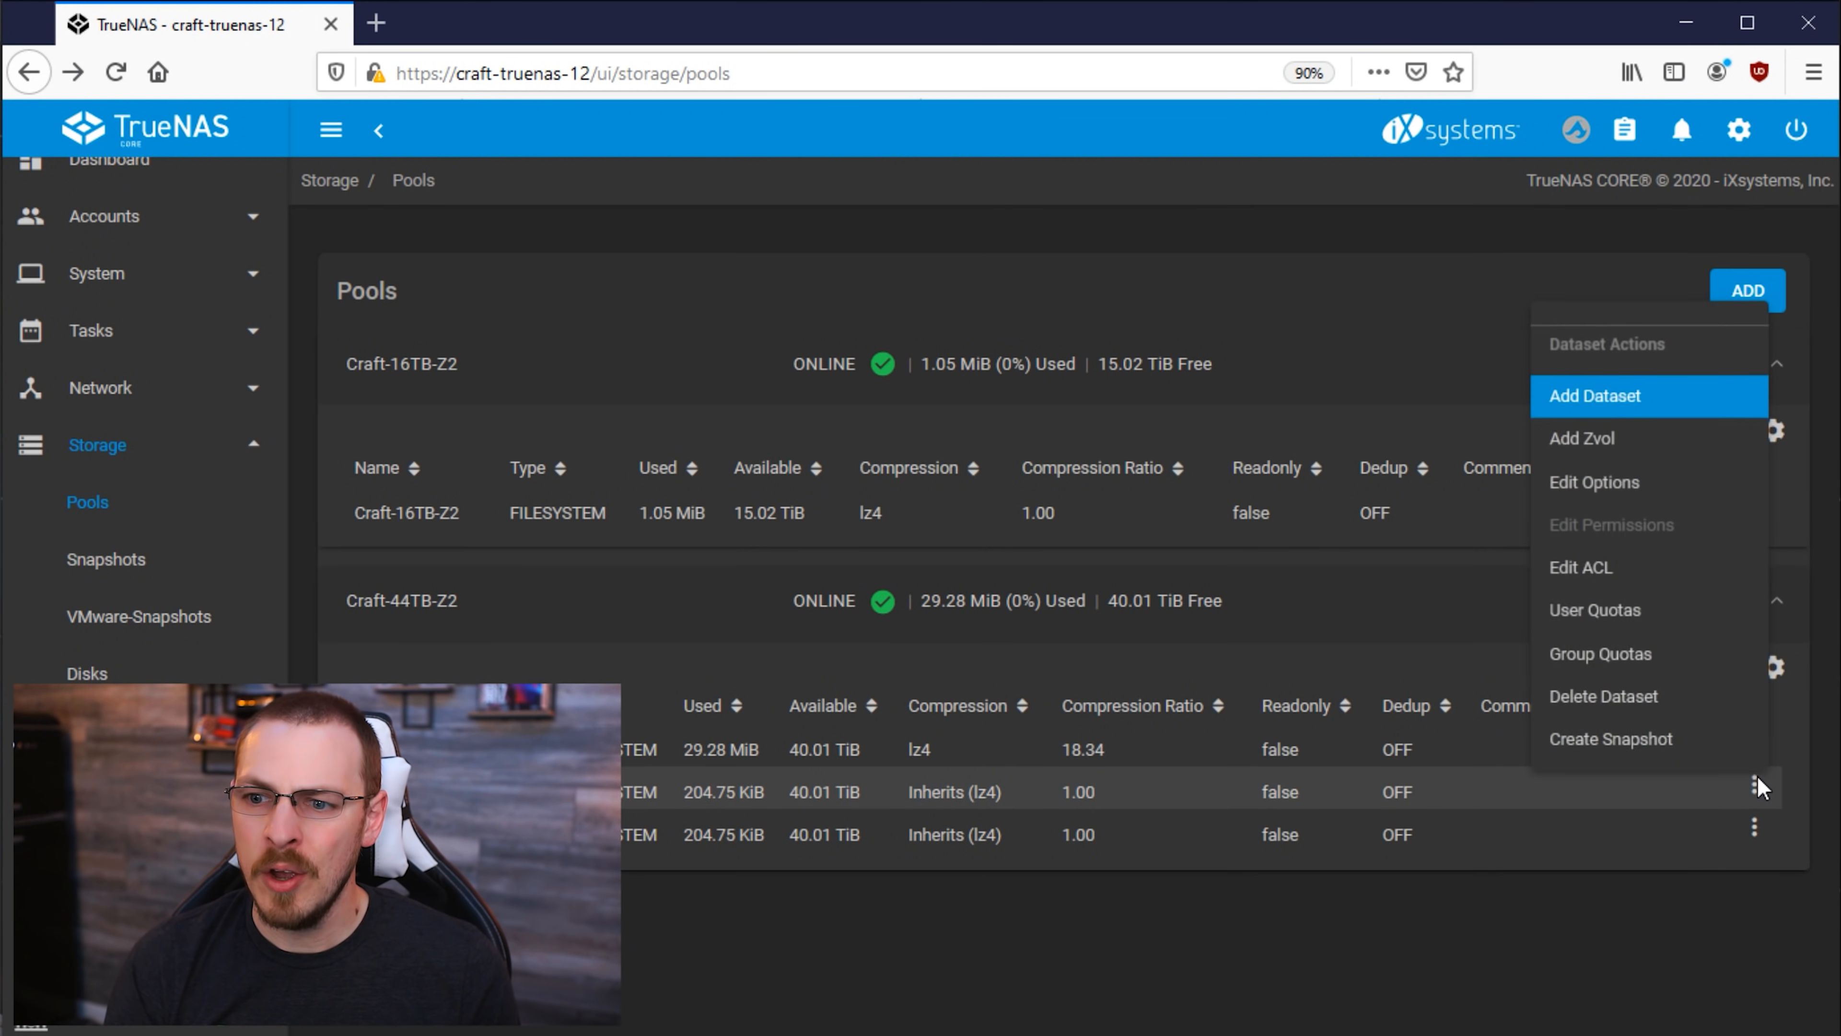
Step: Edit the Services ACL: owner@ inherits and a new Group entry for services with advanced permissions
left_click(1581, 567)
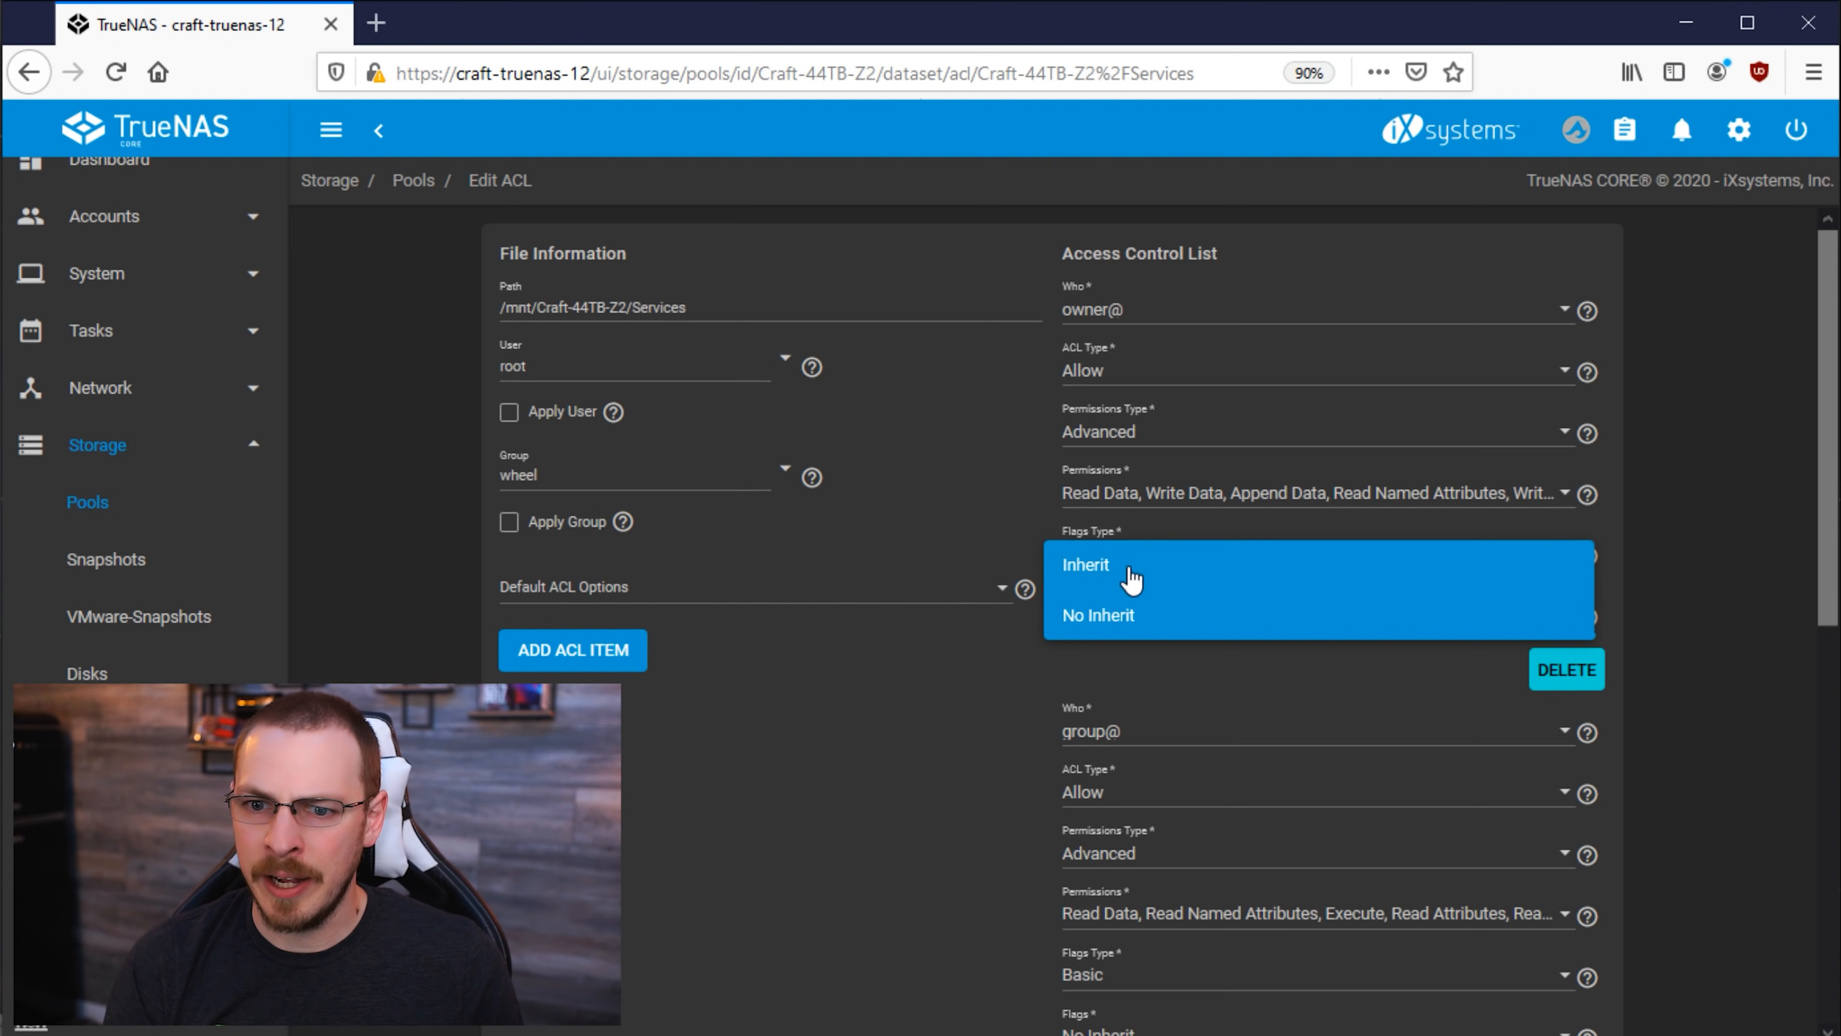
left_click(1085, 564)
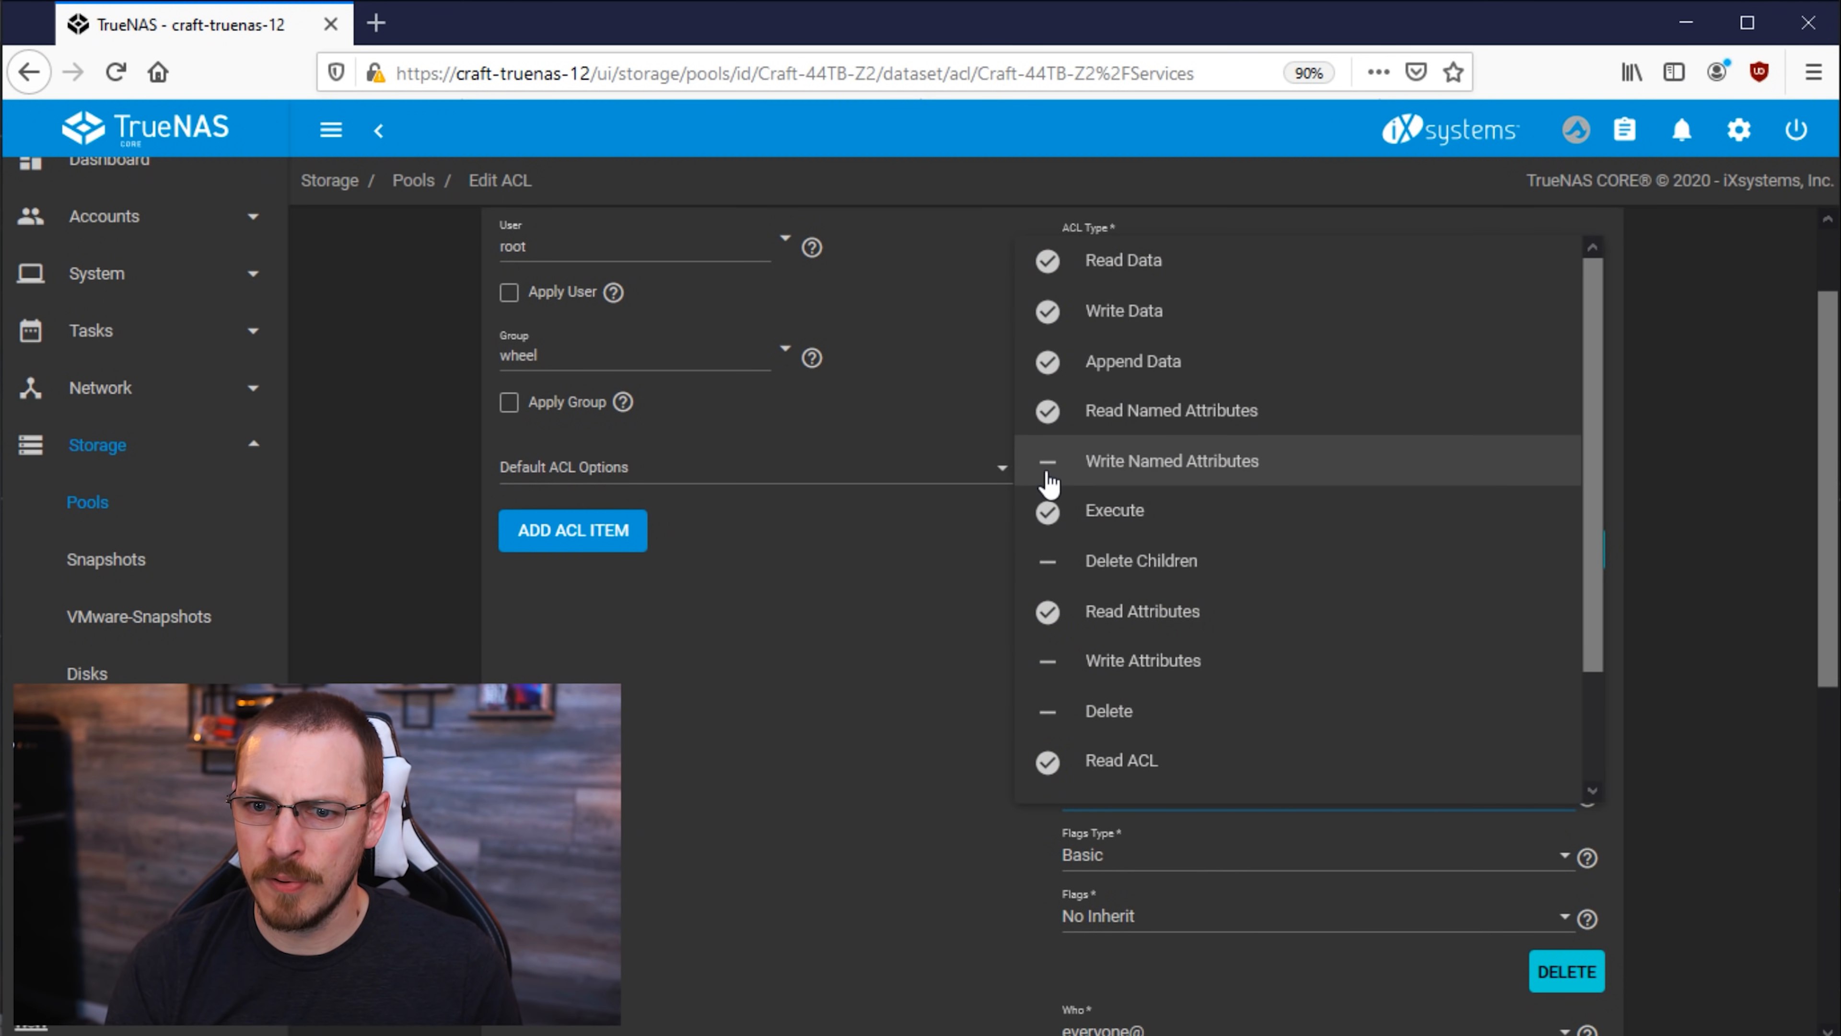
scroll("down", 3)
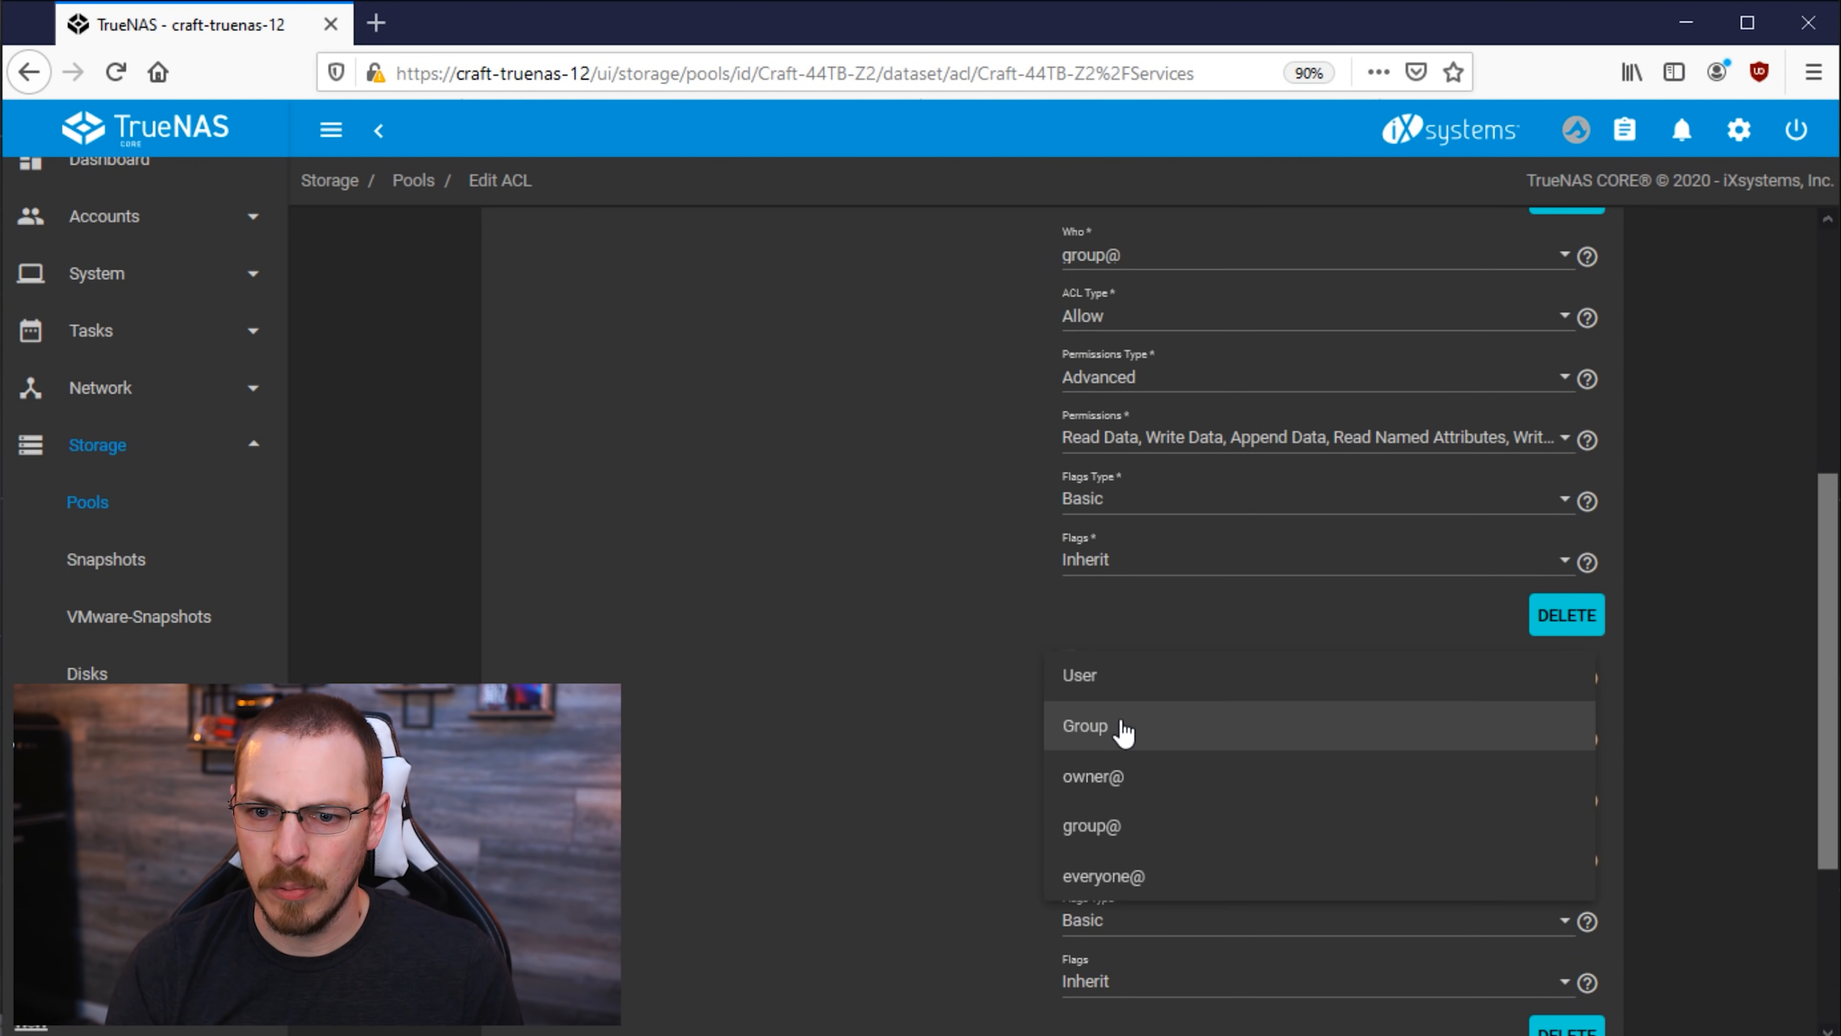
left_click(1084, 726)
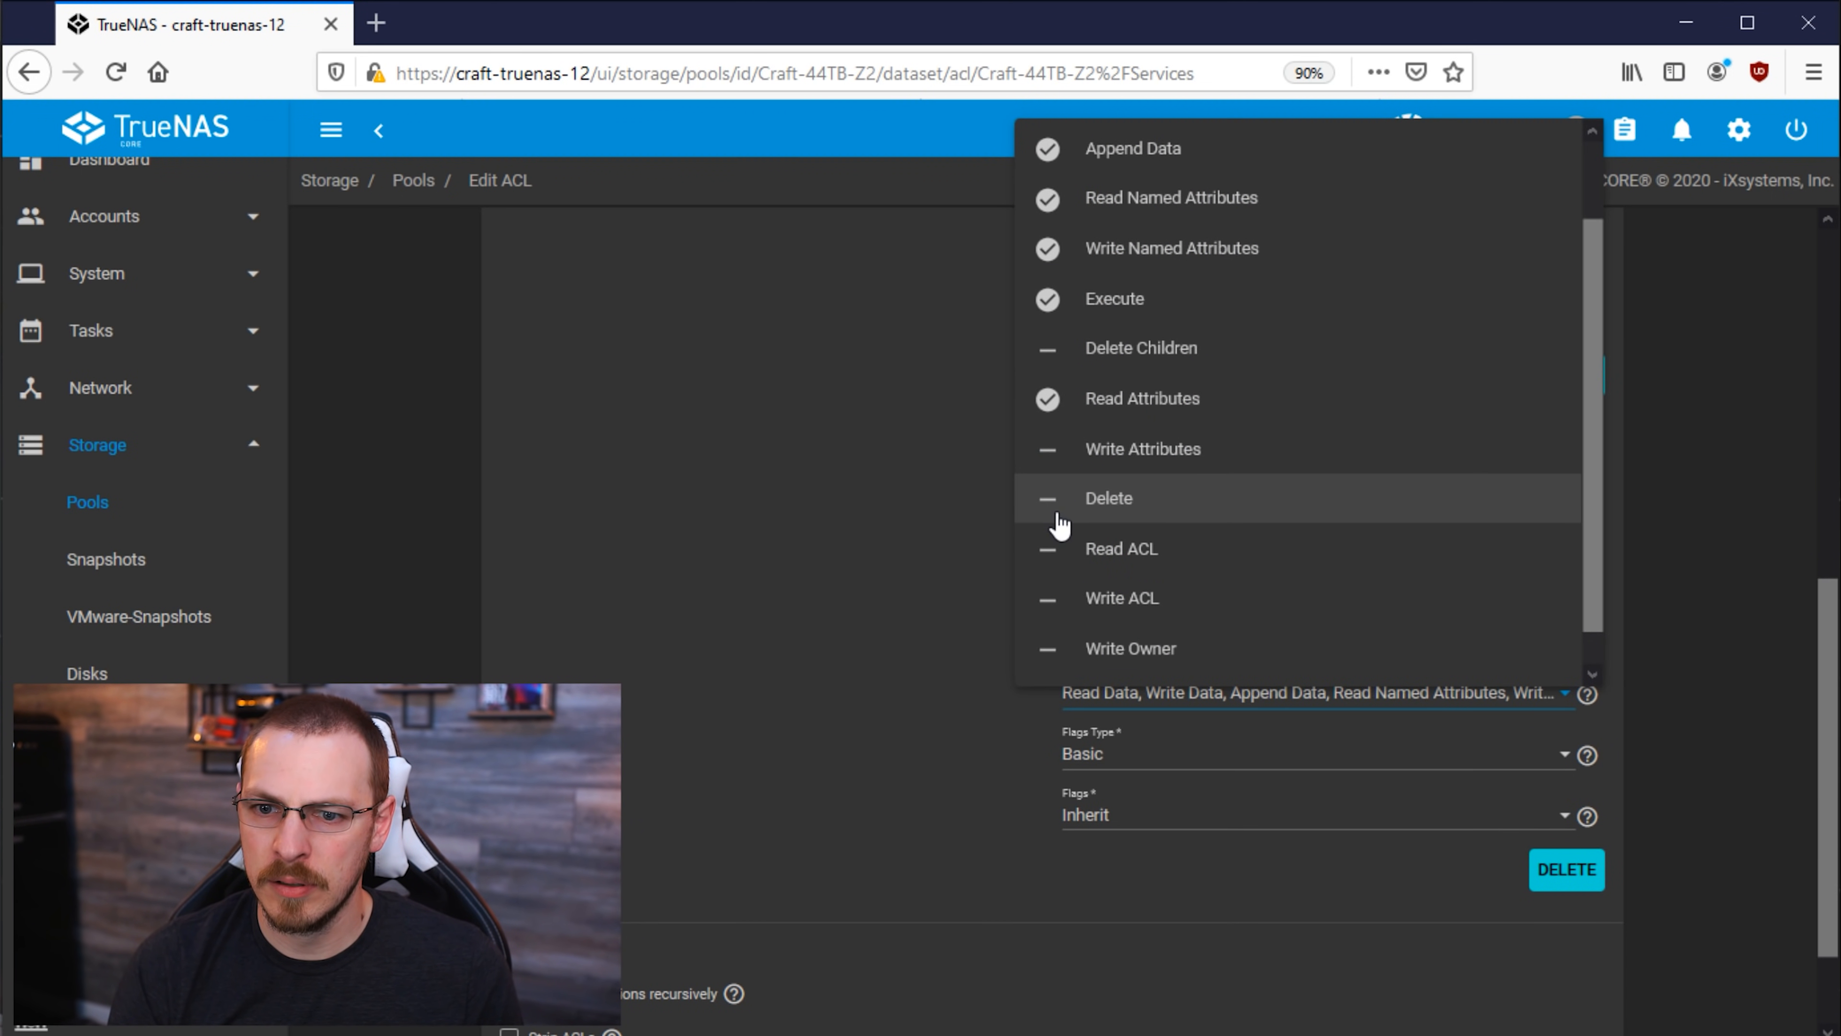
scroll("down", 3)
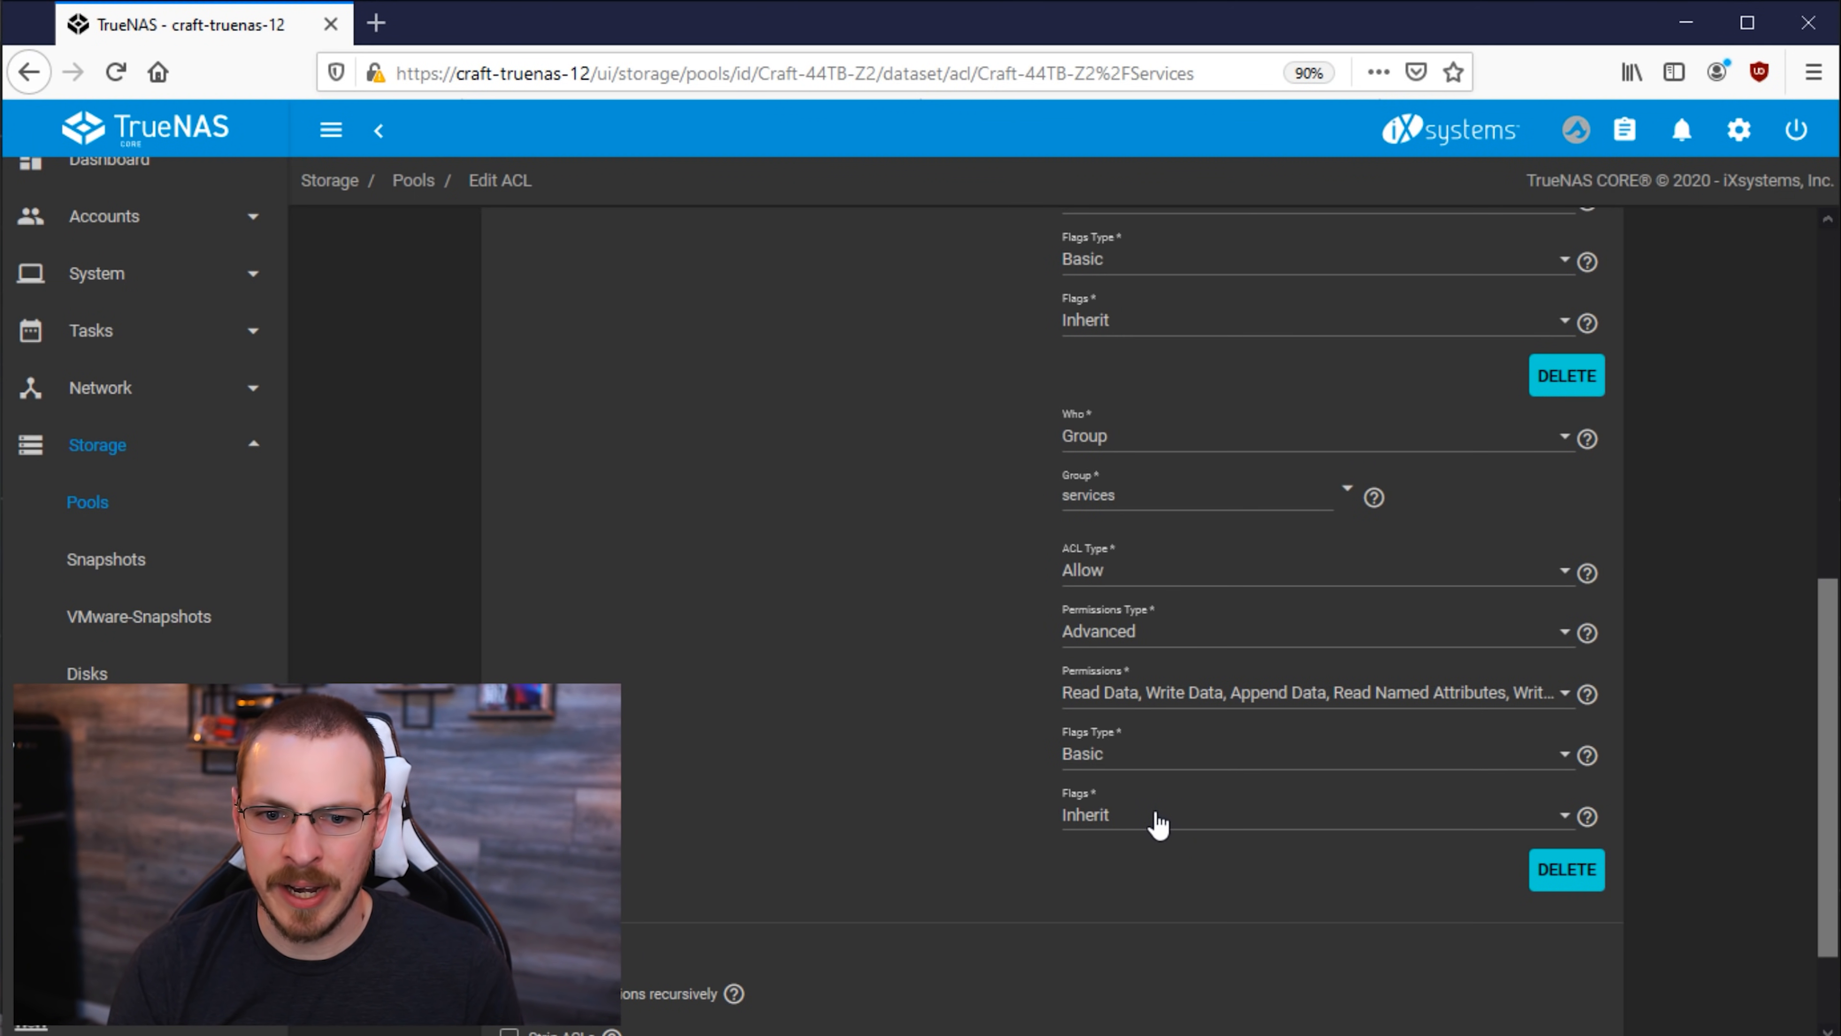
scroll("down", 3)
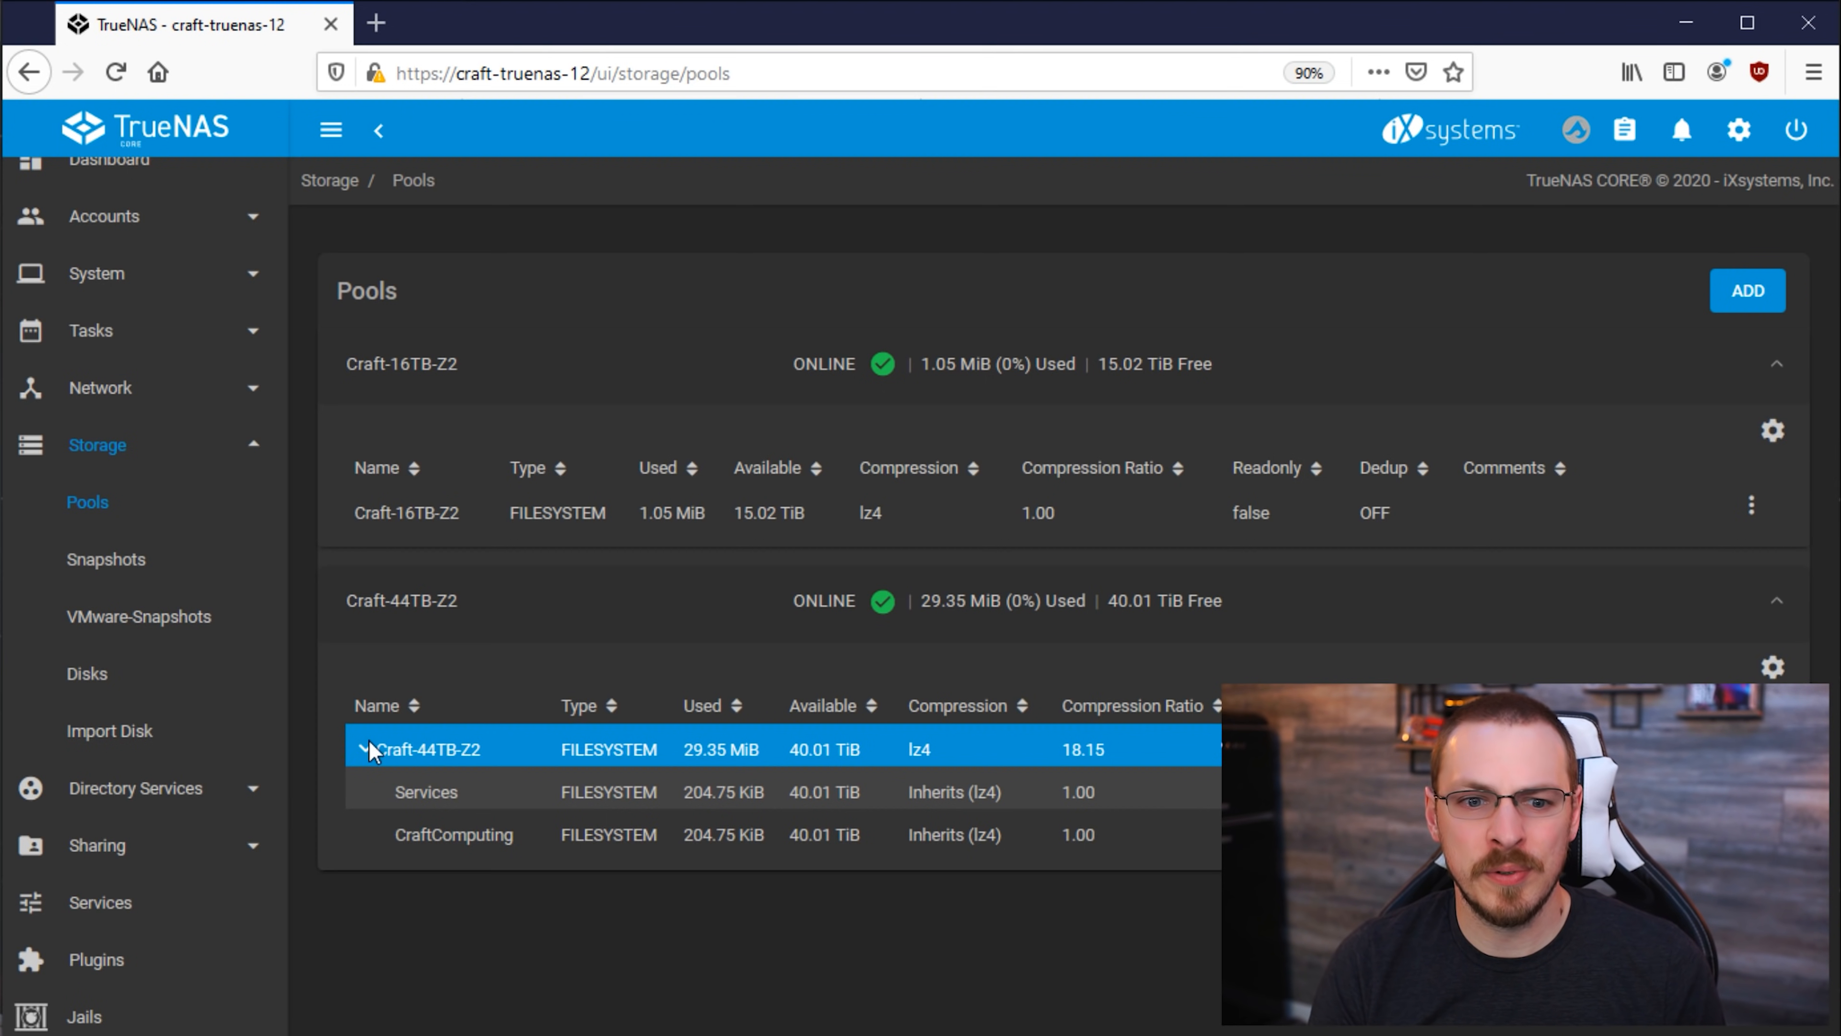
Step: Show the Windows Shares (SMB) list under Sharing, with the single Storage share
left_click(96, 558)
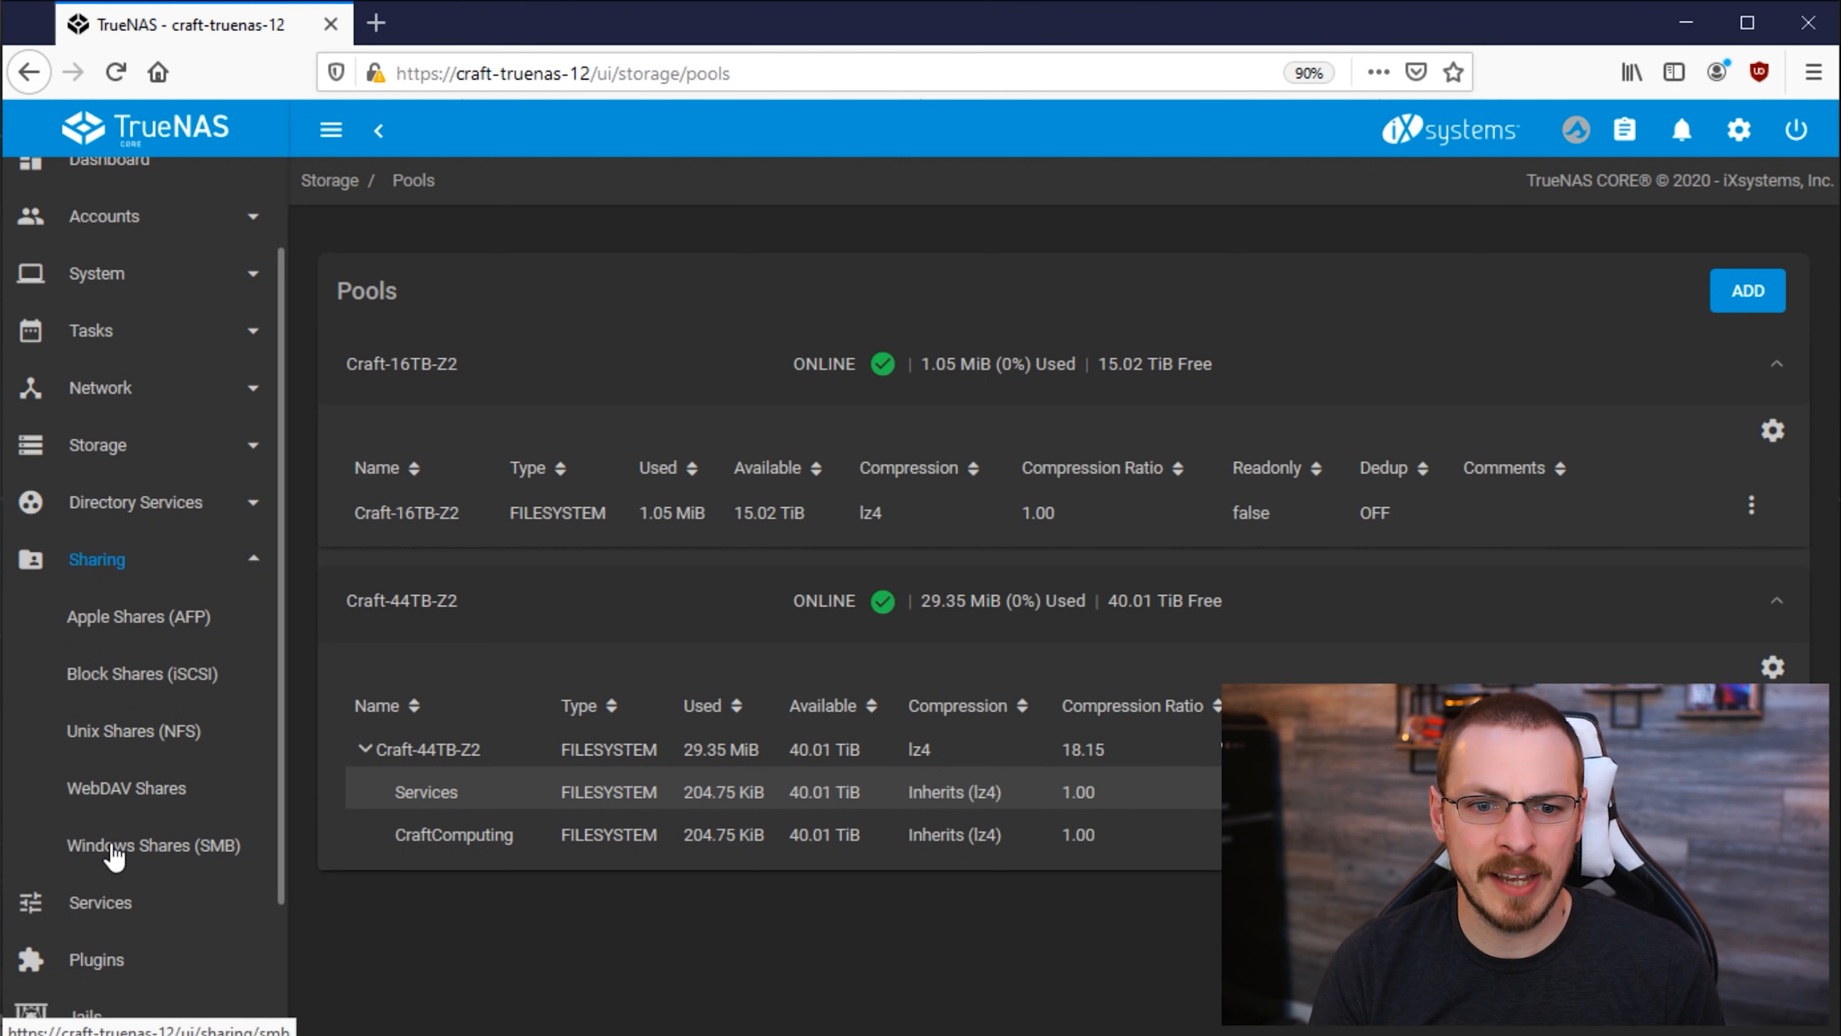
left_click(153, 846)
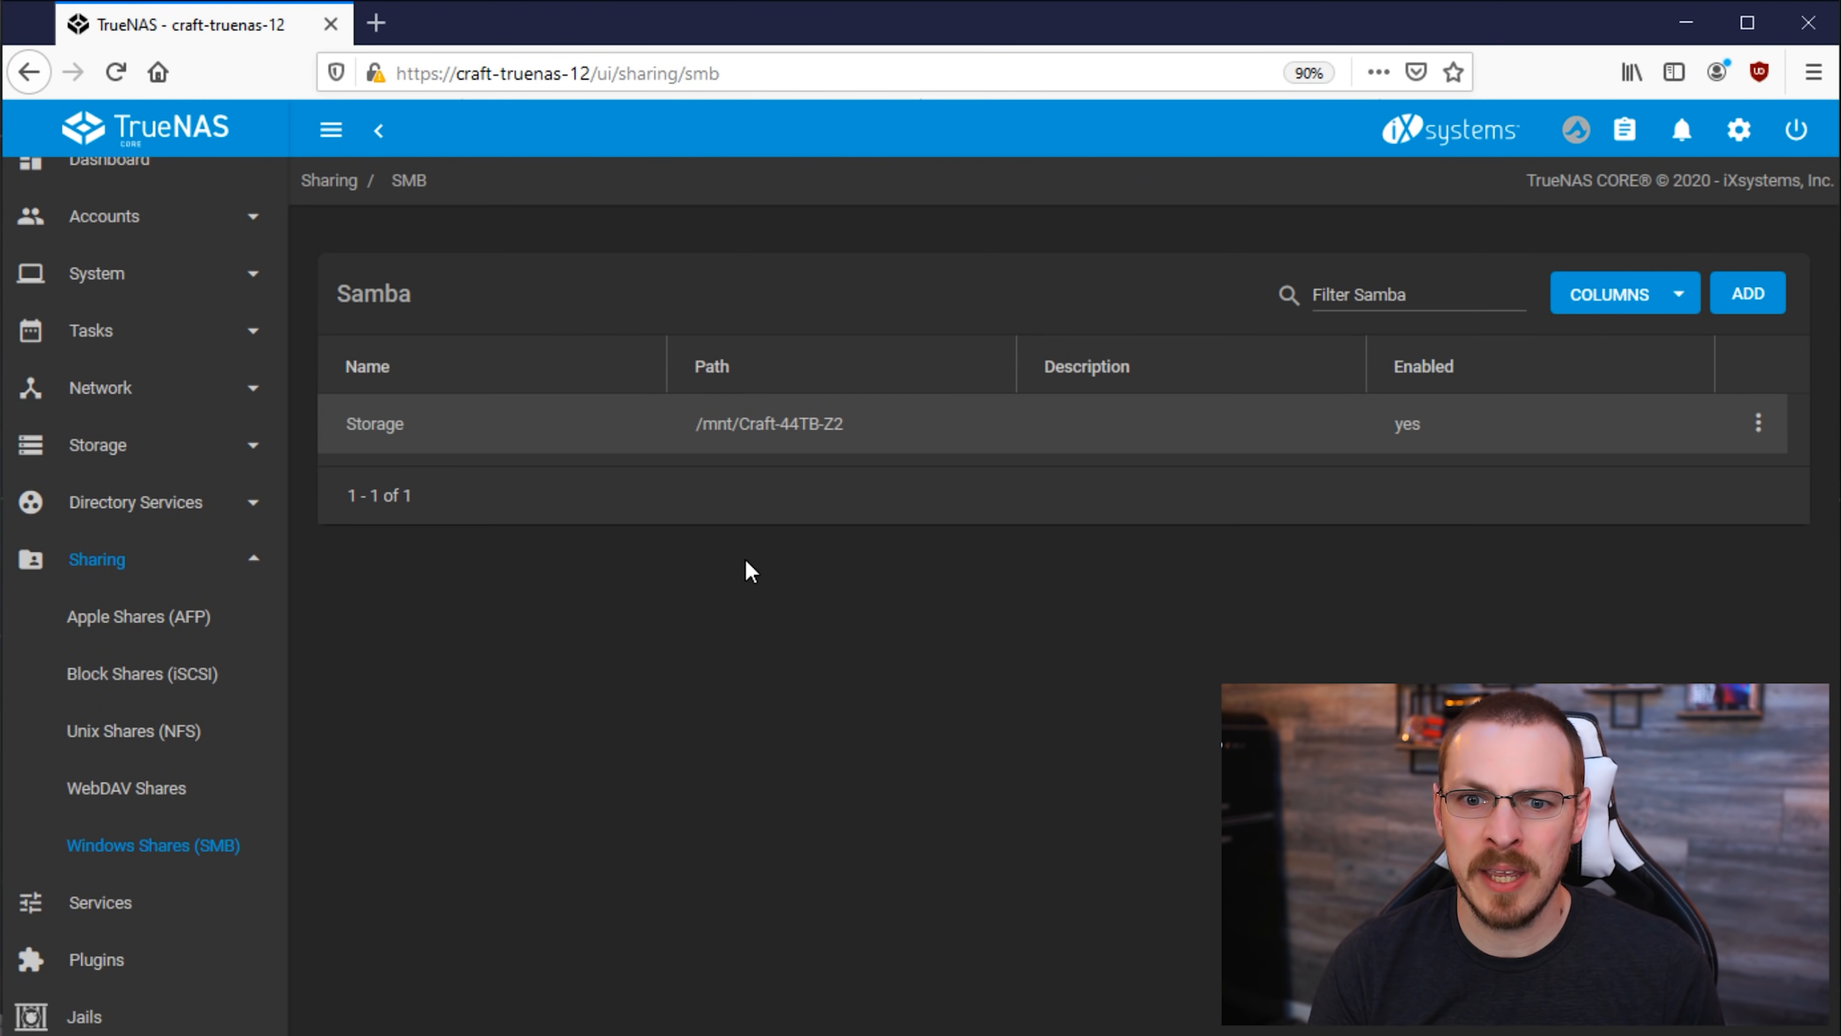
mouse_move(543, 500)
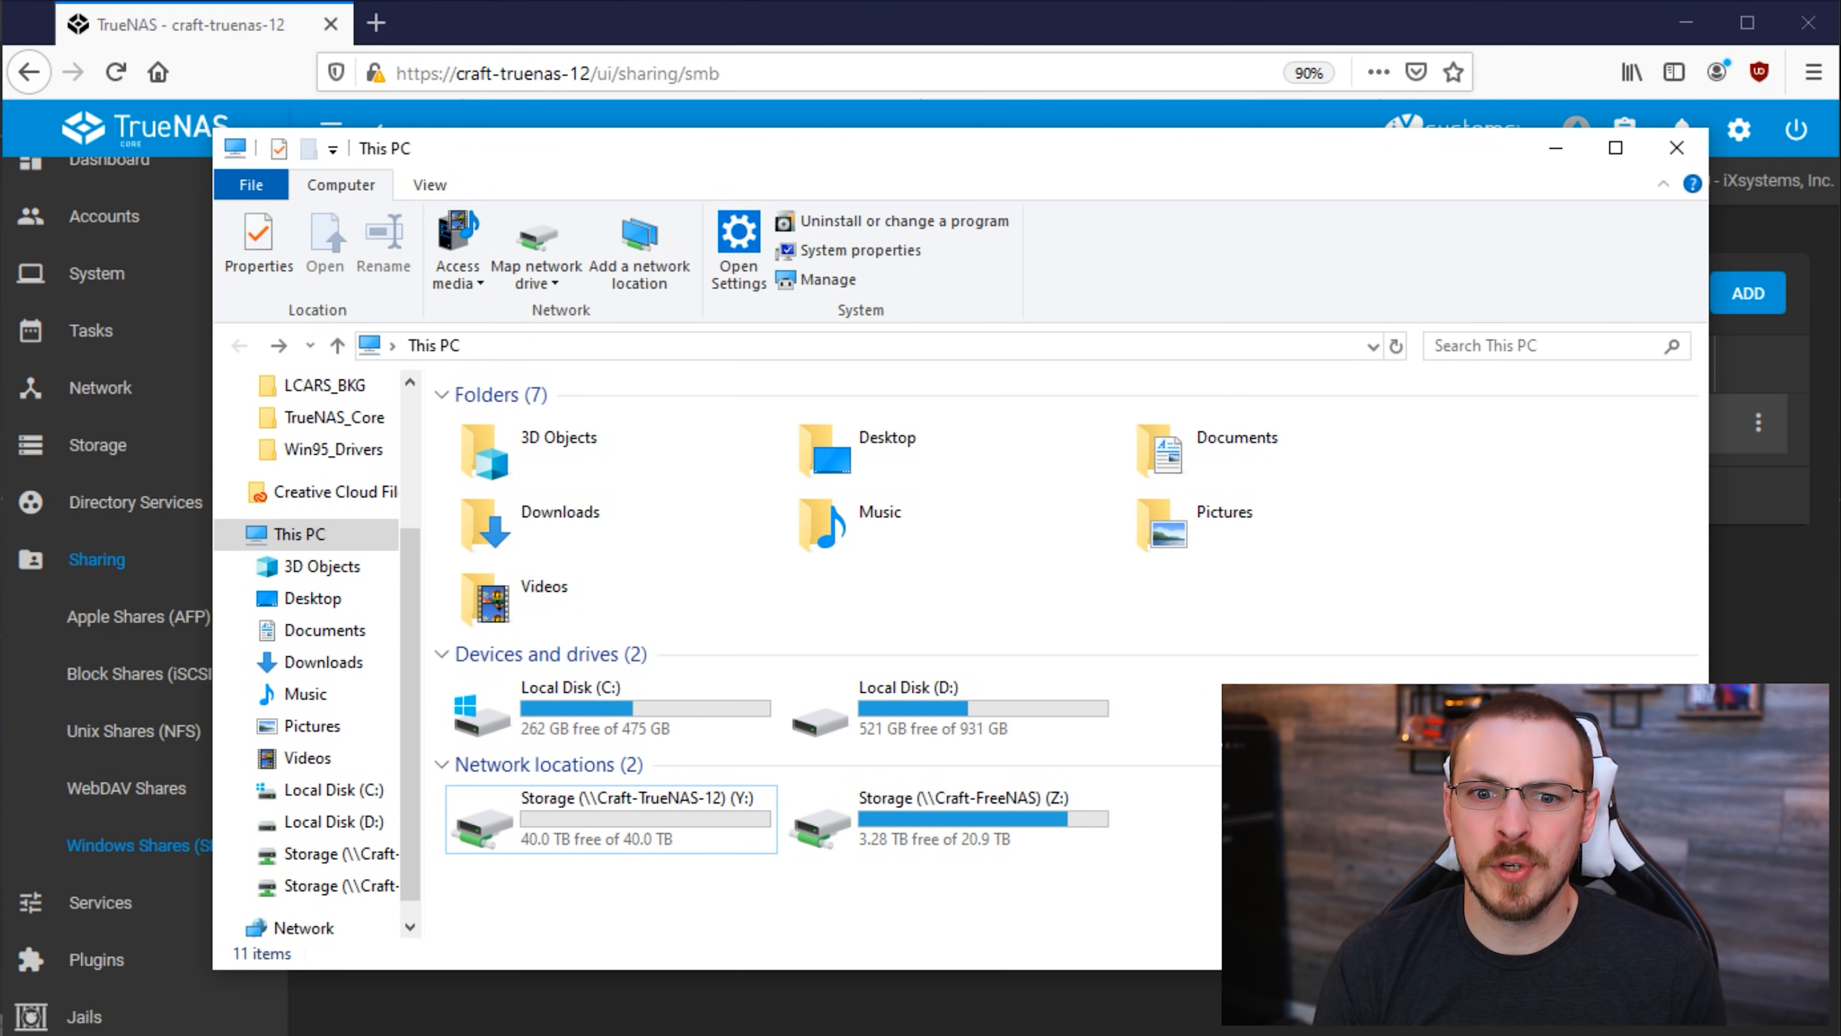
Step: Browse the Storage (Y:) drive's CraftComputing and Services folders, then return to TrueNAS
double_click(610, 818)
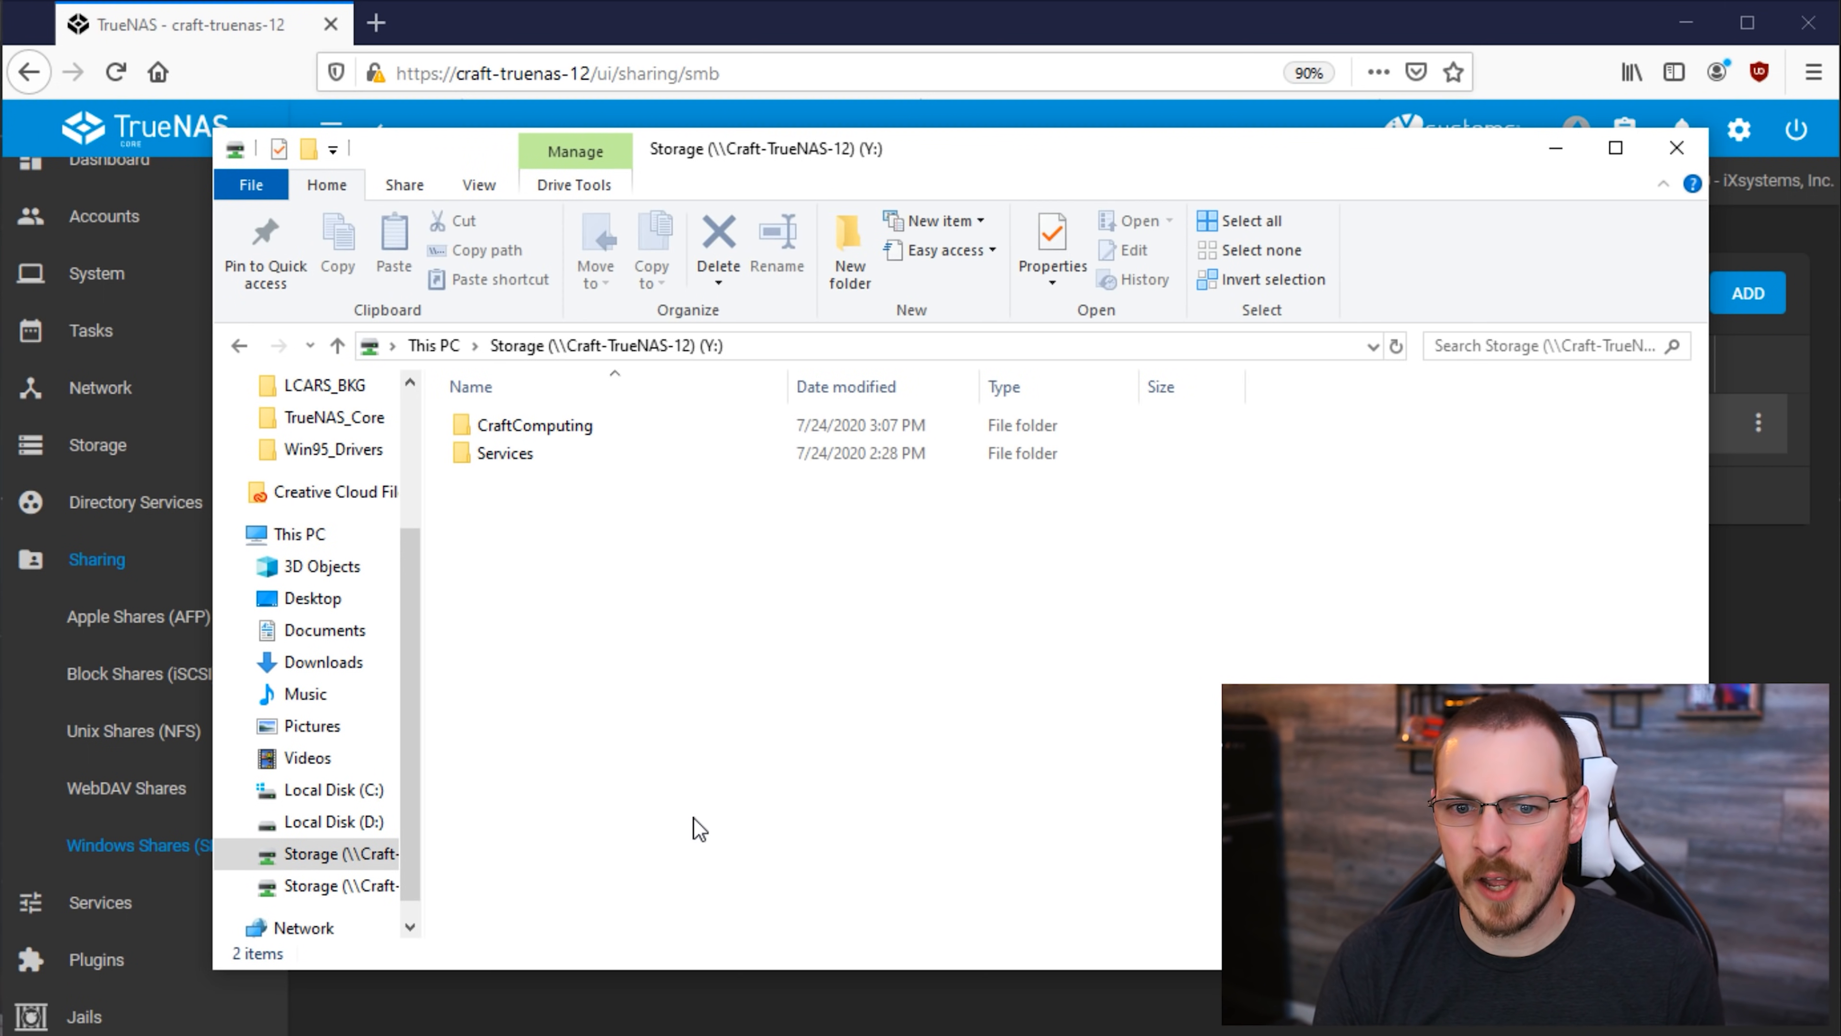
left_click(503, 453)
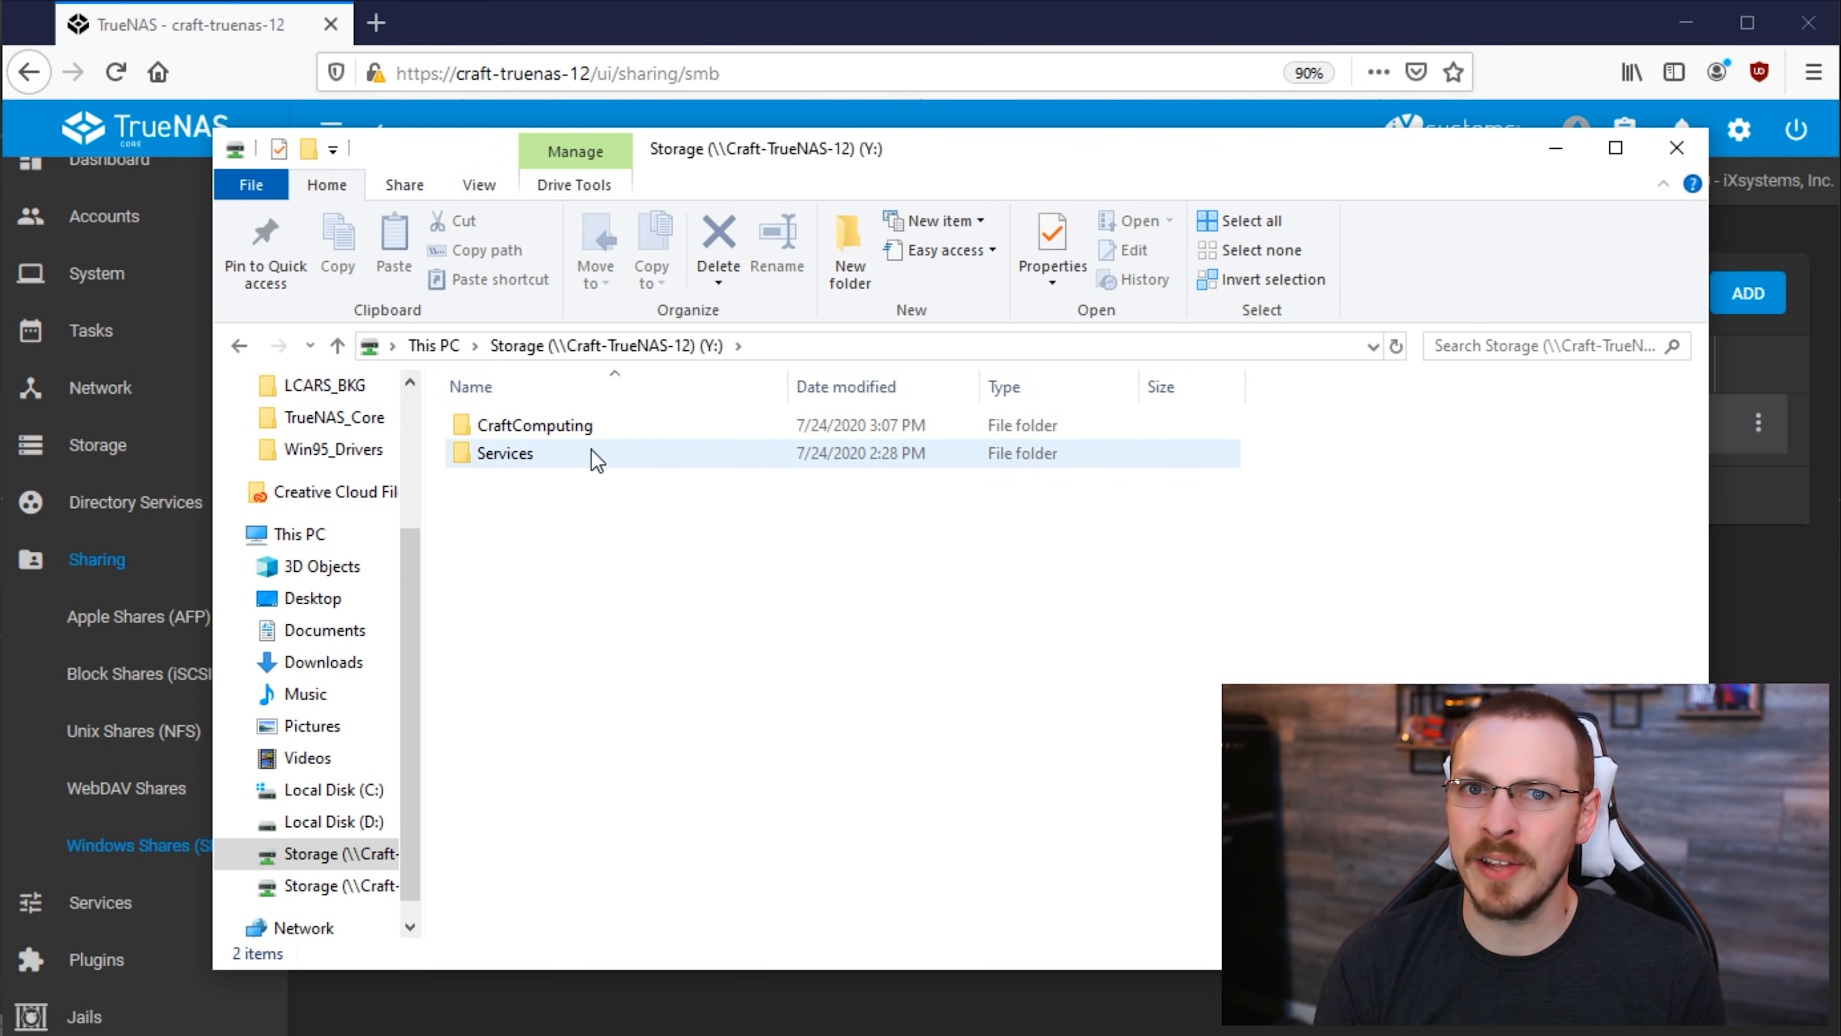
mouse_move(593, 456)
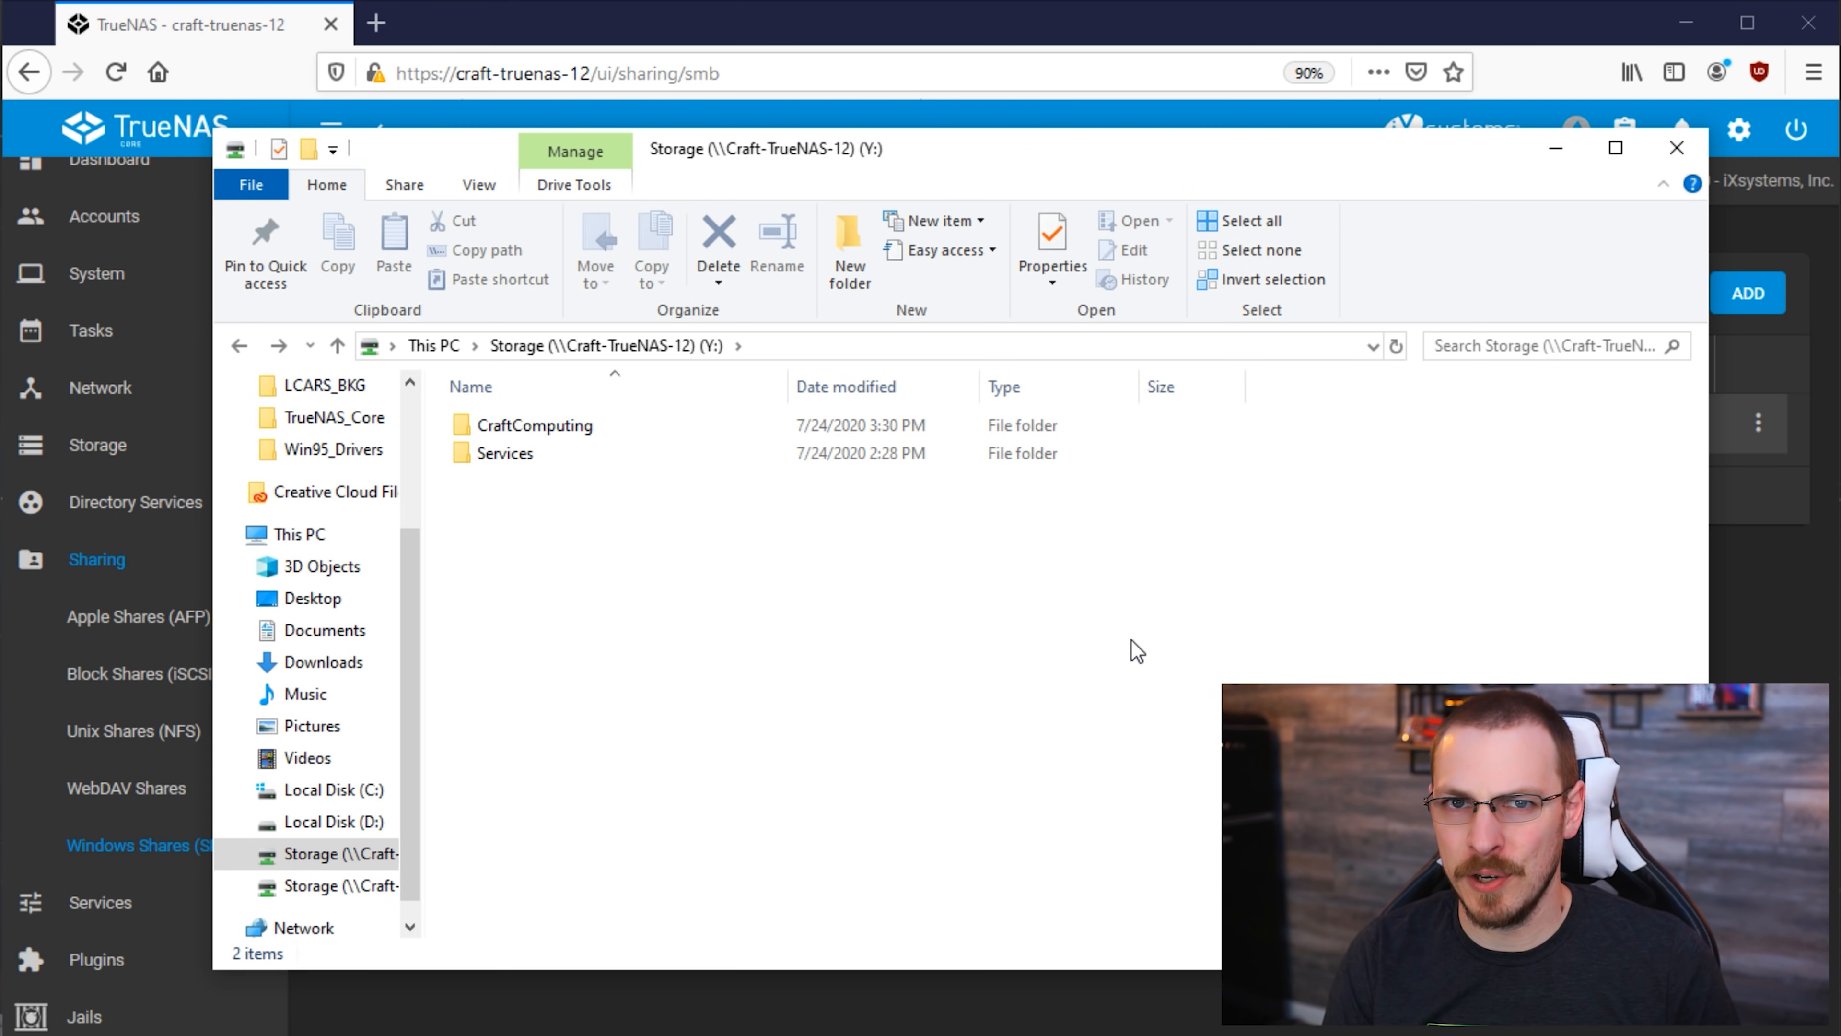
left_click(1675, 148)
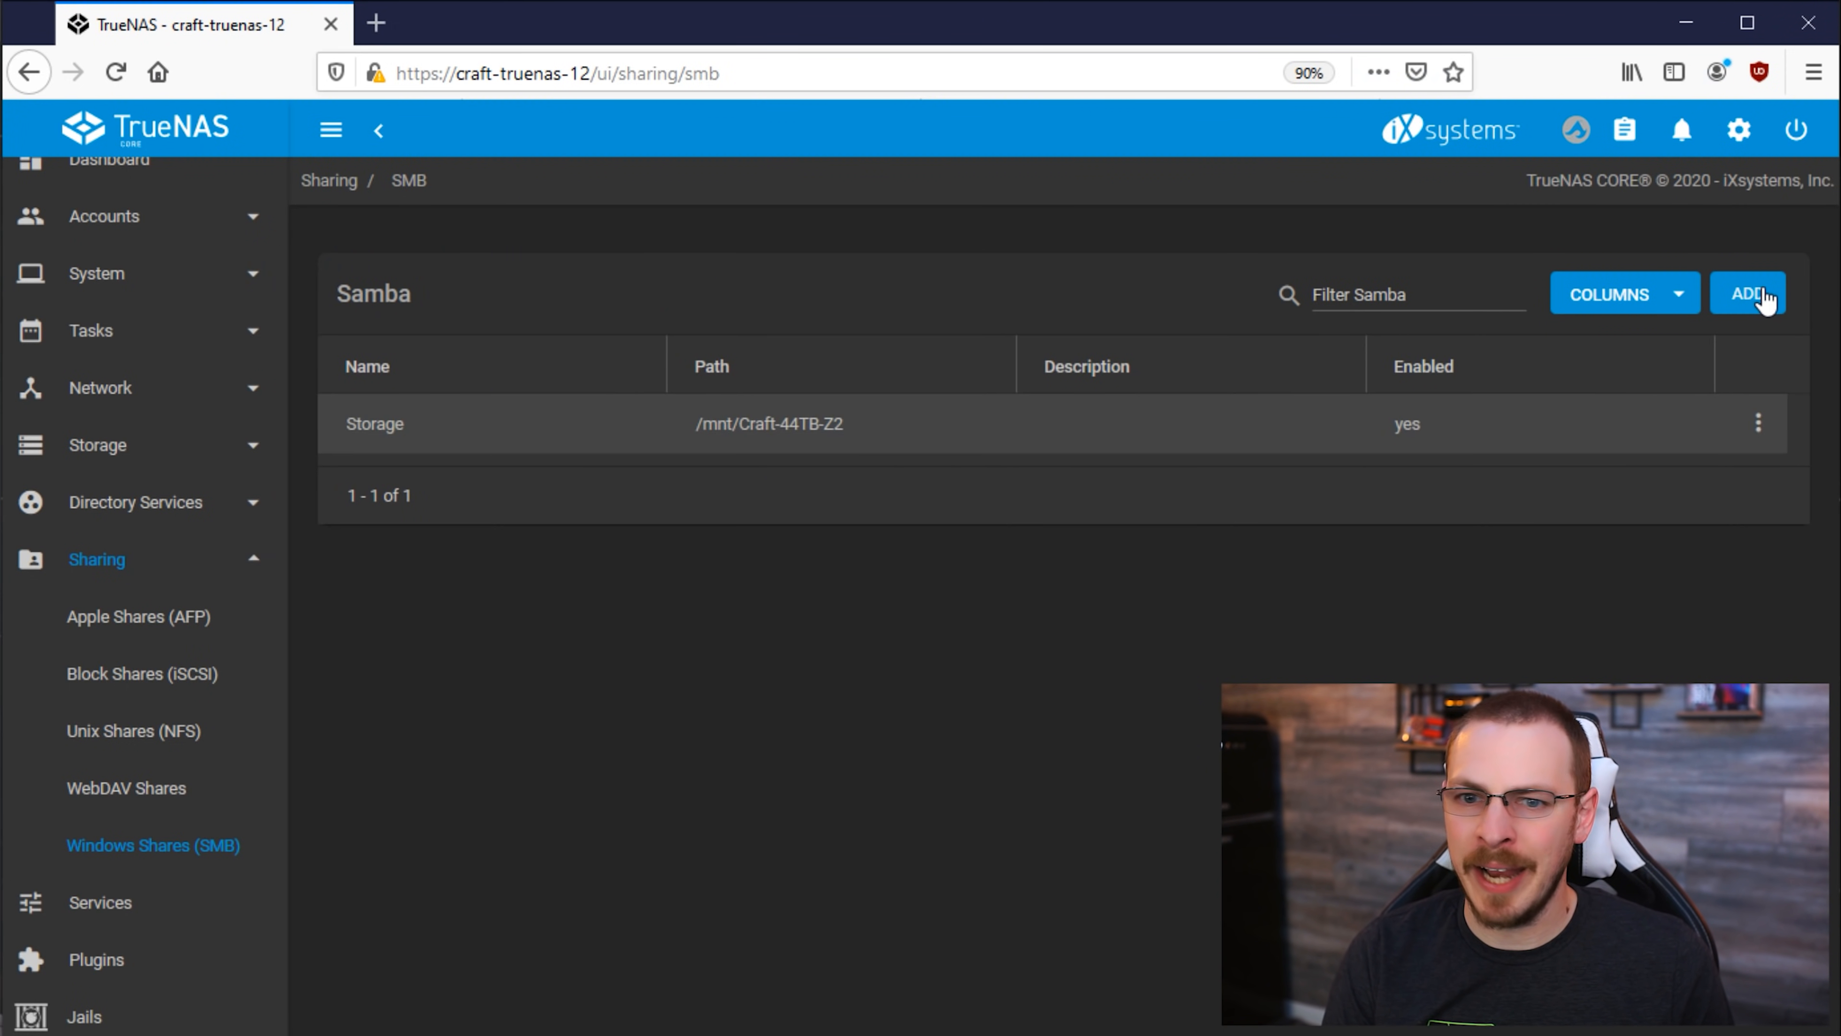
Step: Add an SMB share with path /mnt/Craft-44TB-Z2/CraftComputing and submit it
left_click(1748, 294)
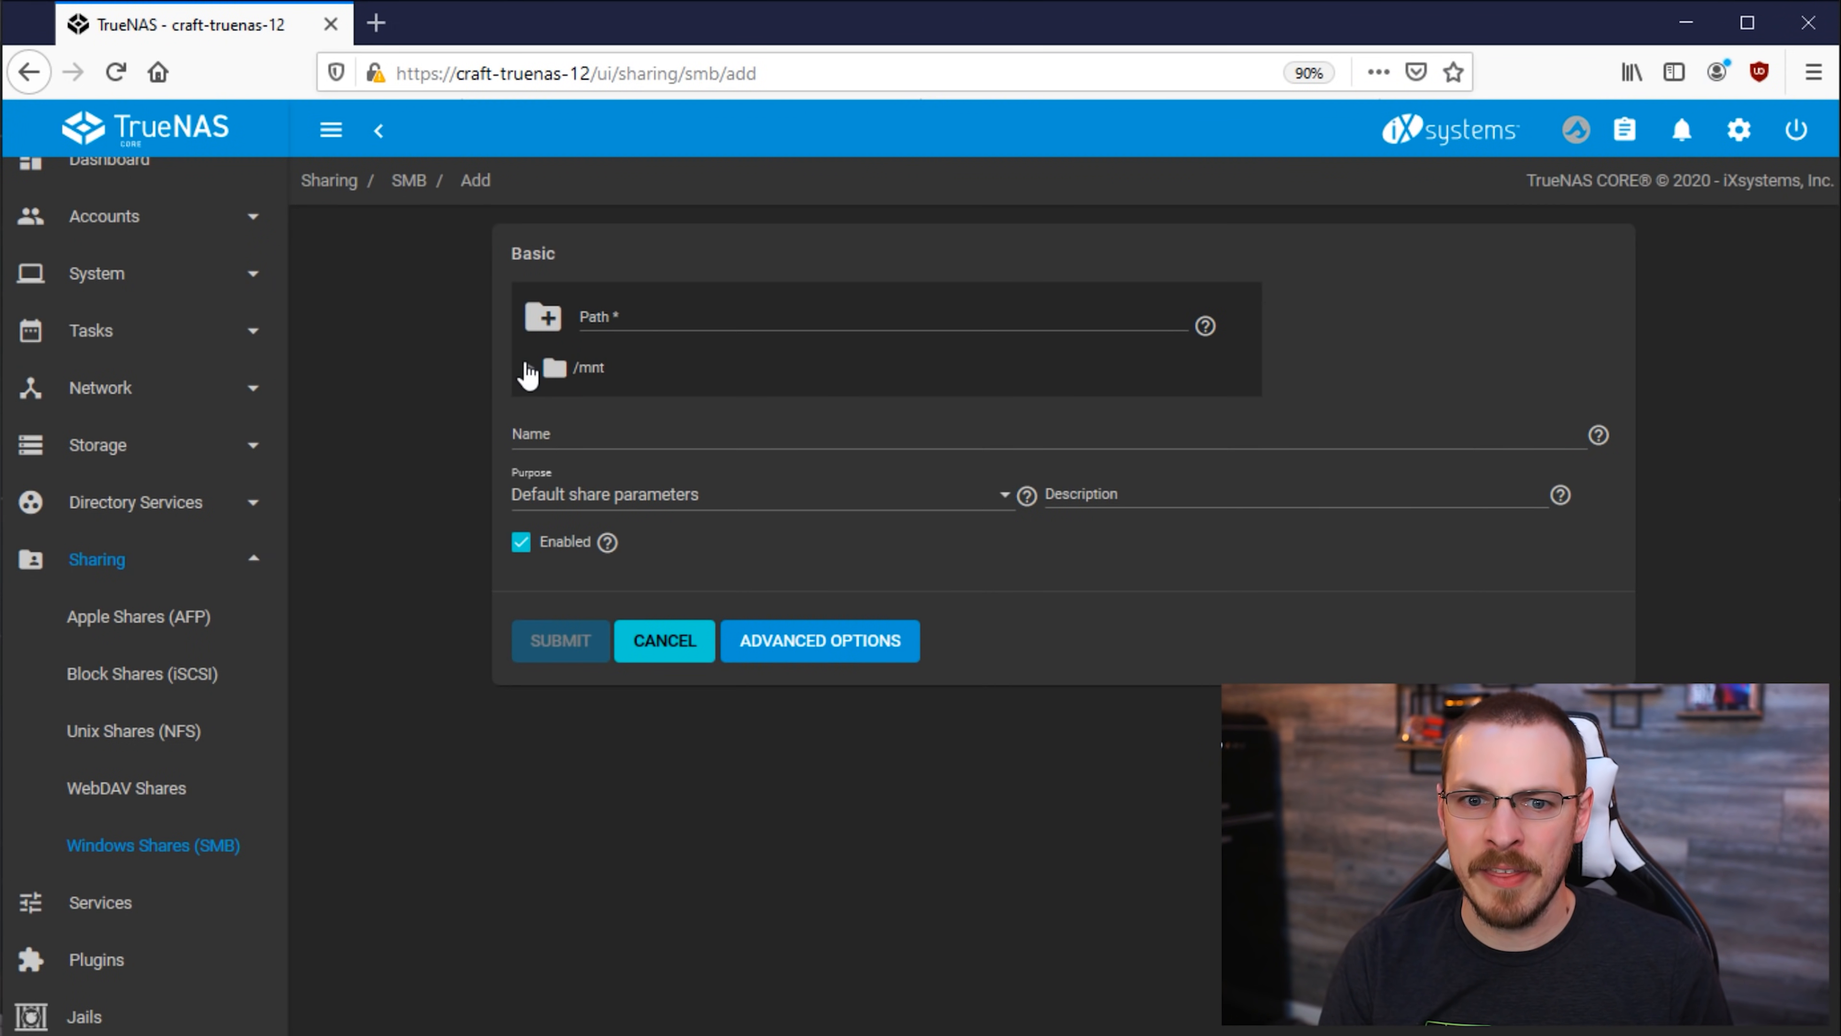
left_click(530, 367)
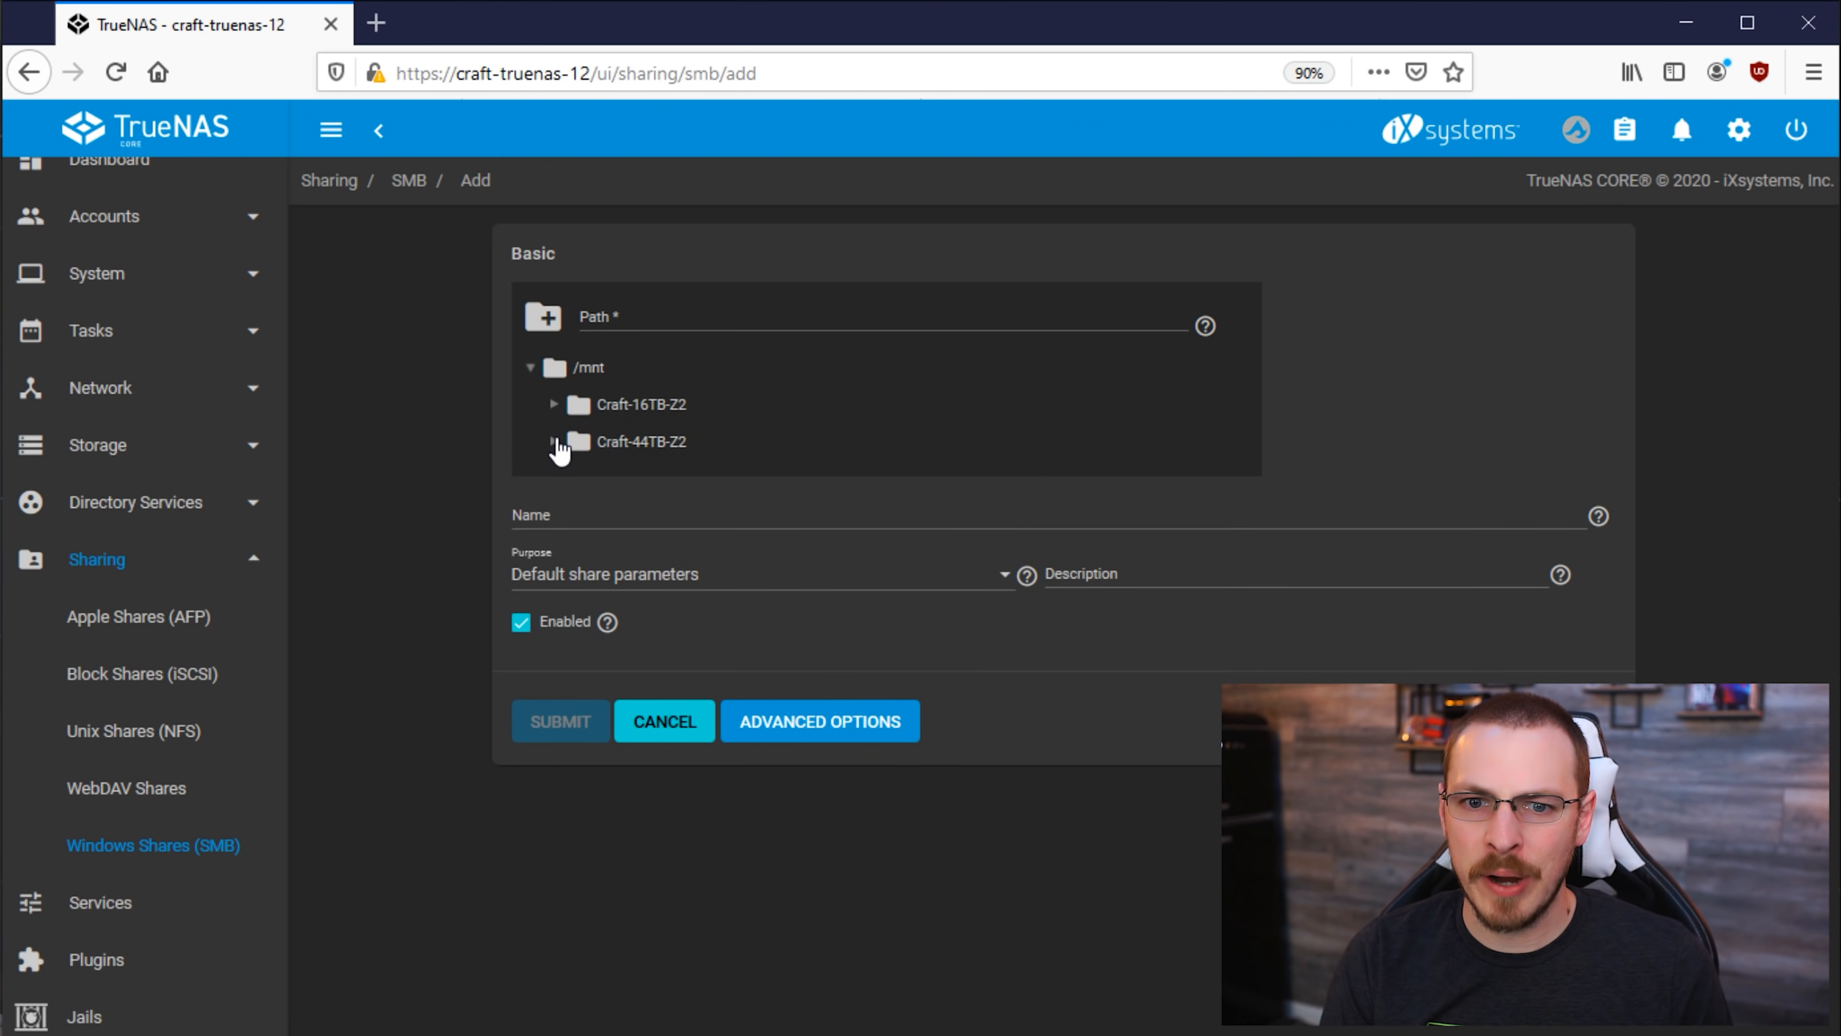
left_click(555, 441)
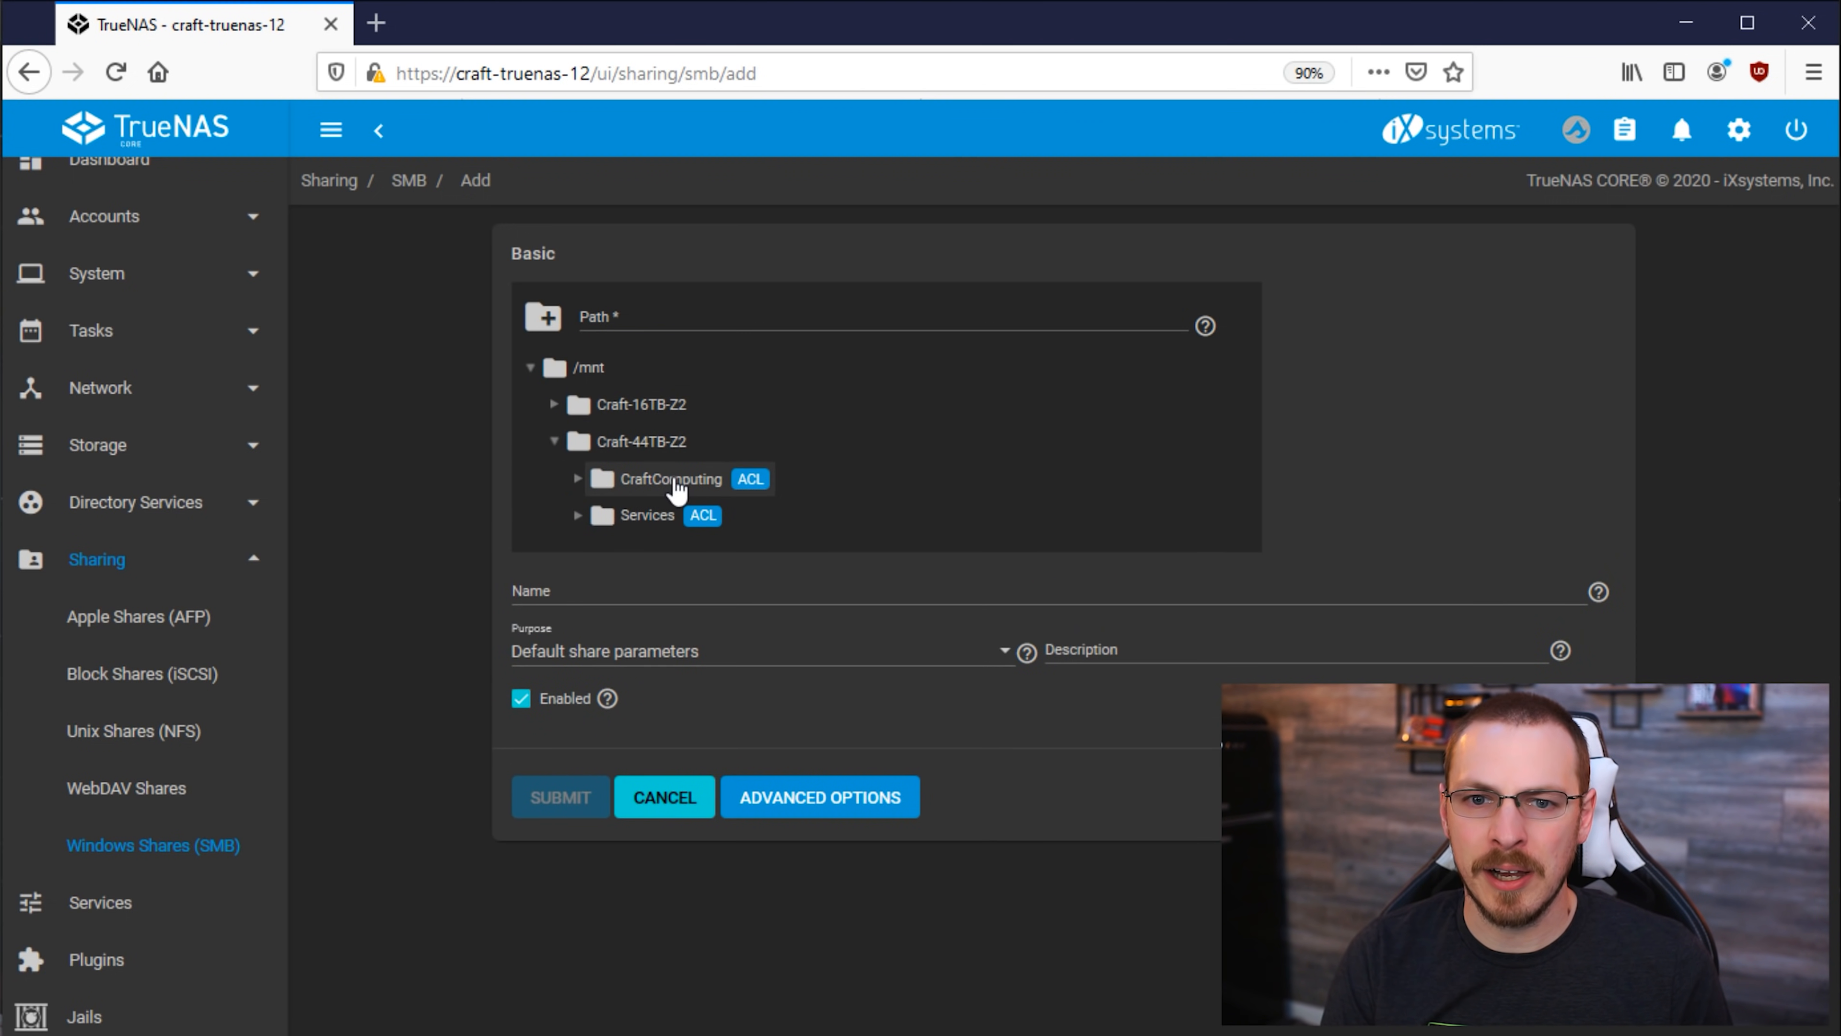
left_click(673, 477)
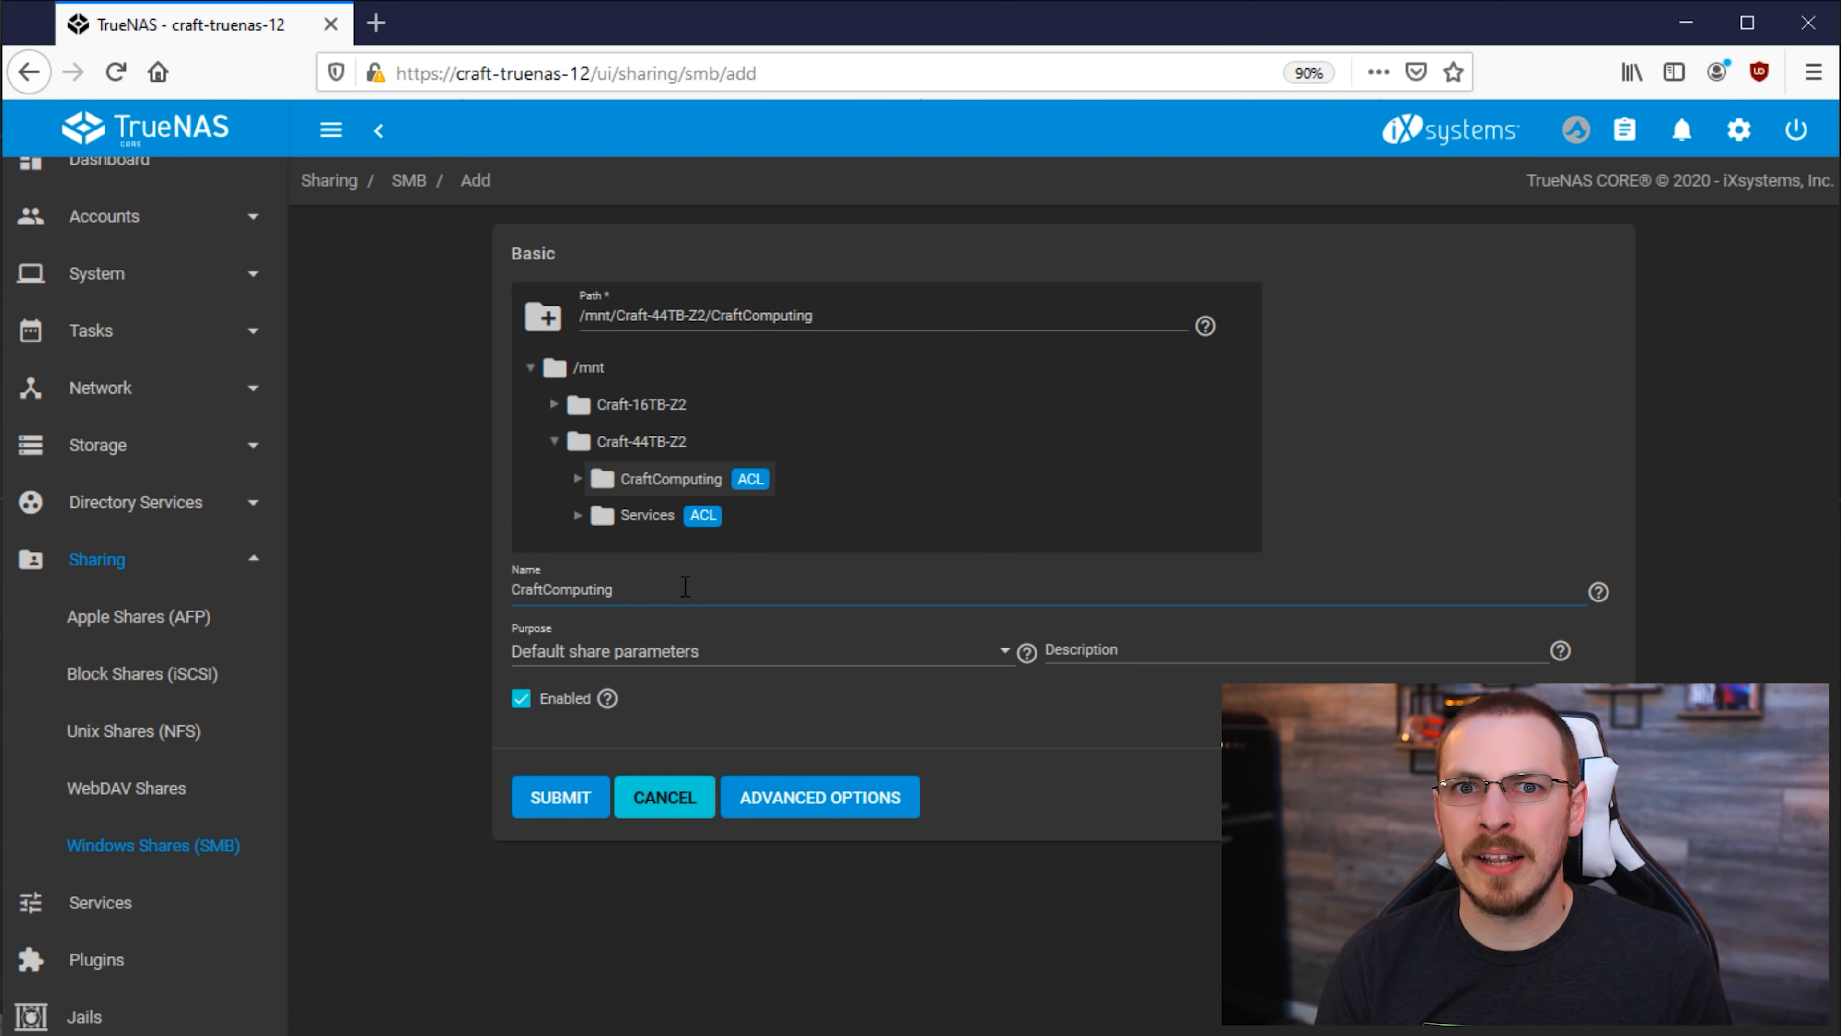
left_click(611, 587)
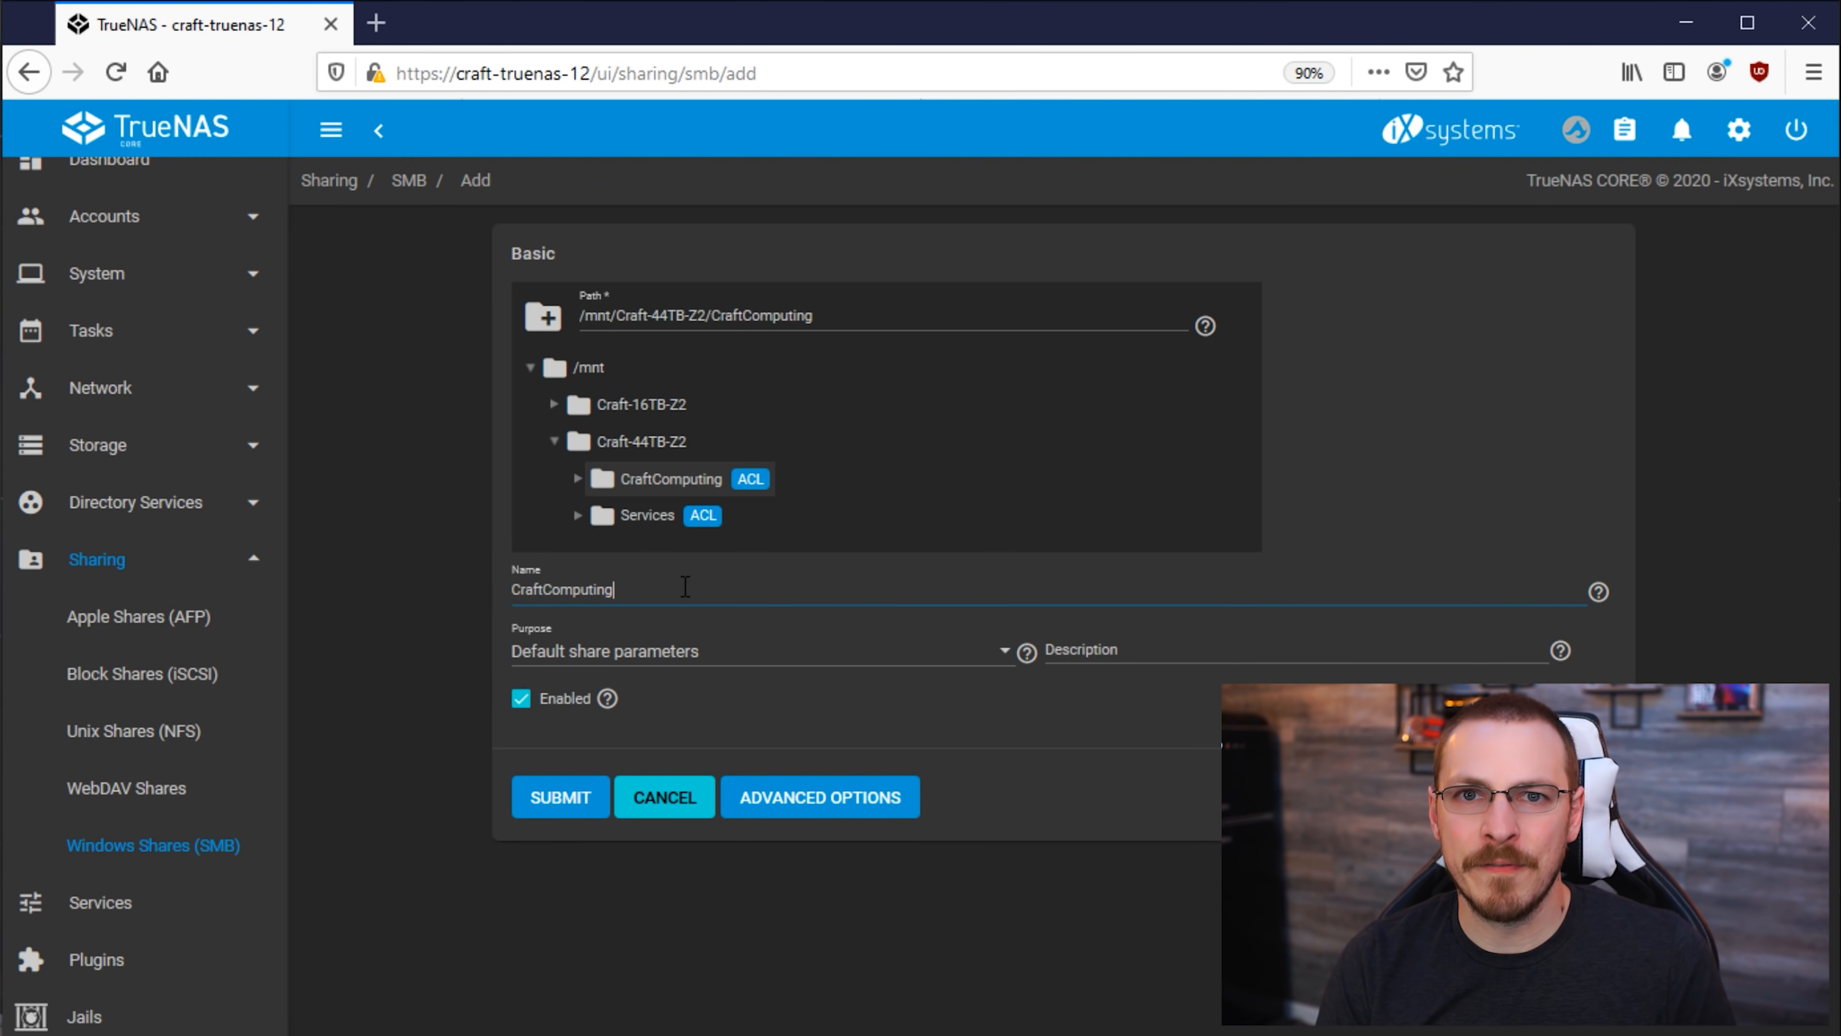
mouse_move(575, 796)
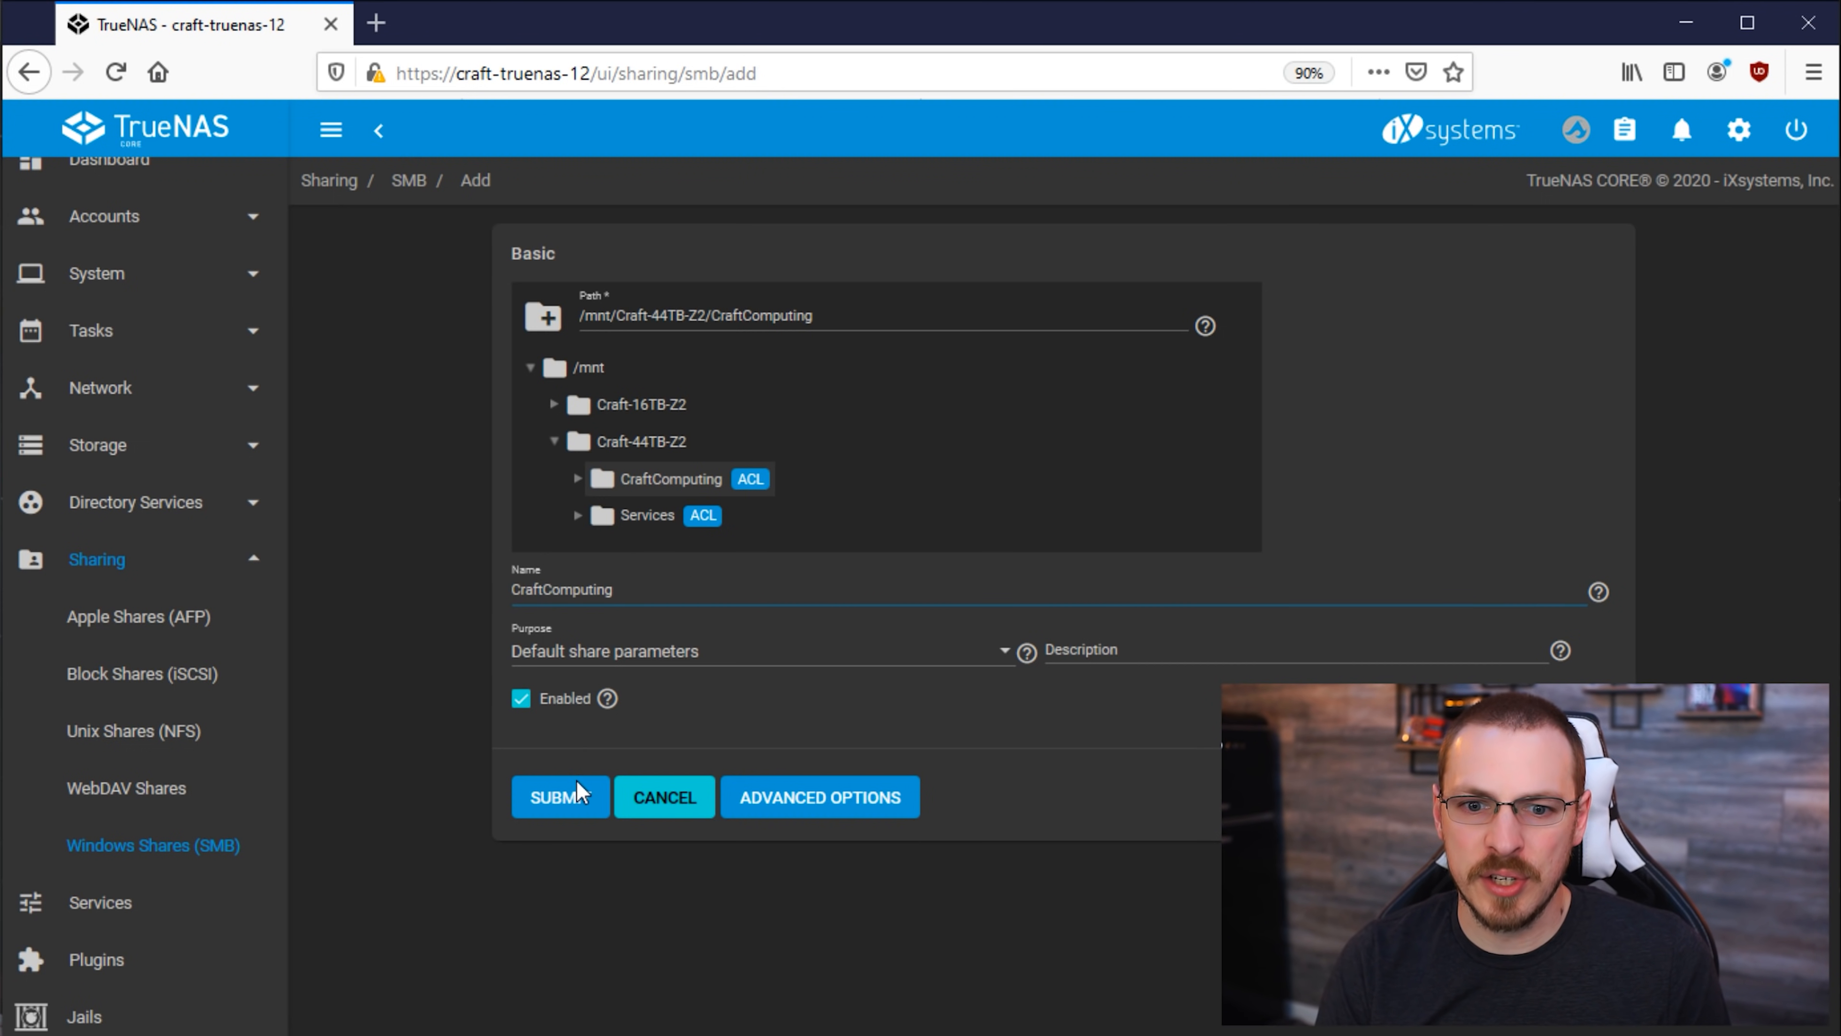
left_click(559, 796)
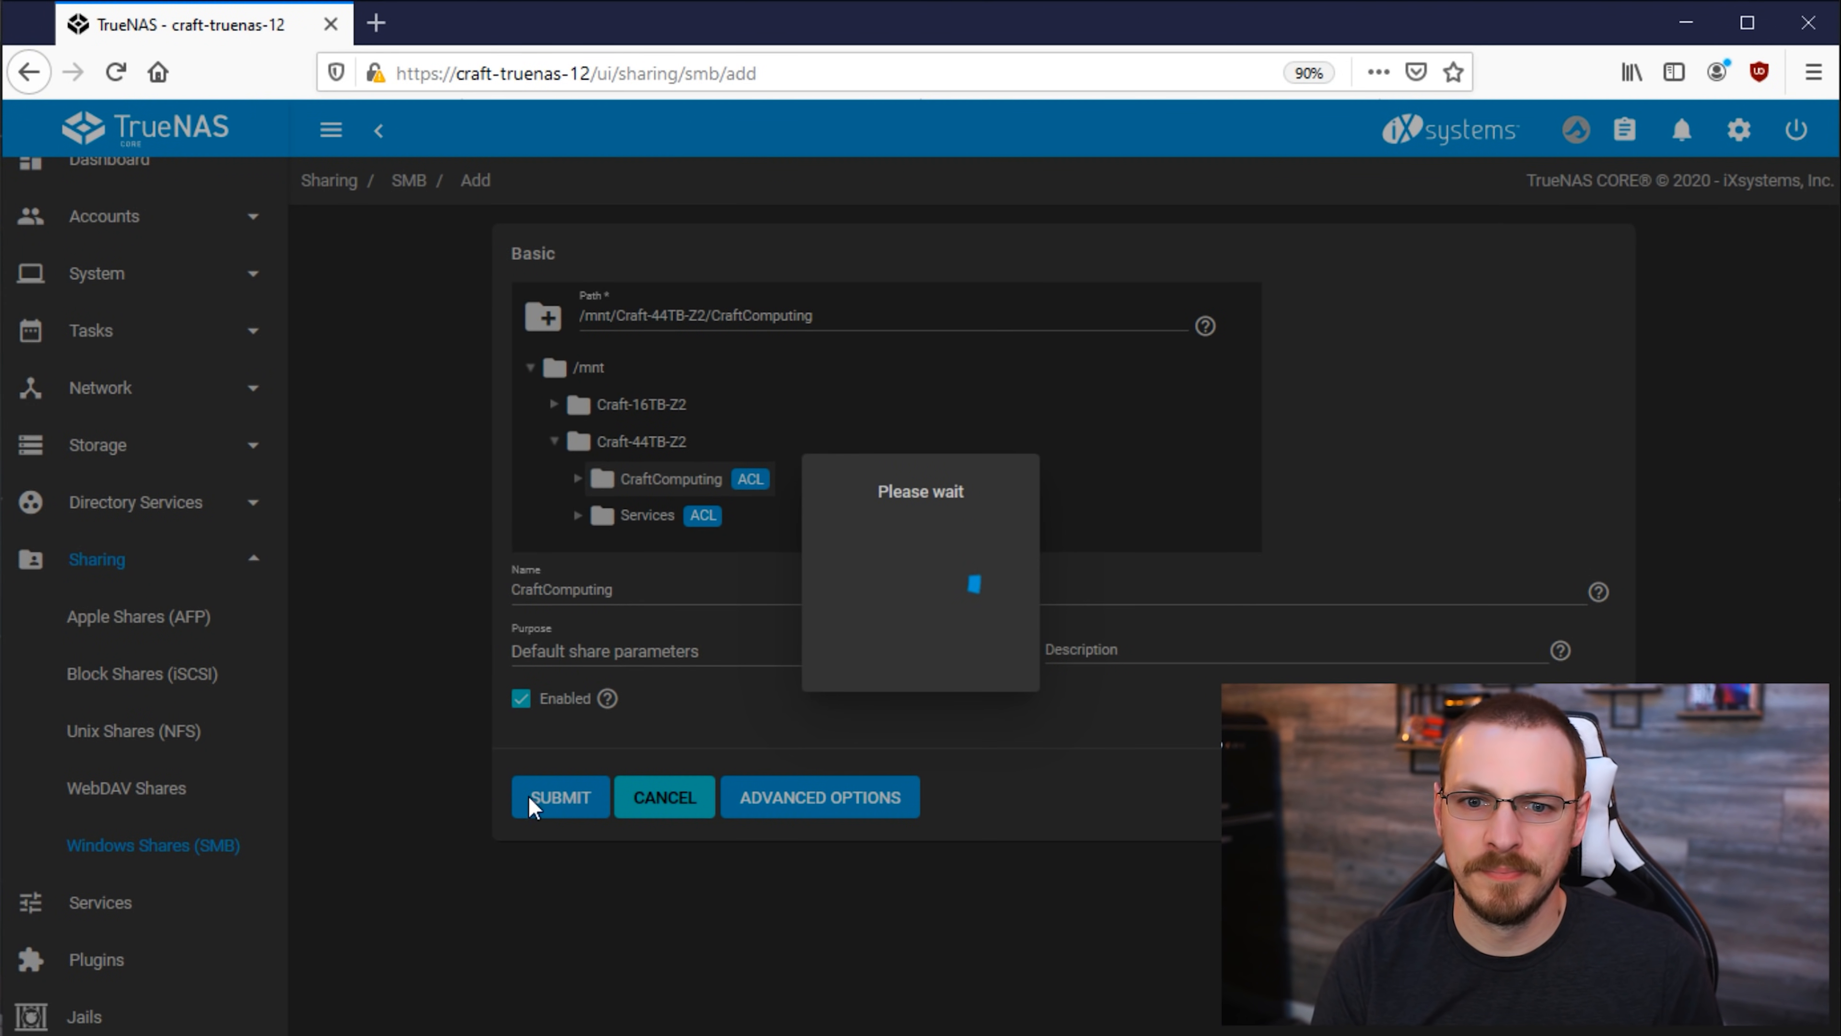
Step: Add a second SMB share for the /mnt/Craft-44TB-Z2/Services dataset and submit it
left_click(559, 796)
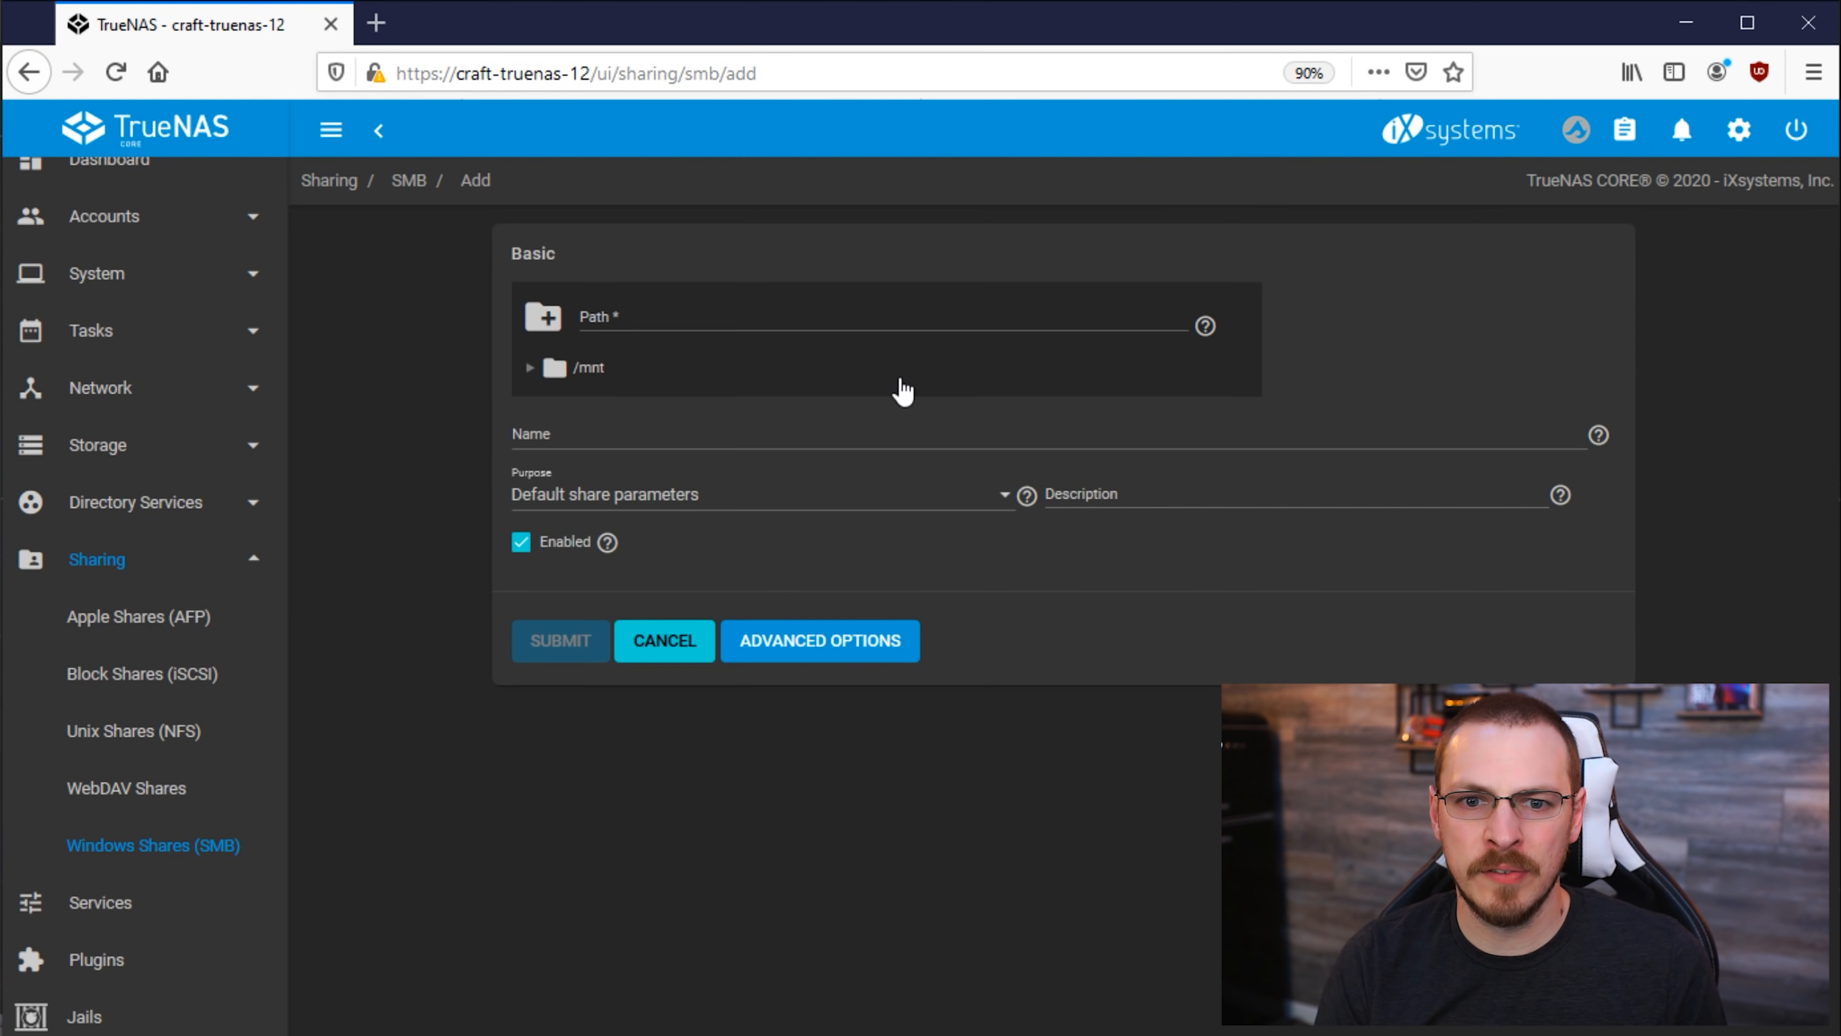
left_click(529, 366)
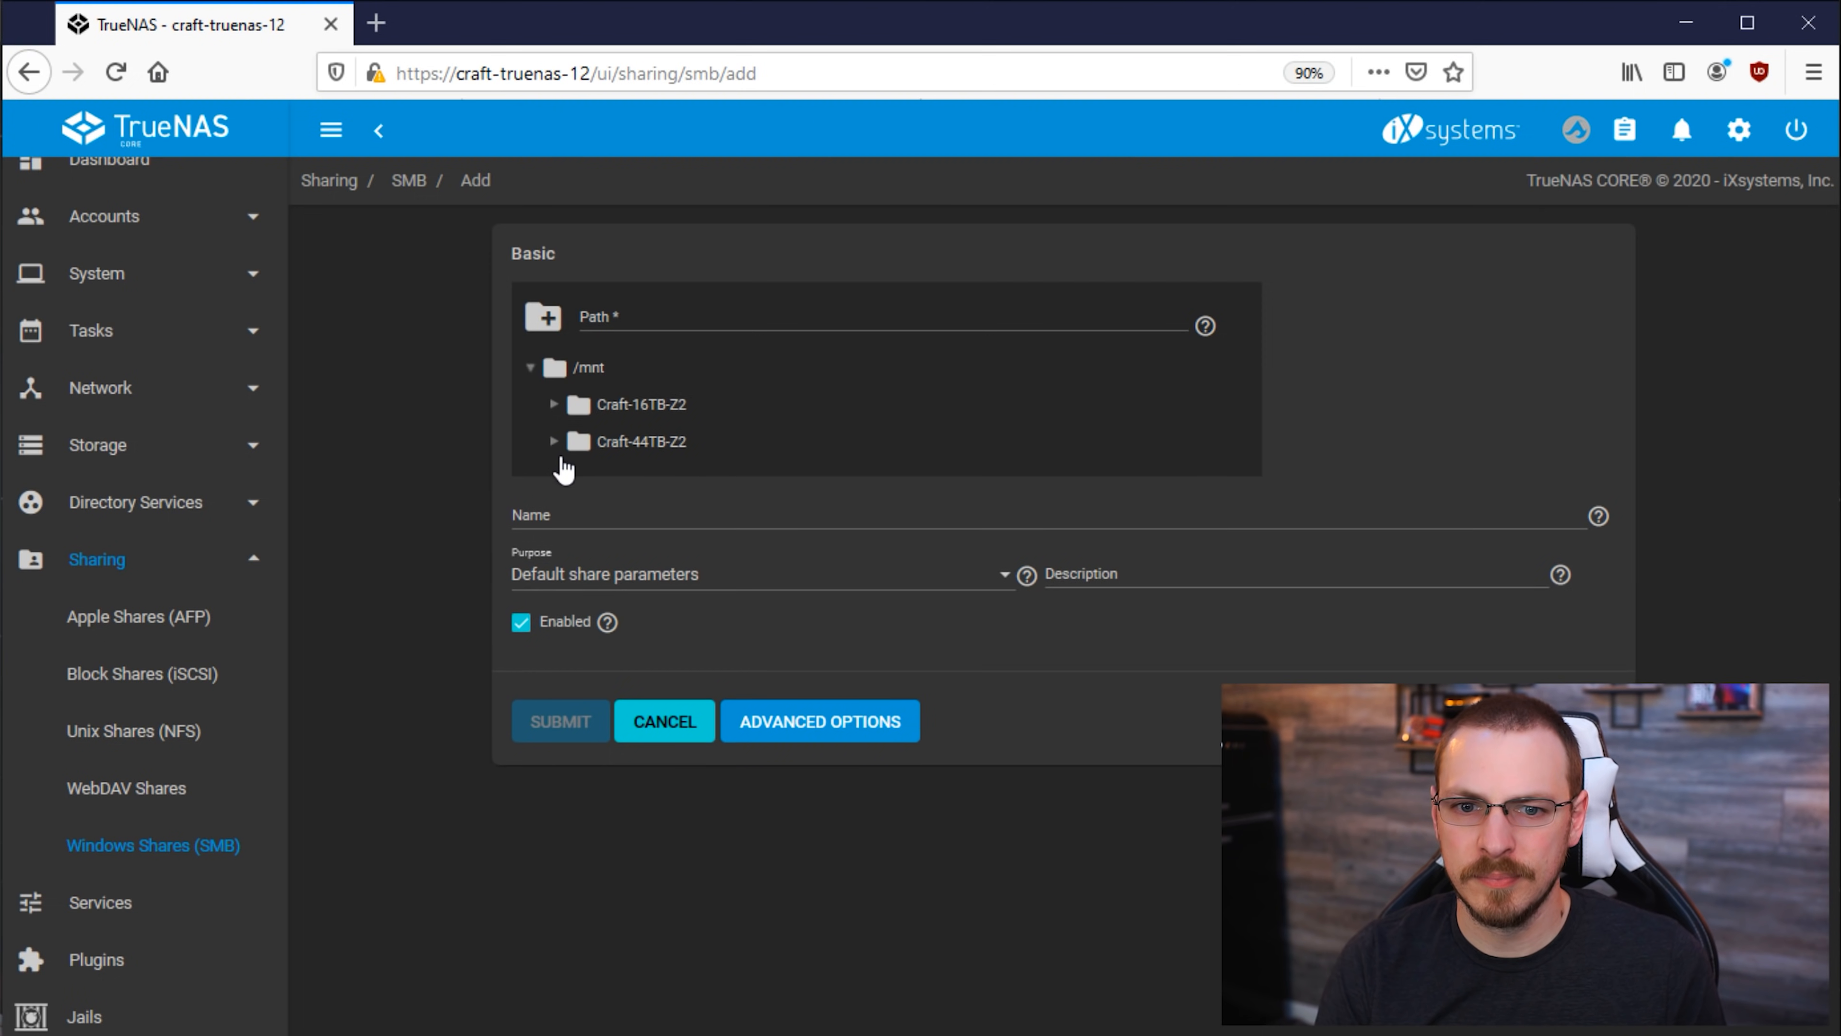
left_click(554, 440)
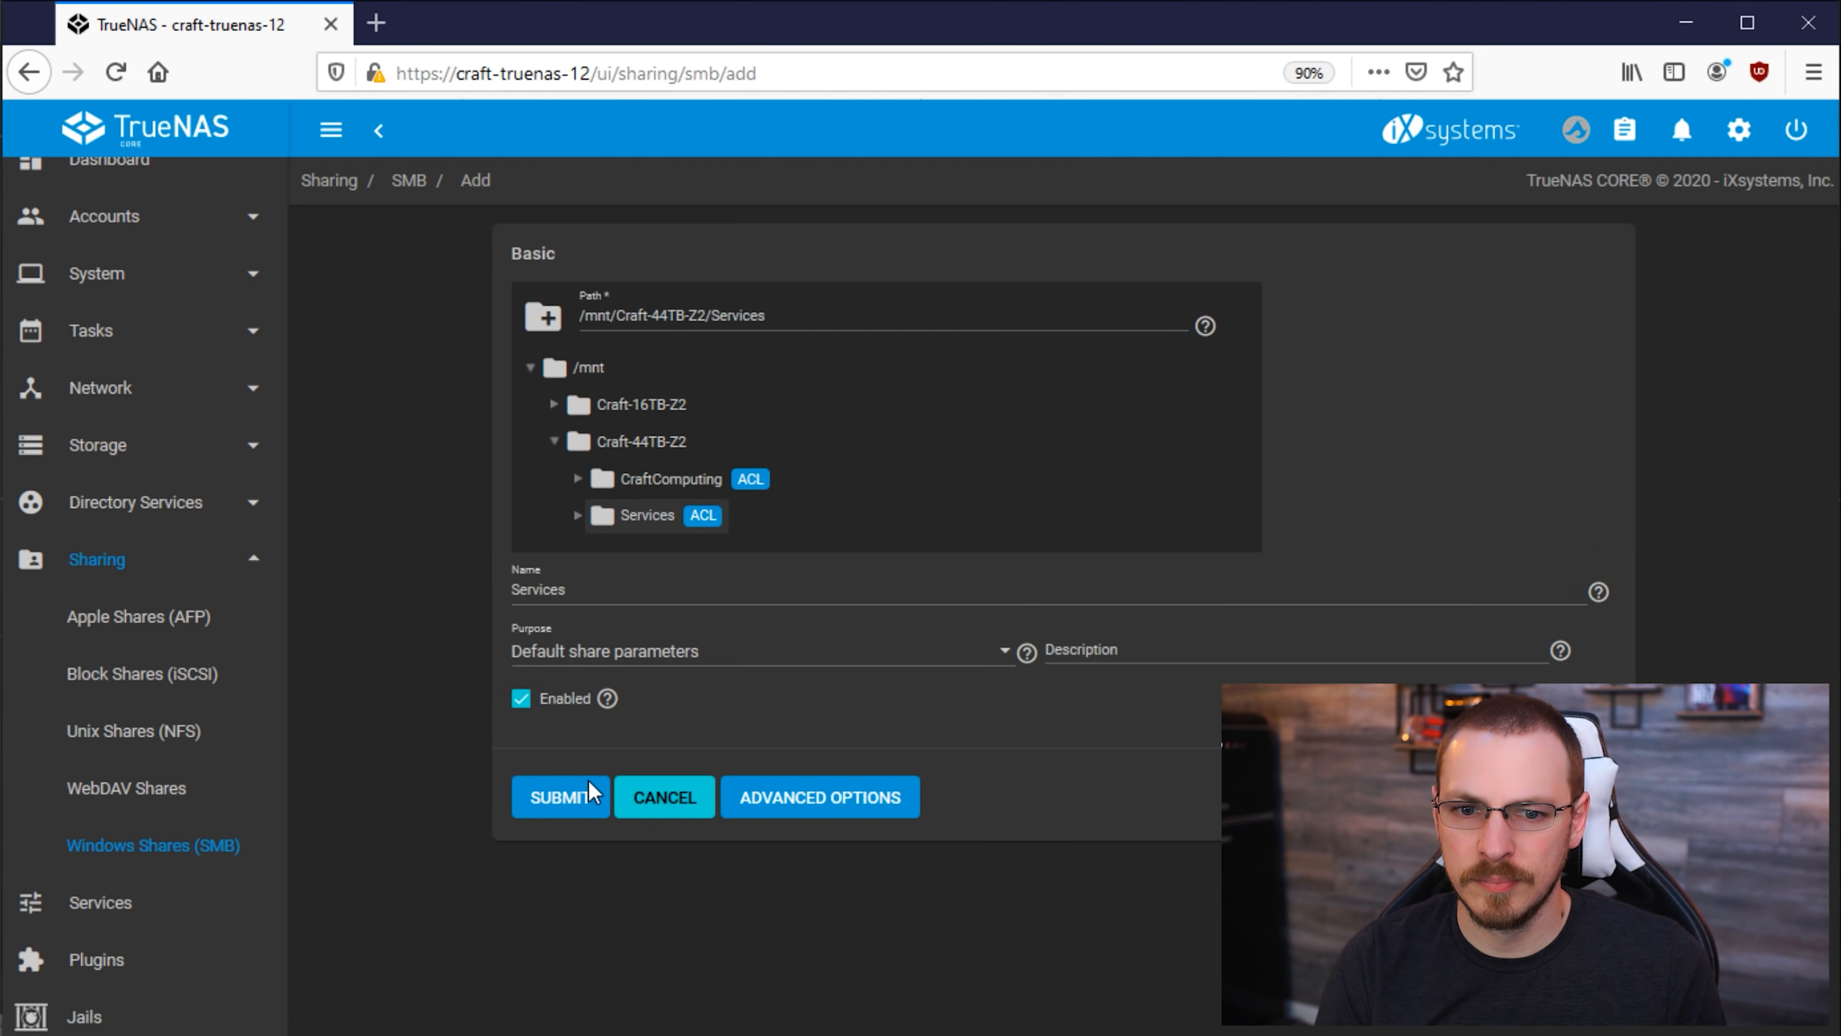
left_click(559, 796)
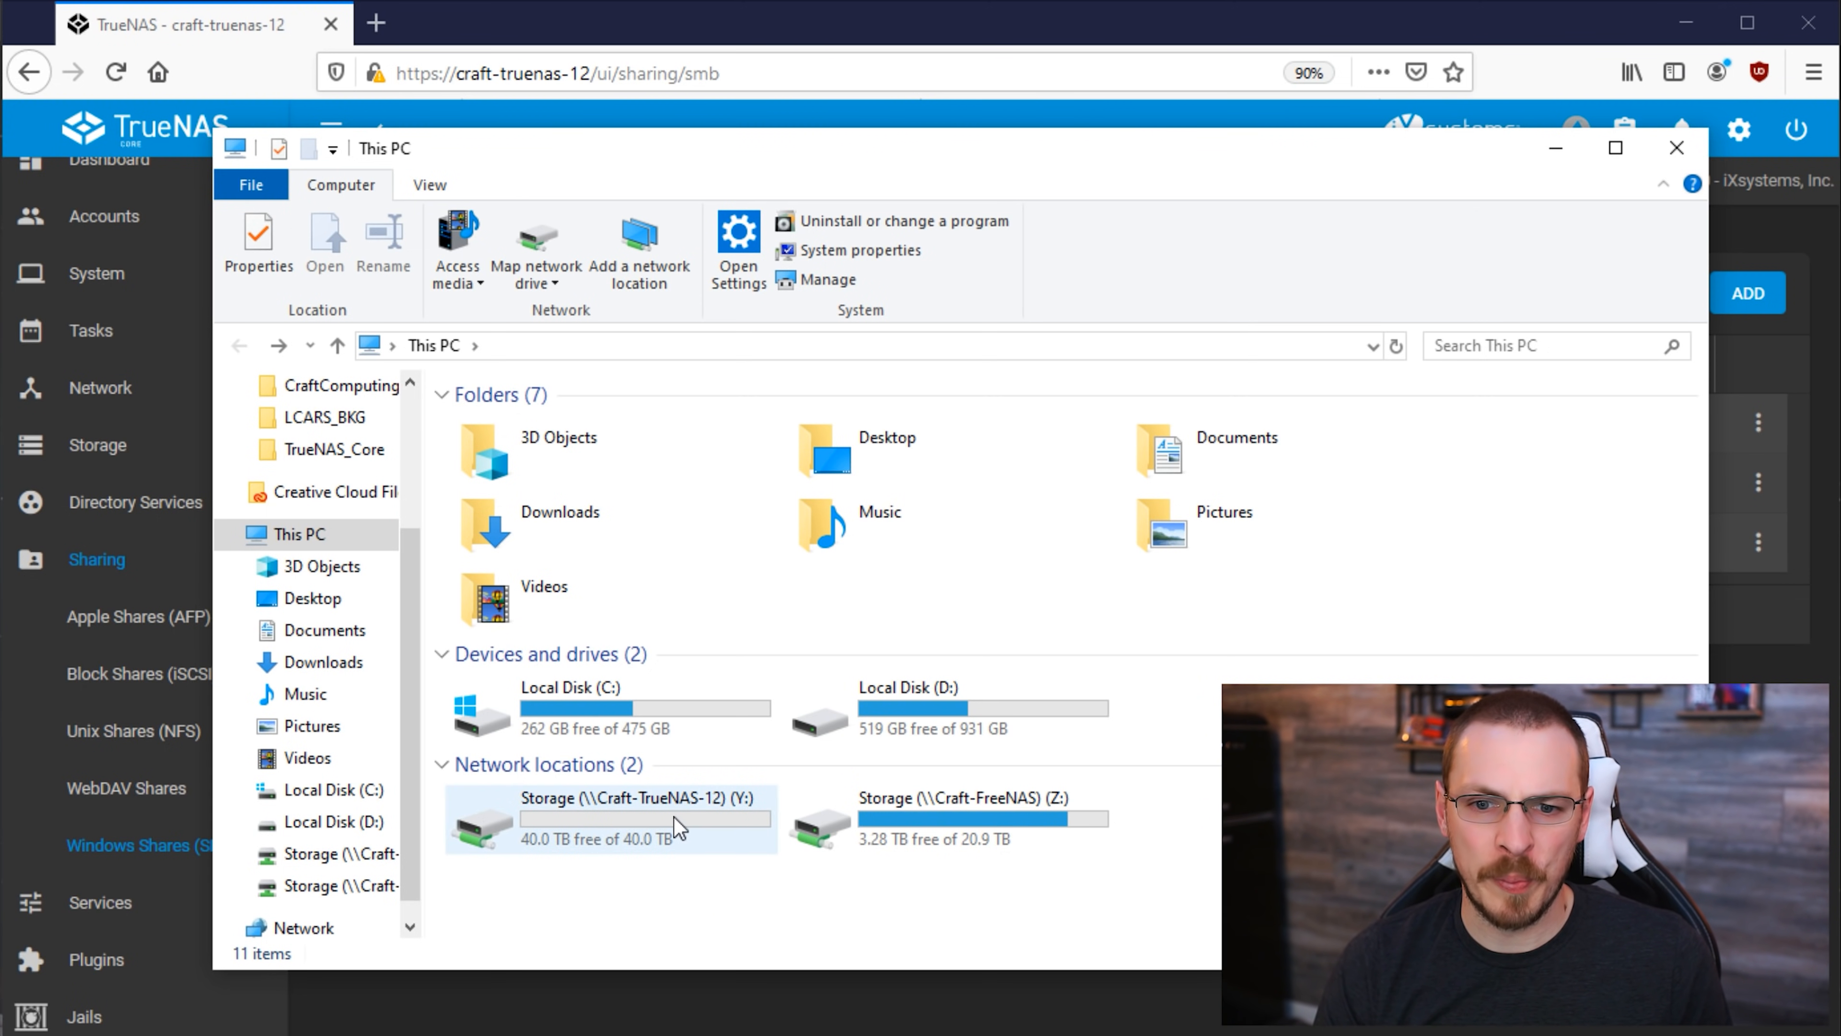
Step: Rename the new text file on Storage (Y:) to CraftComputing.txt, then disconnect the Y: drive
double_click(345, 385)
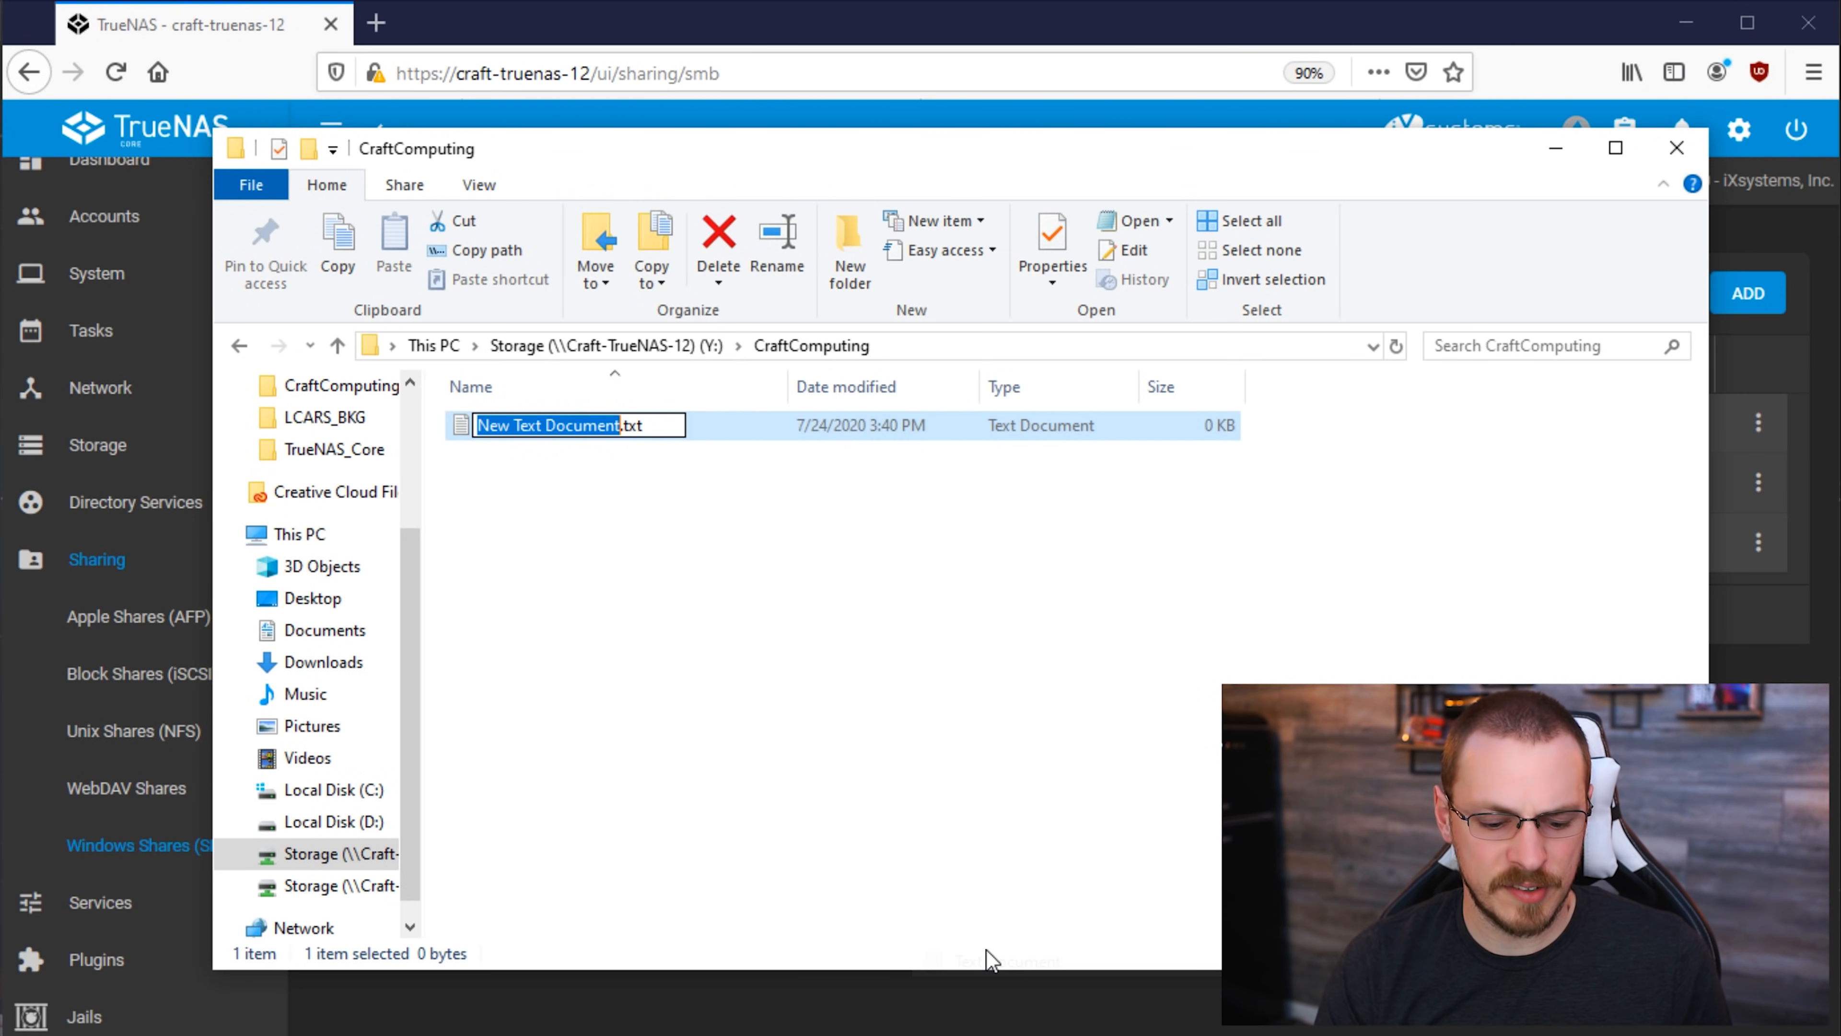
type("CraftComputing.txt")
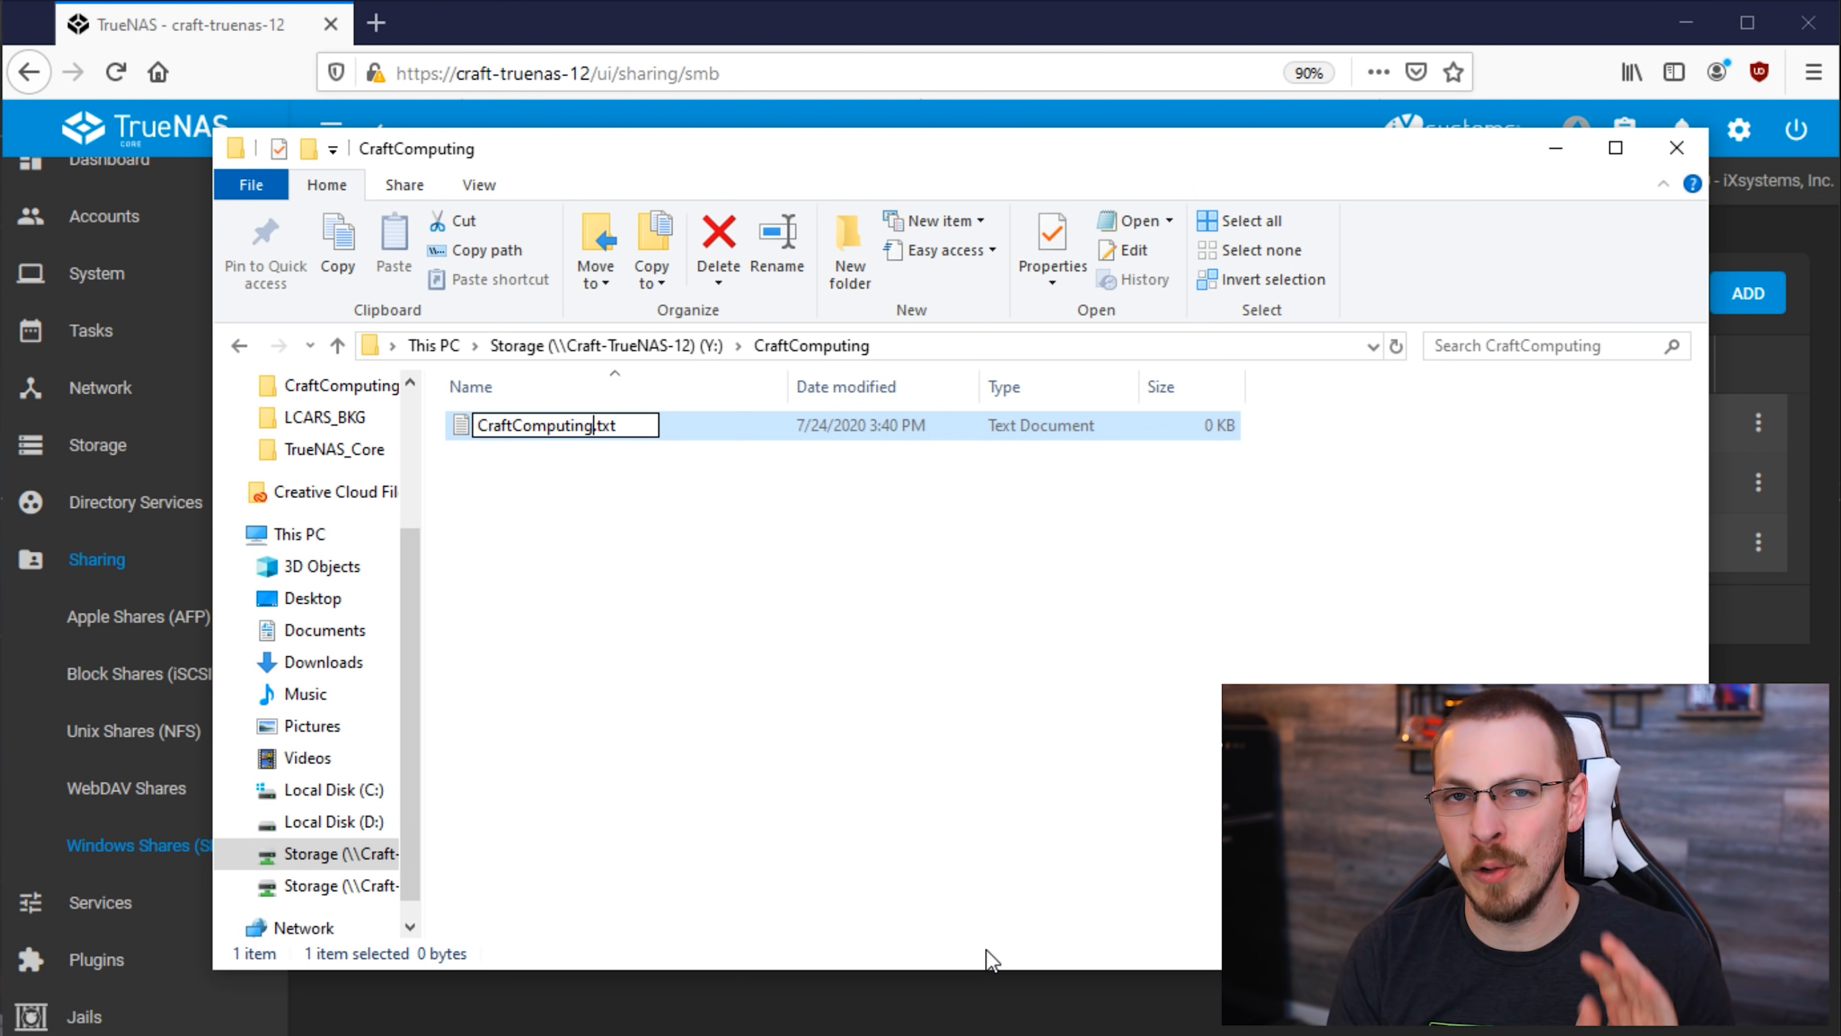
right_click(564, 816)
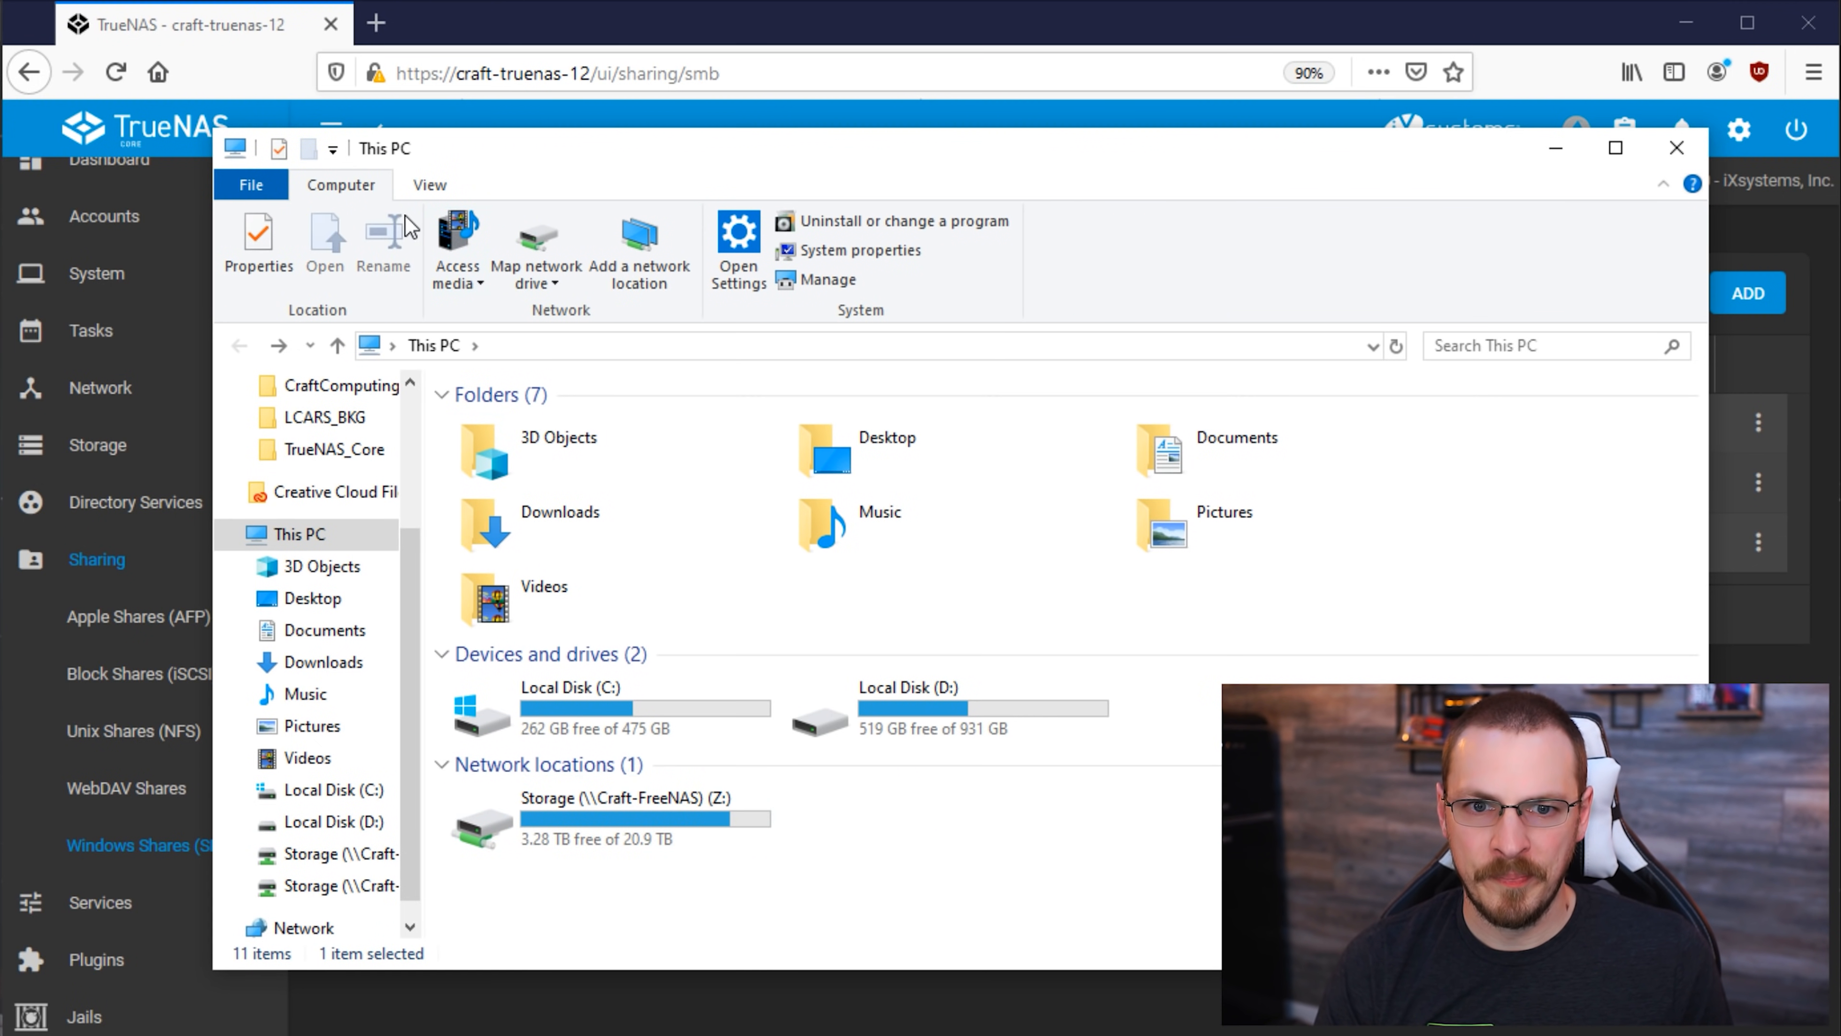
Step: Map \\Craft-TrueNAS-12\CraftComputing as drive Y: using different credentials and connect
left_click(535, 241)
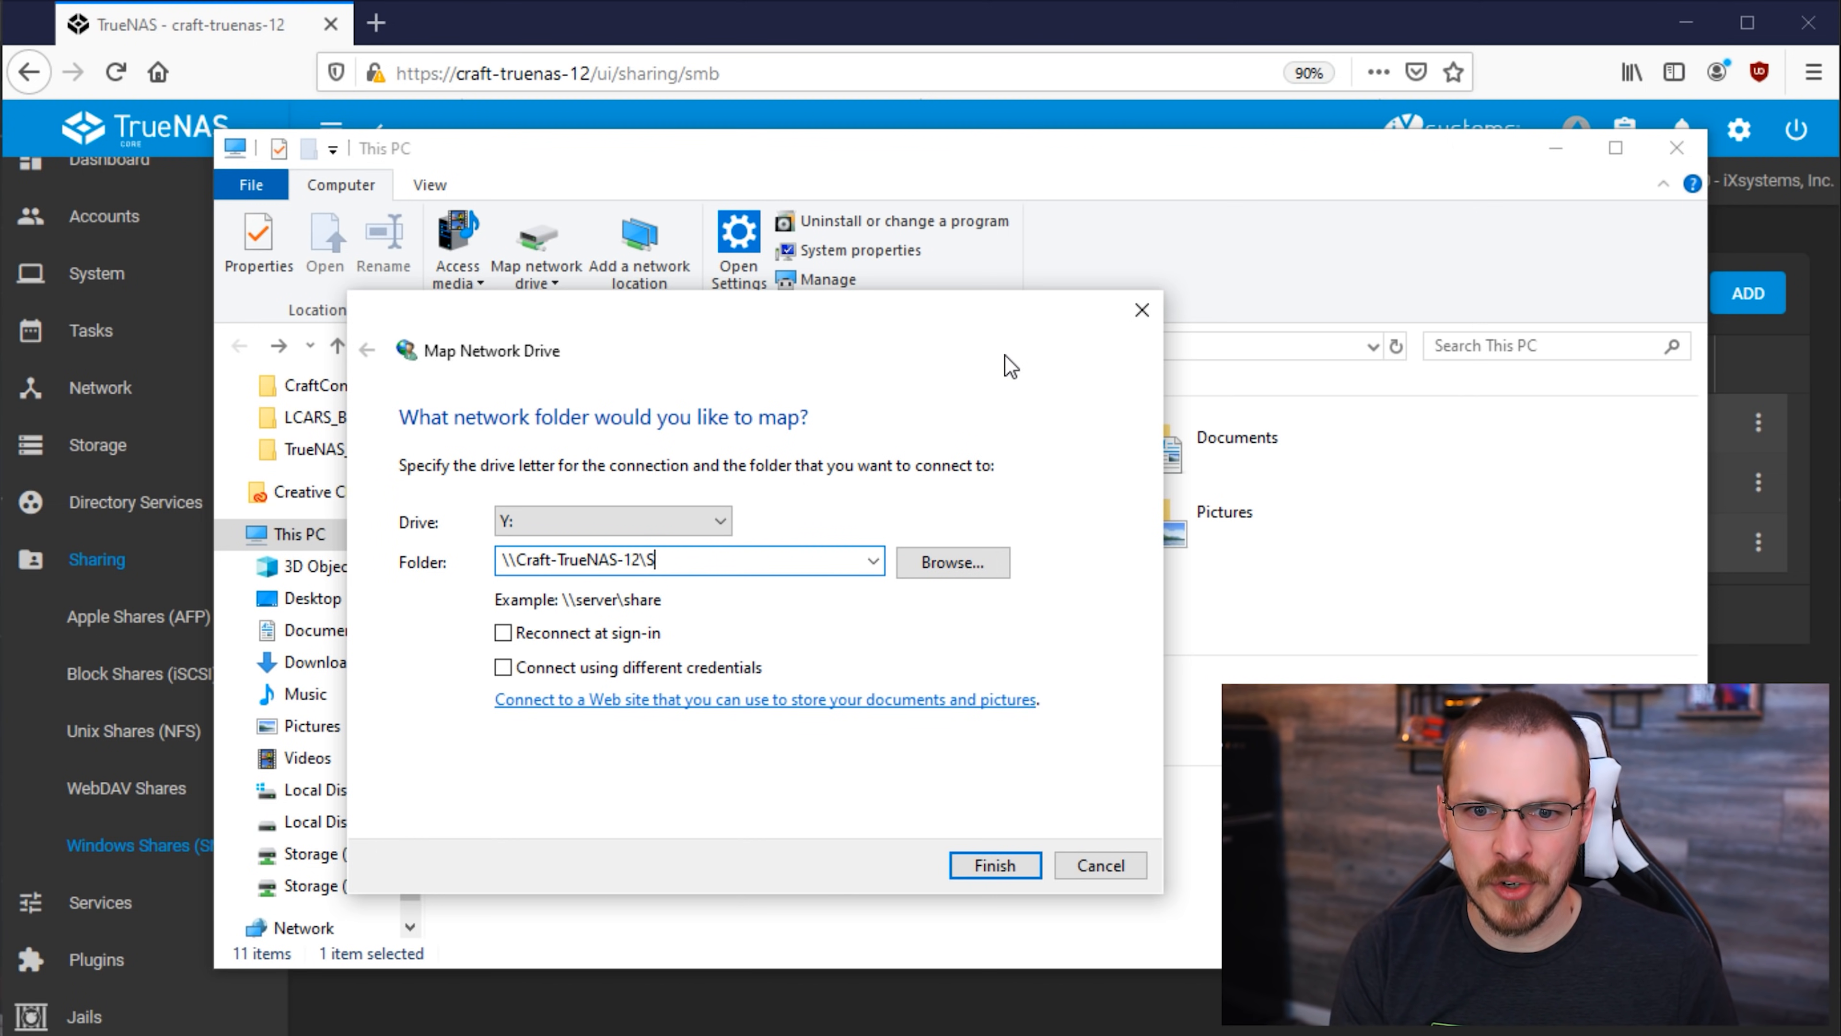
type("CraftComp")
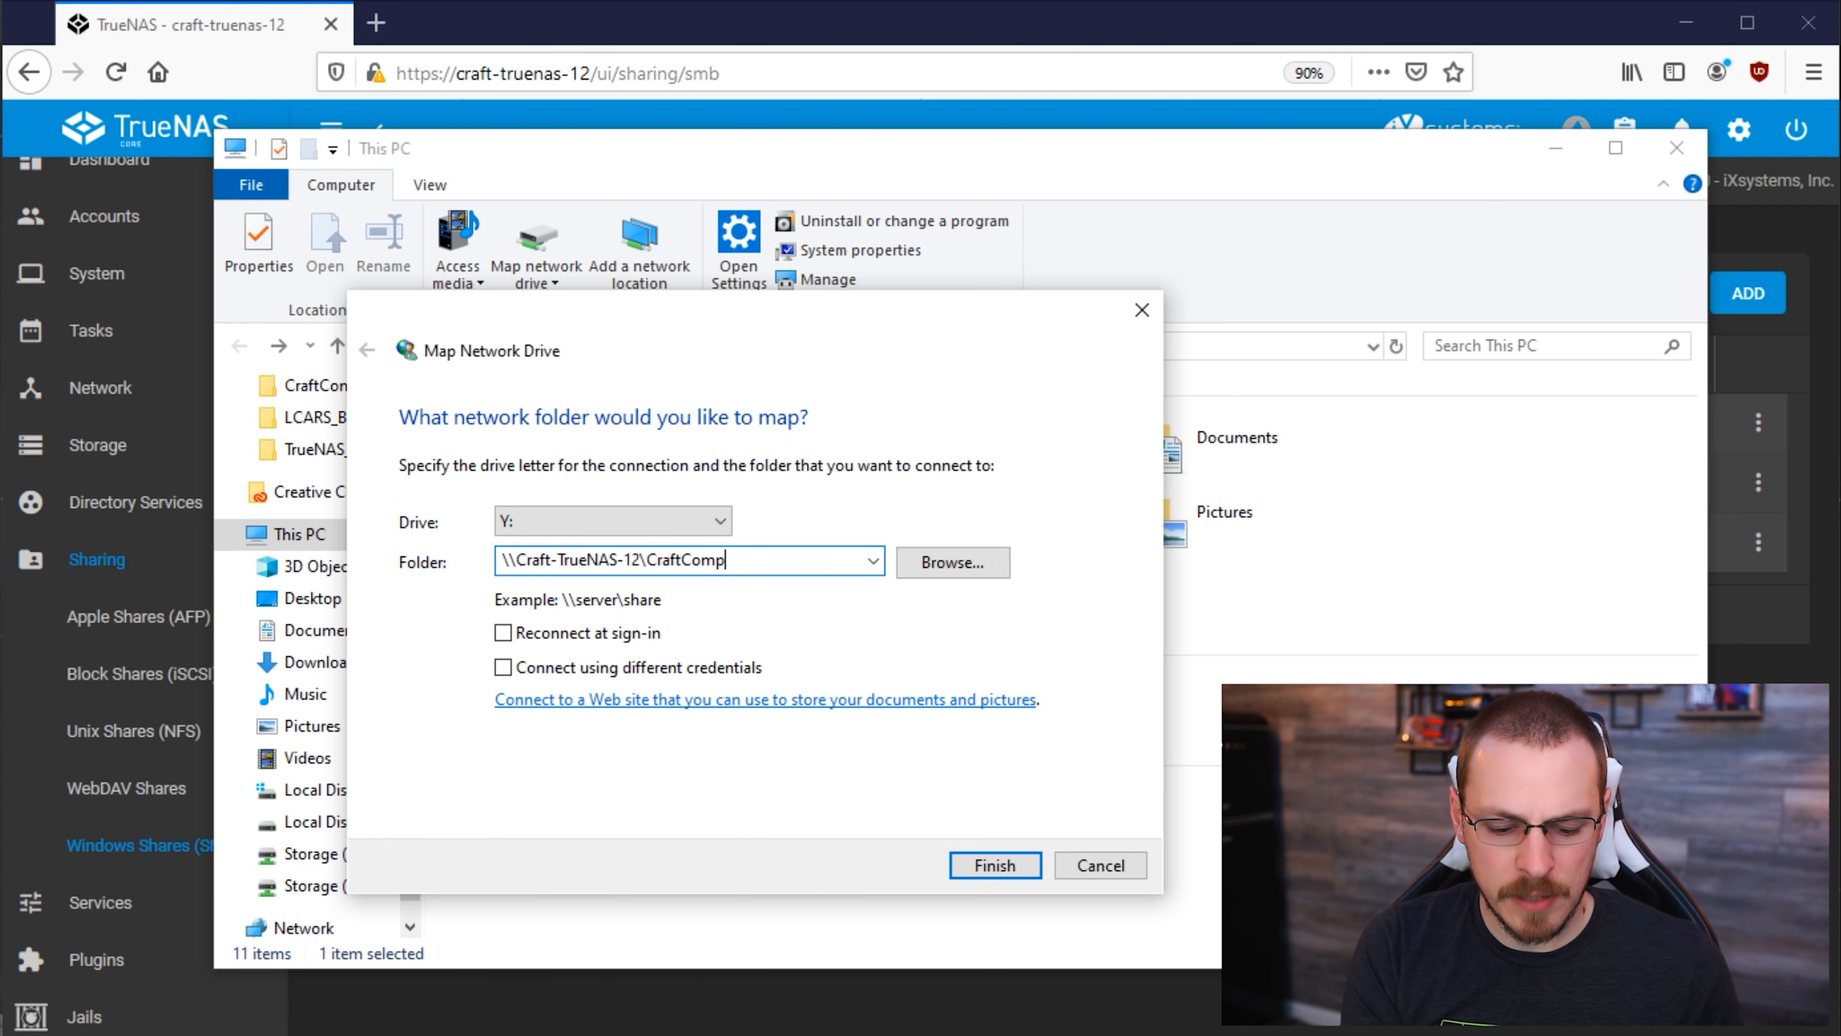
type("uting")
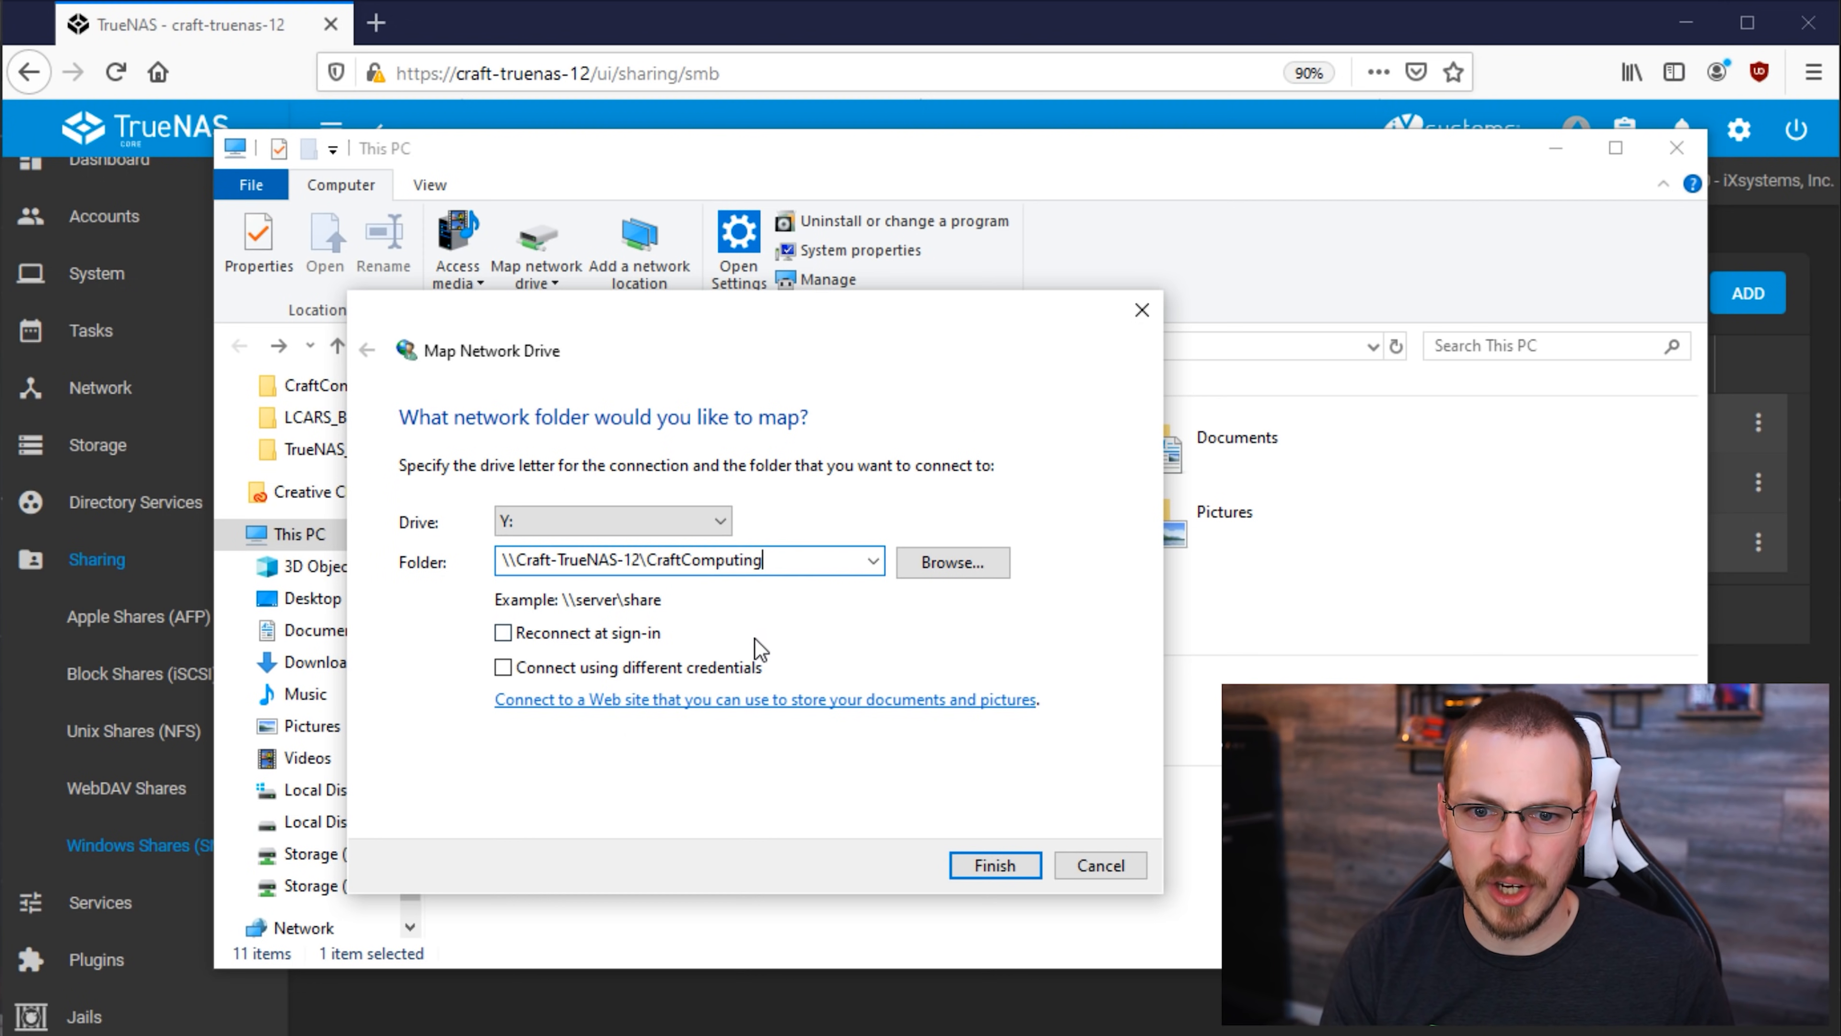
left_click(503, 667)
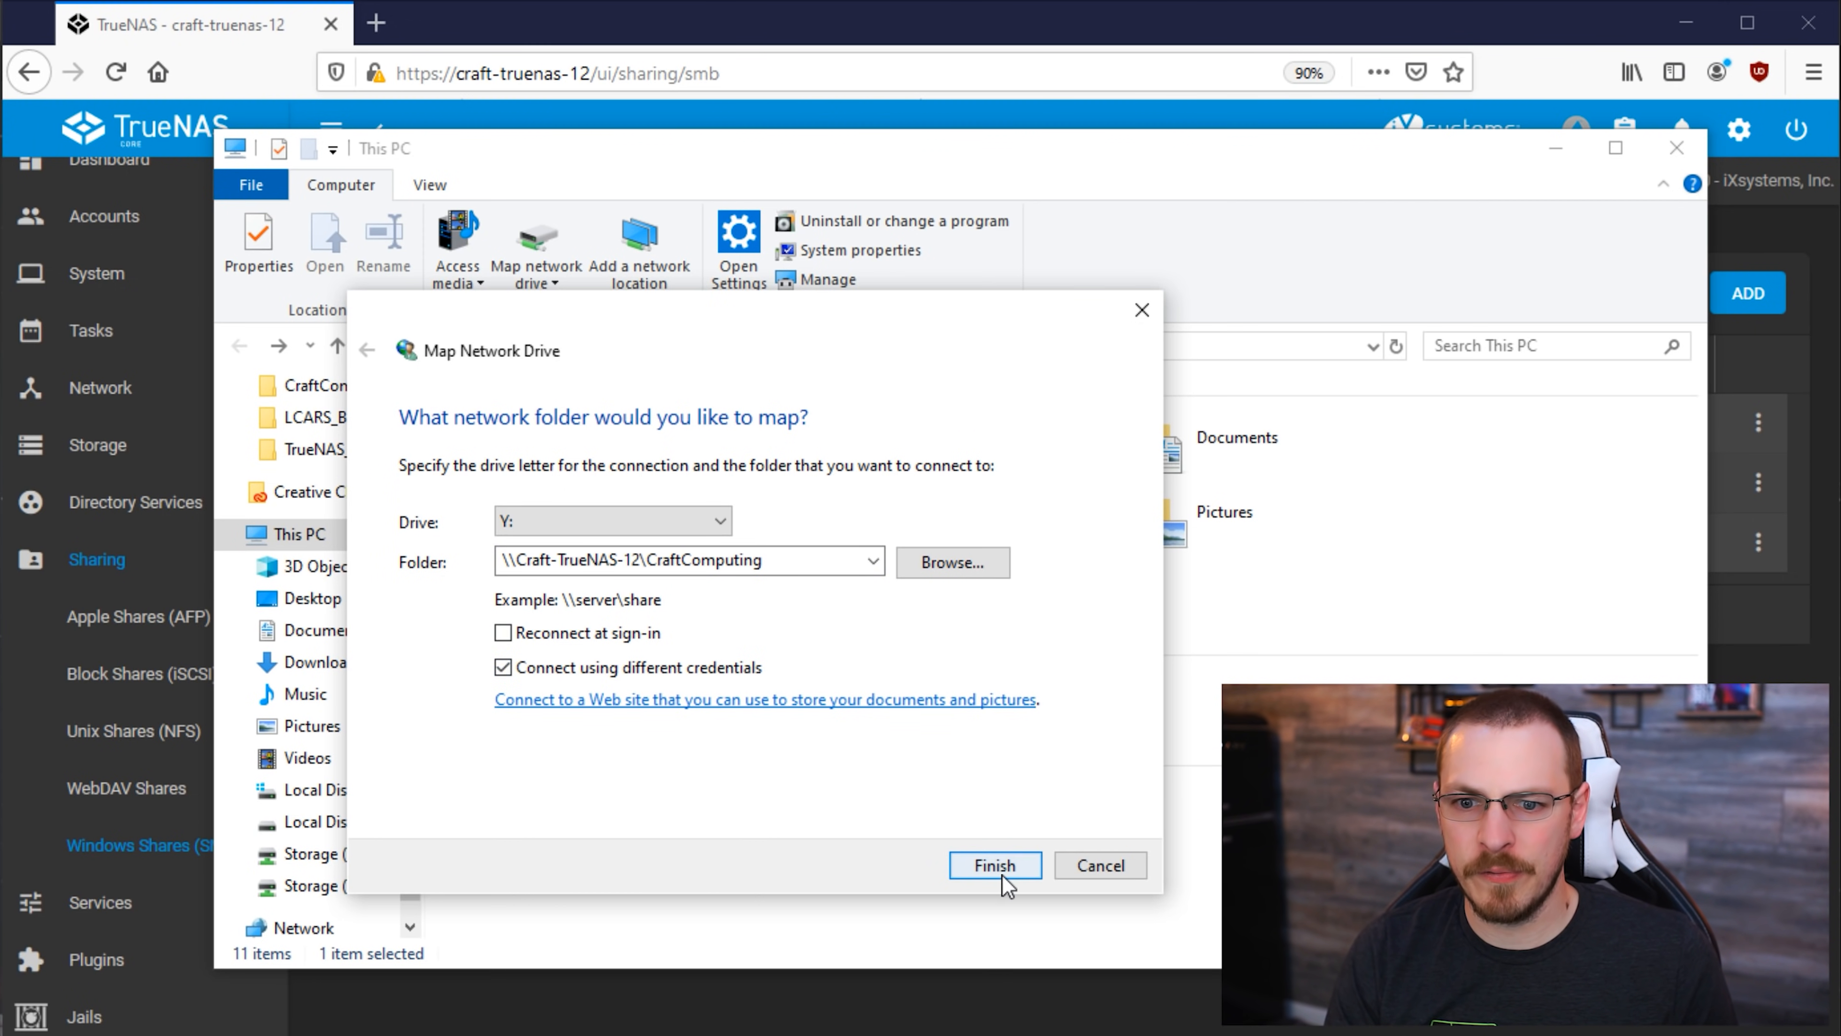
left_click(993, 865)
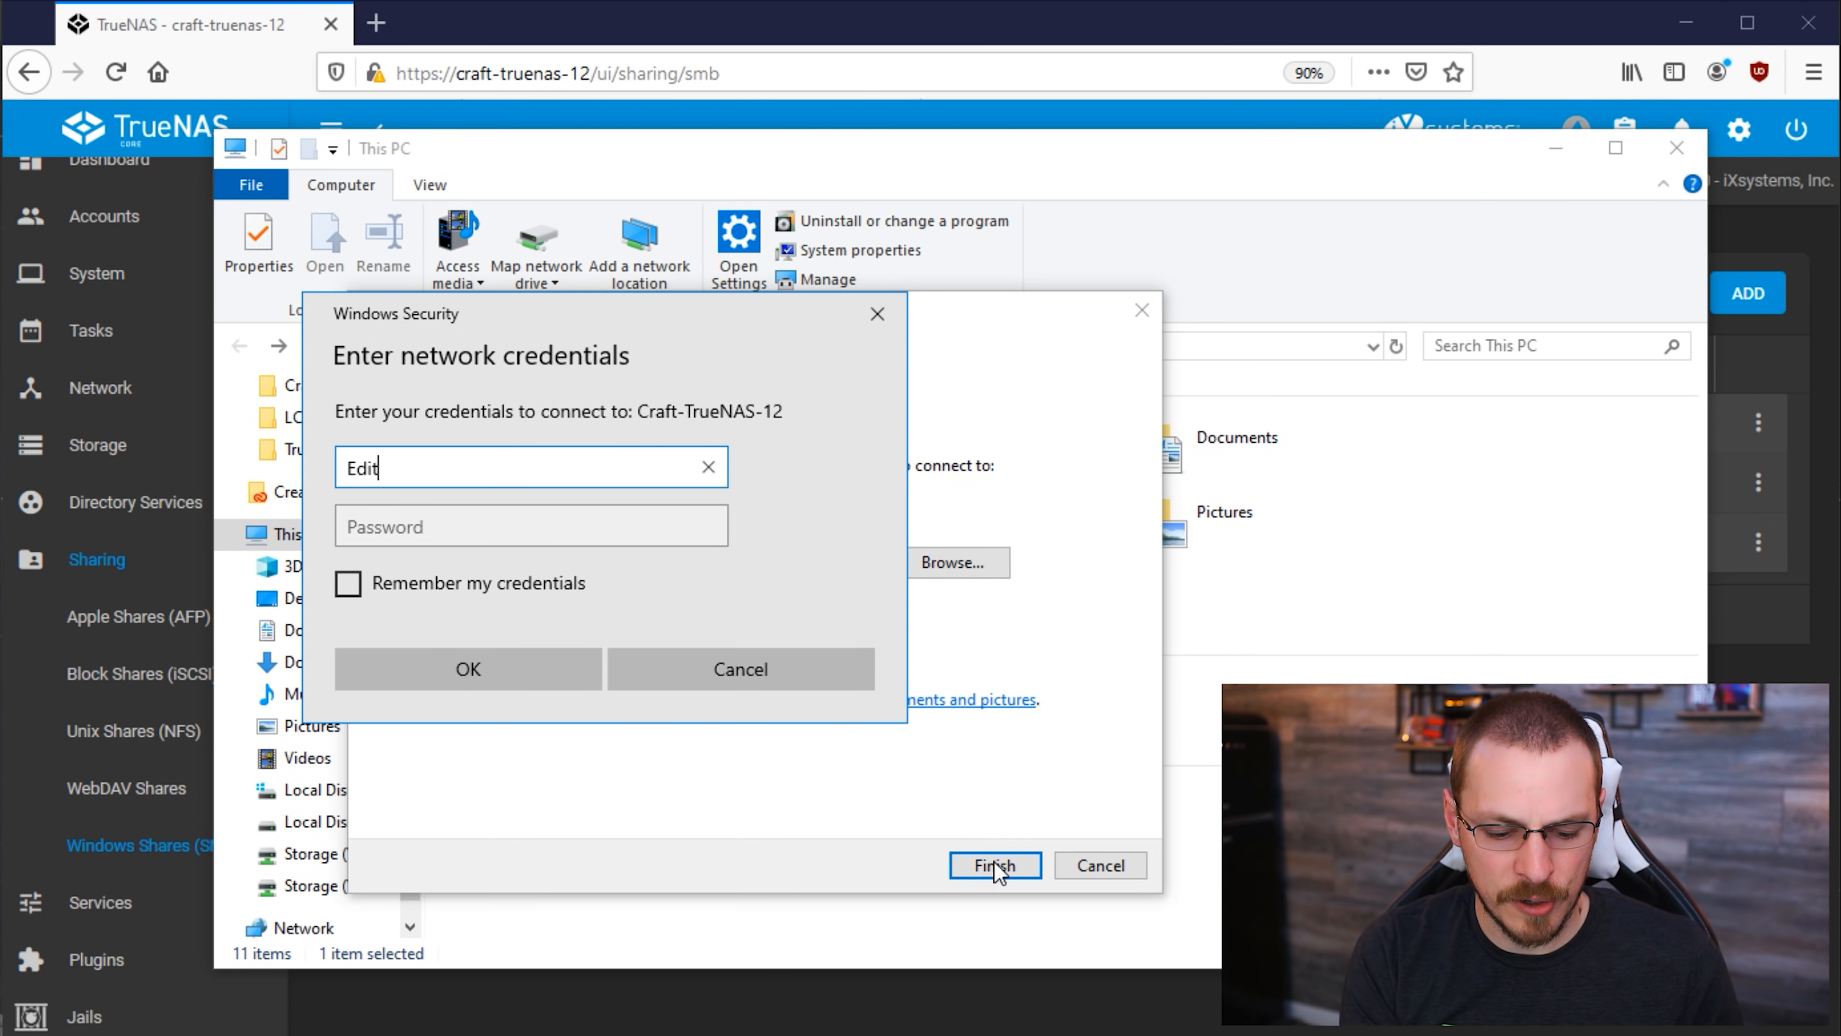
left_click(466, 668)
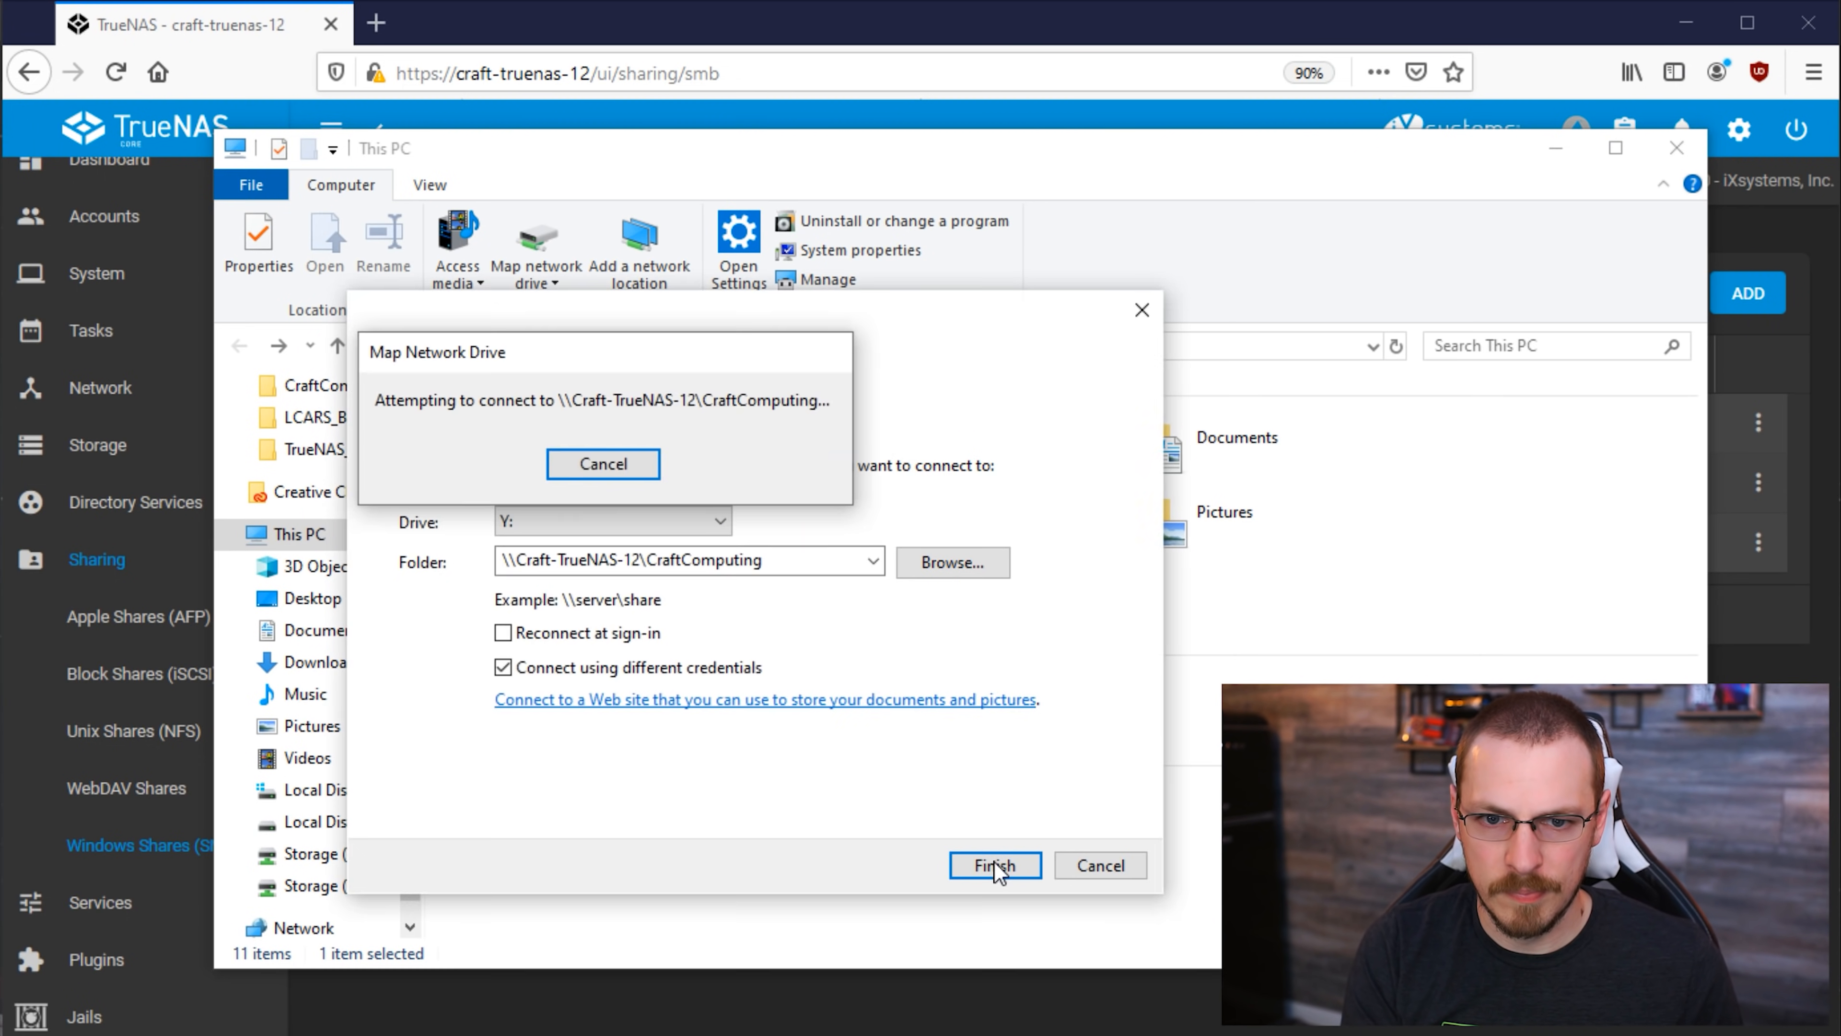
left_click(995, 864)
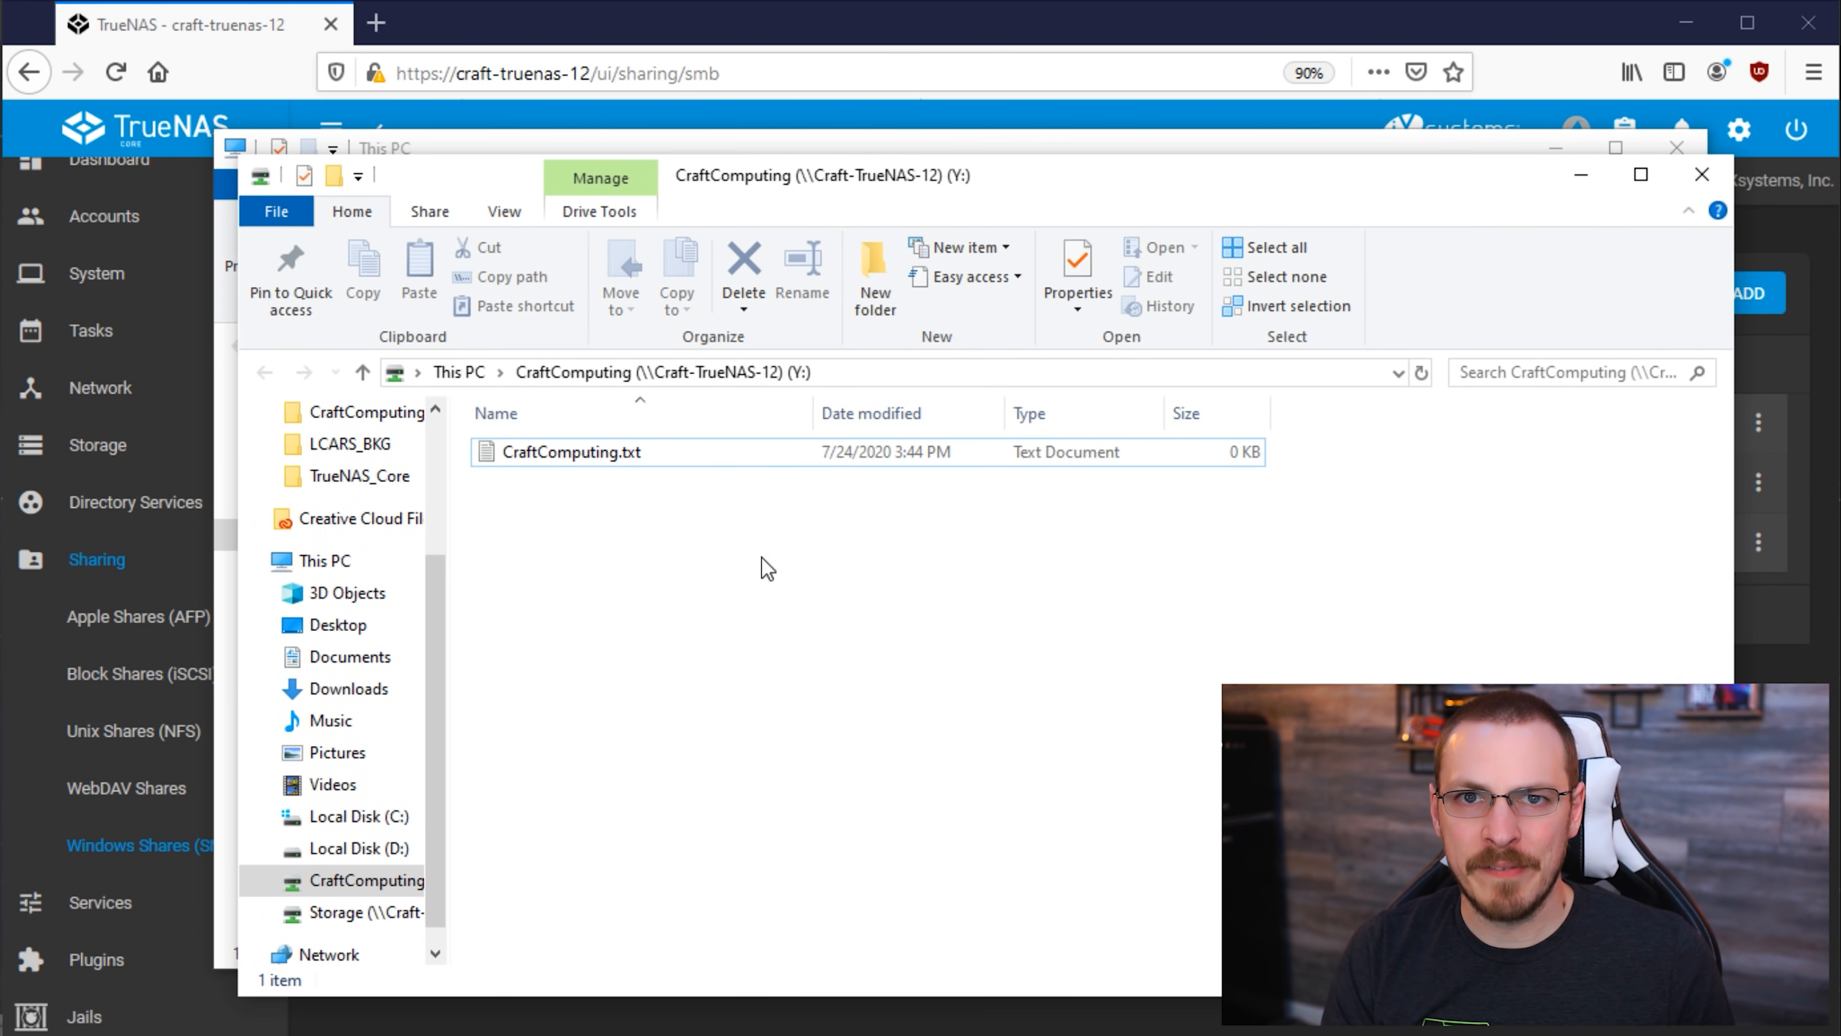
mouse_move(600, 459)
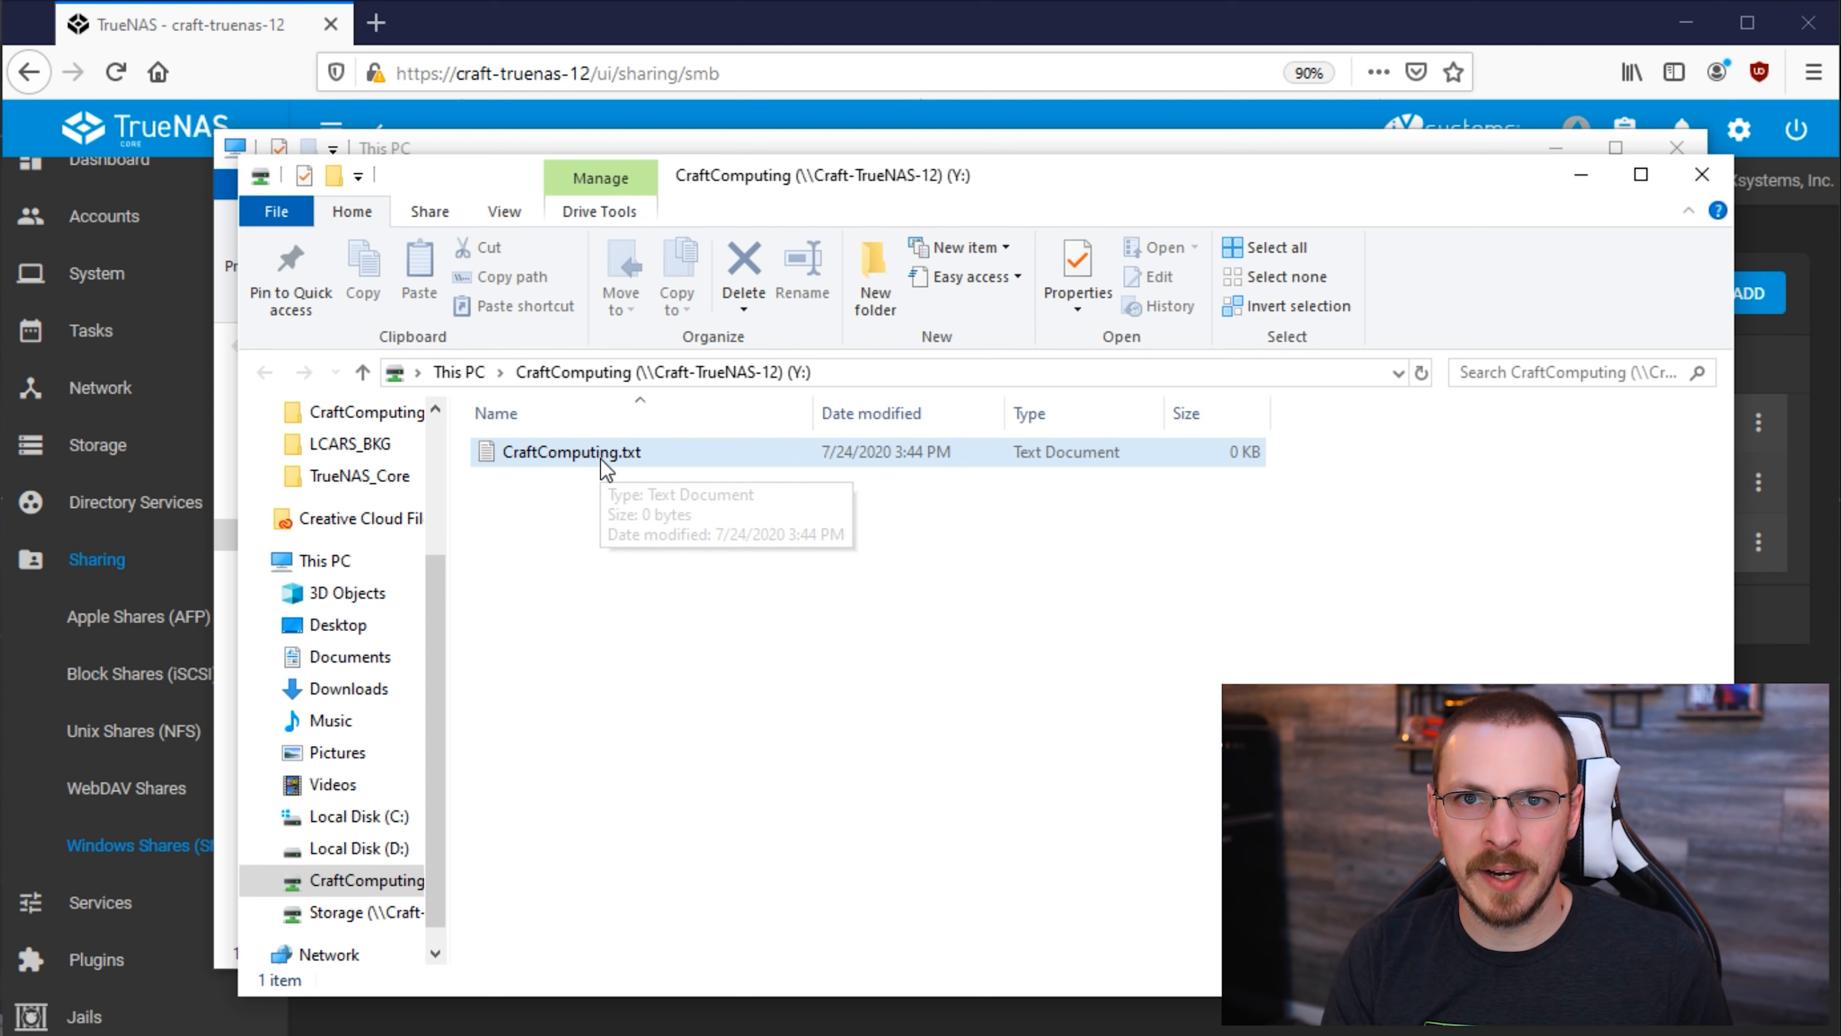
Step: Open CraftComputing.txt in Notepad, enter Test, and close it
double_click(571, 452)
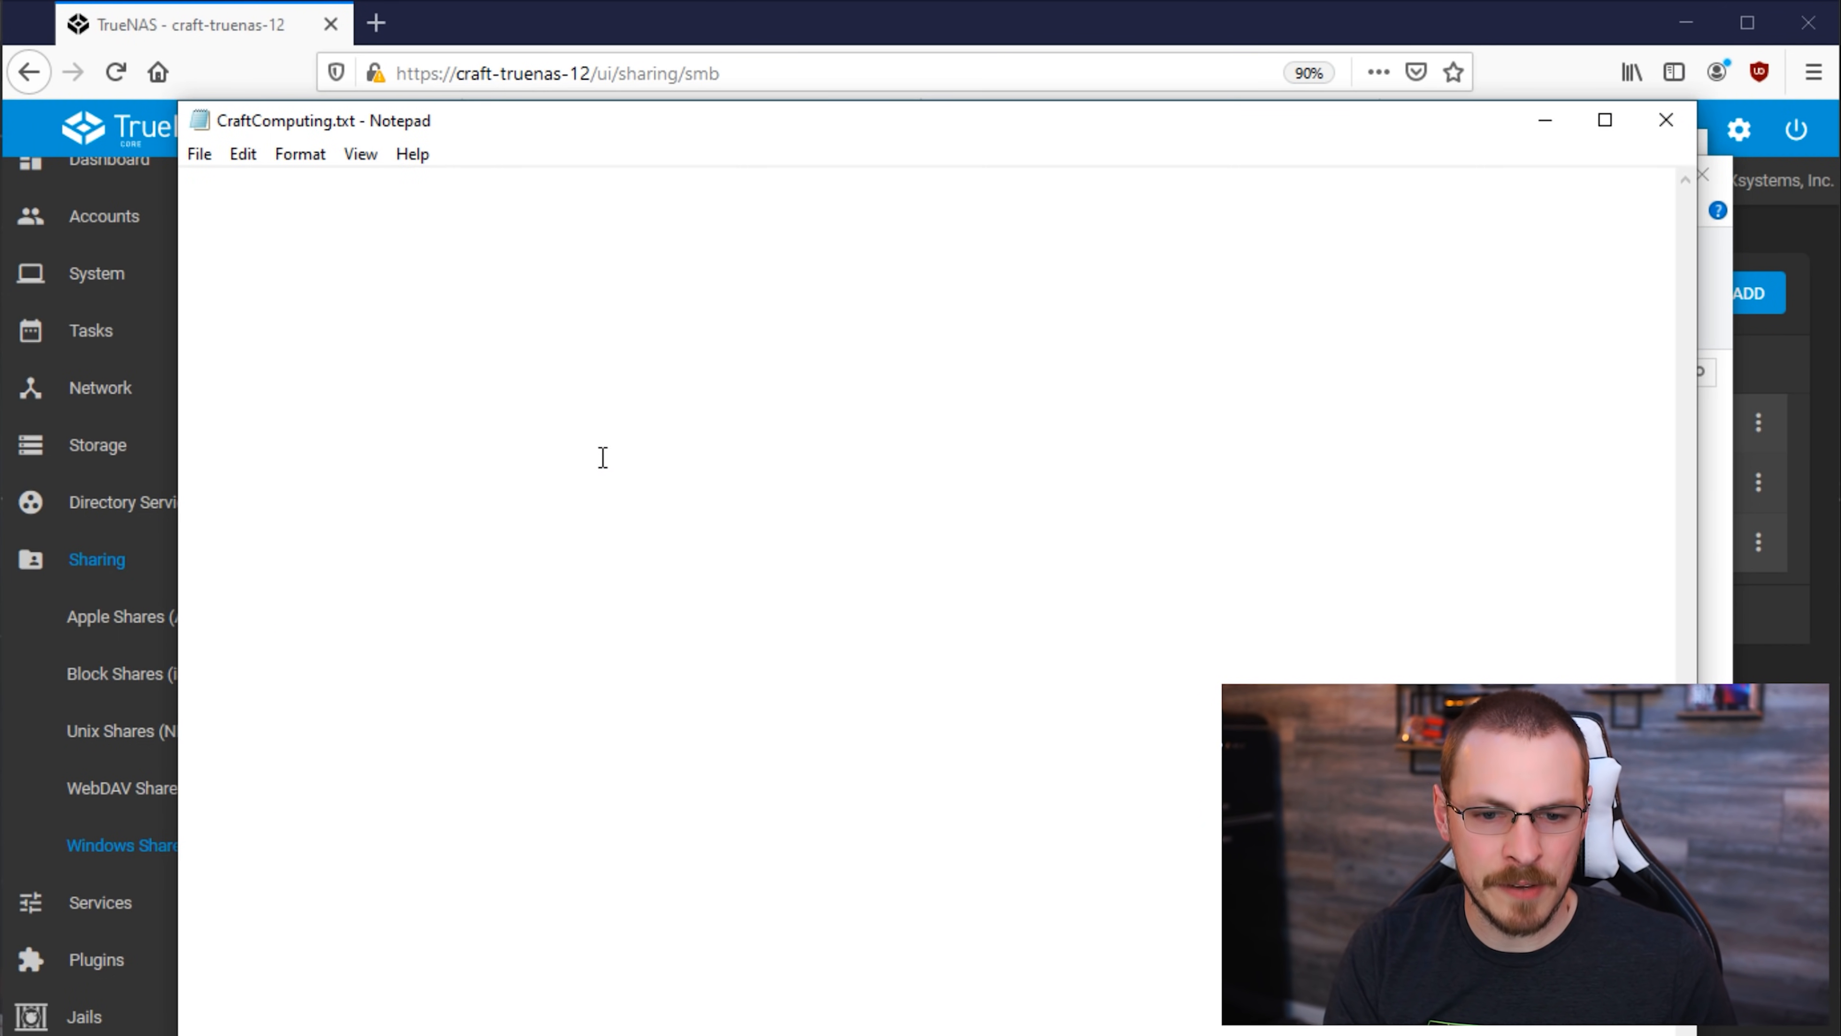
type("Test")
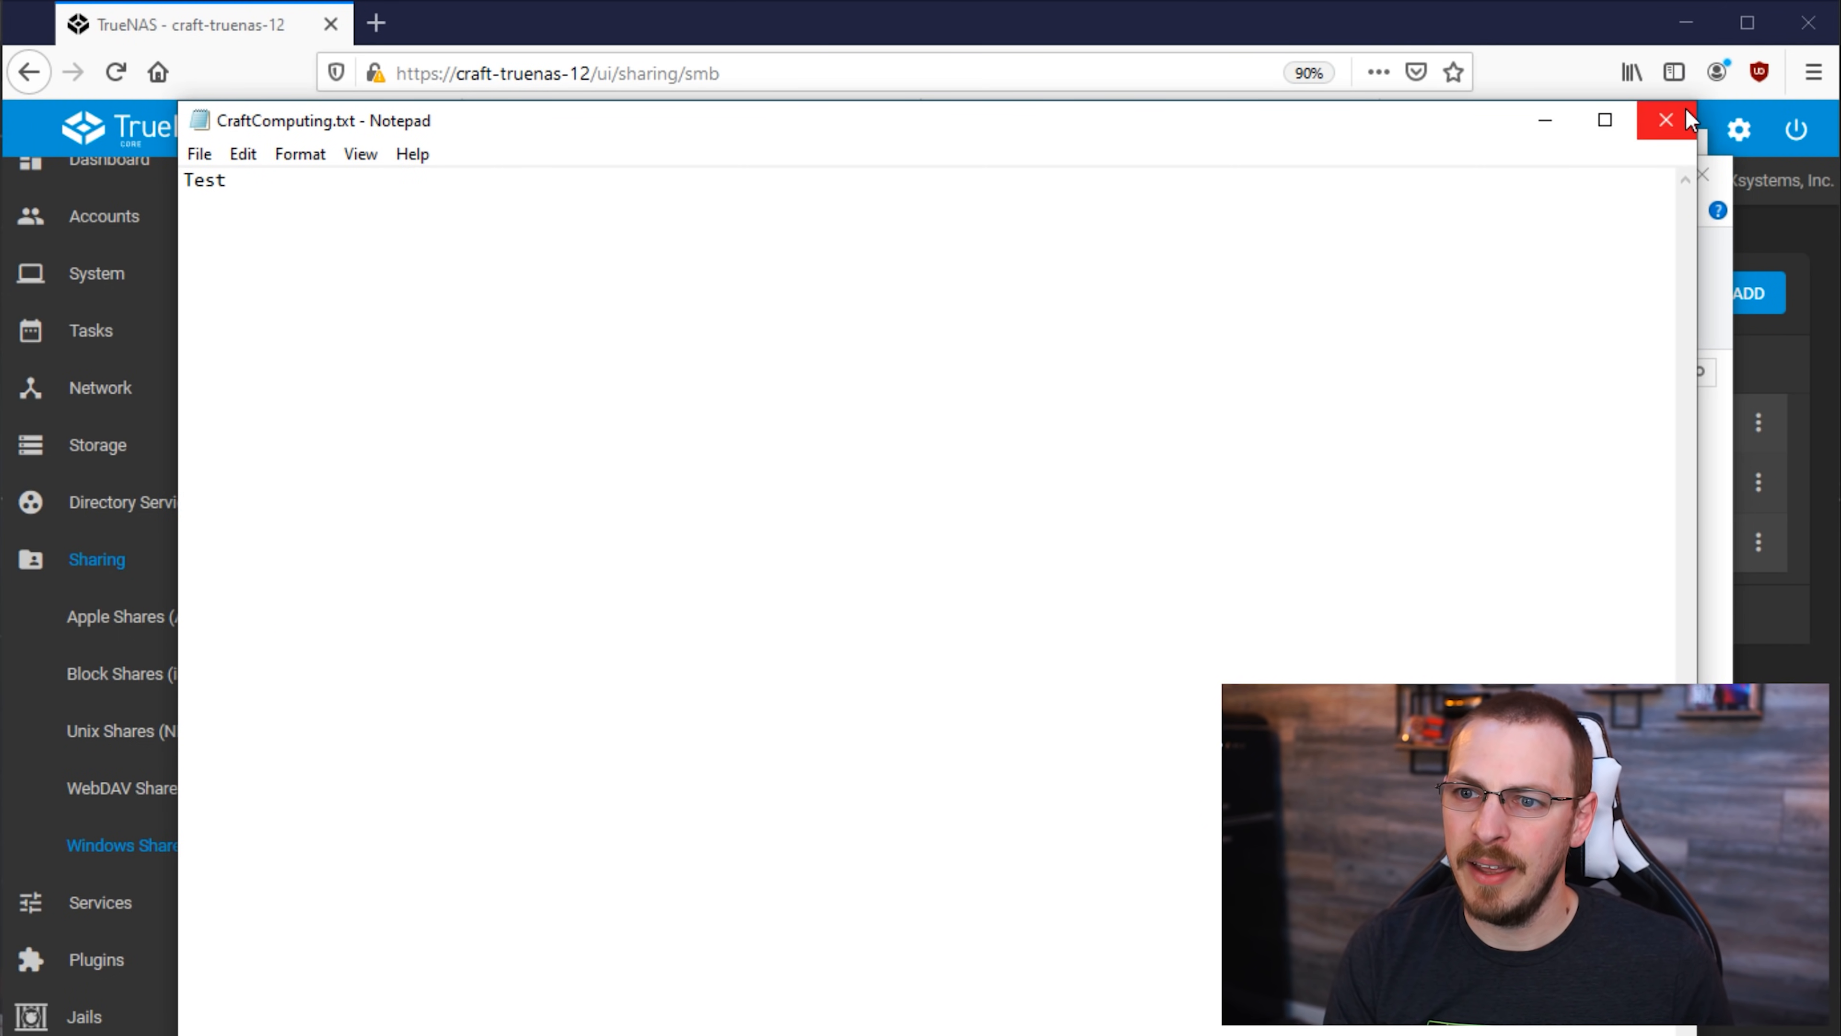
mouse_move(629, 462)
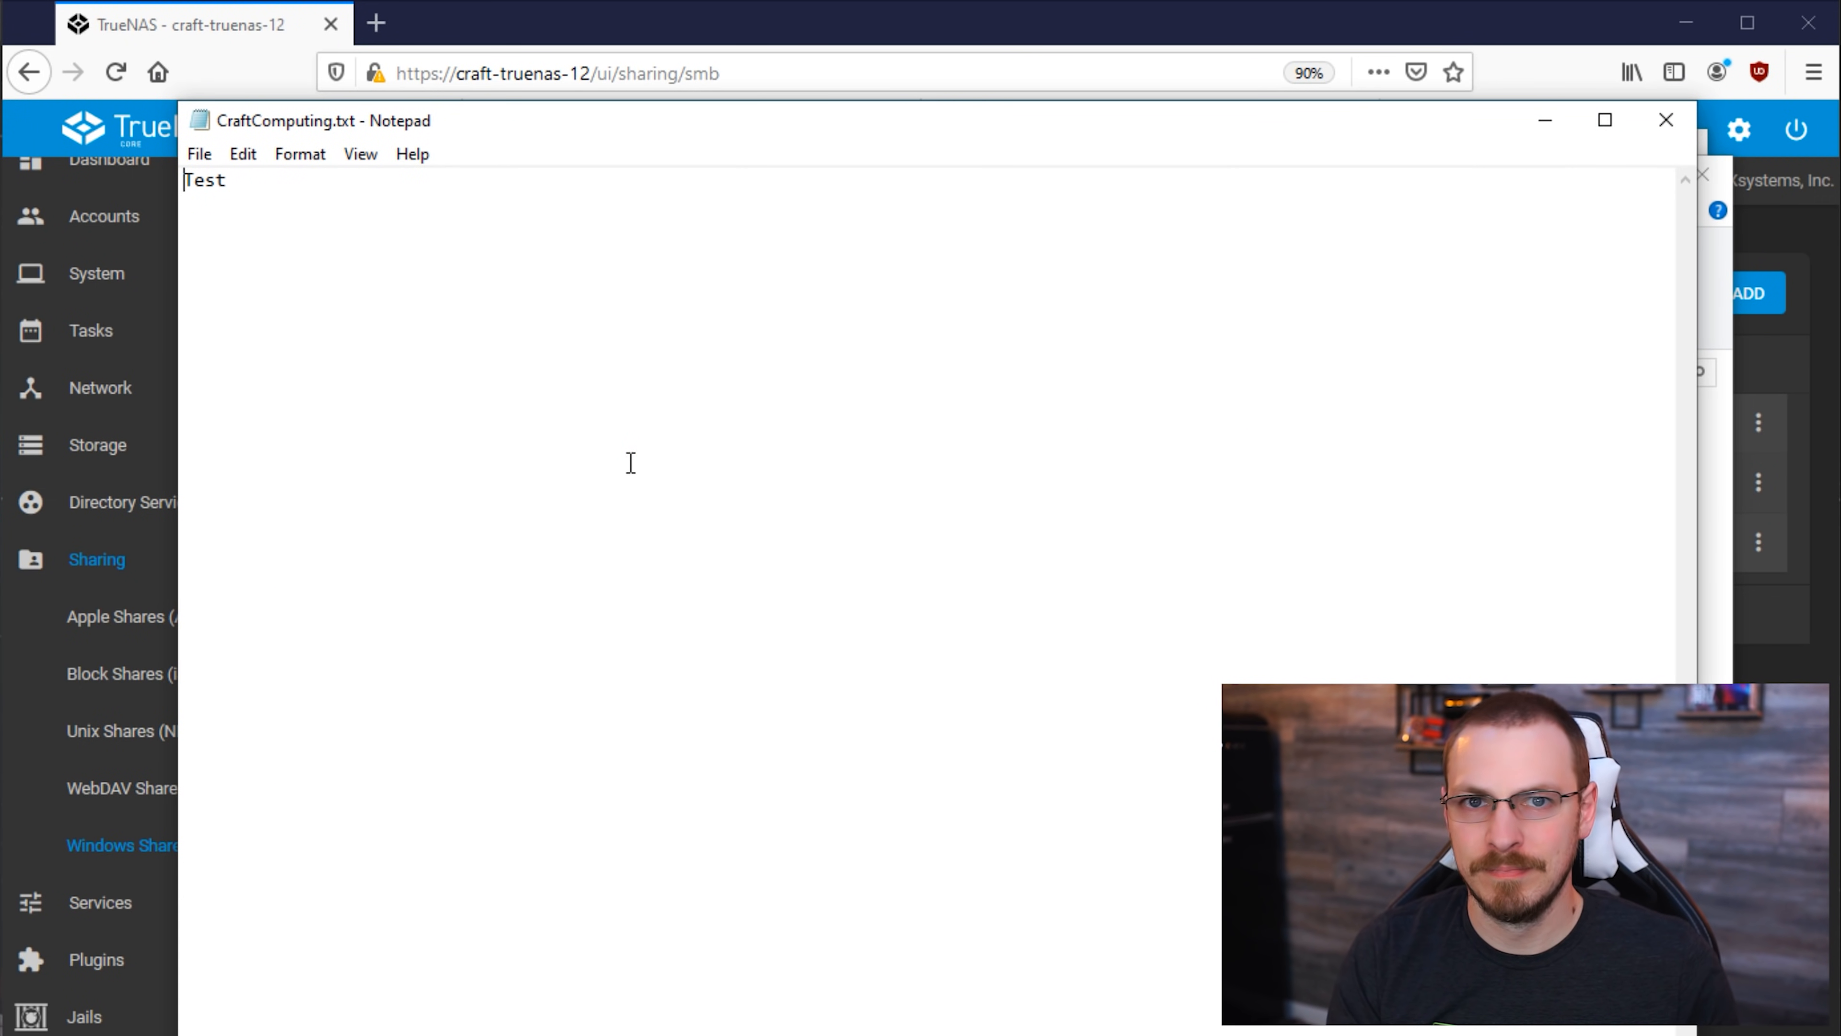
left_click(1664, 120)
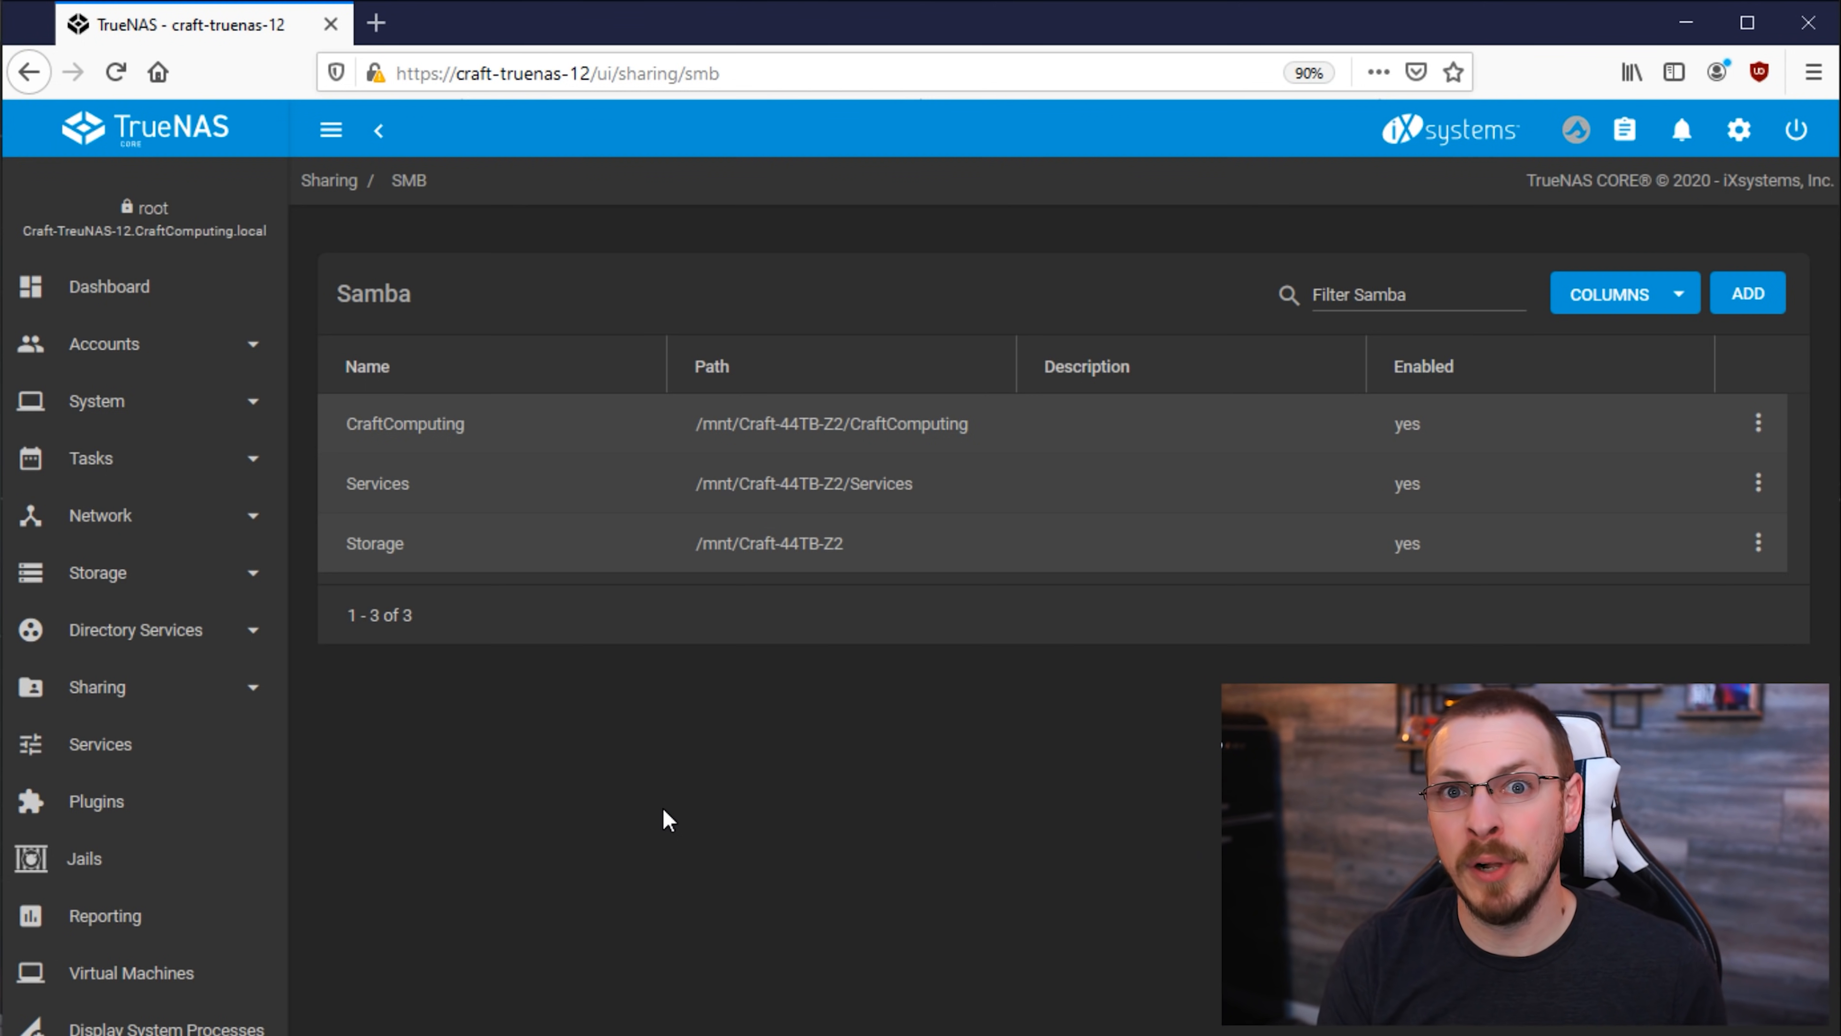
mouse_move(675, 786)
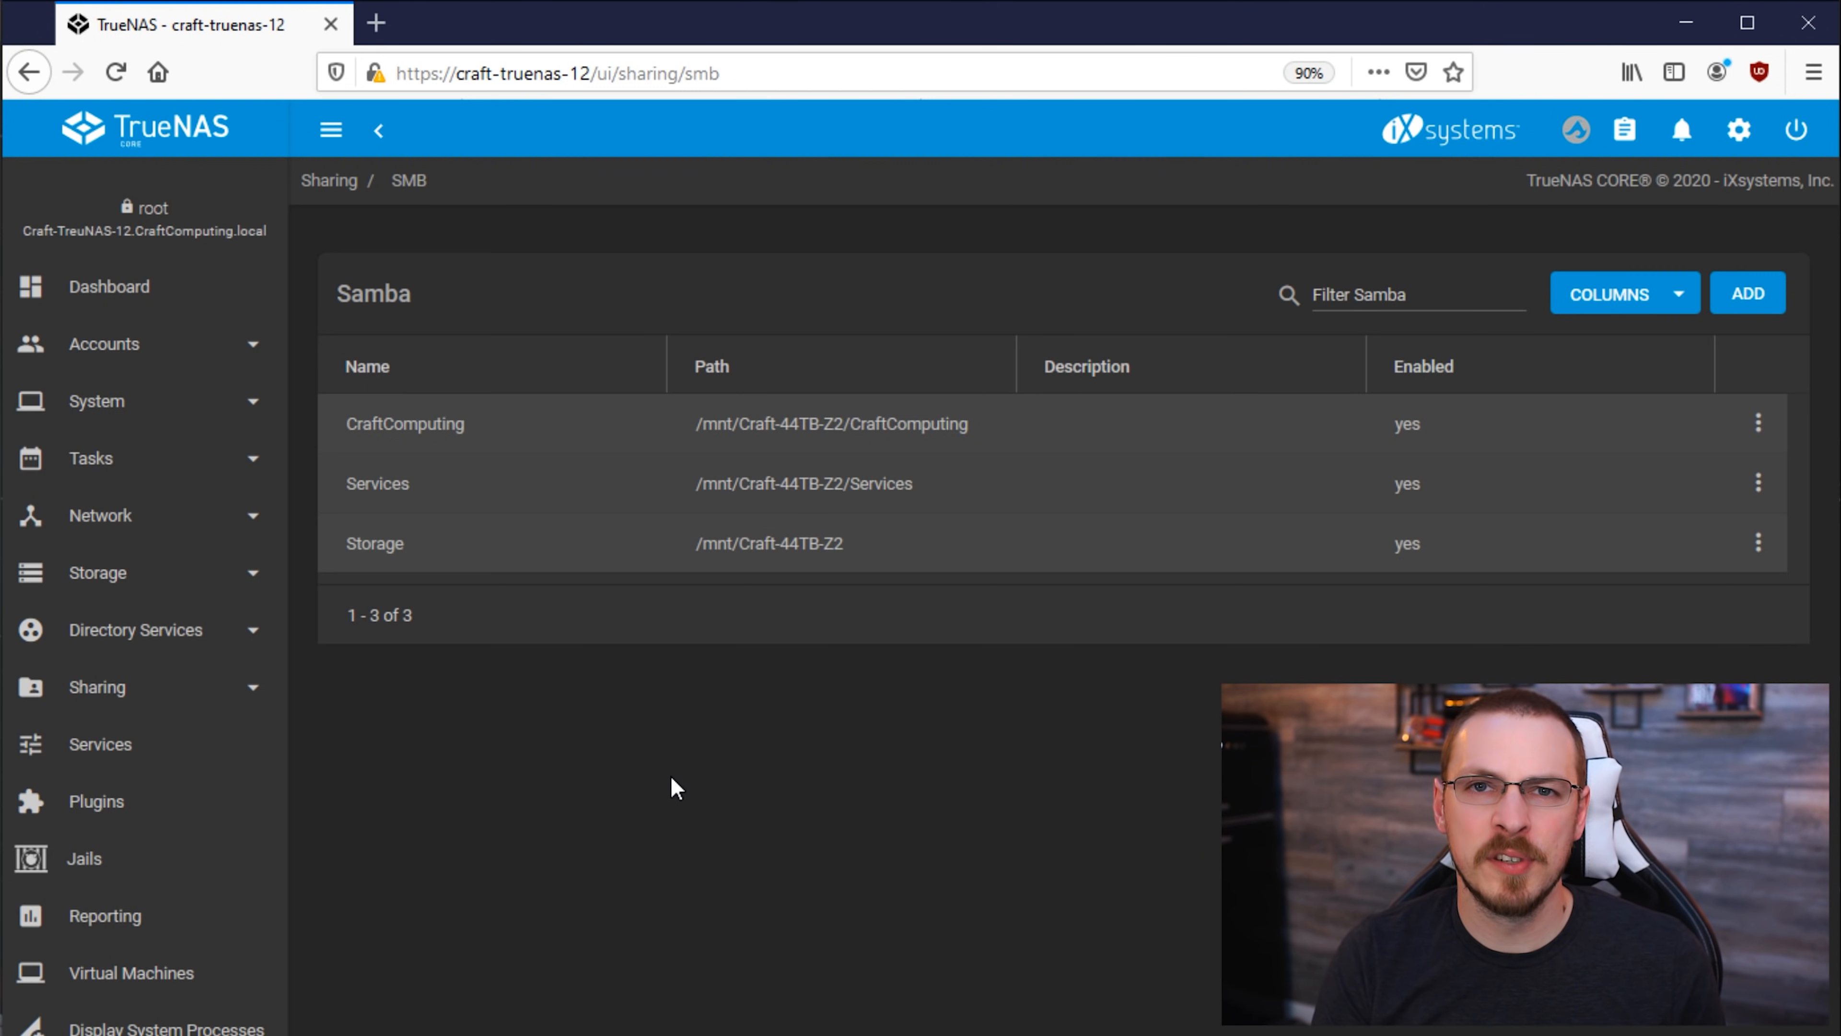
Step: In Accounts > Groups, add the craft user as a member of the editor group and save
left_click(104, 344)
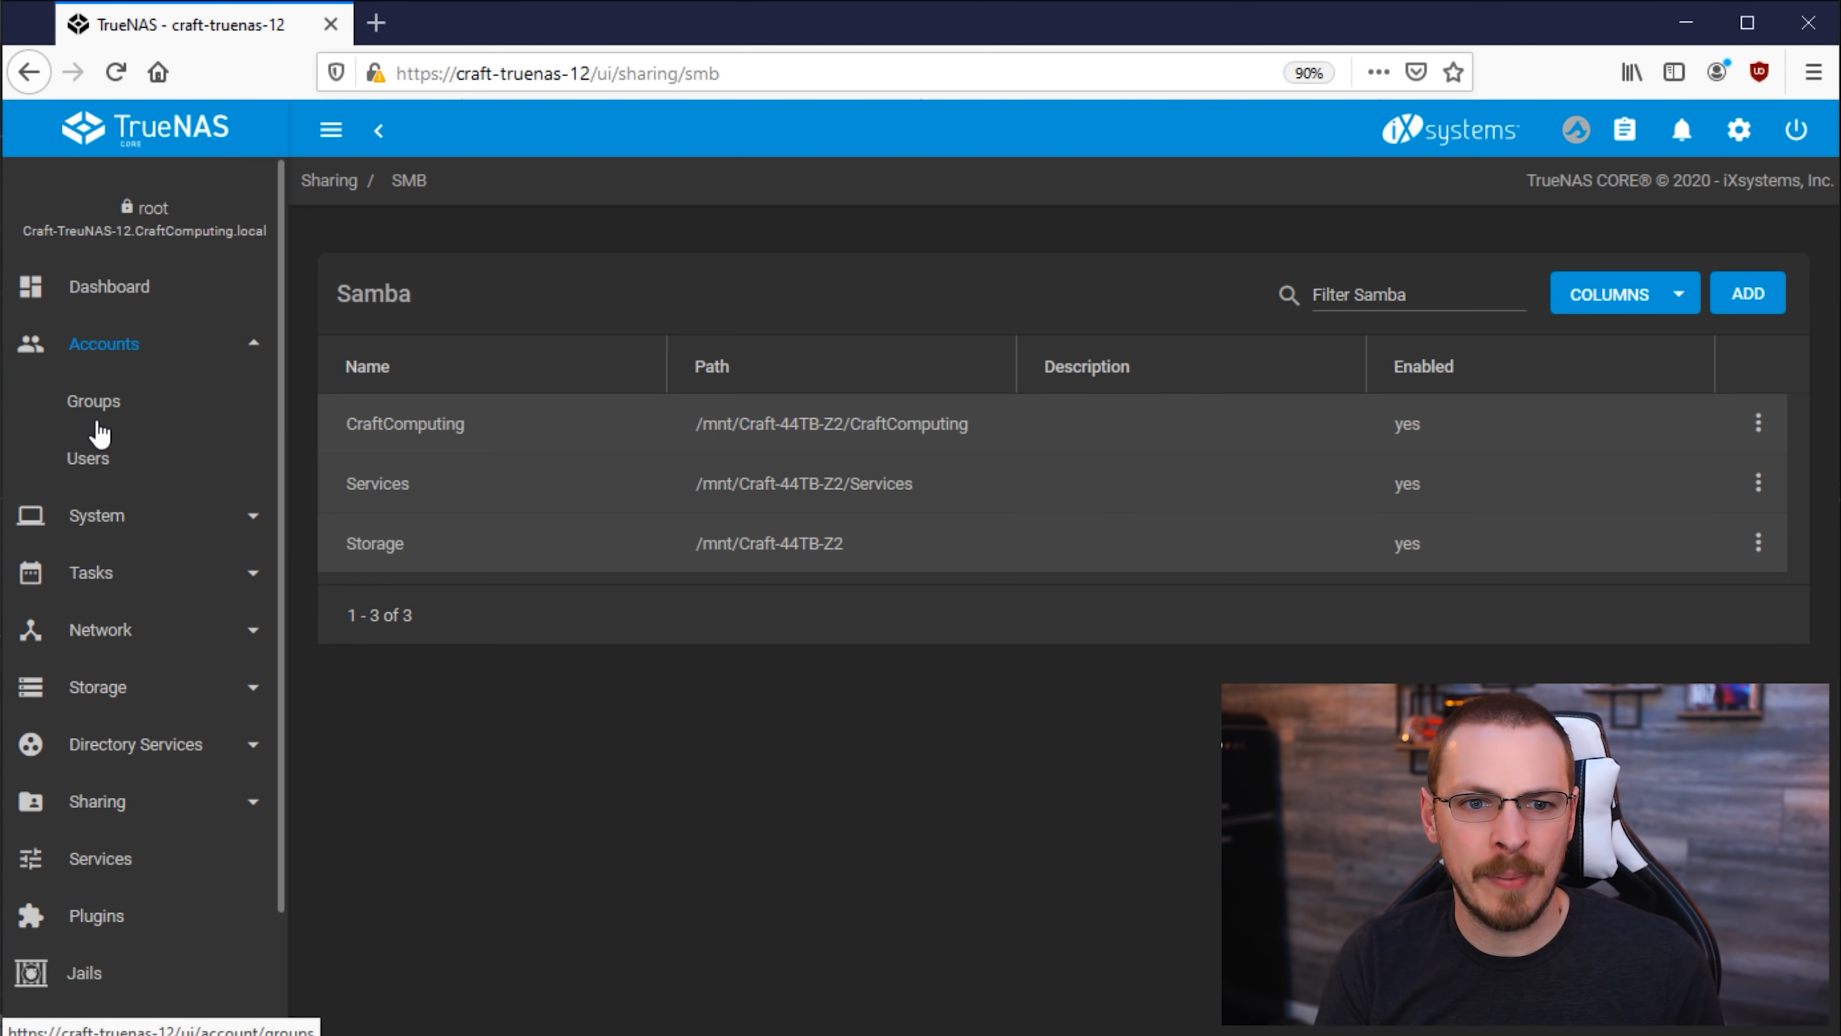
left_click(93, 401)
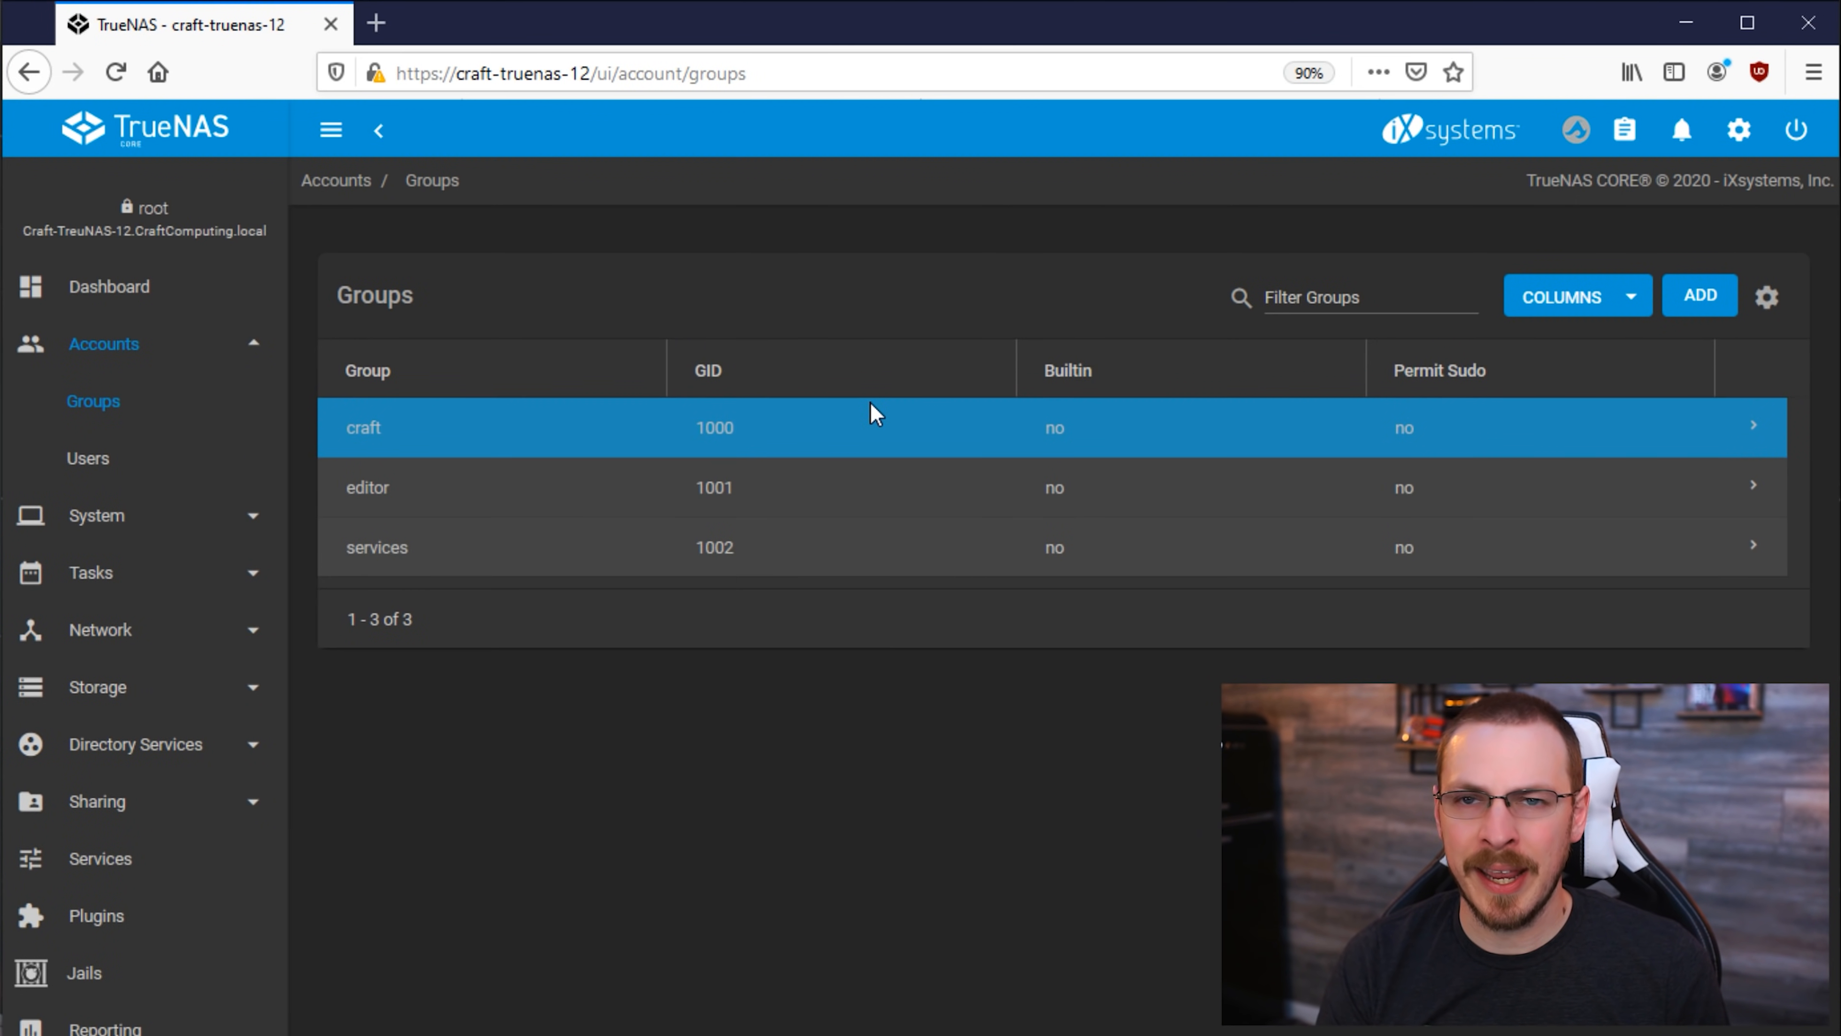
mouse_move(880, 440)
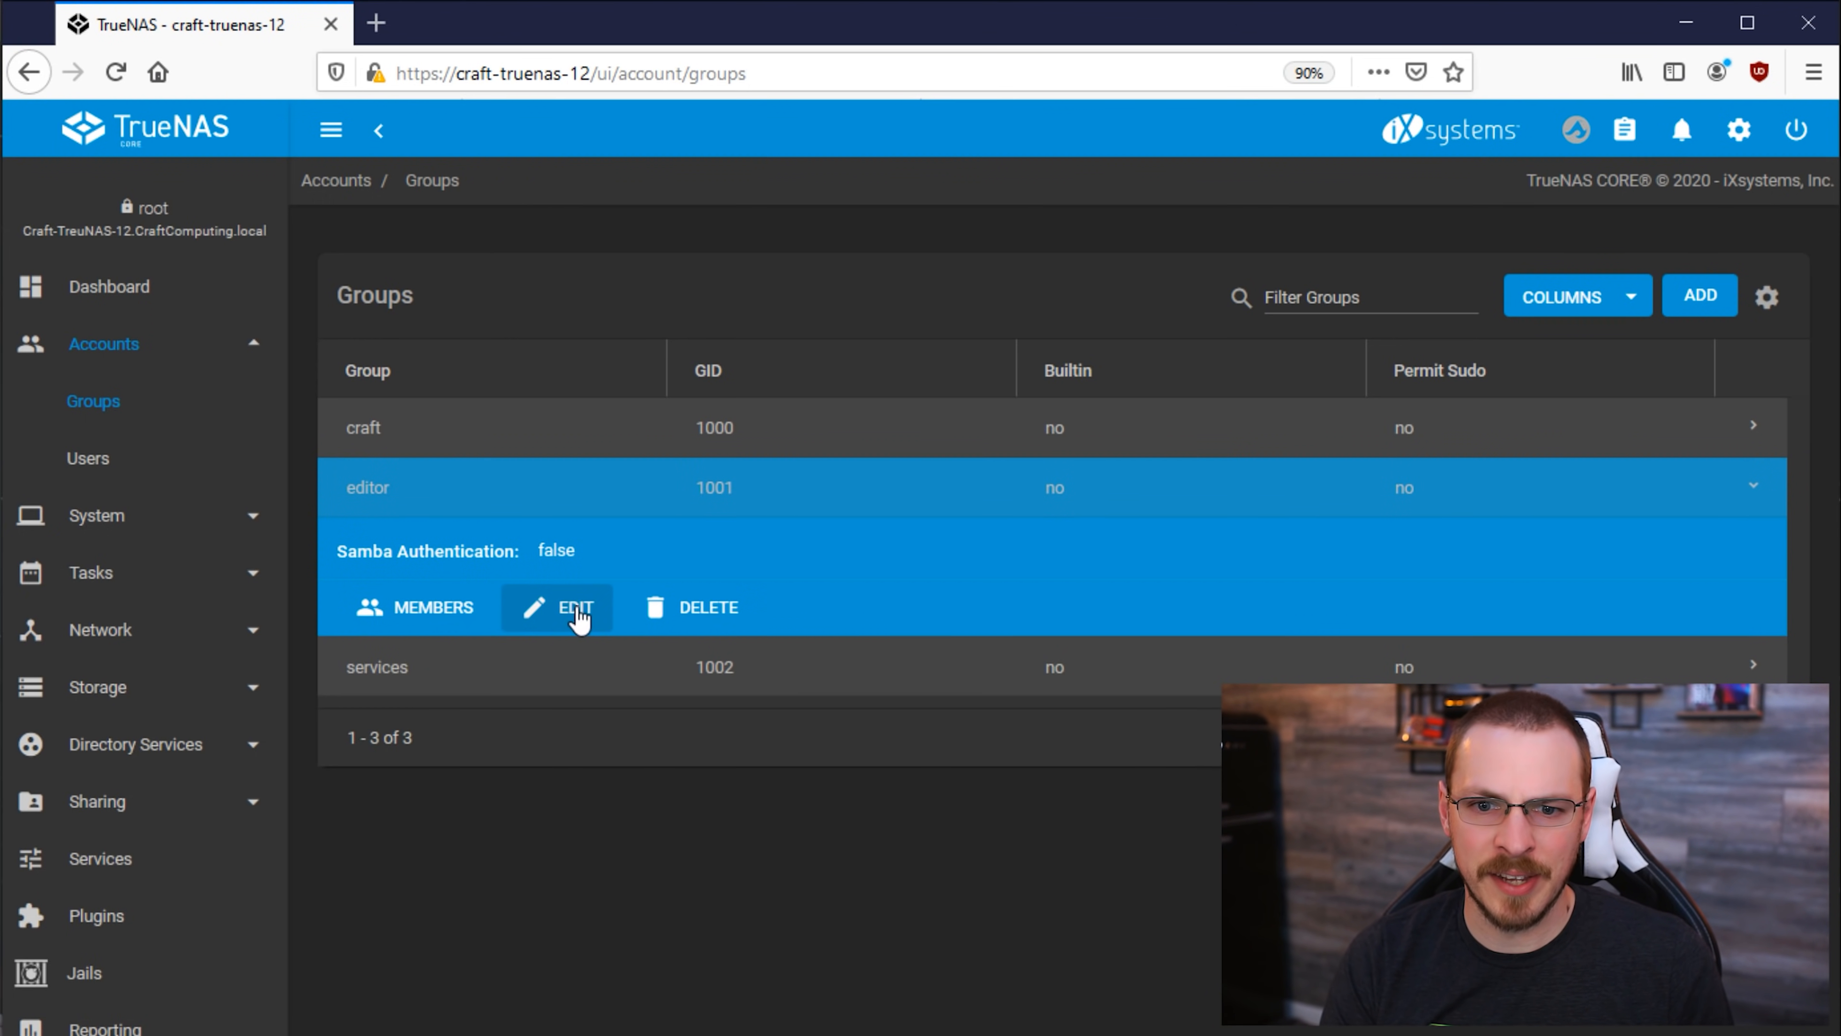
left_click(414, 607)
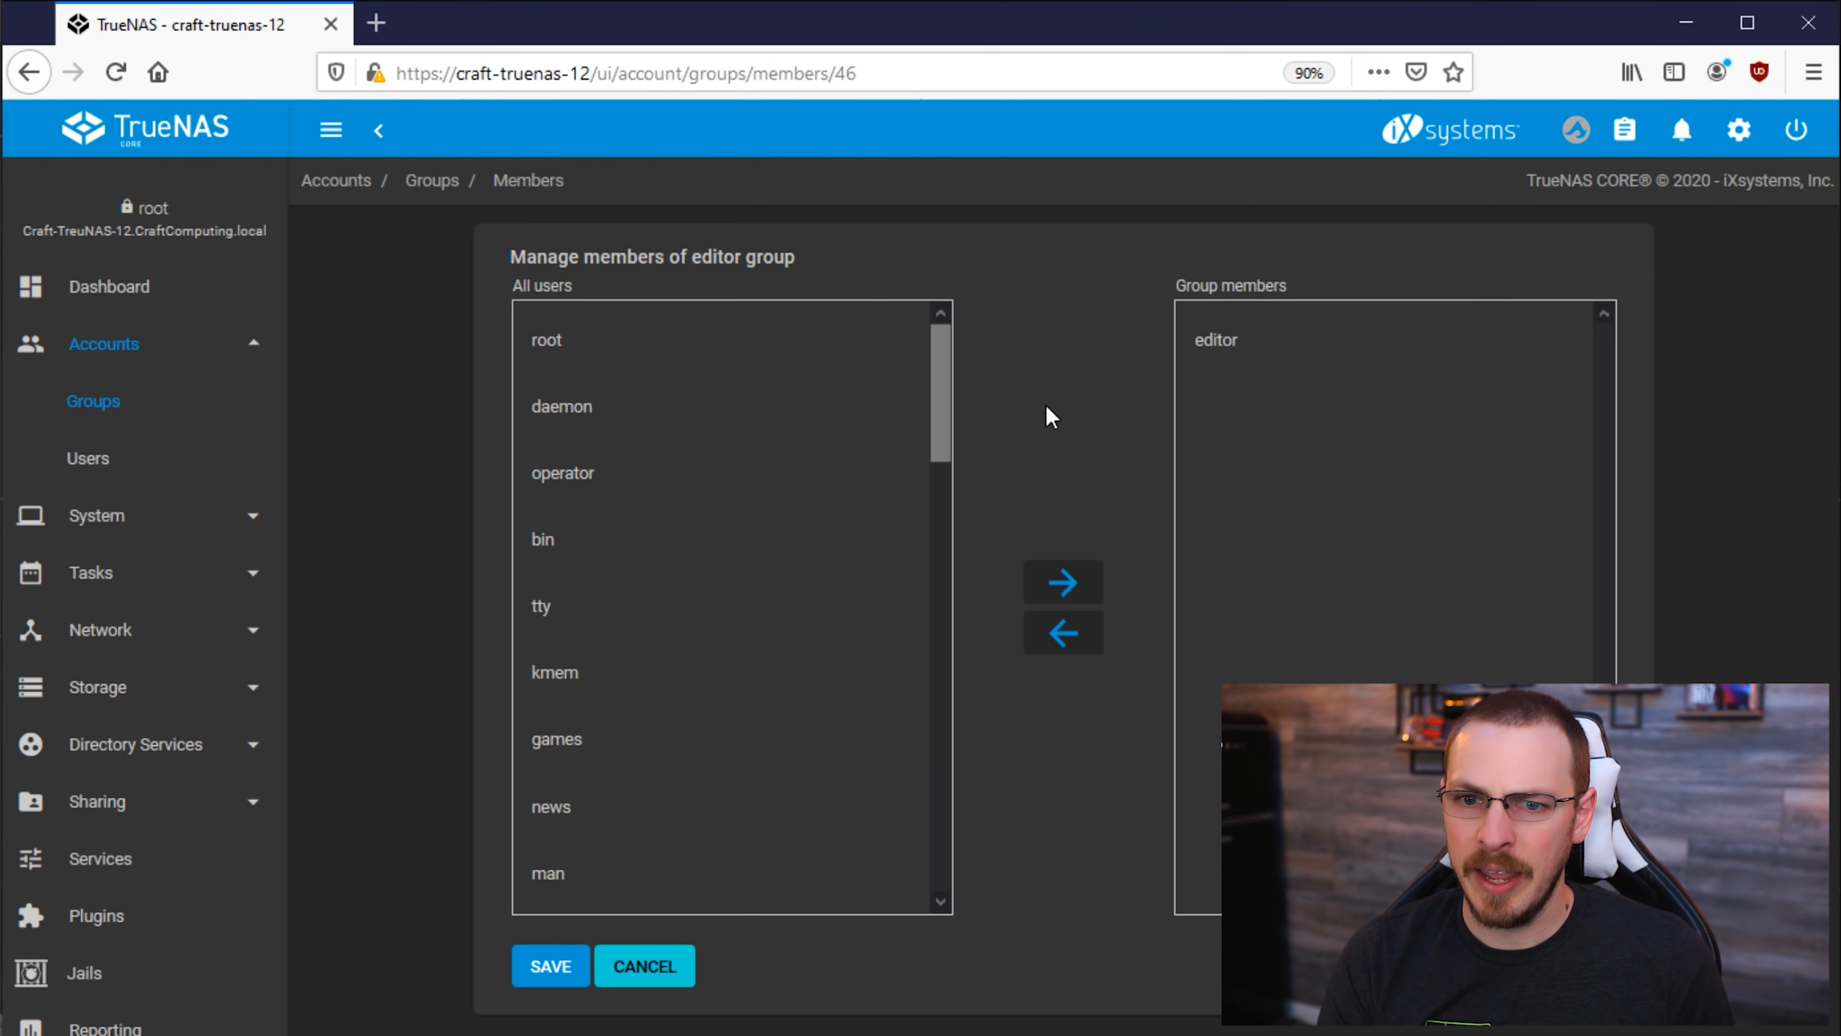
scroll("down", 3)
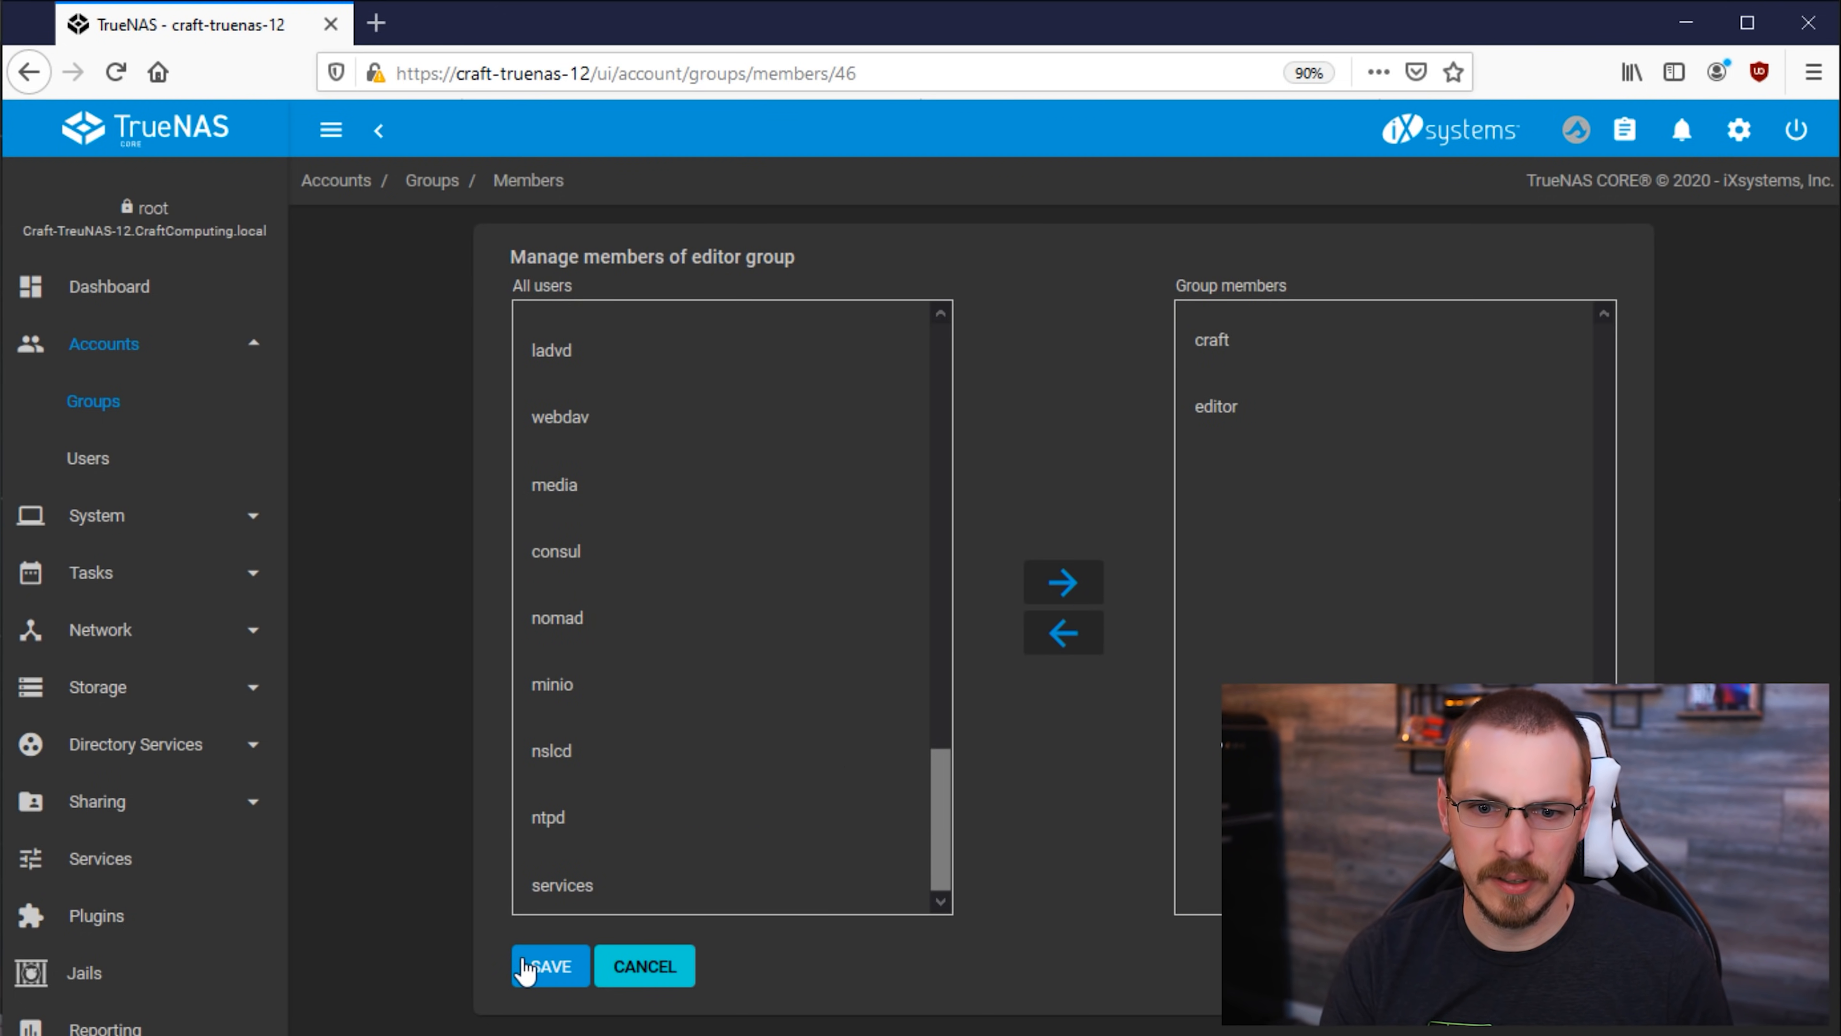
left_click(549, 966)
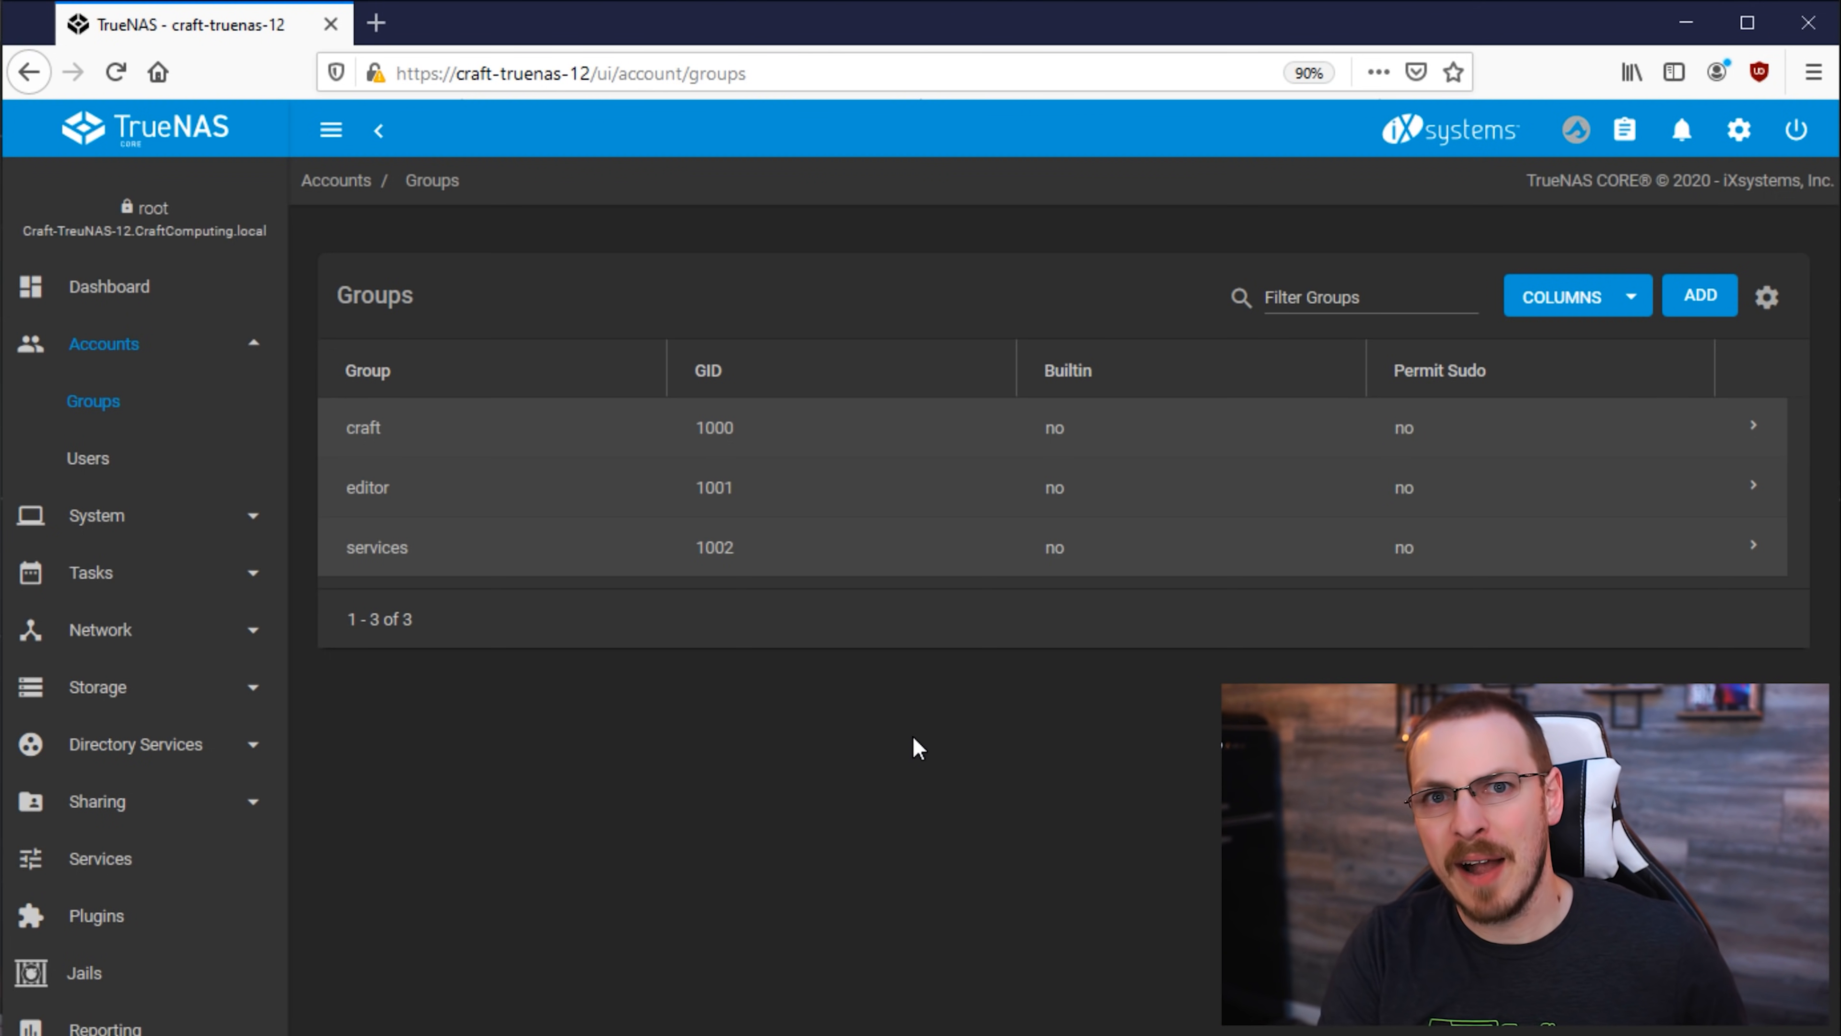
left_click(104, 345)
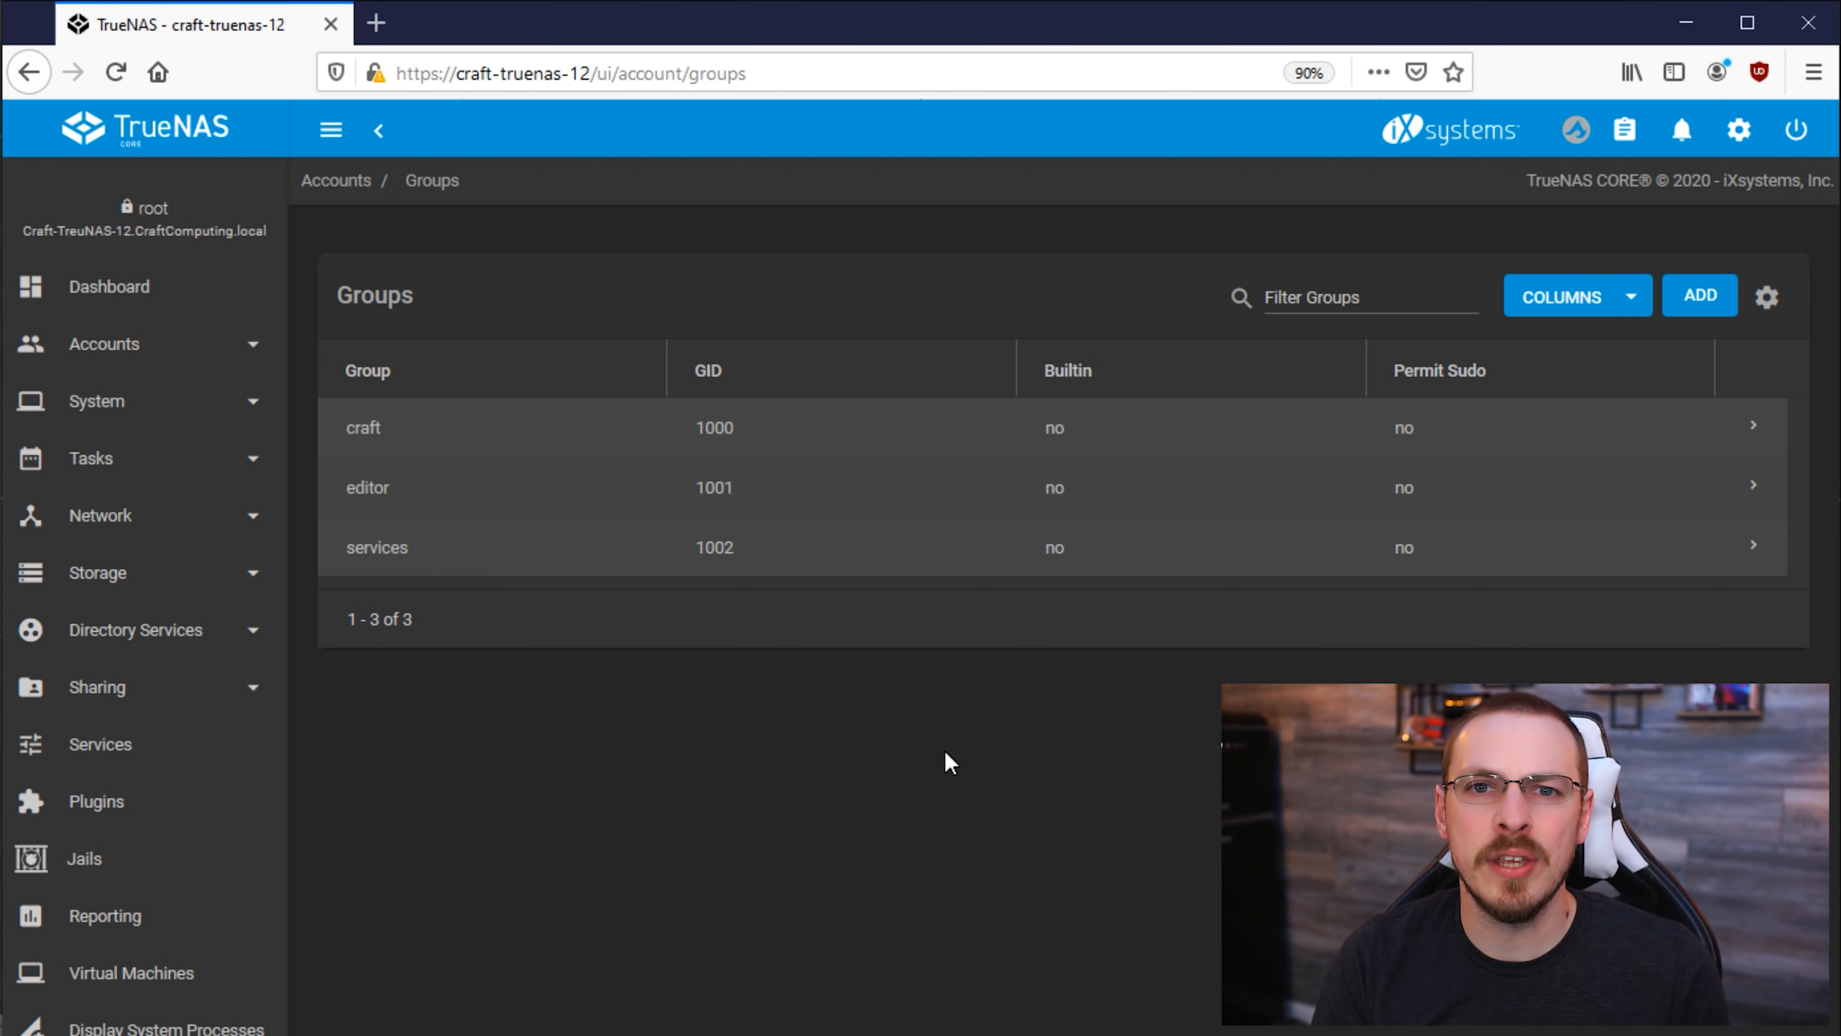
mouse_move(854, 853)
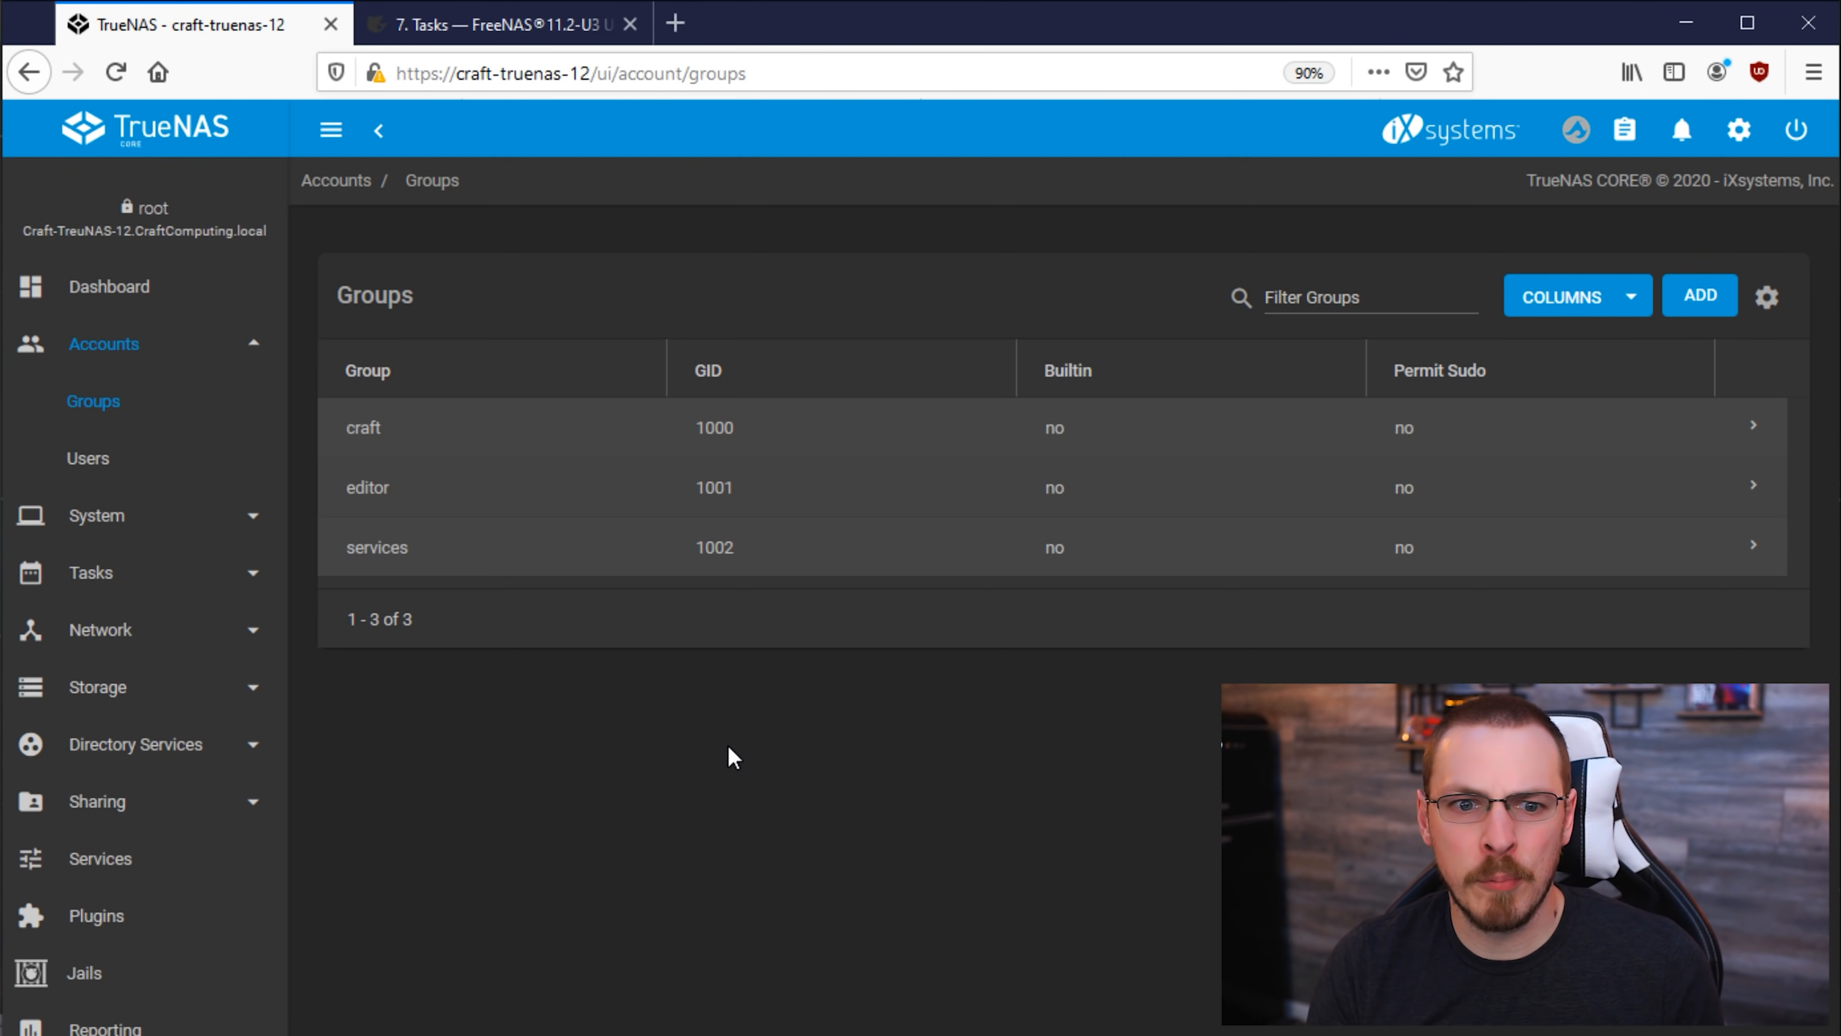
Step: Create a periodic snapshot task for Craft-44TB-Z2/CraftComputing with an 8-week lifetime and submit it
left_click(90, 571)
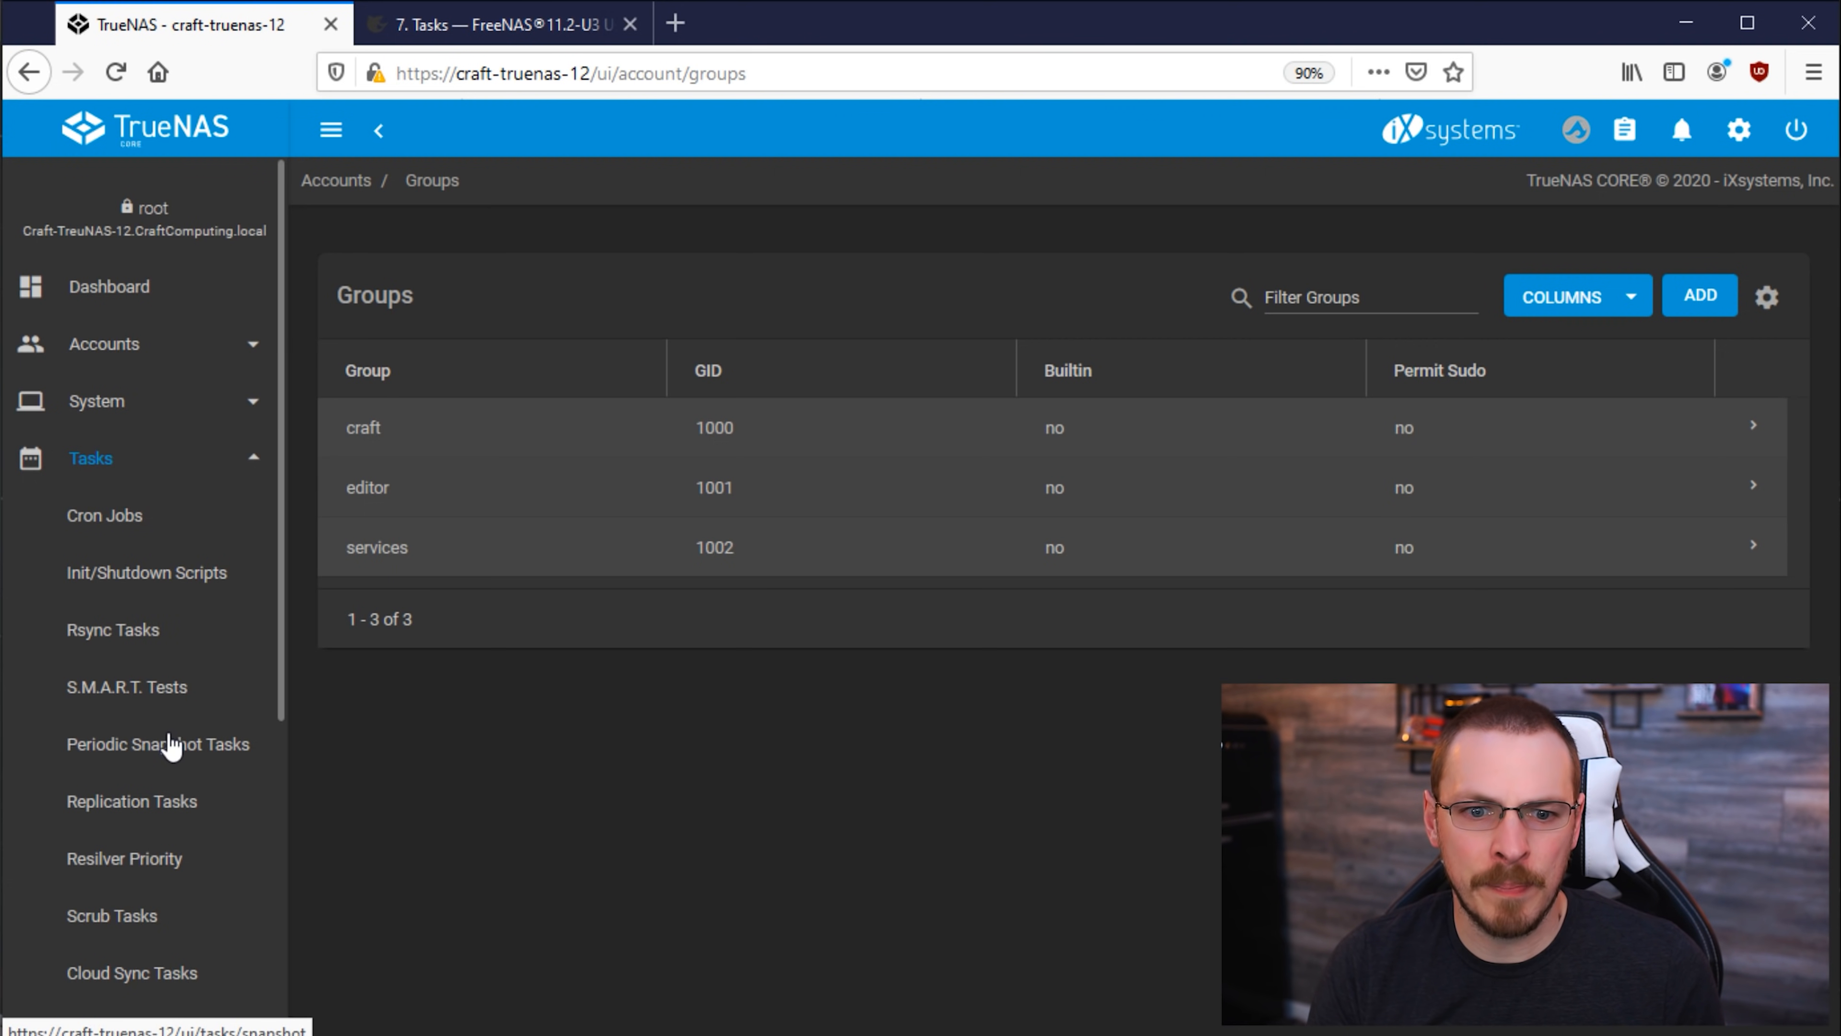
left_click(158, 743)
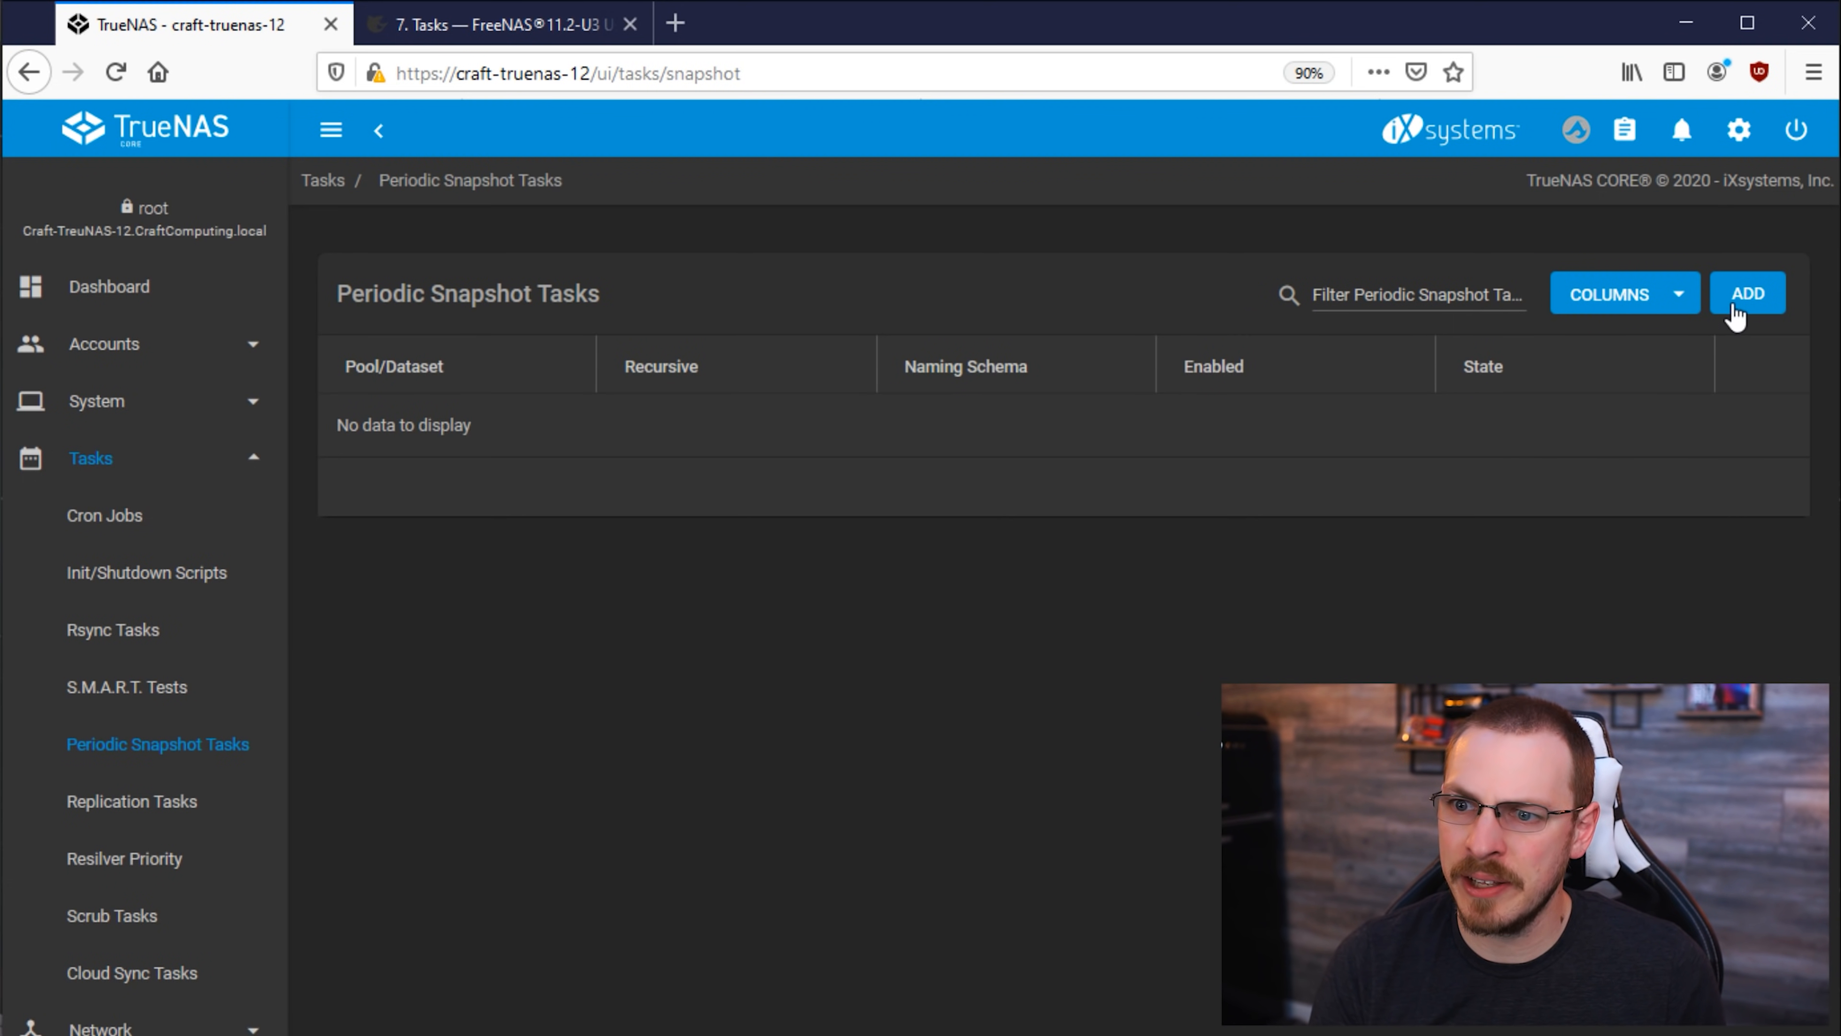
left_click(1747, 294)
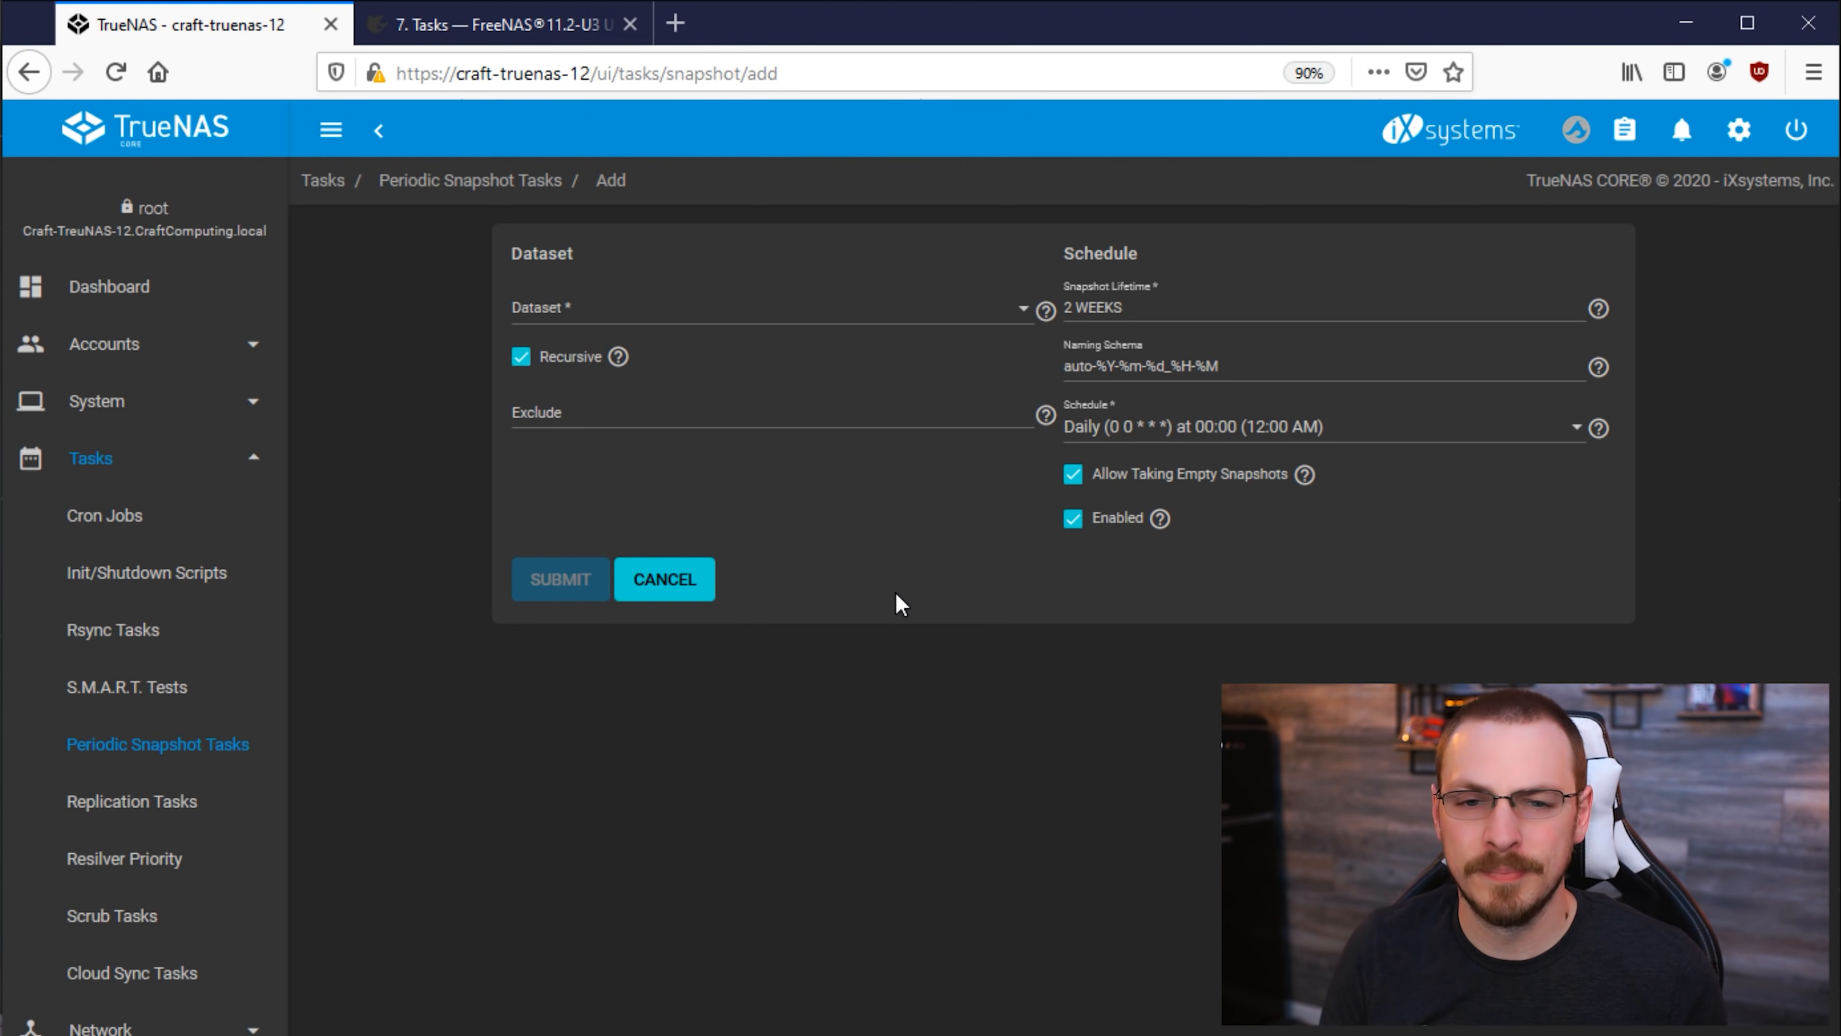
left_click(769, 308)
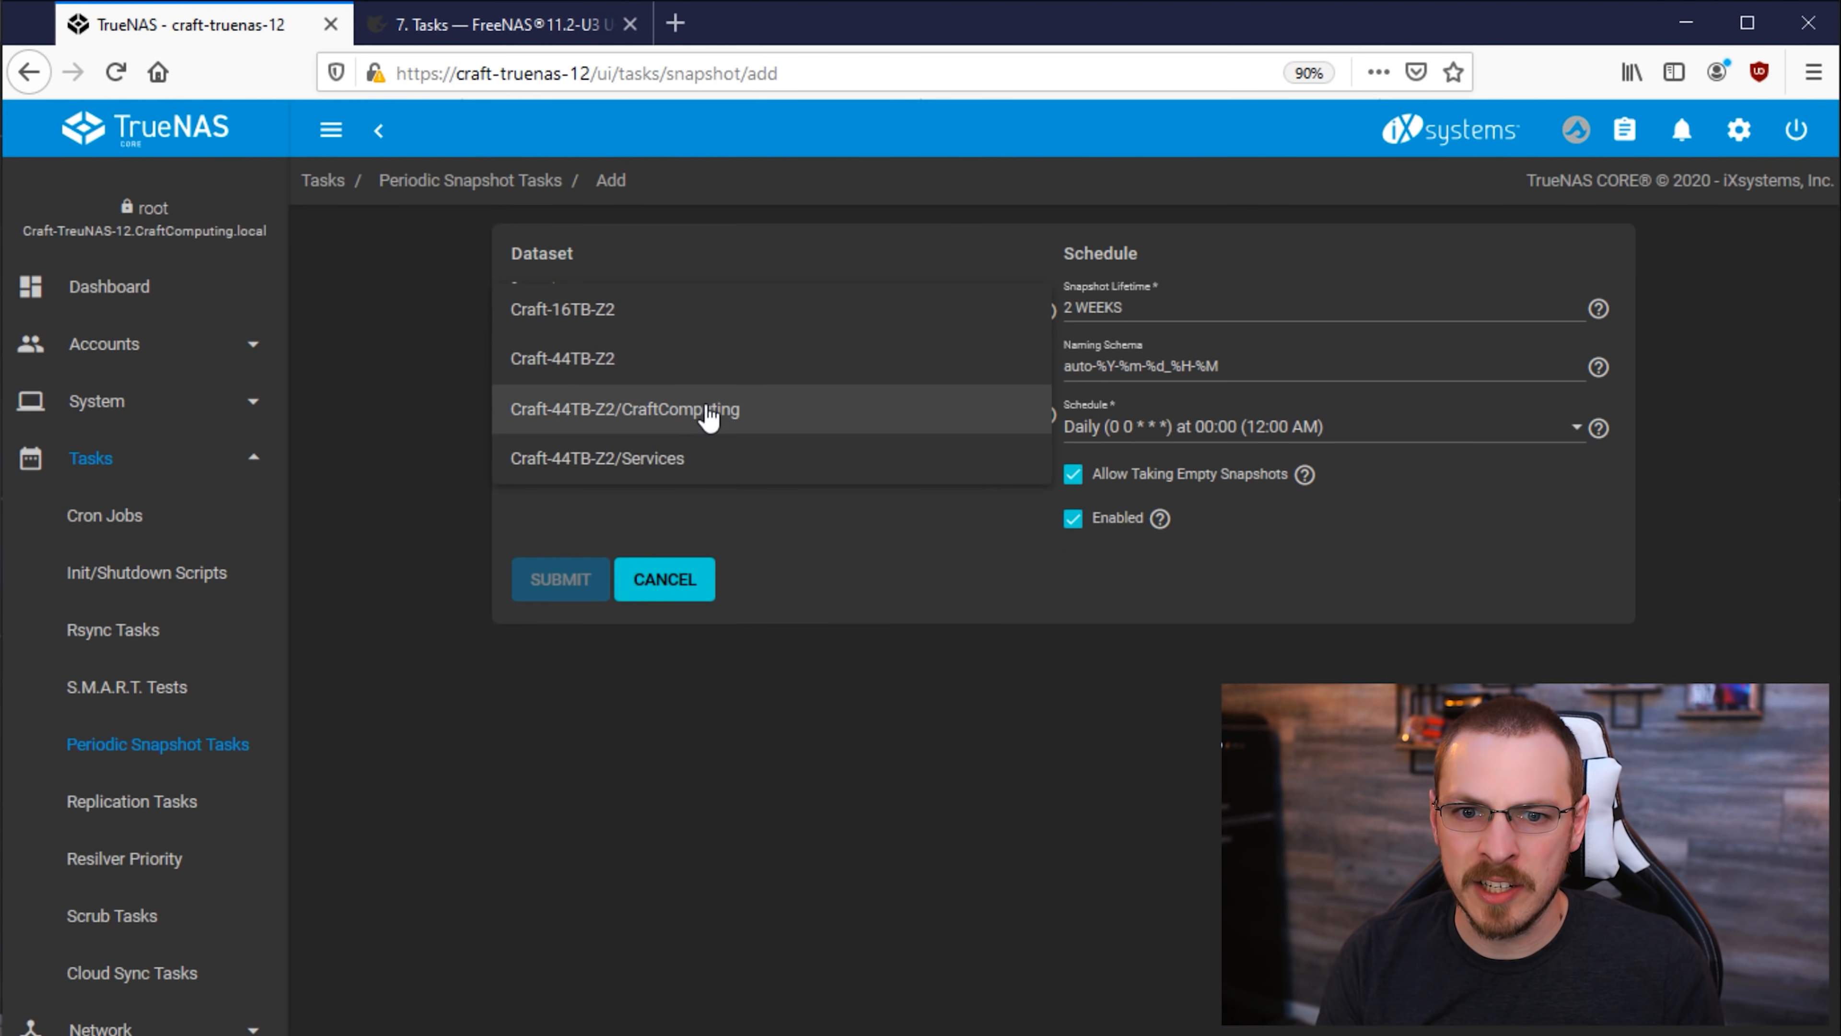
left_click(653, 408)
type("8")
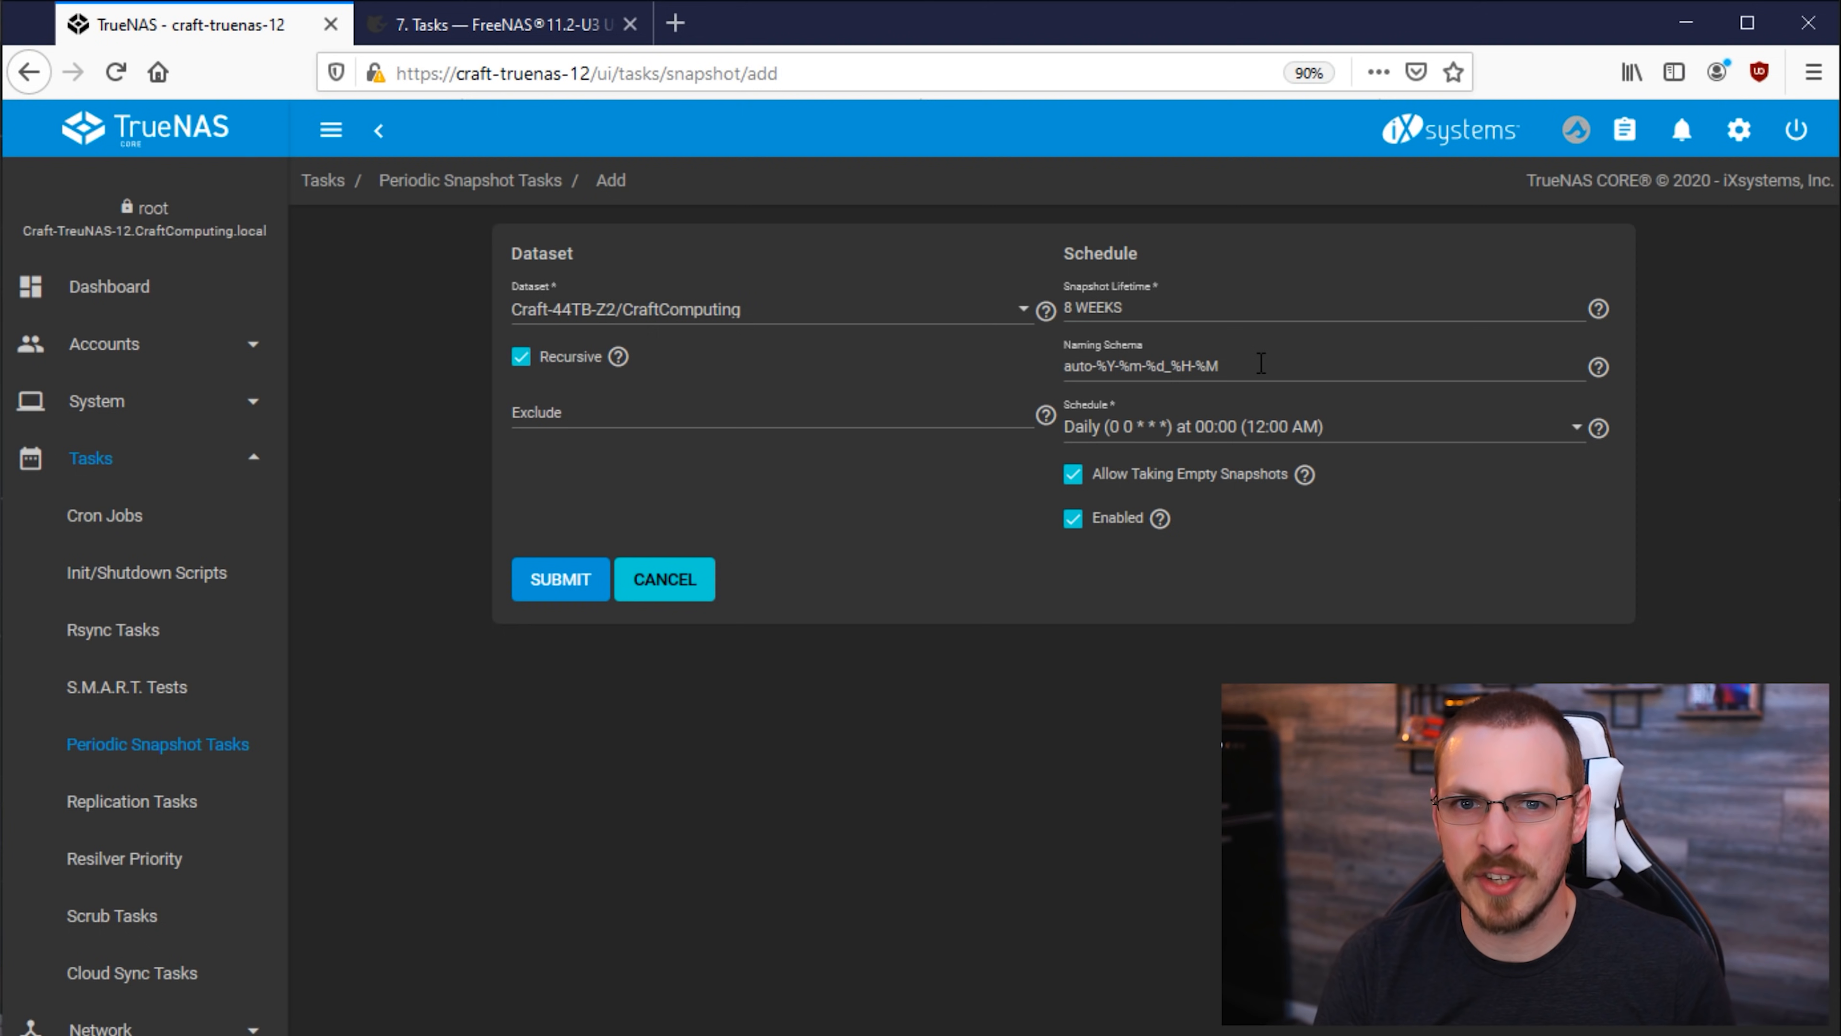
mouse_move(1739, 456)
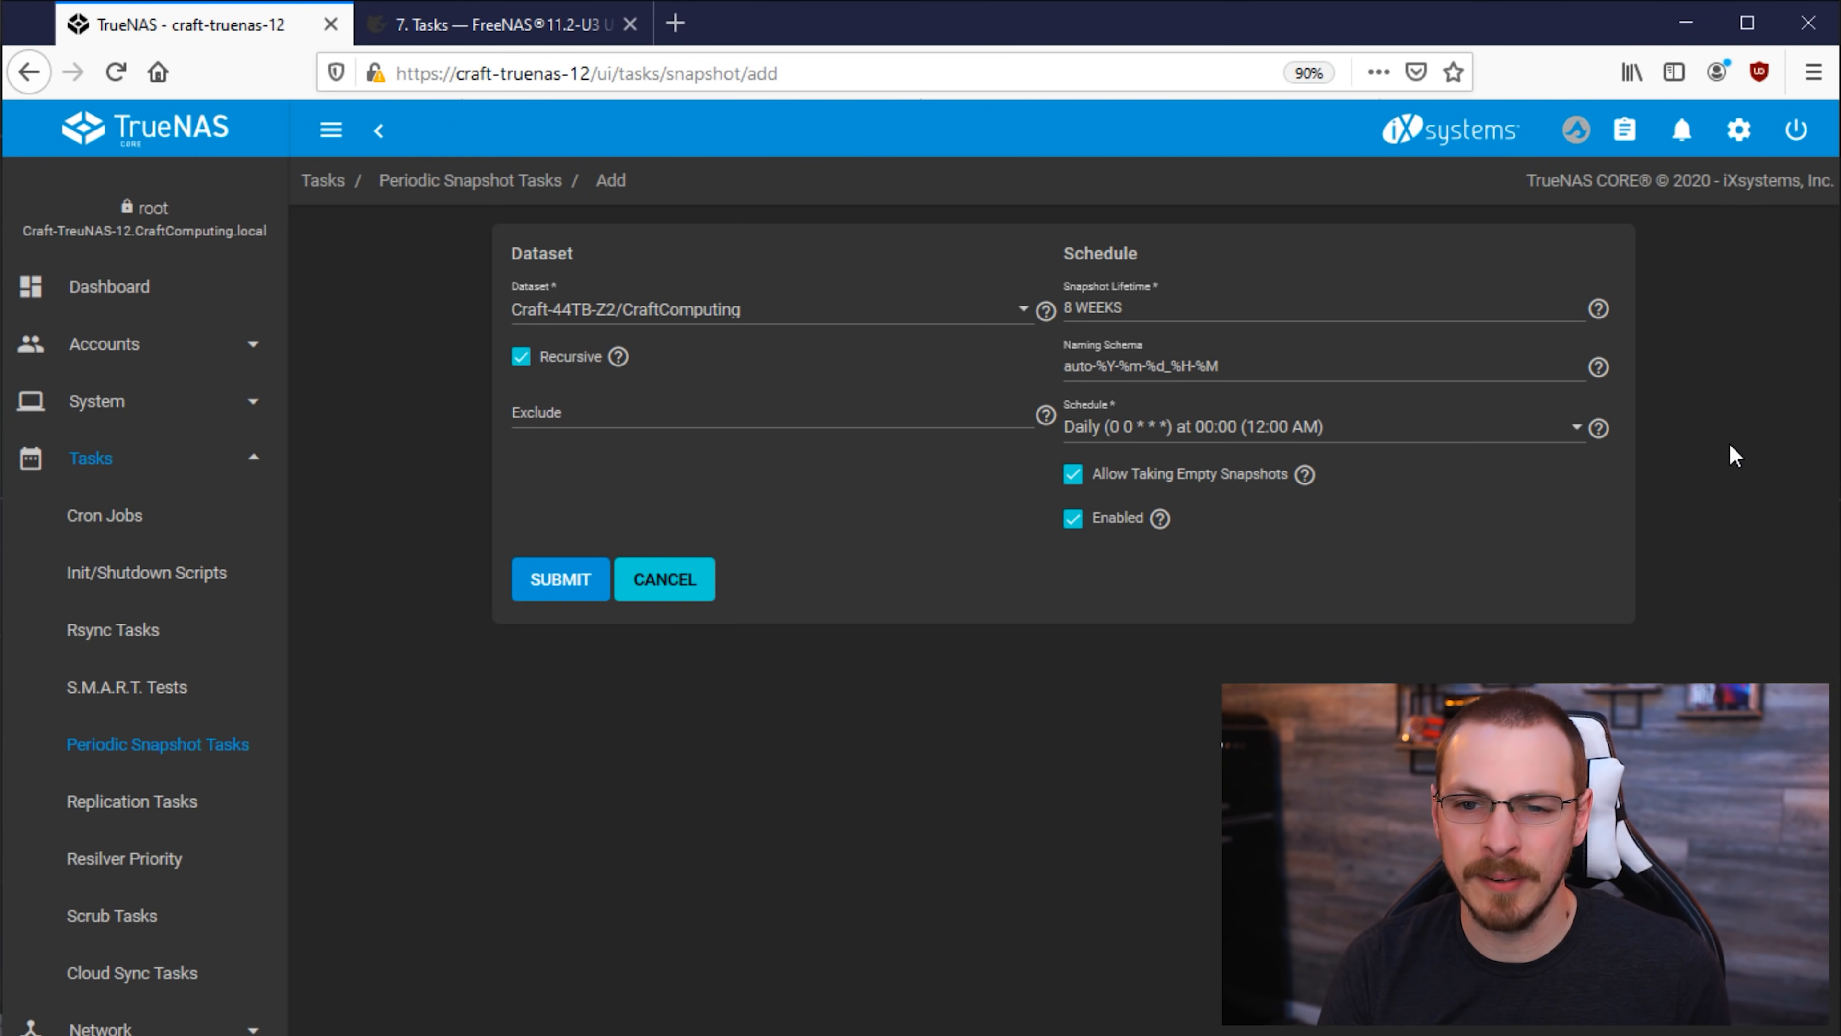
mouse_move(1695, 466)
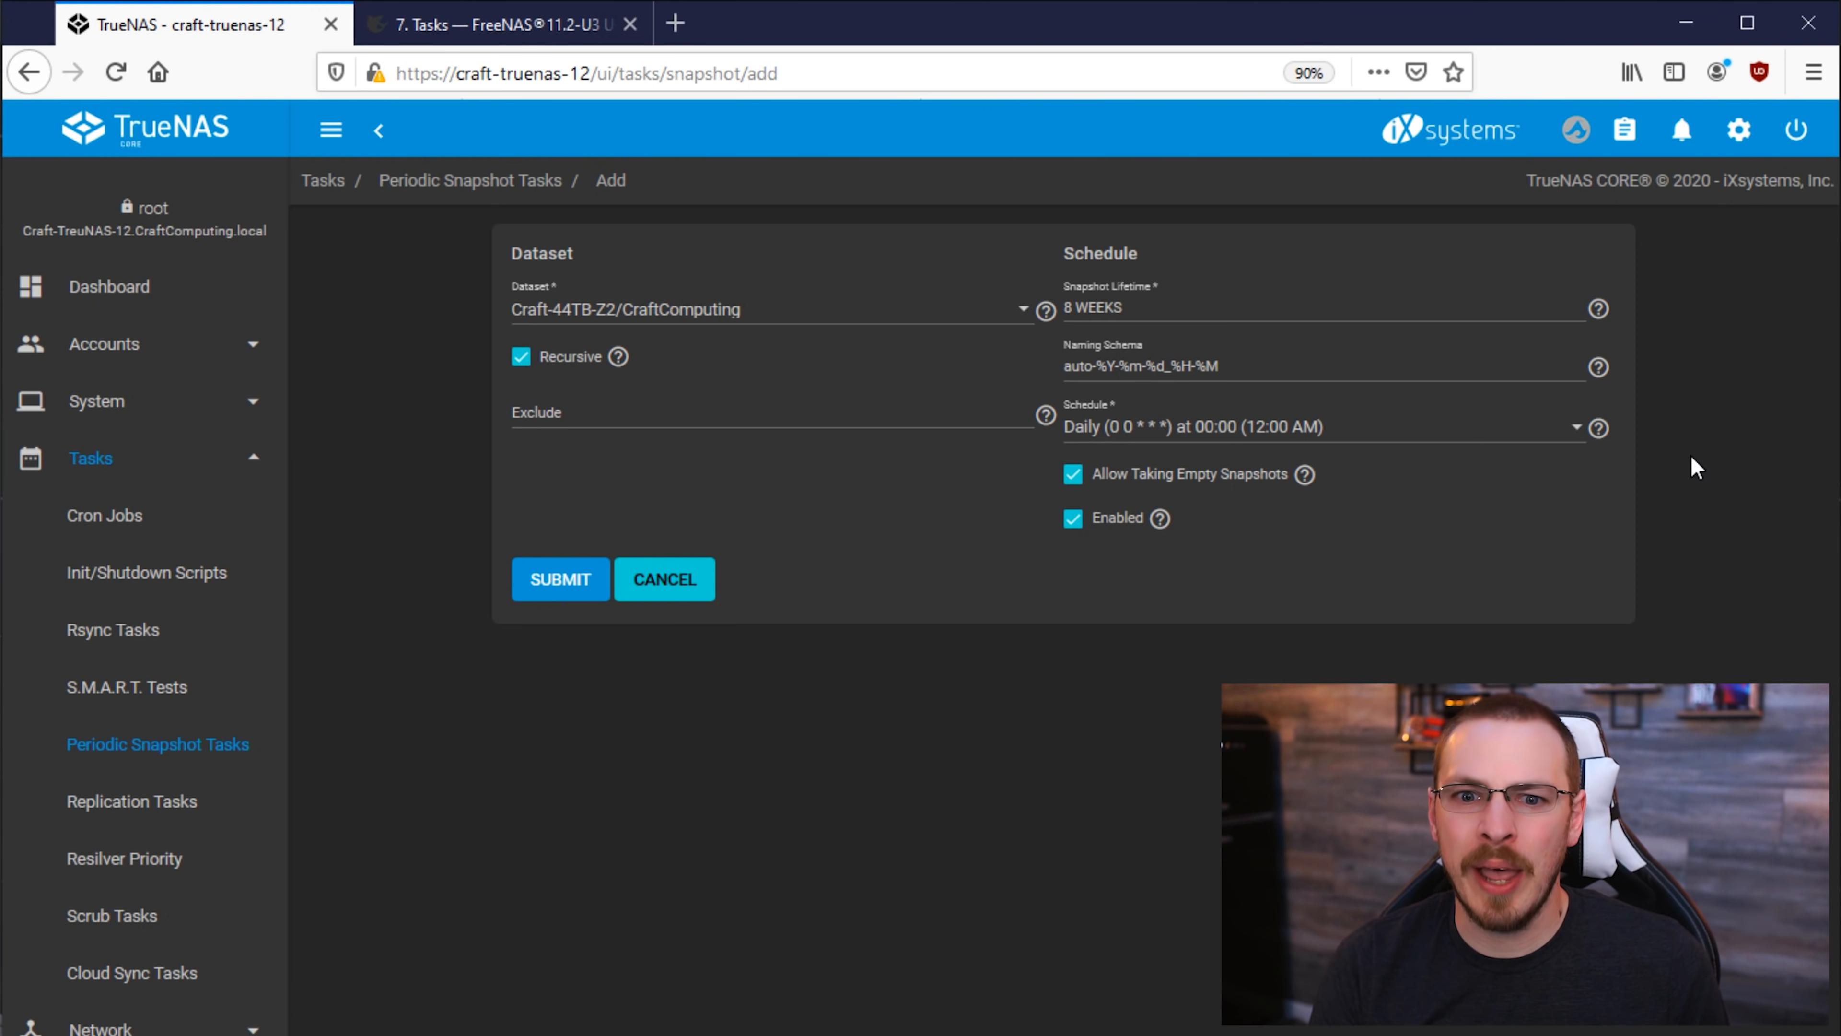
left_click(559, 577)
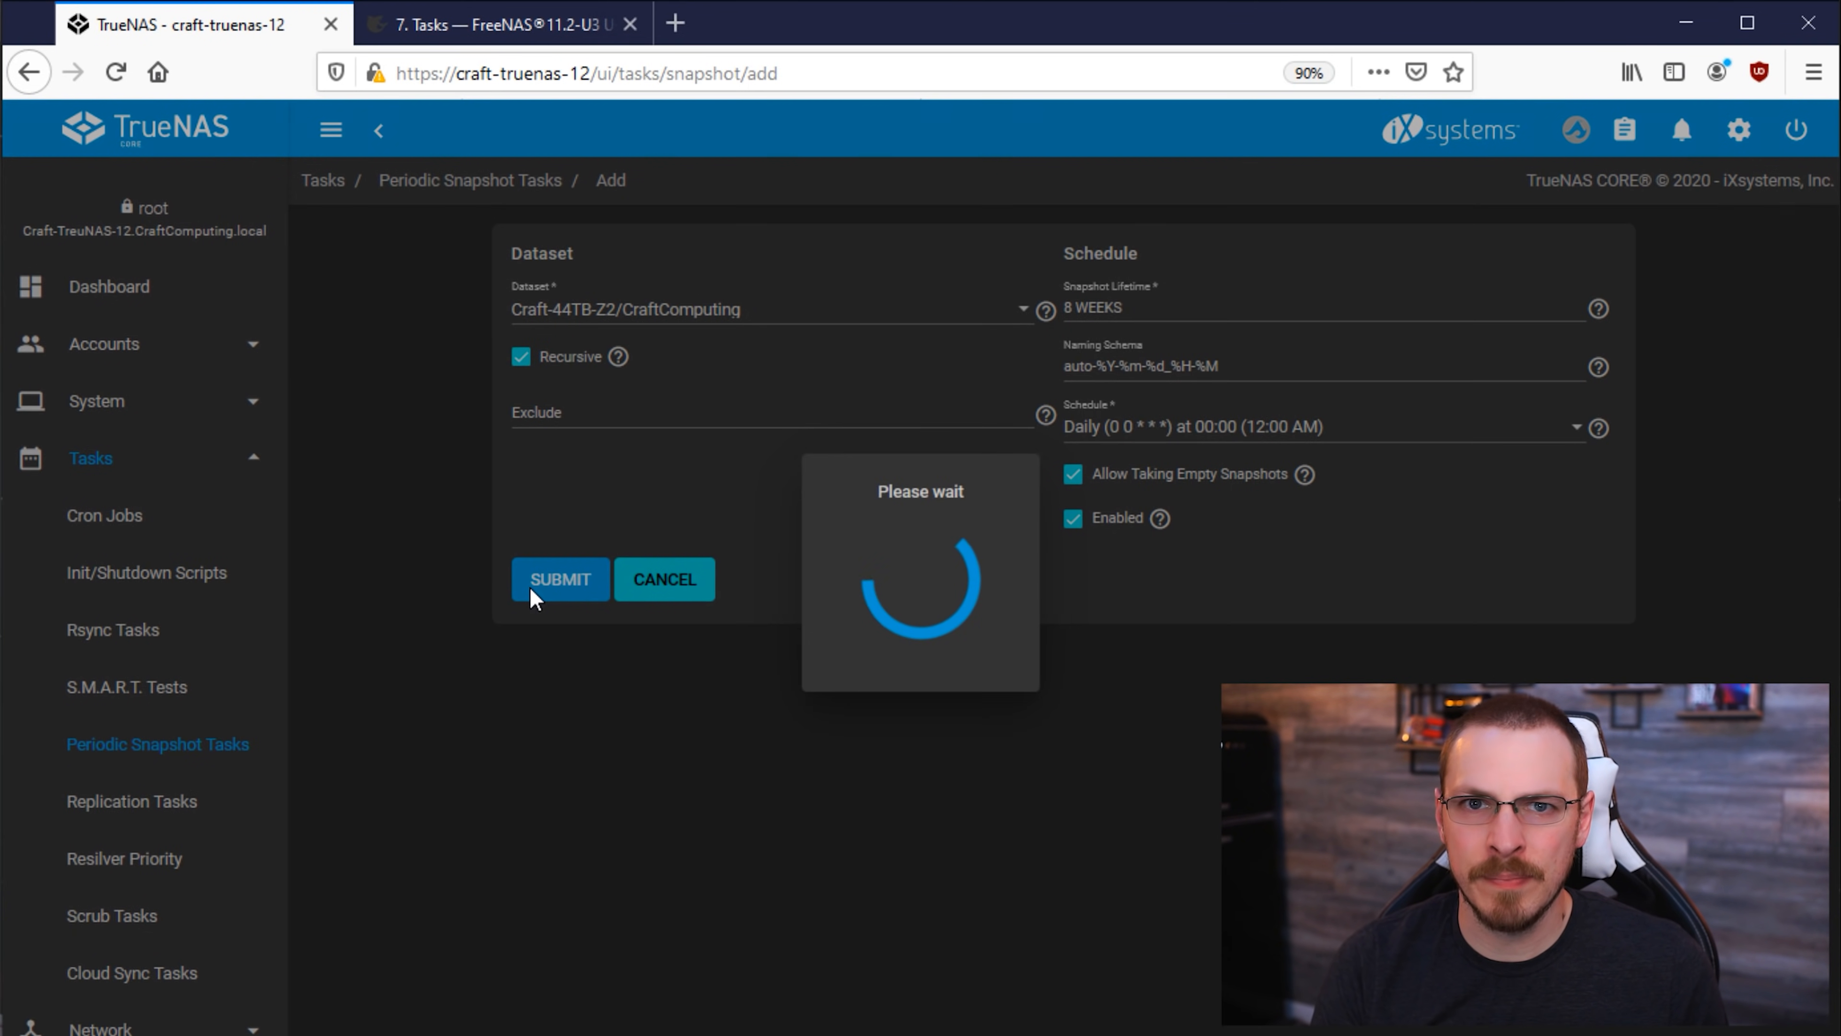
left_click(559, 579)
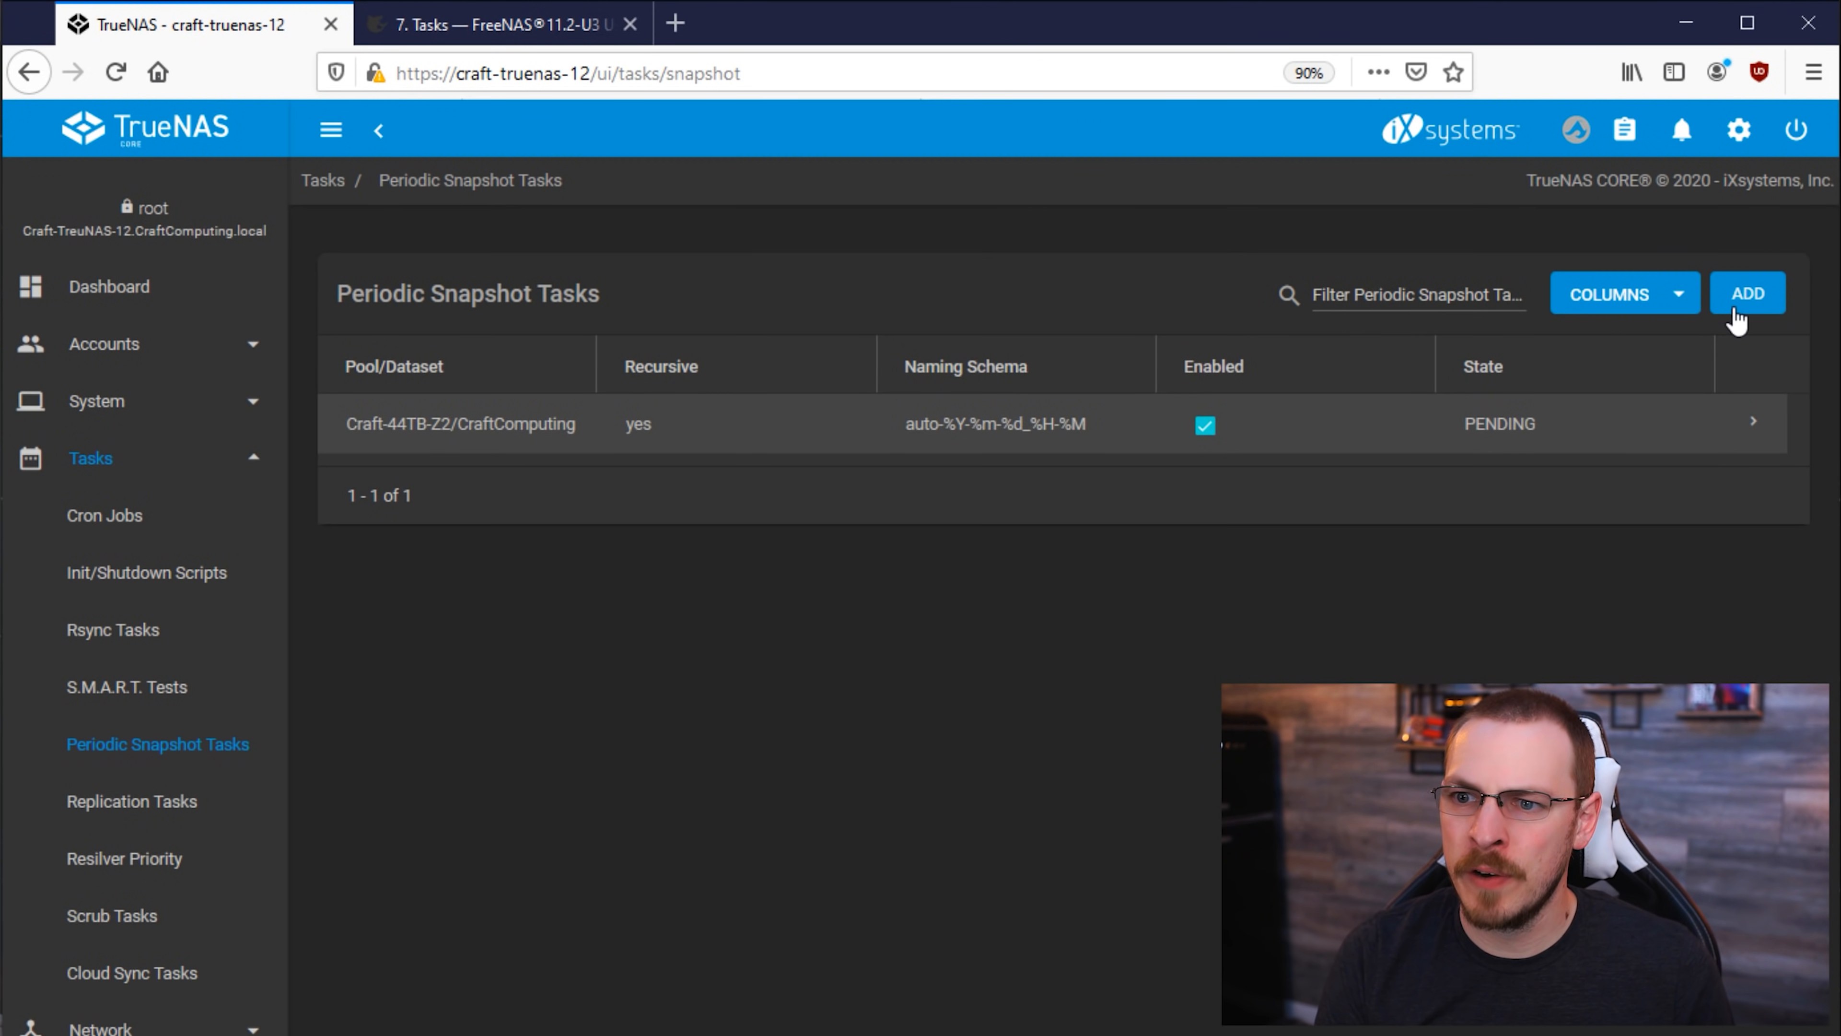
Step: Create the Craft-44TB-Z2/Services snapshot task with a 4-week lifetime and save it
left_click(1747, 293)
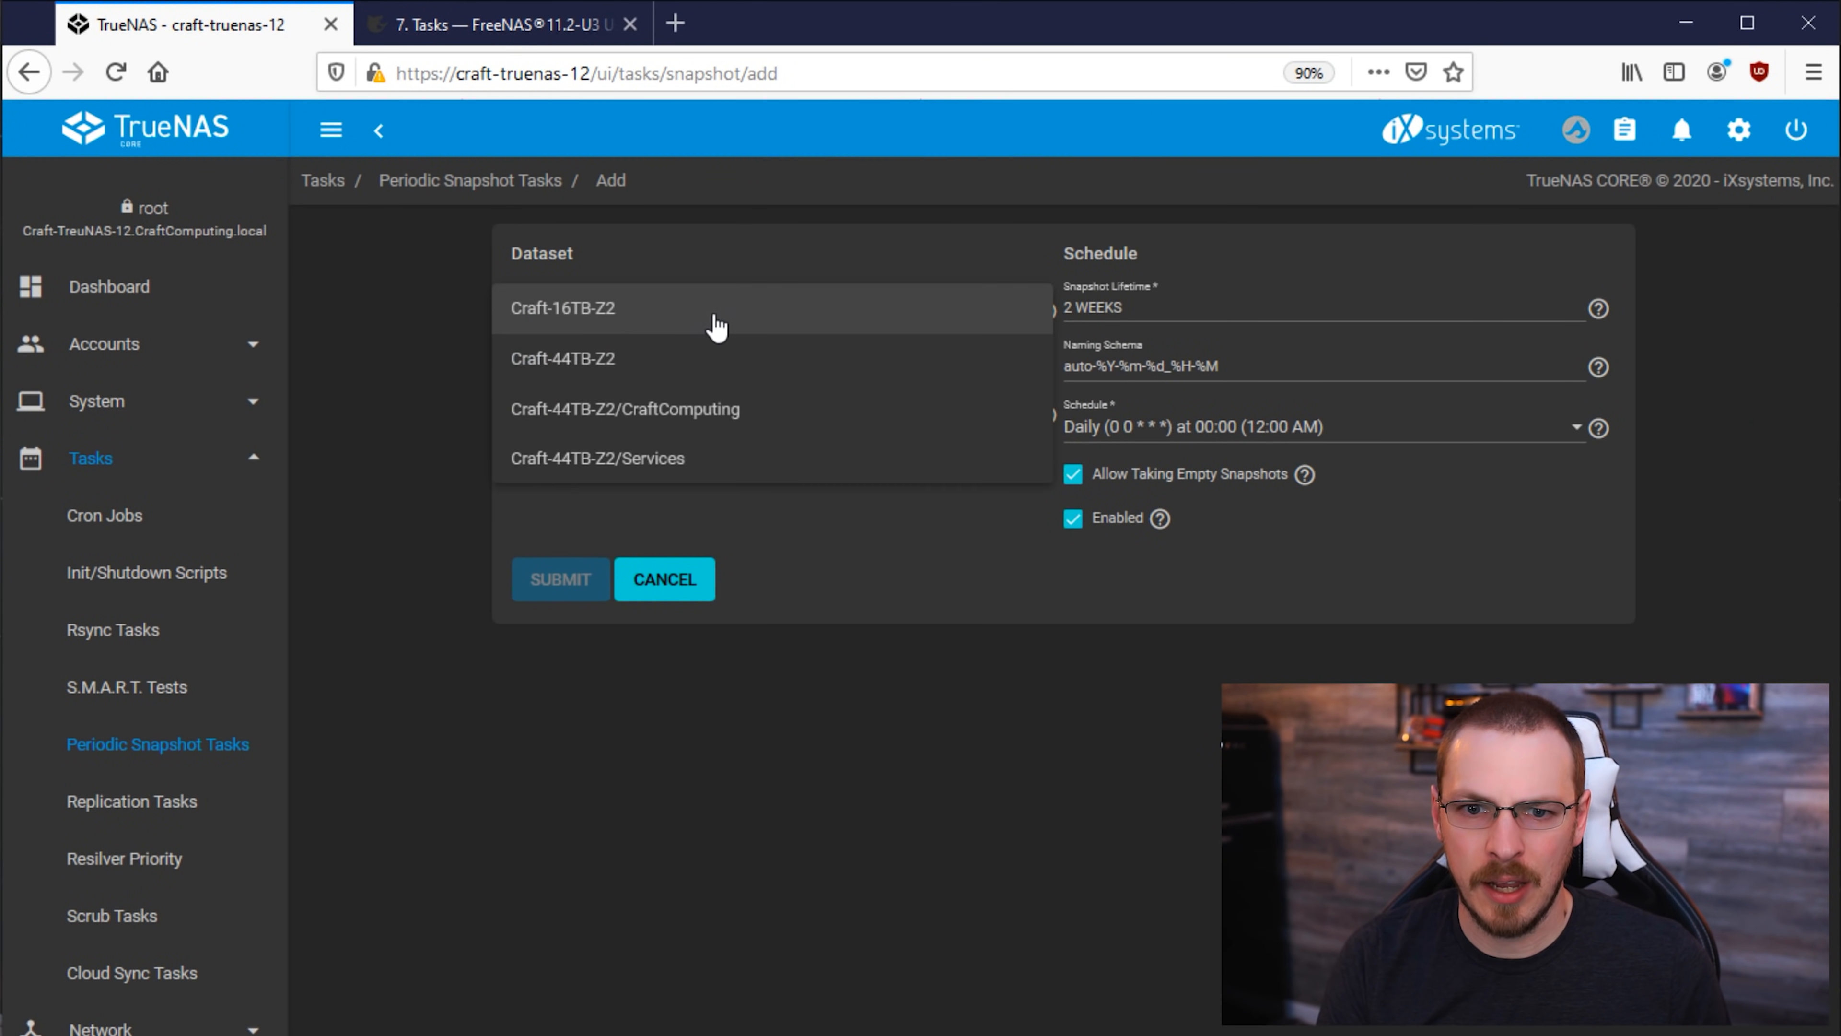
left_click(597, 459)
type("4")
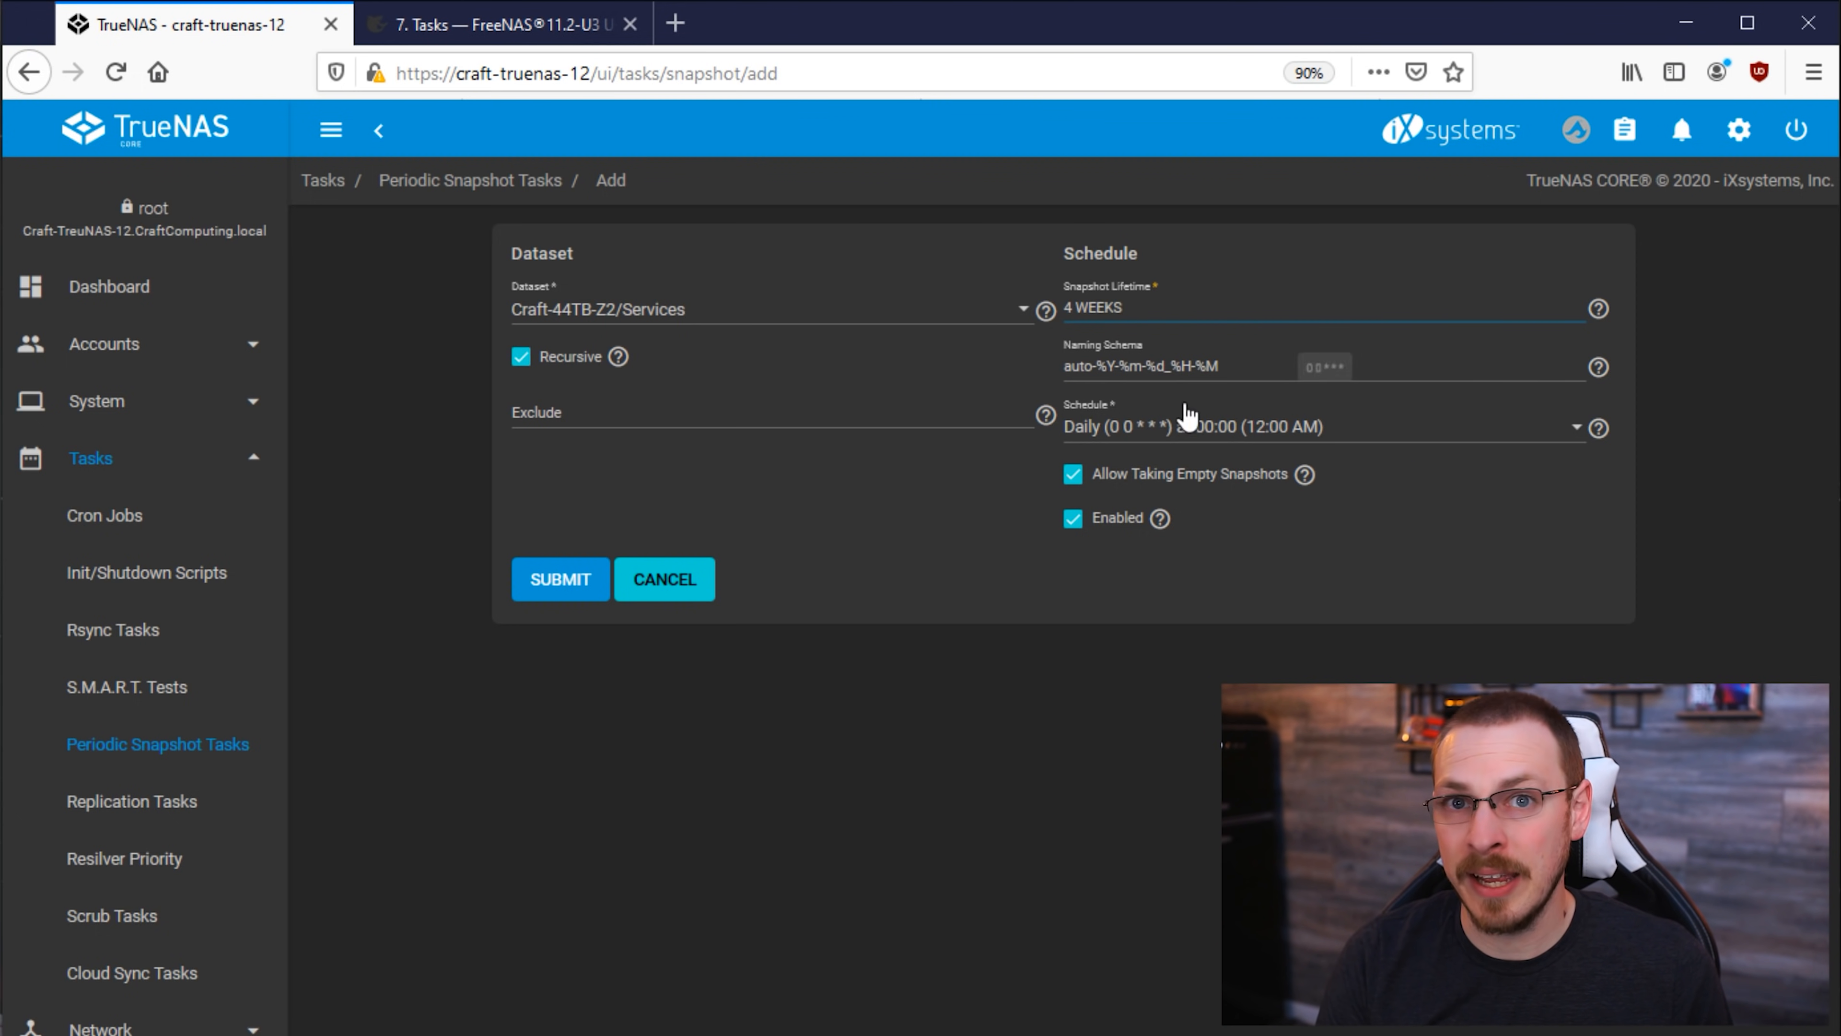
left_click(559, 578)
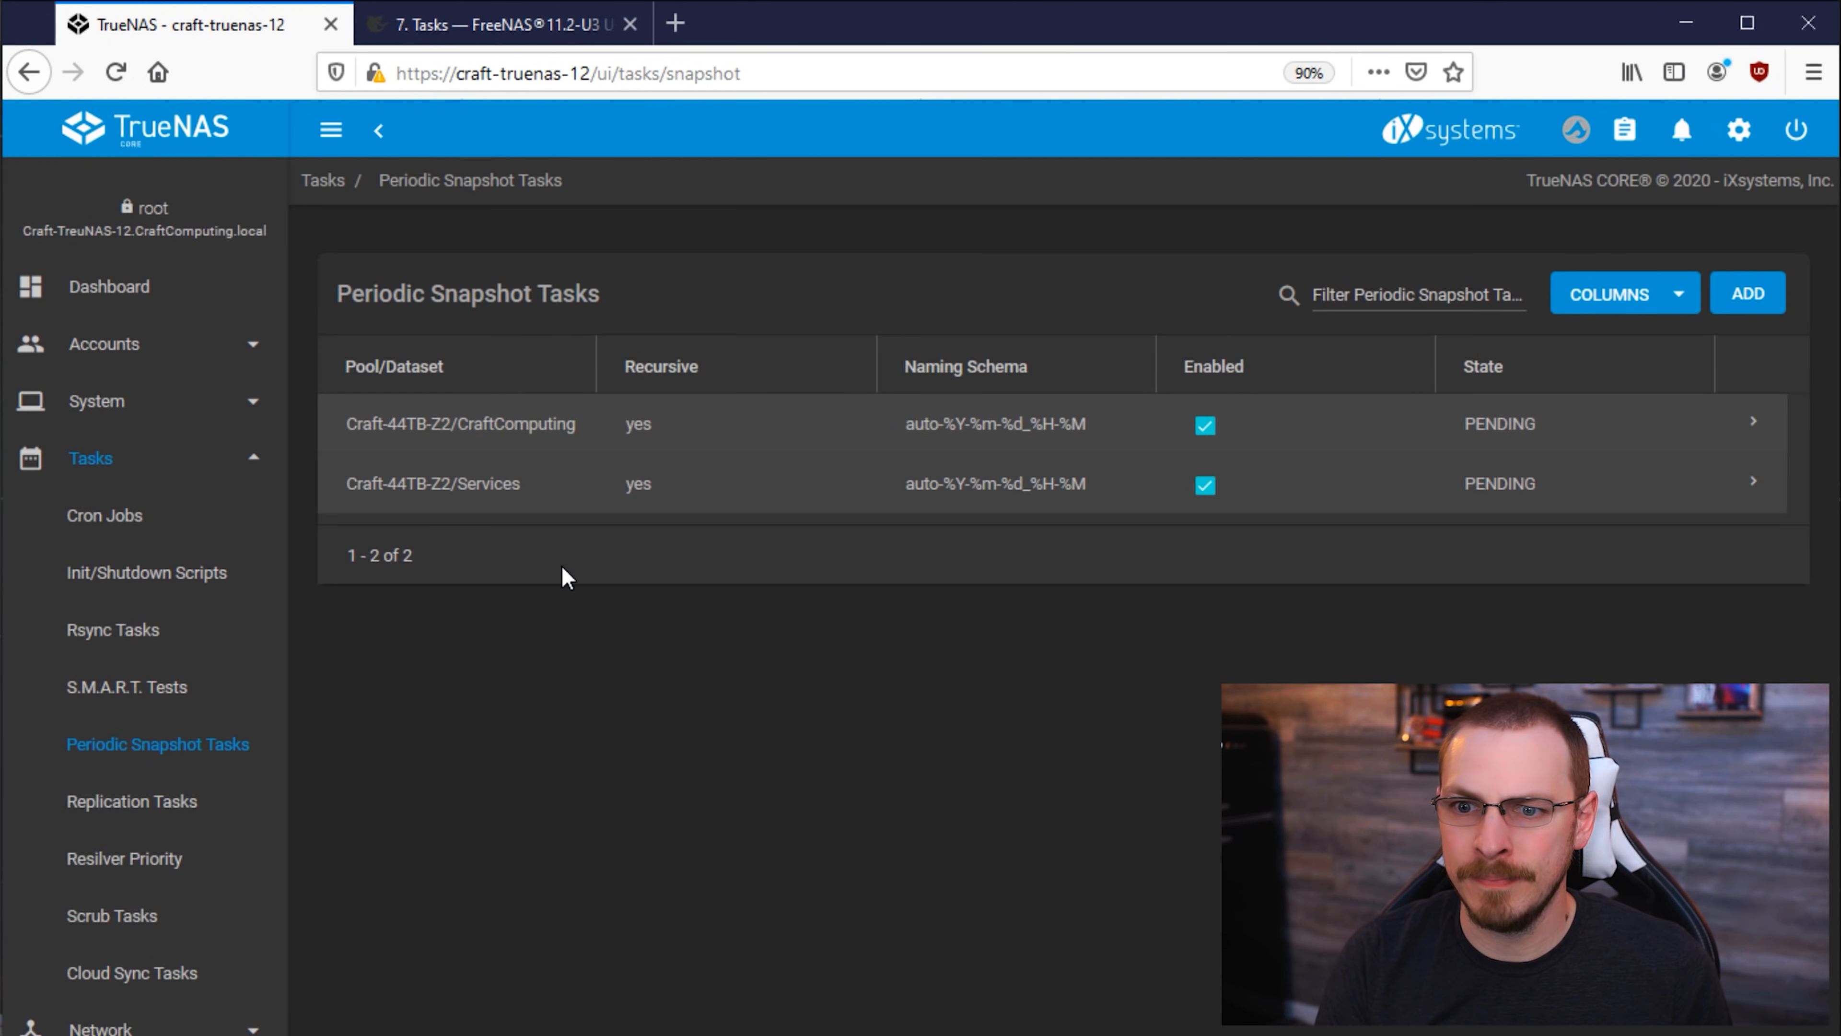
left_click(492, 23)
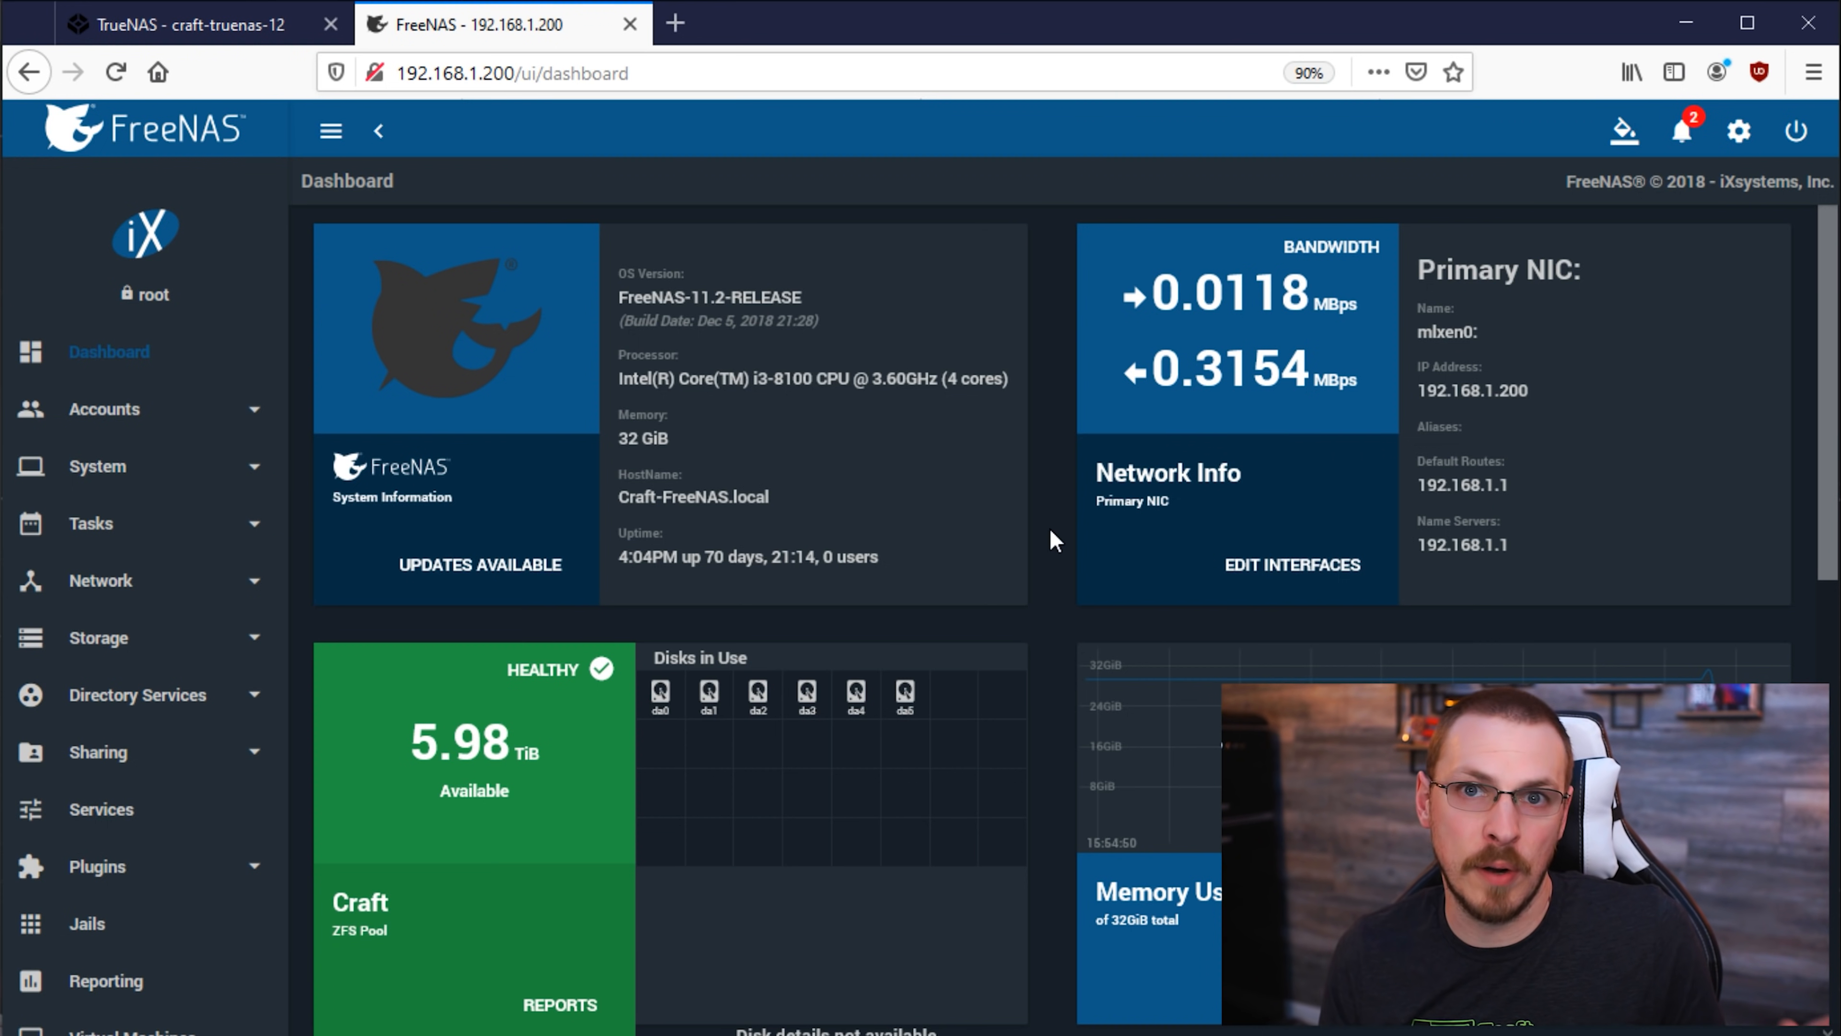
mouse_move(1053, 477)
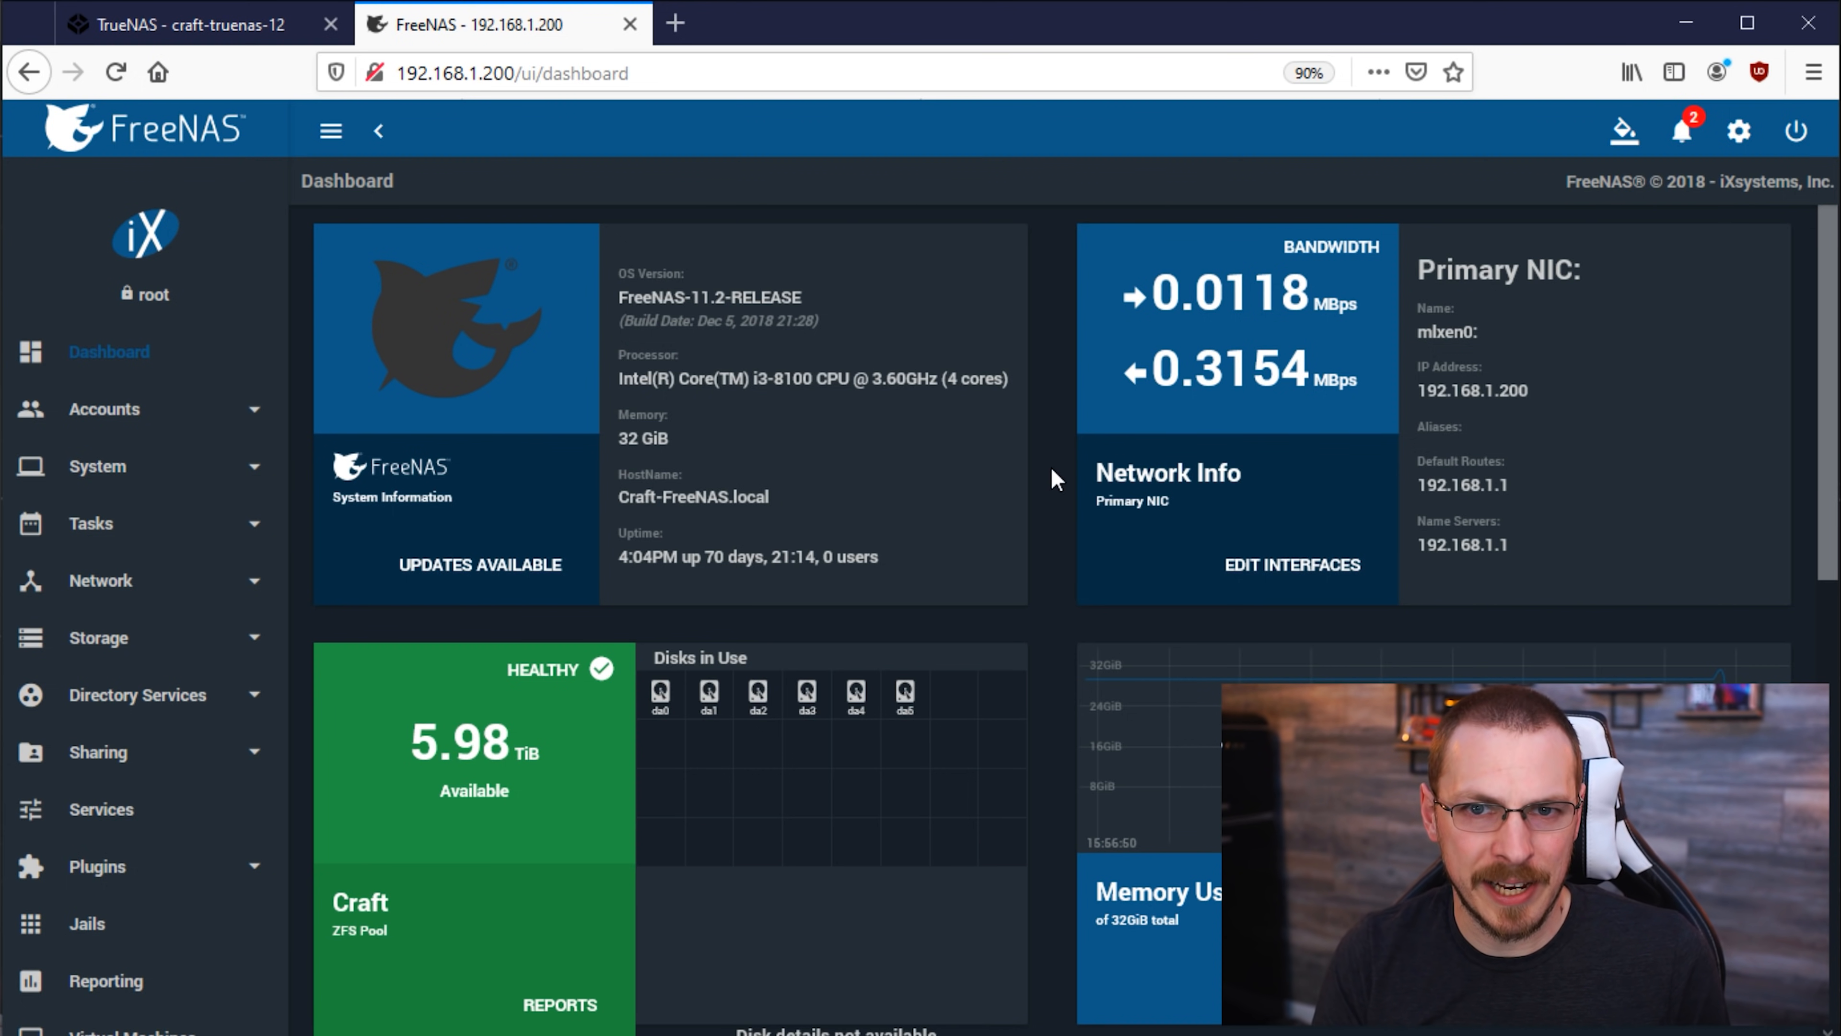
mouse_move(524, 267)
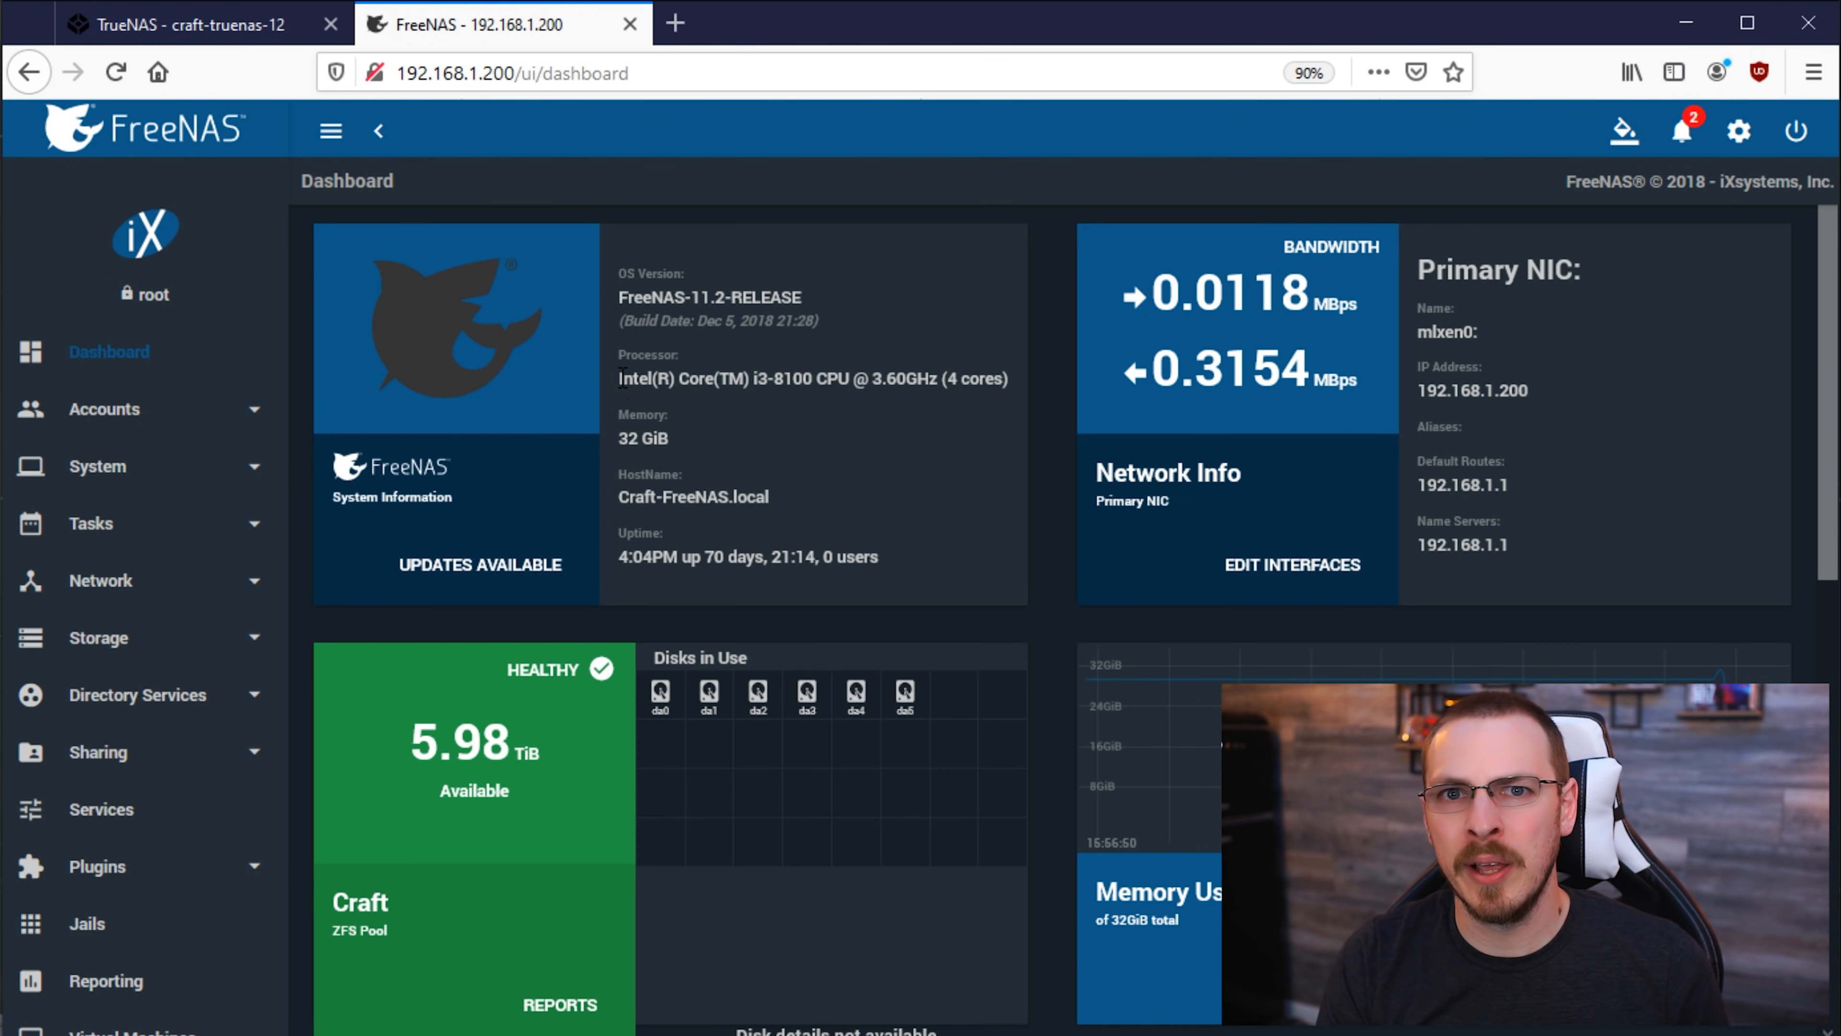
mouse_move(300, 601)
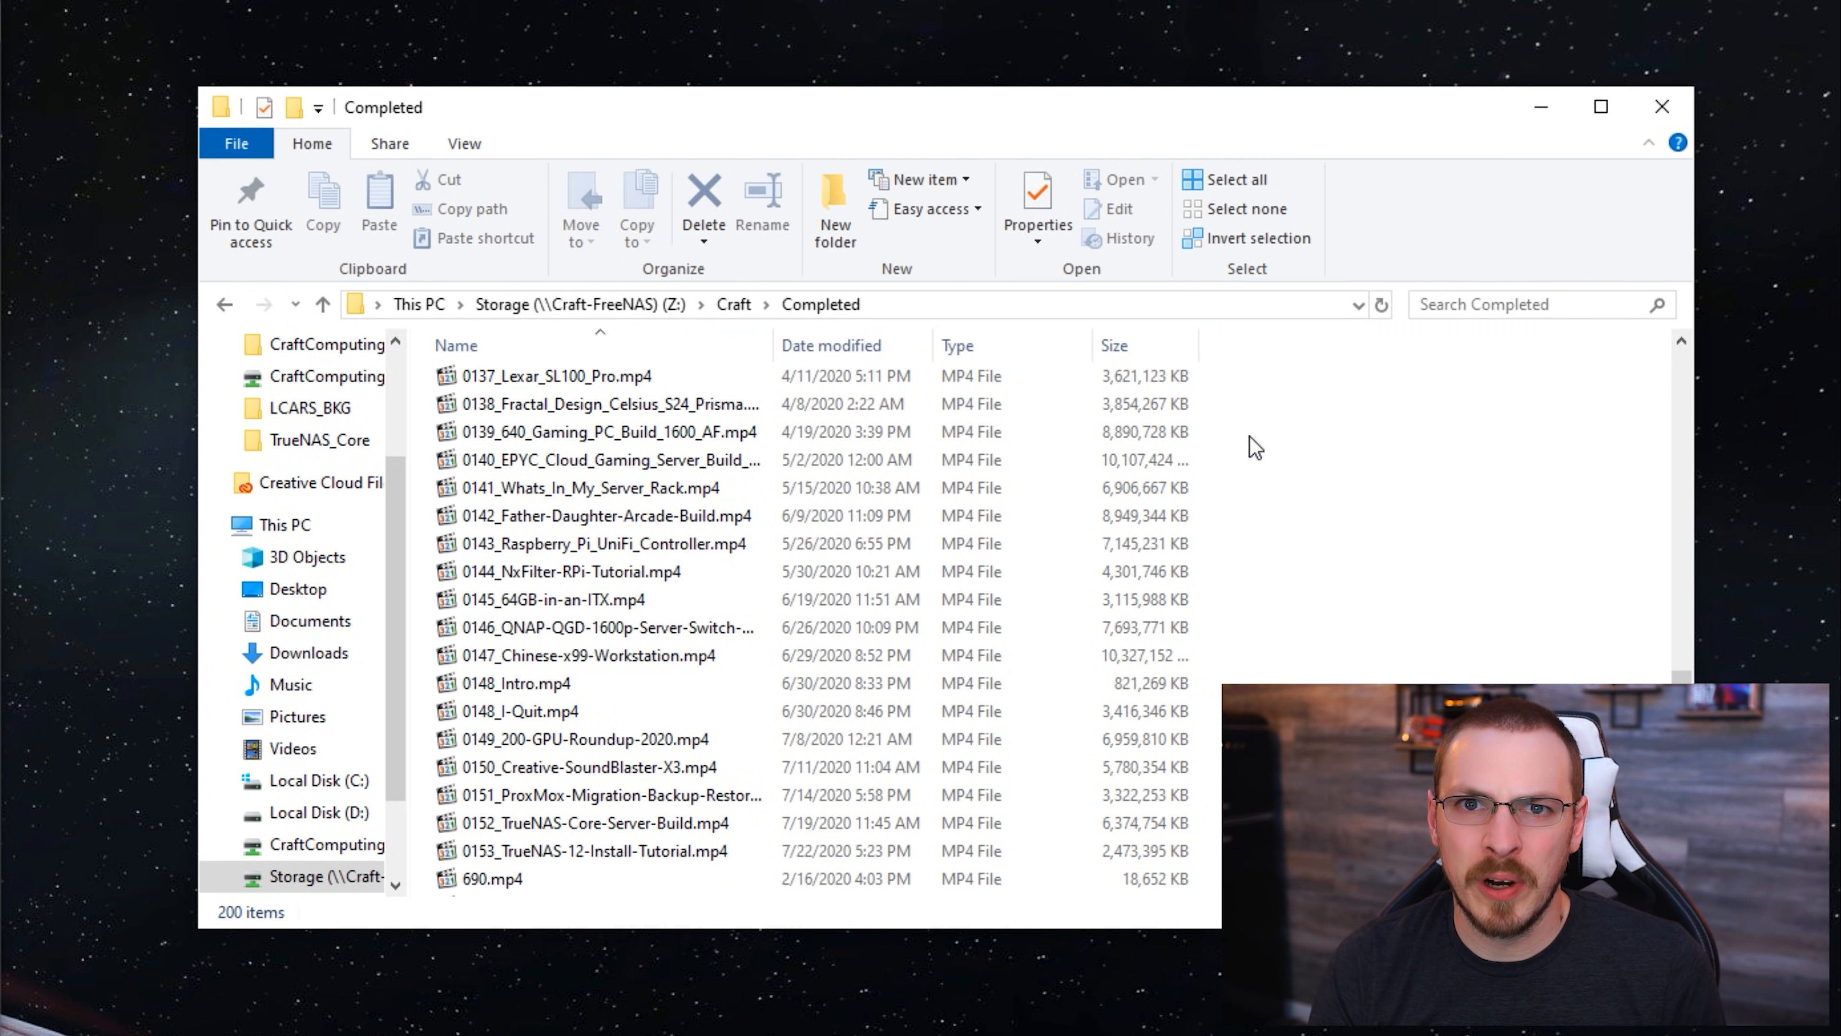
Step: Delete 0139_640_Gaming_PC_Build_1600_AF.mp4 and open the 4:00 PM previous version of Completed
left_click(606, 430)
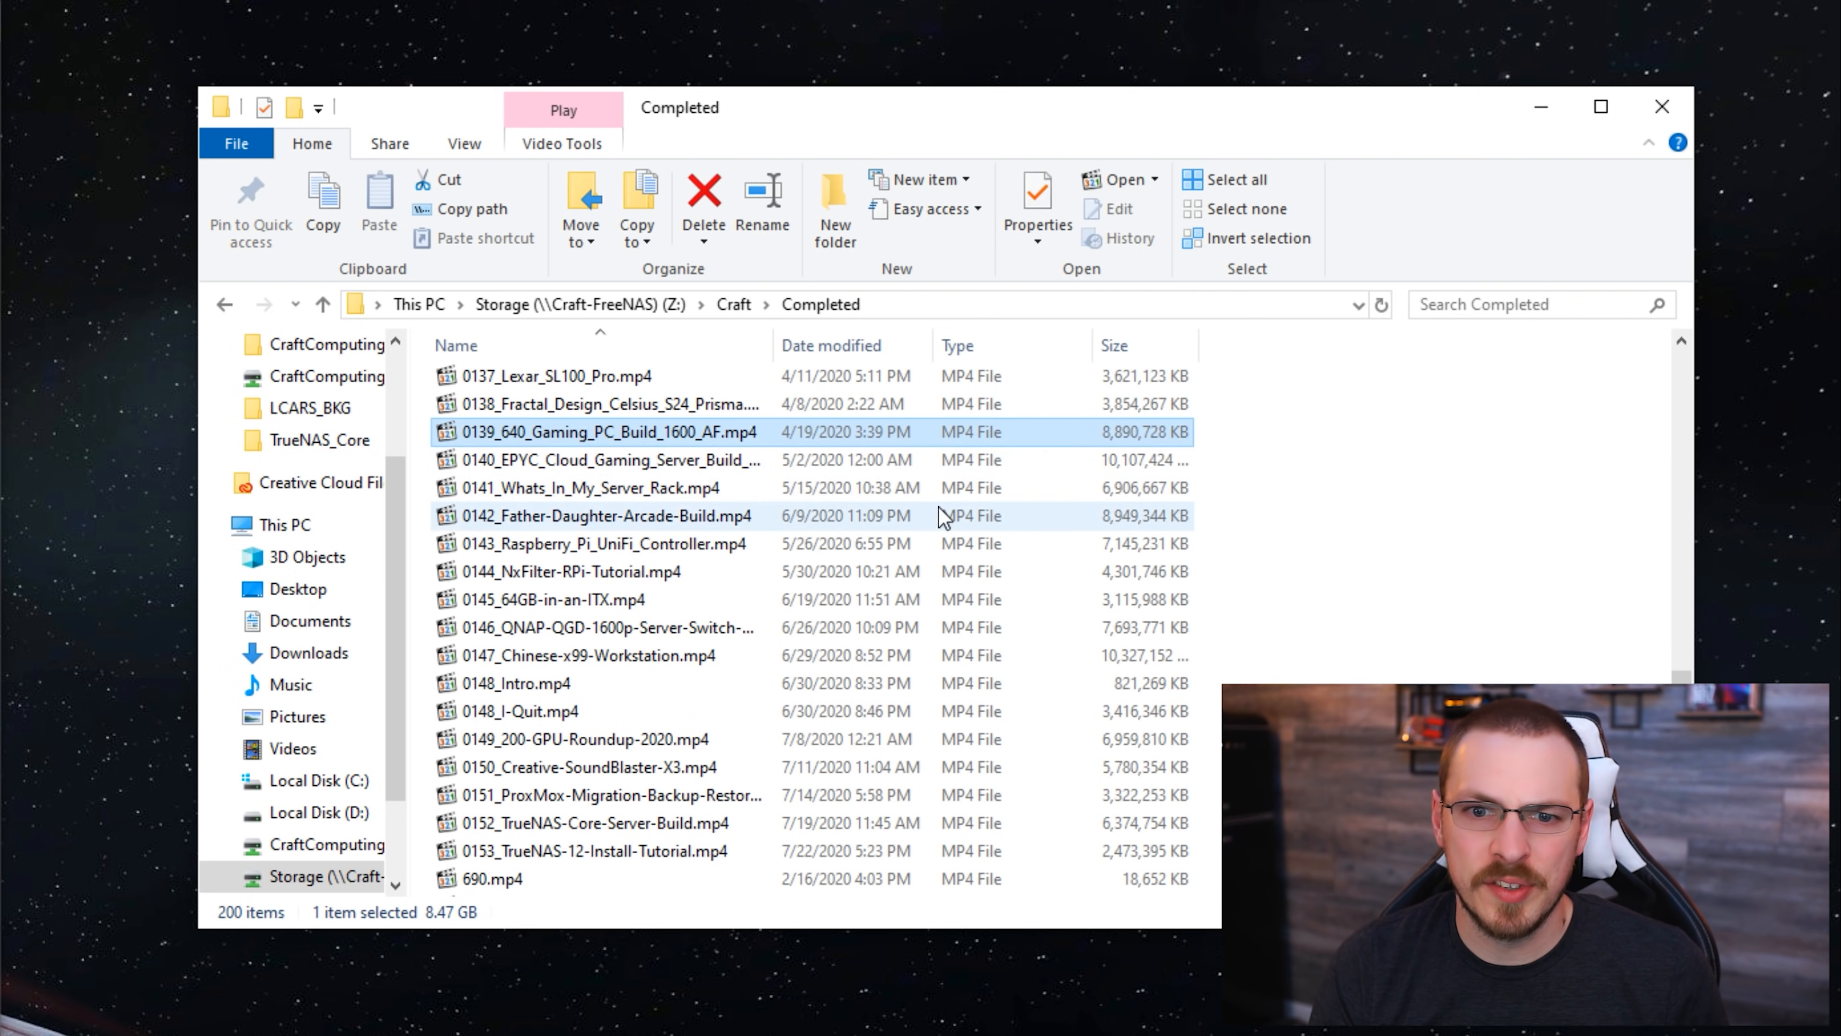
left_click(702, 194)
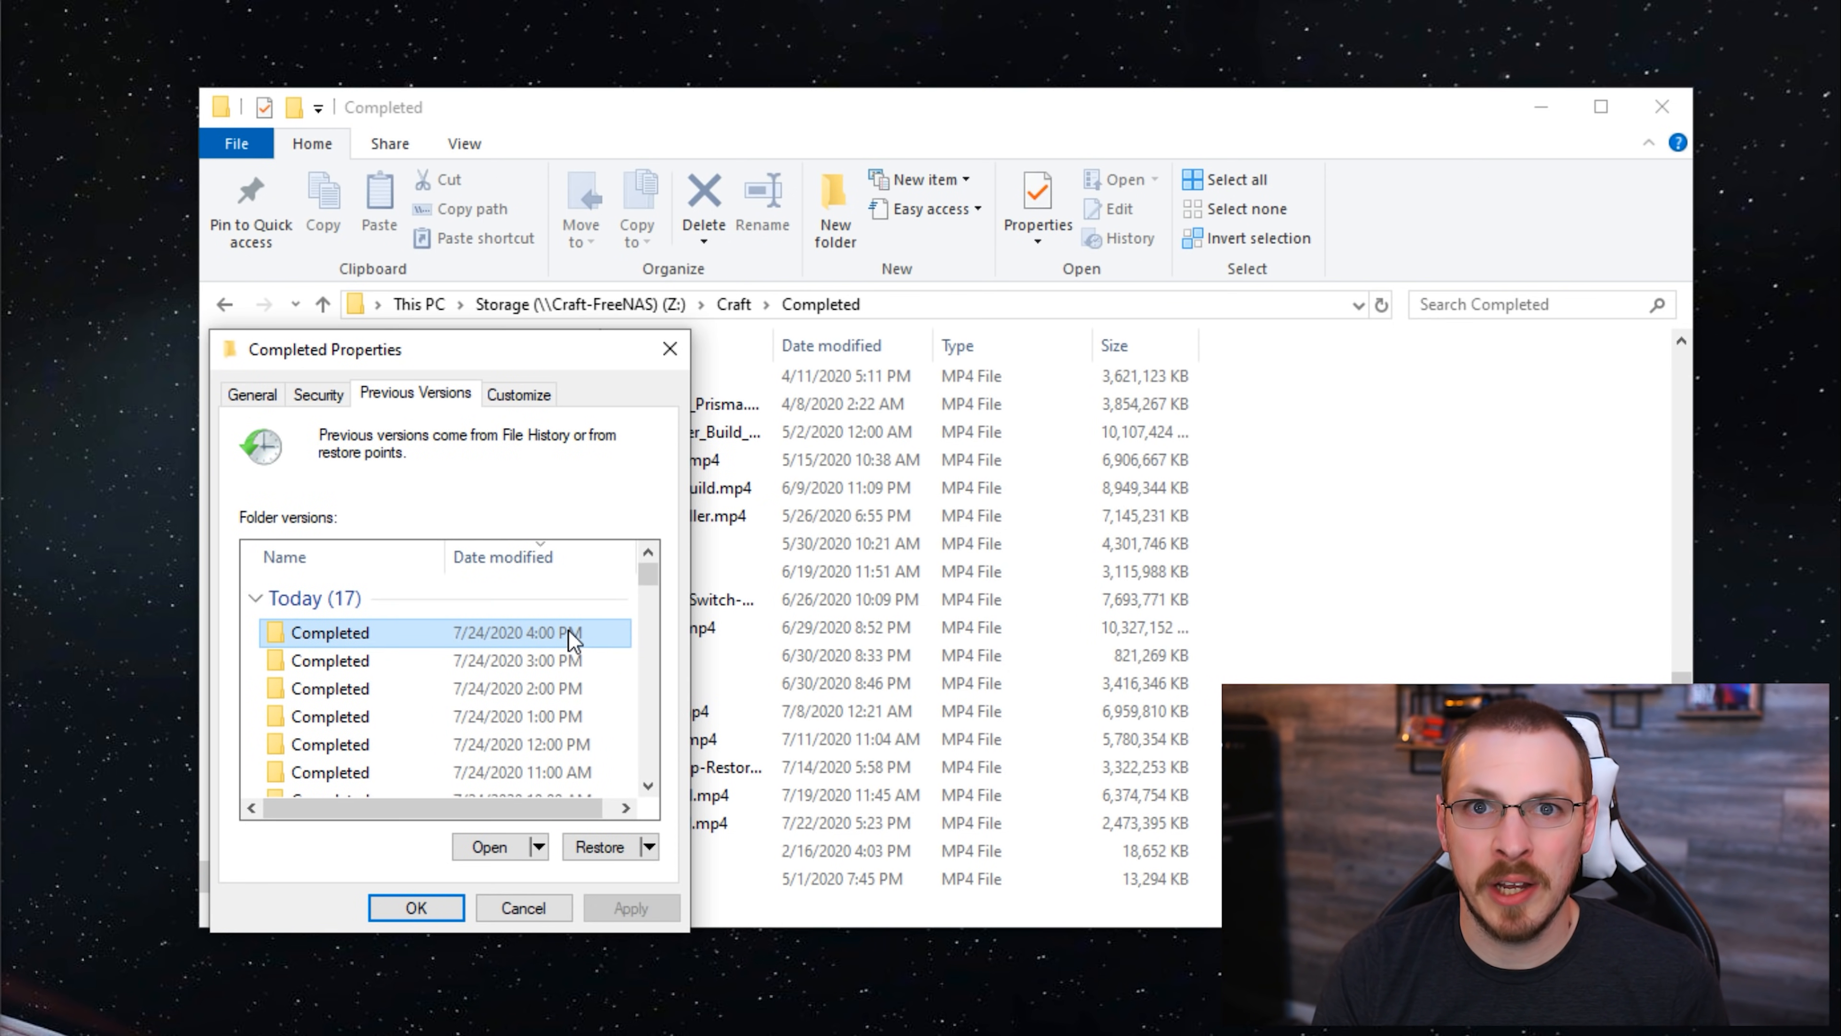
left_click(488, 847)
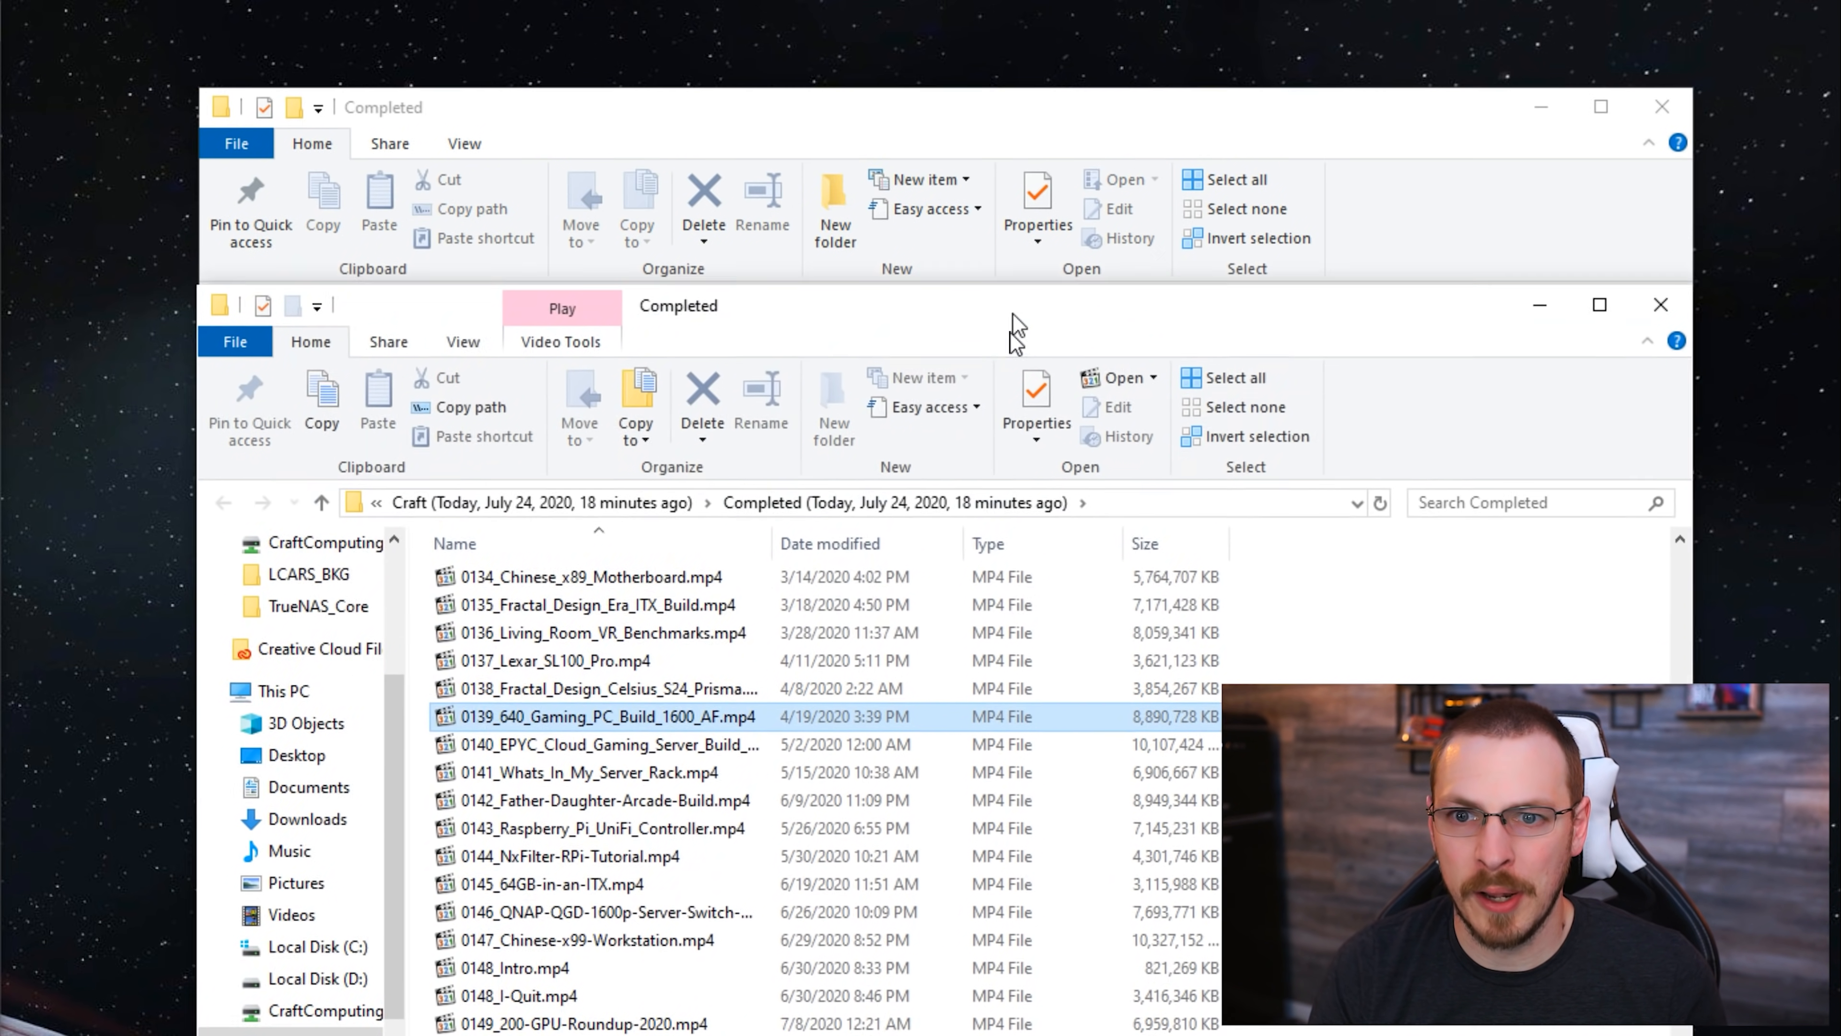
Step: Copy the gaming PC build video back into Completed and close the Explorer window
left_click(1034, 208)
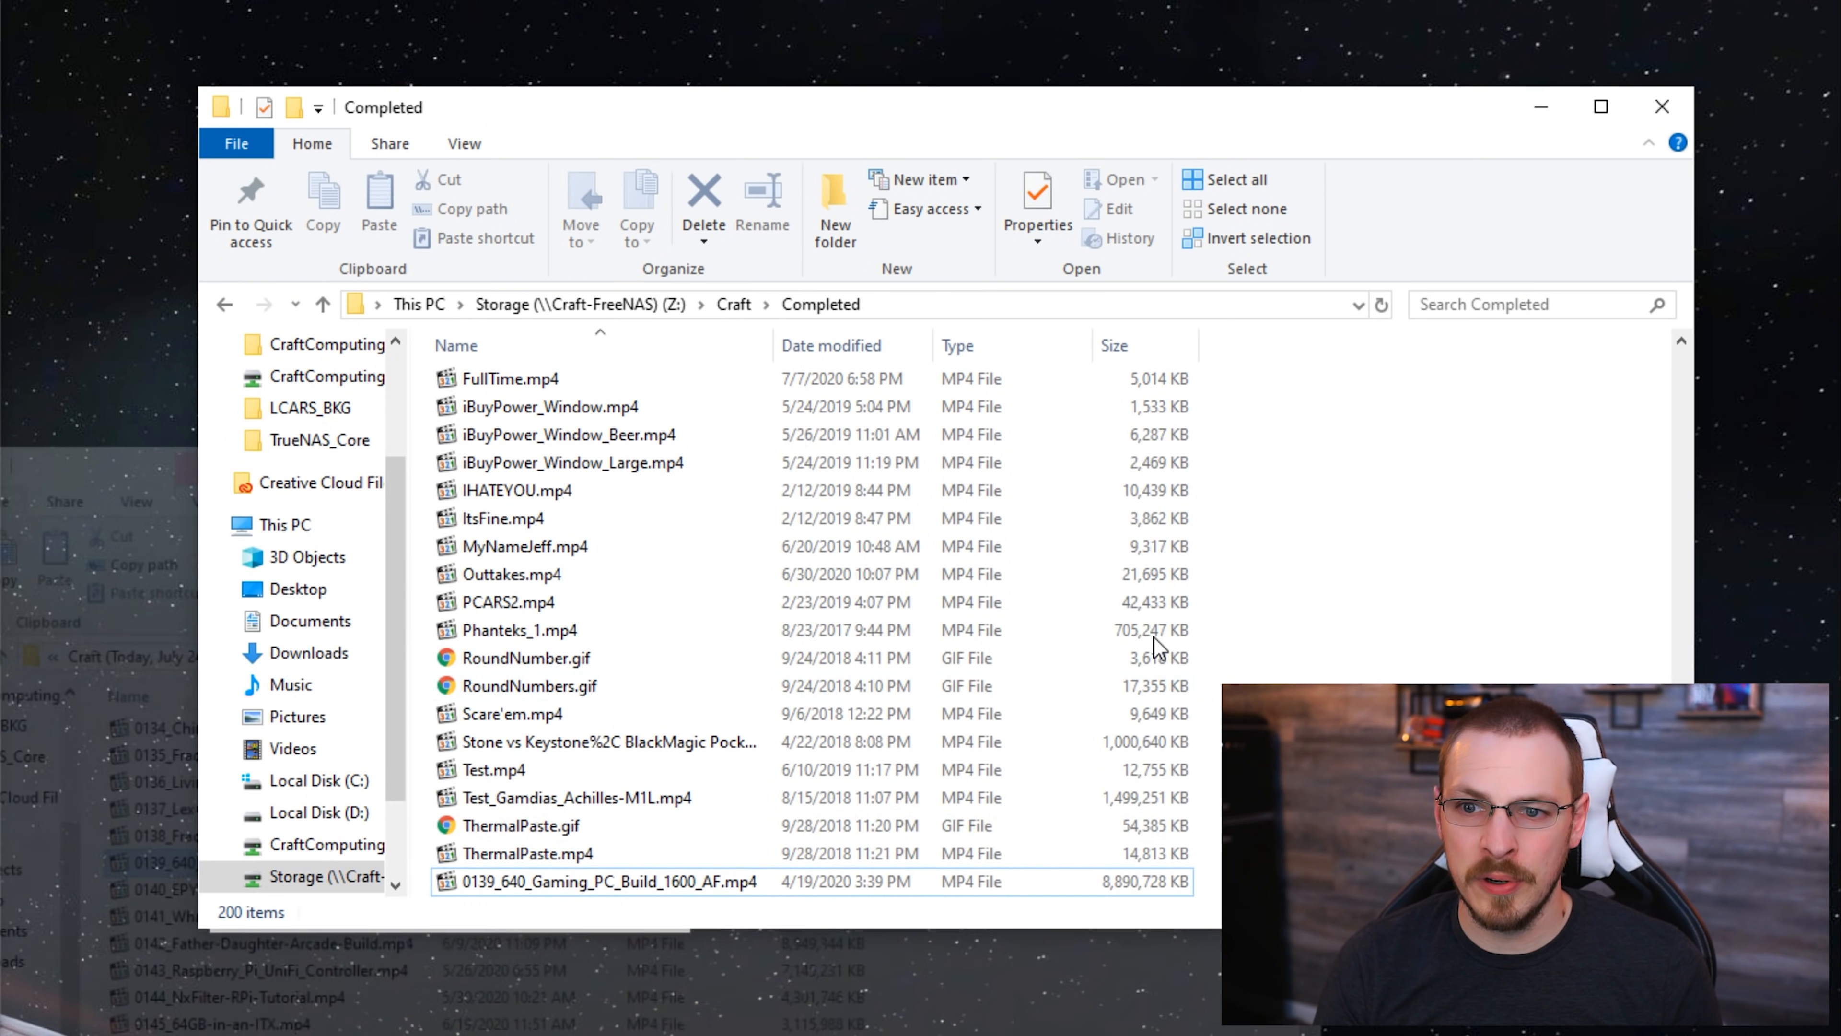
left_click(606, 880)
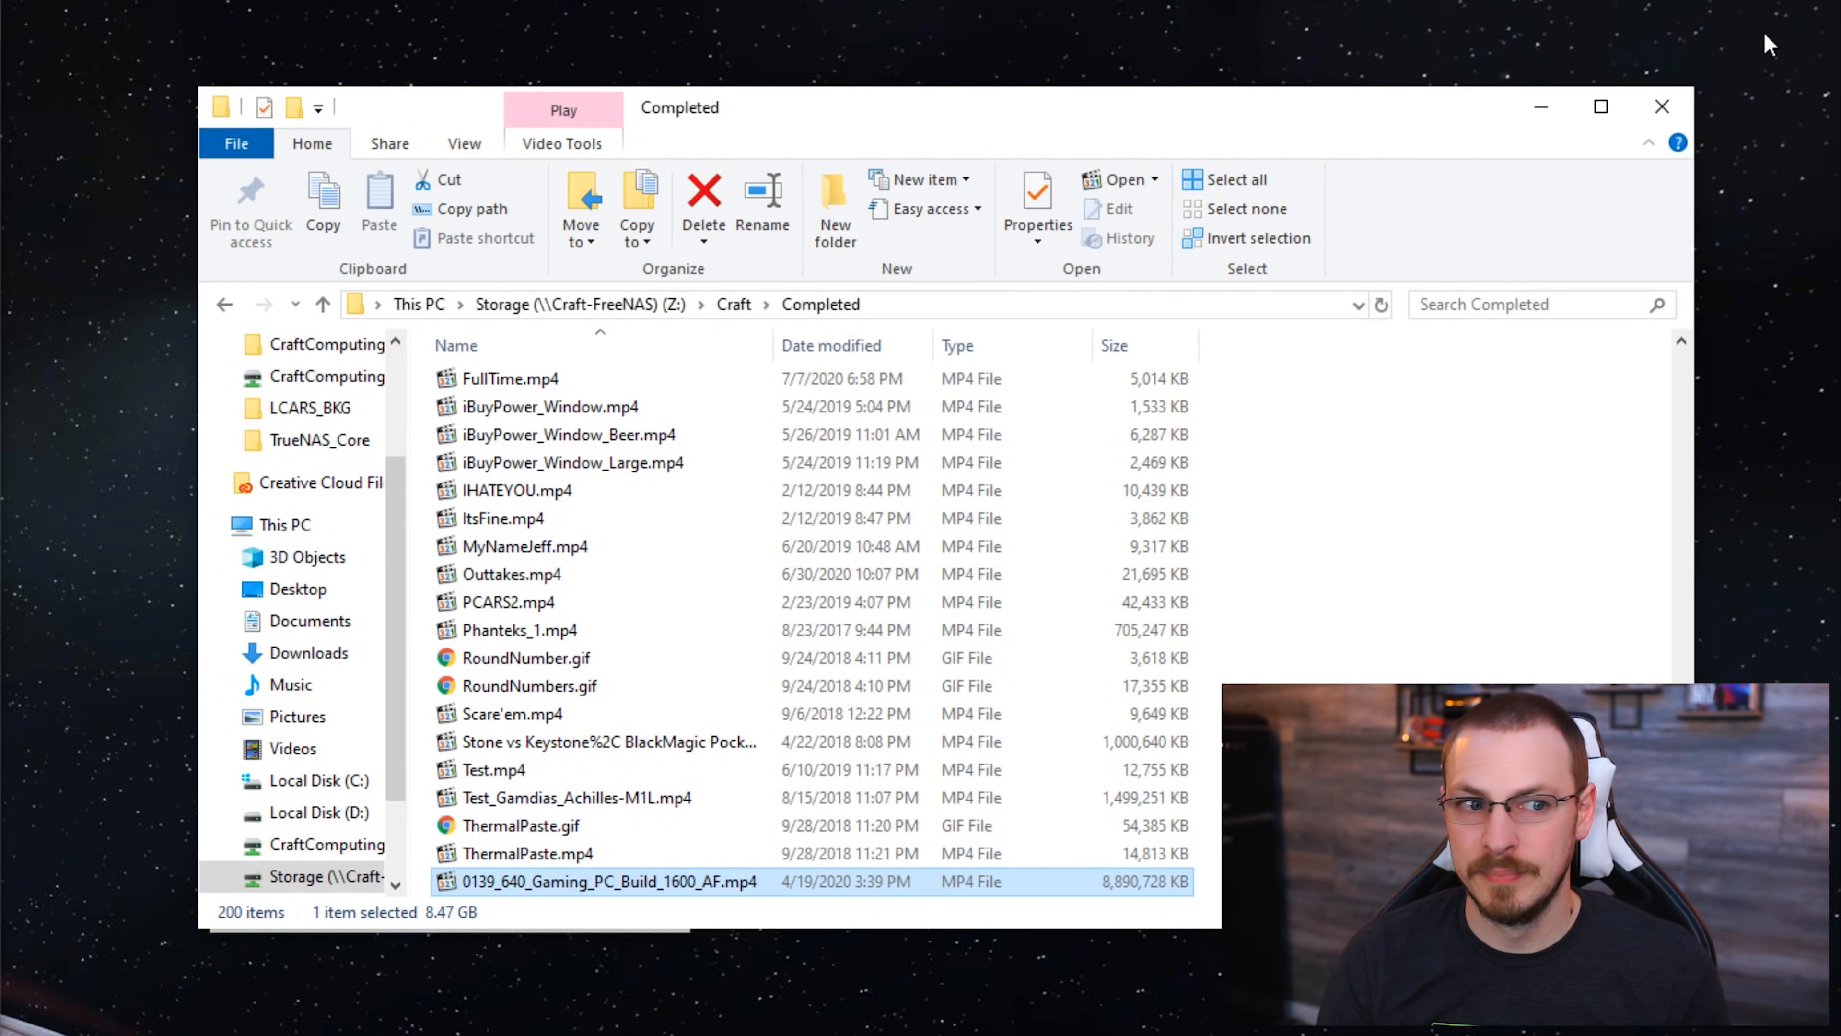
left_click(1338, 551)
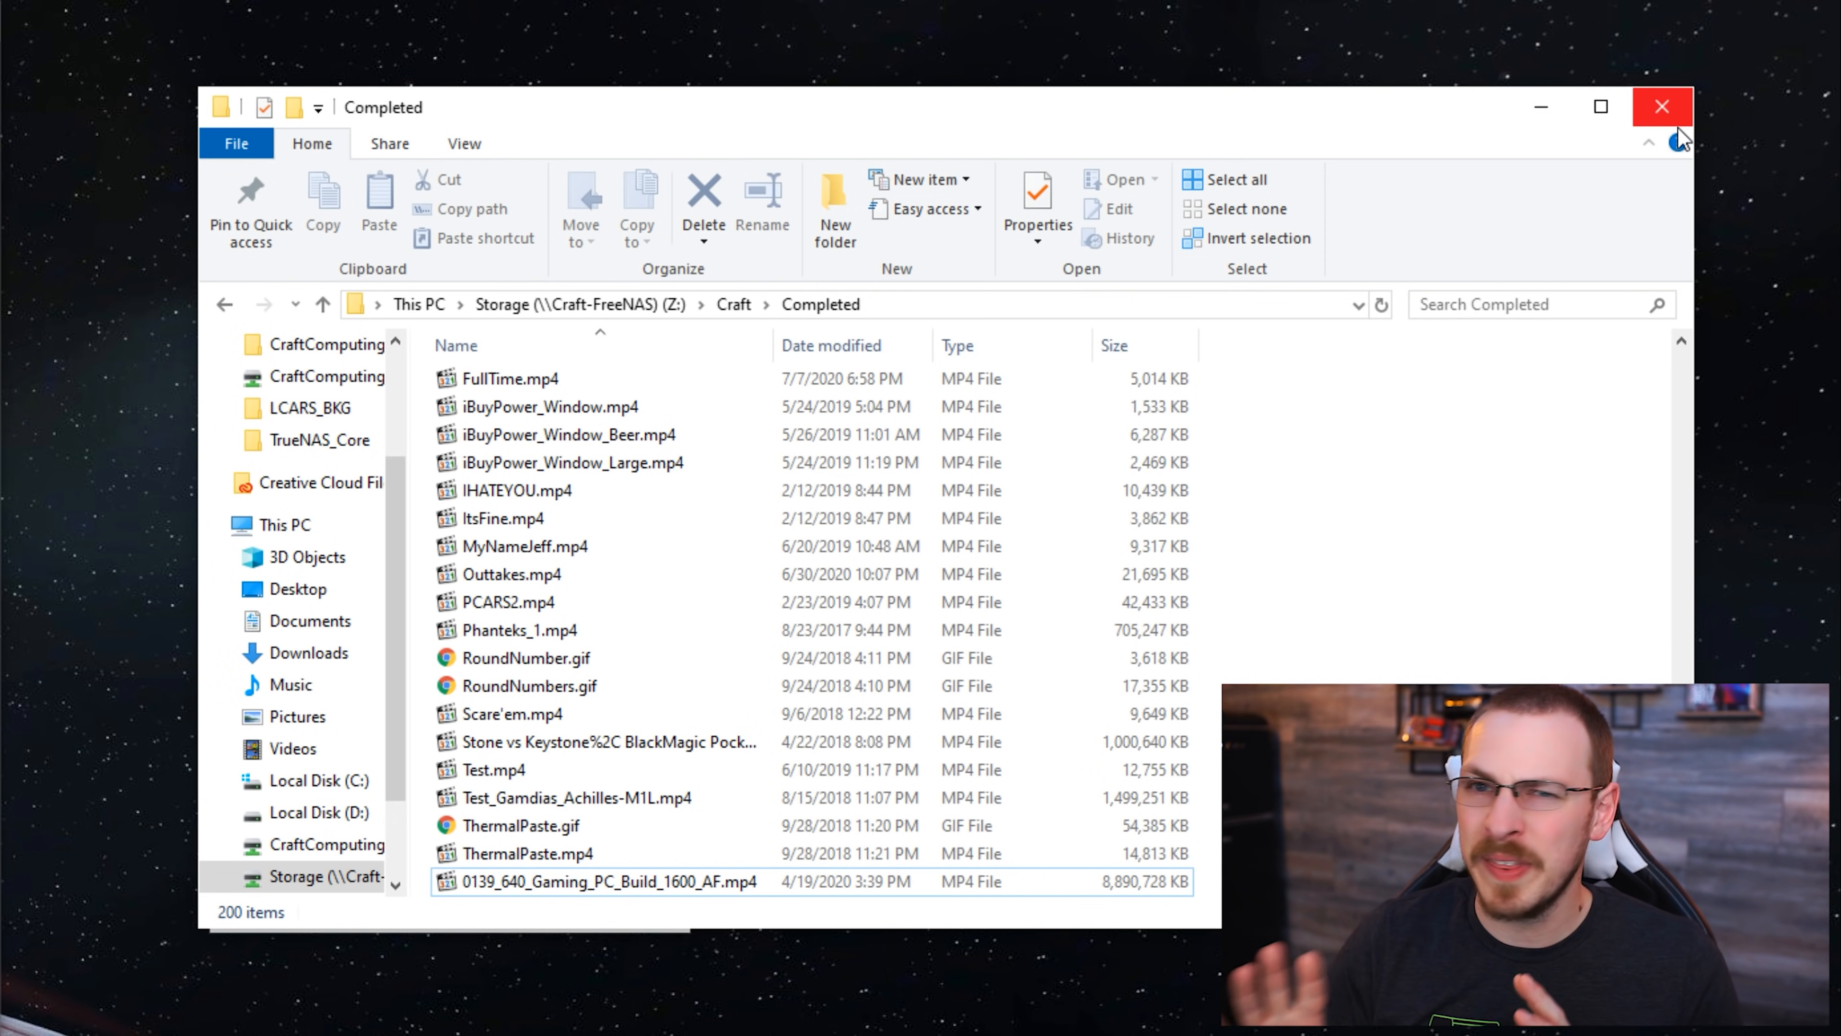
left_click(1662, 105)
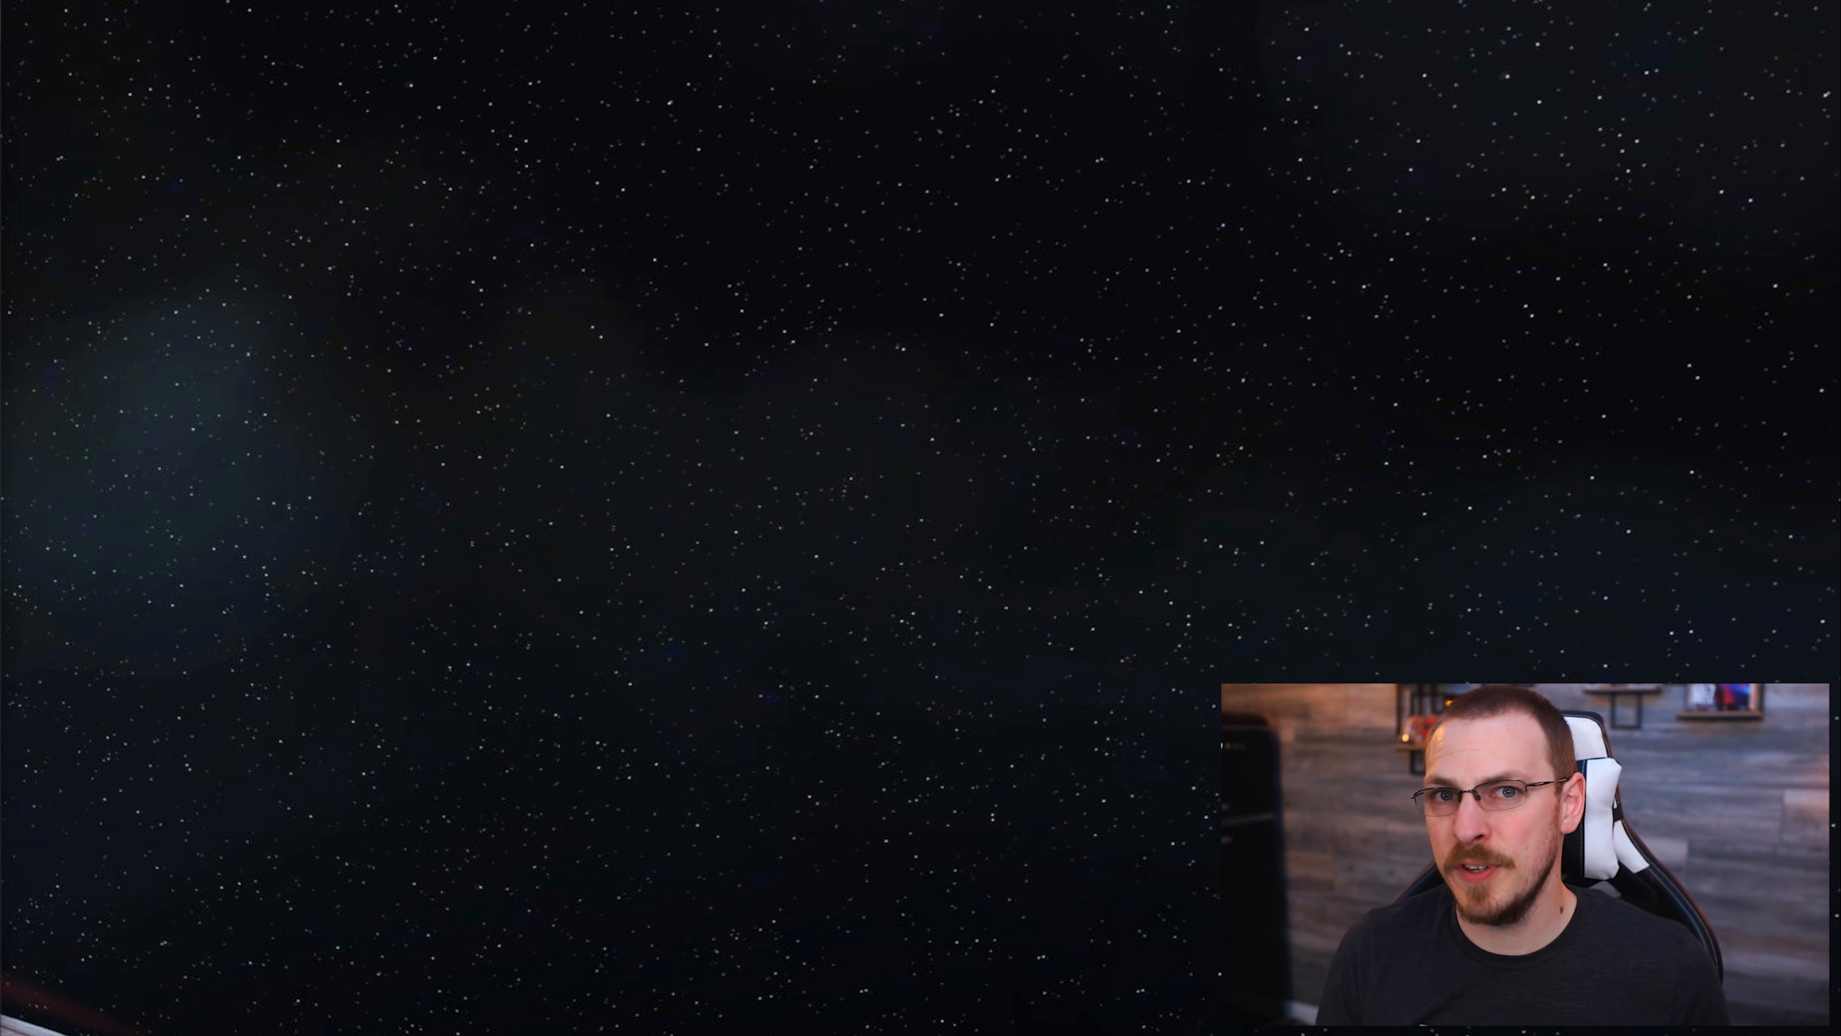